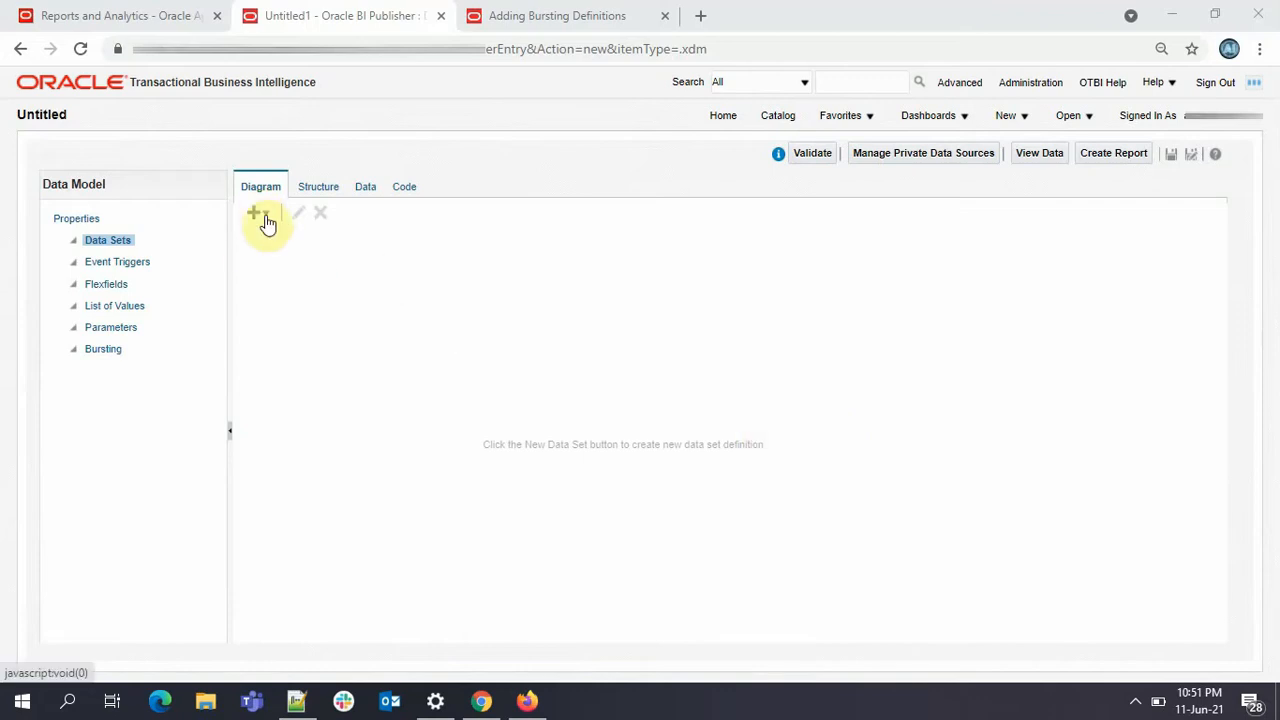
- Start a new SQL Query data set named Bursting Report on the ApplicationDB_FSCM data source
{"action": "left_click", "coordinate": [258, 212]}
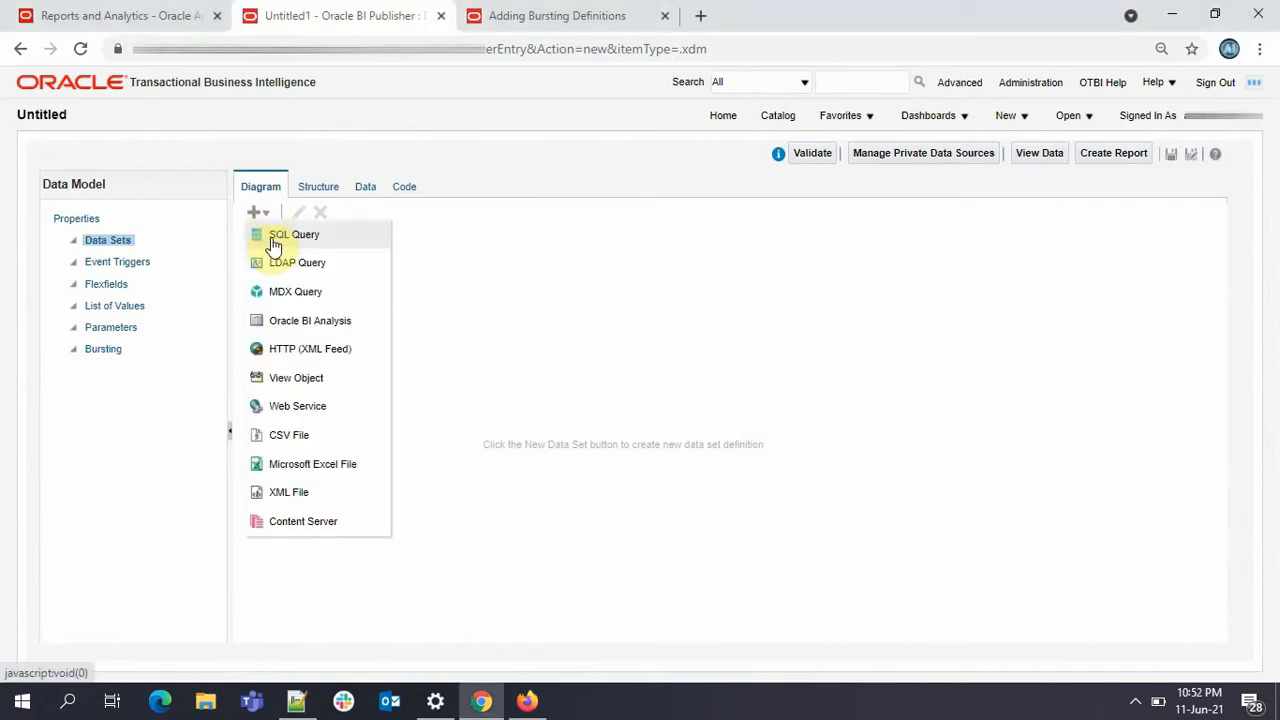
{"action": "left_click", "coordinate": [292, 234]}
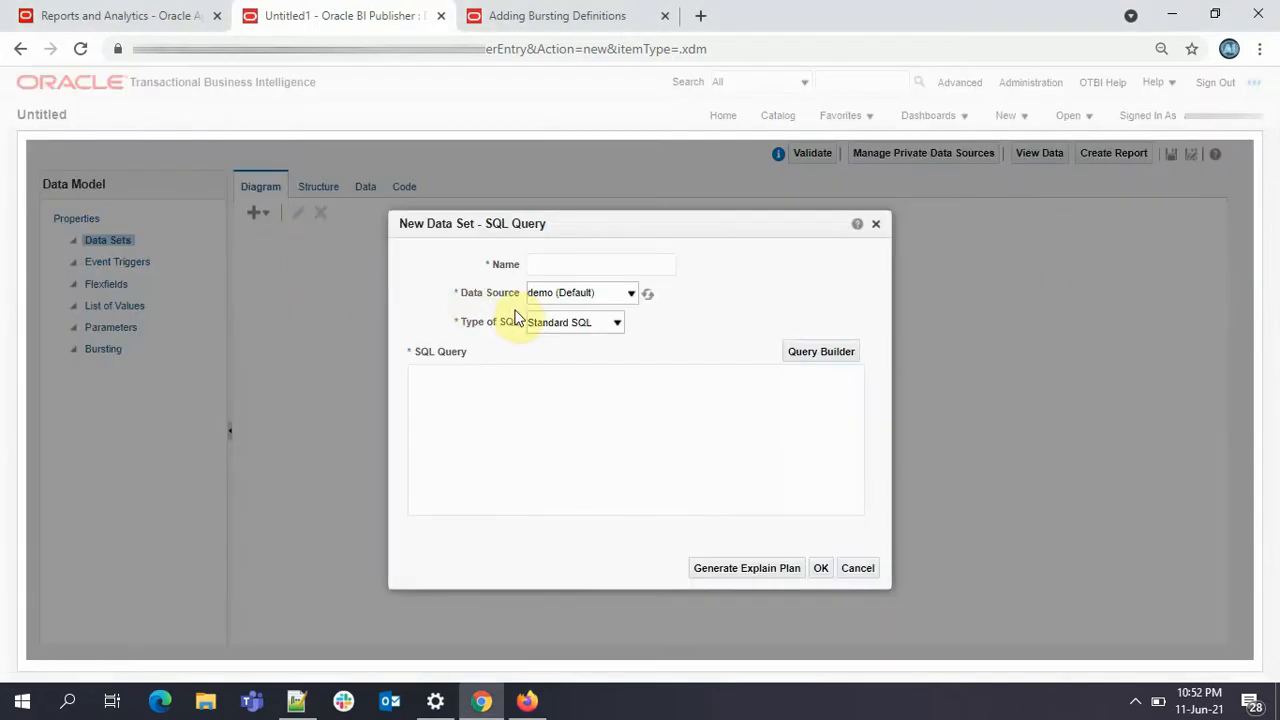
{"action": "left_click", "coordinate": [632, 292]}
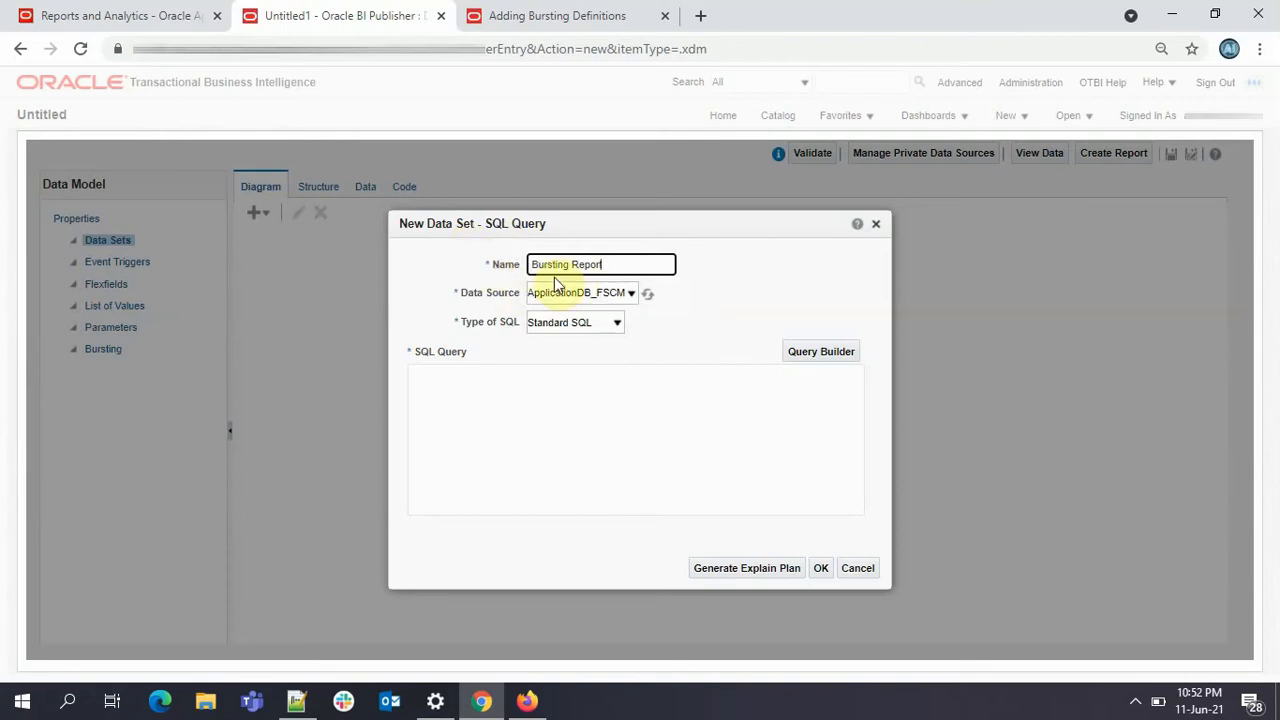
- Draft in Notepad++ a SELECT from POZ_SUPPLIERS_V for suppliers '10001','10003','10004','3997','DT5678'
{"action": "left_click", "coordinate": [296, 700]}
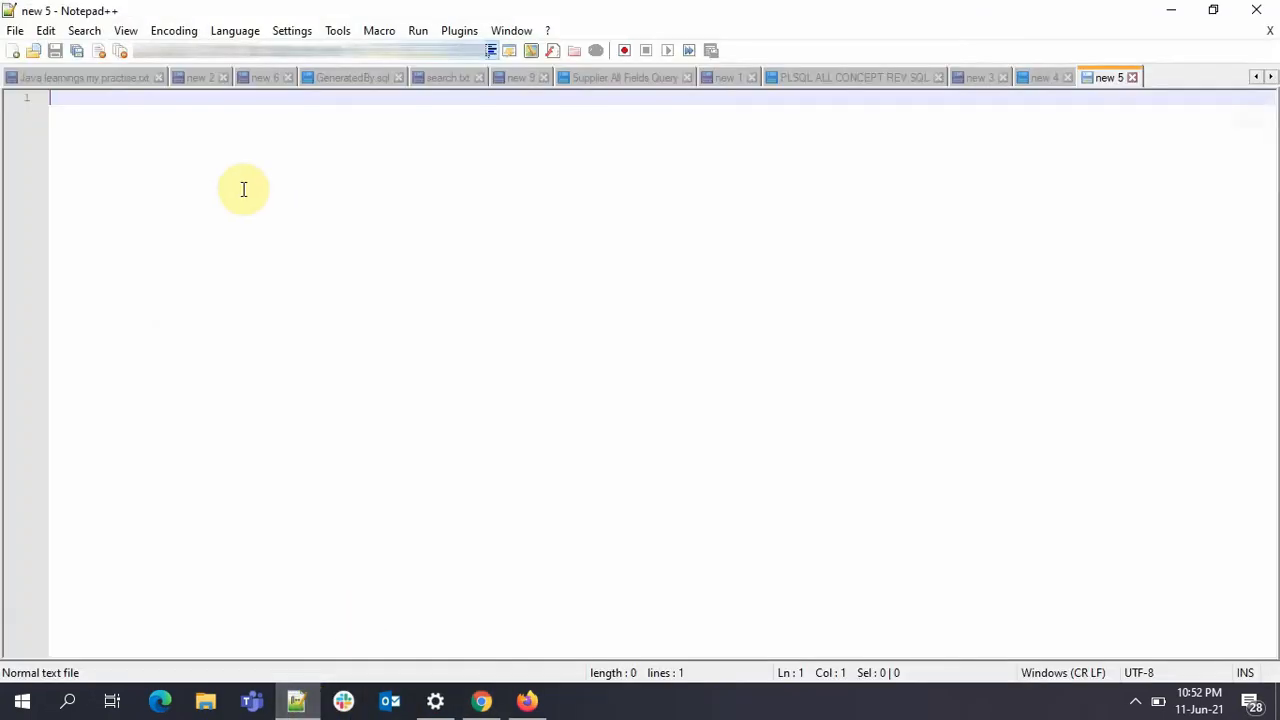
{"action": "mouse_move", "coordinate": [236, 188]}
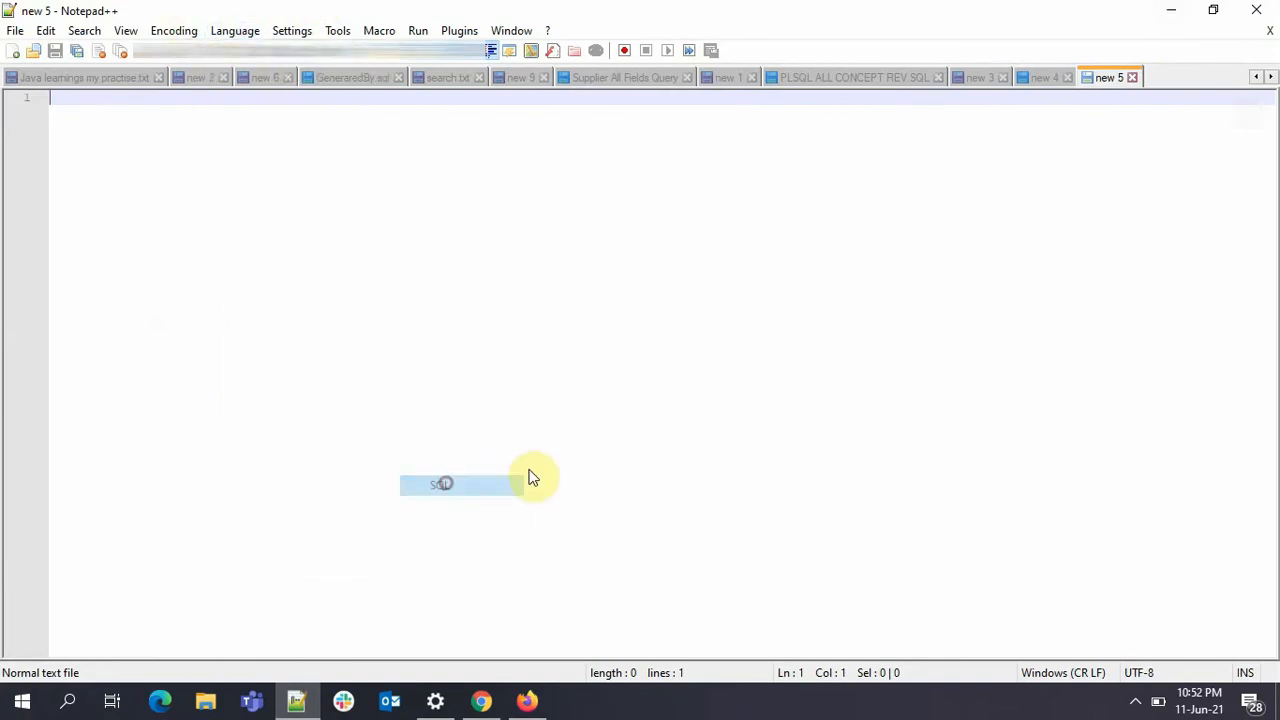
{"action": "type", "text": "S"}
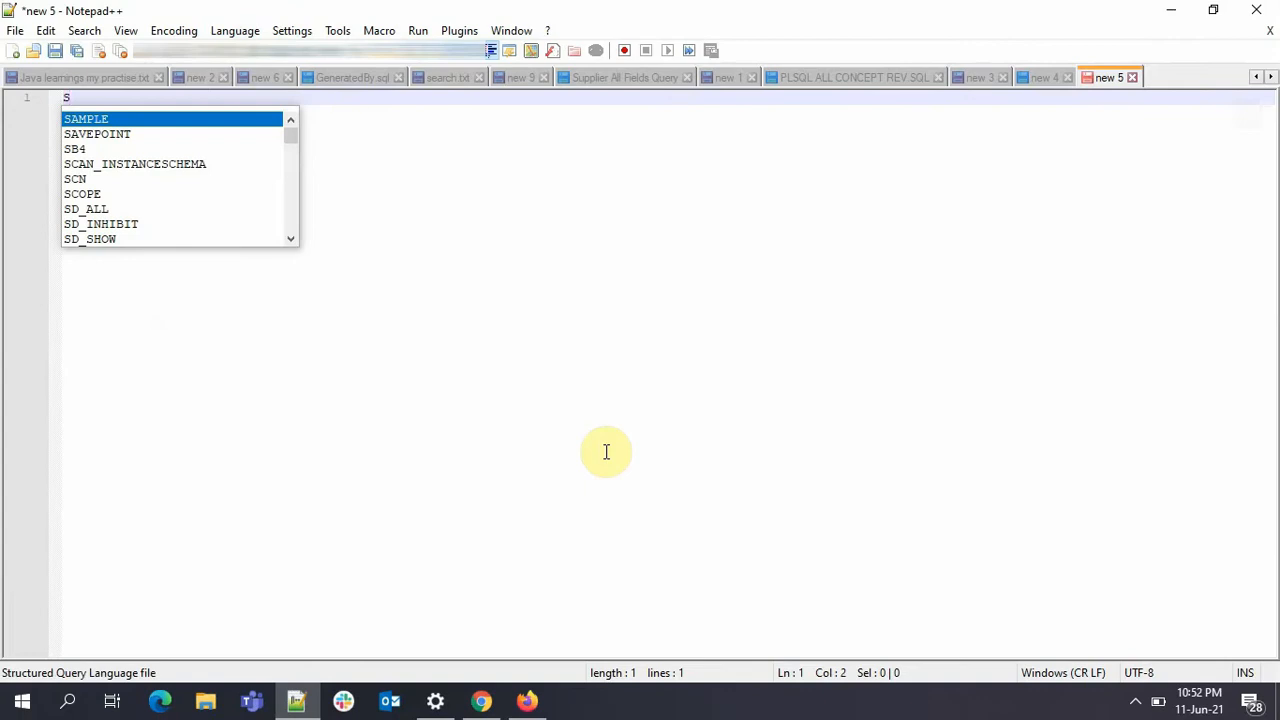
{"action": "type", "text": "EL"}
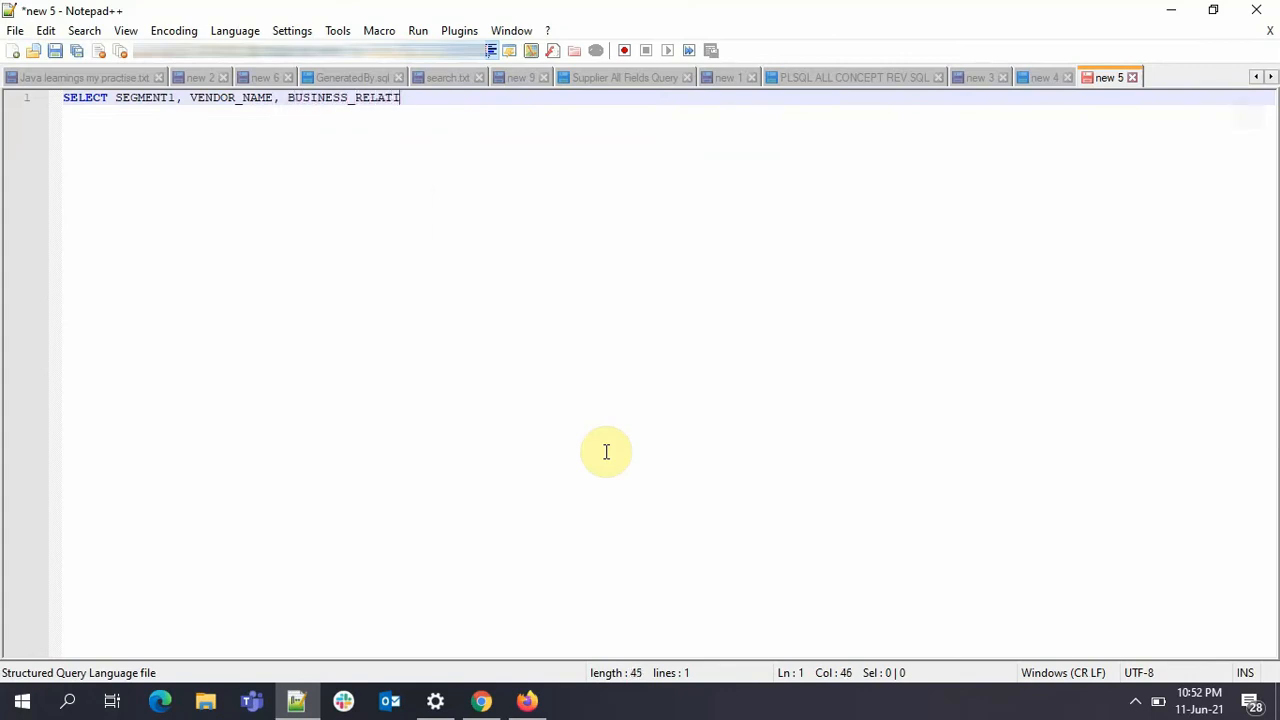
{"action": "type", "text": "ONSHIP, TRUNC(CREATION"}
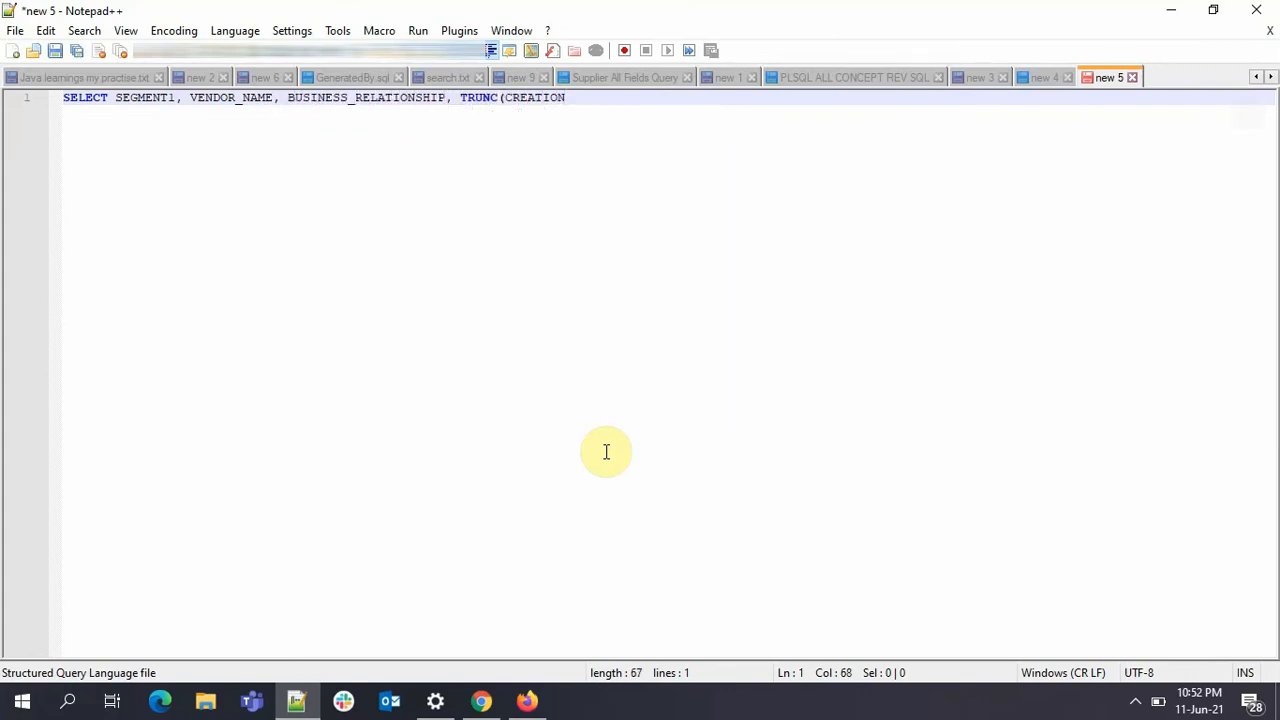
{"action": "type", "text": "DATE) FROM POZ_SUPPLIERS_V WHERE SEGMENT1 ("}
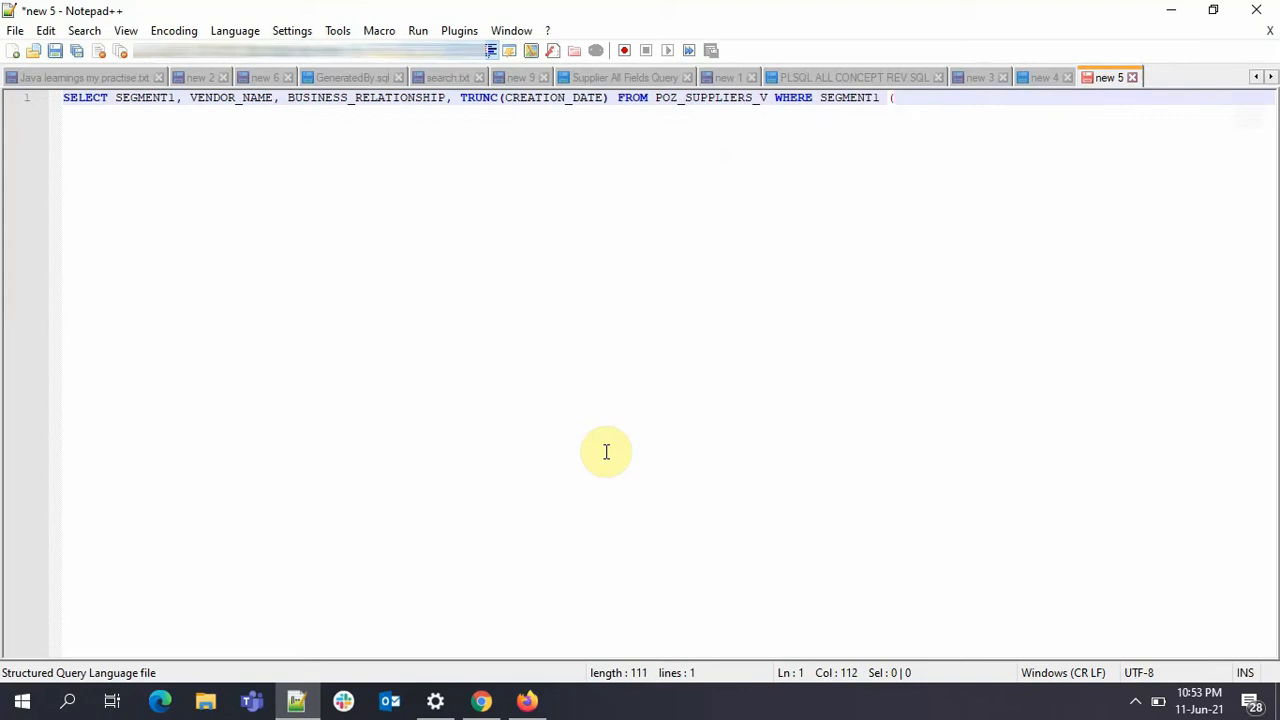
{"action": "type", "text": "'10001', '10003', '10004', '3997', 'DT5678')"}
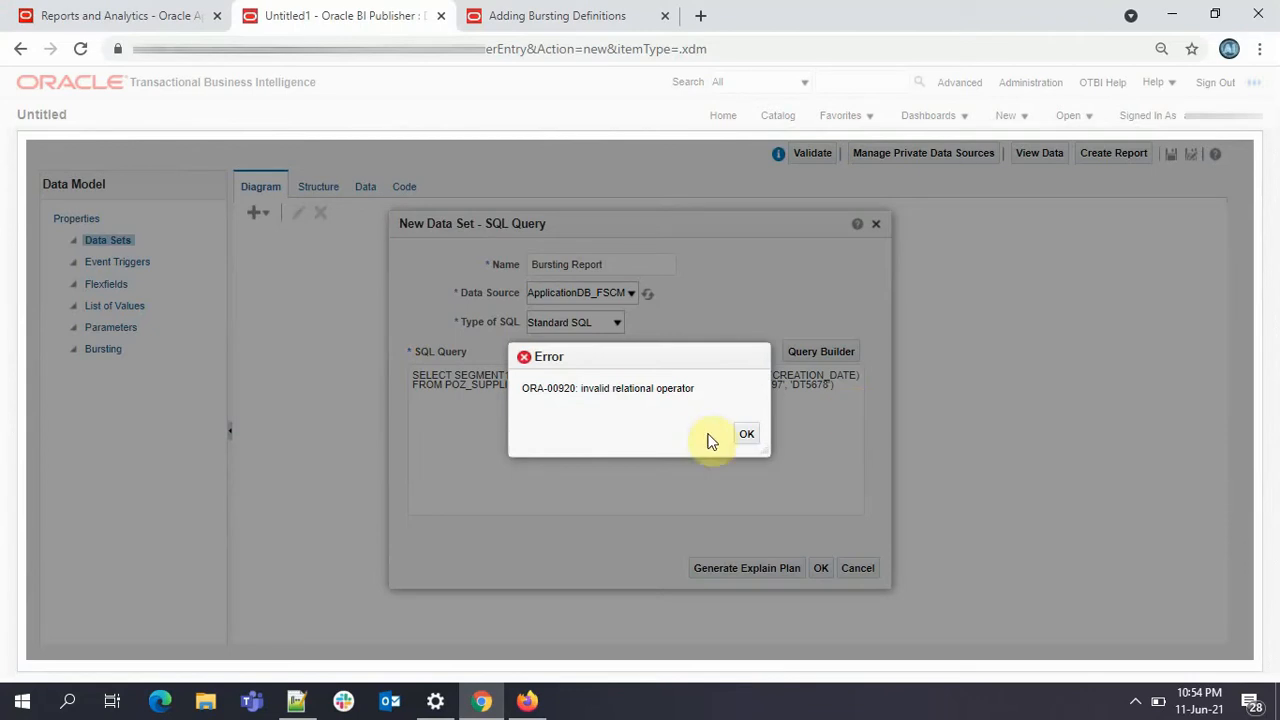
- Dismiss the ORA-00920 error, add the missing IN after SEGMENT1 and submit the query
{"action": "left_click", "coordinate": [746, 432]}
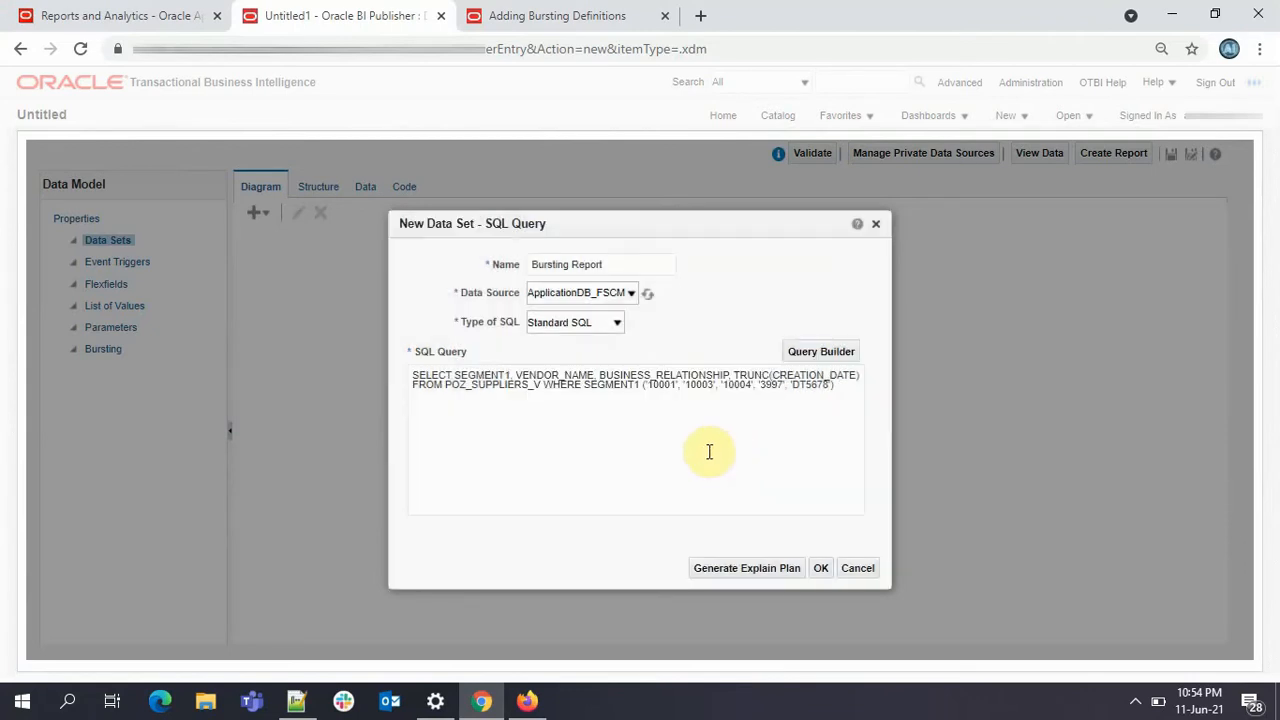
{"action": "left_click", "coordinate": [724, 384]}
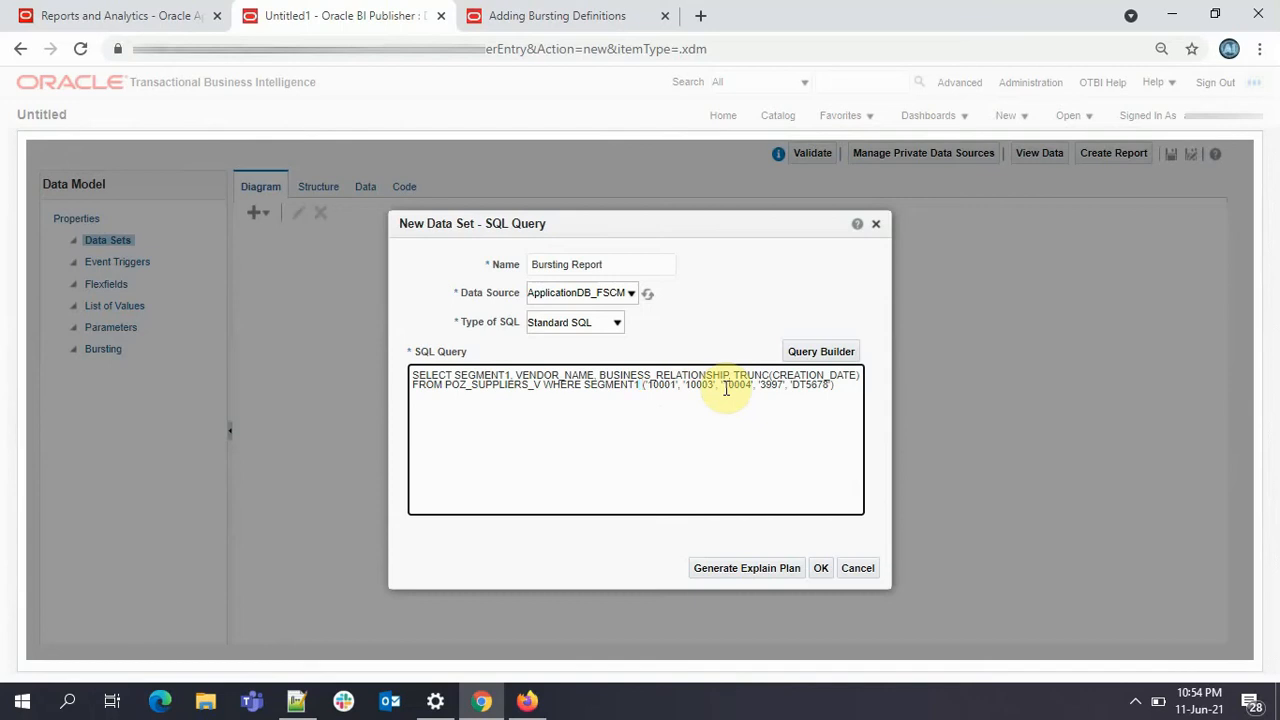
{"action": "type", "text": "IN"}
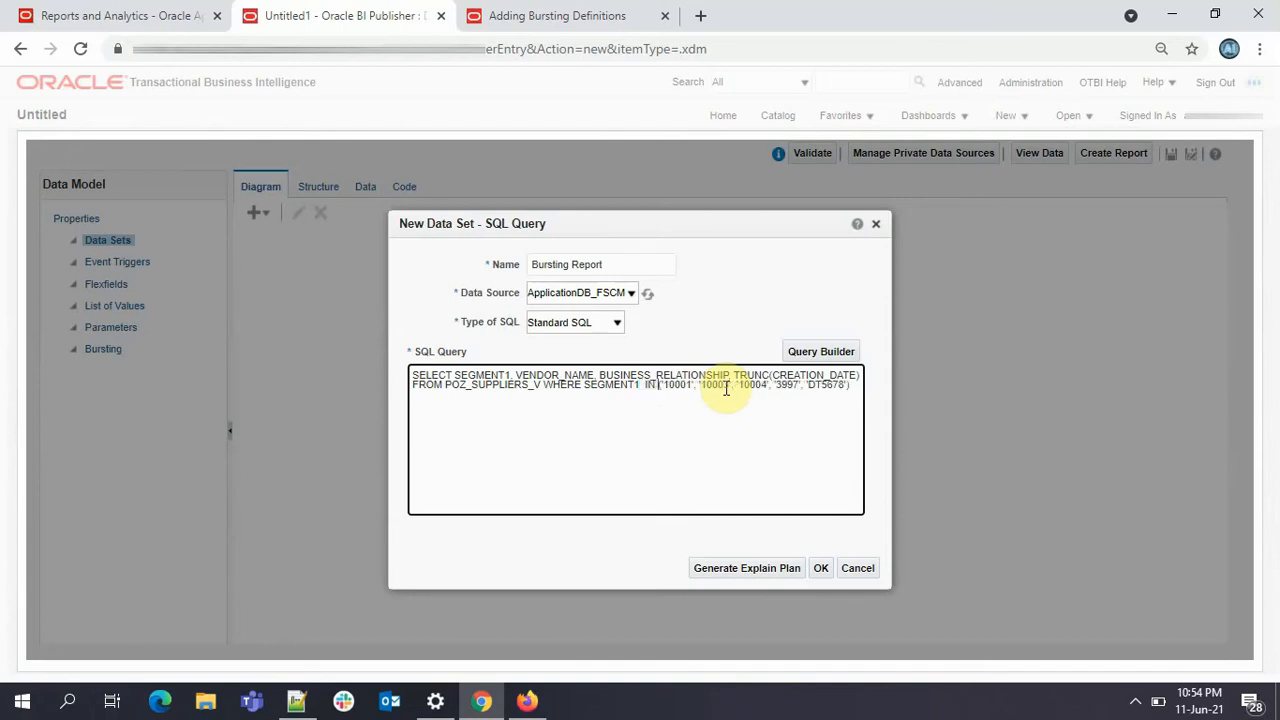
{"action": "left_click", "coordinate": [820, 568]}
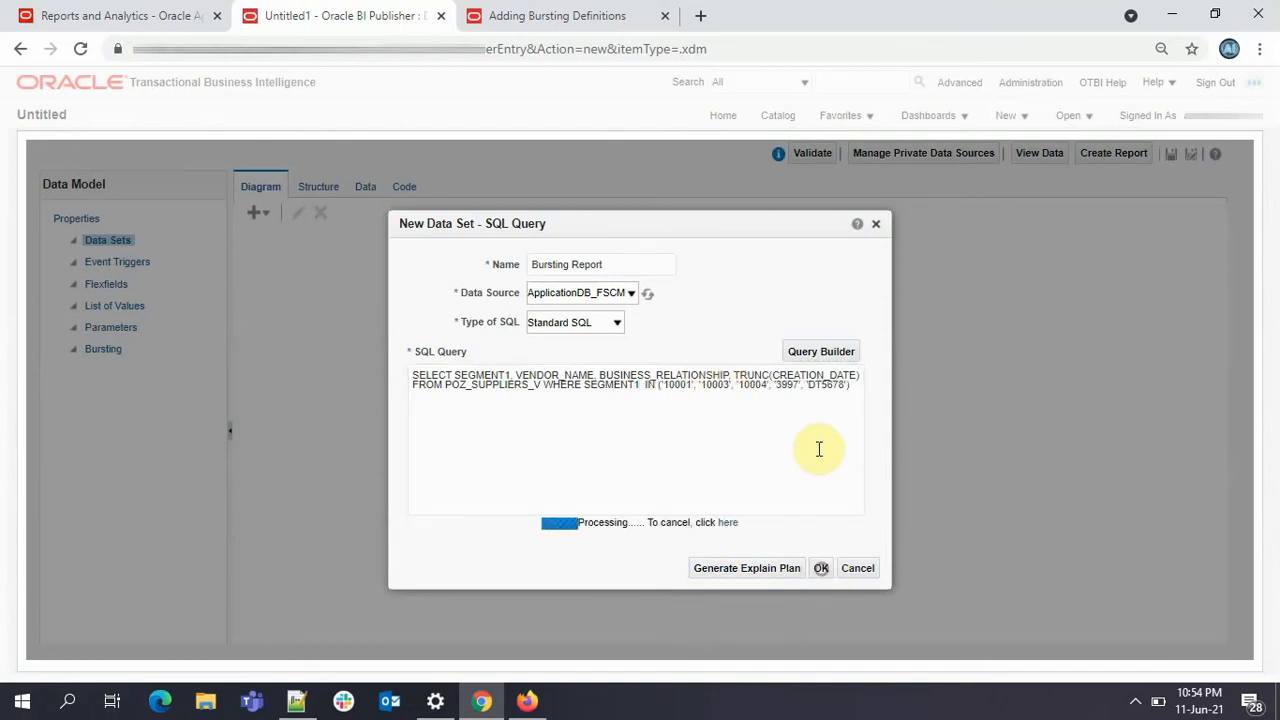
{"action": "left_click", "coordinate": [820, 568]}
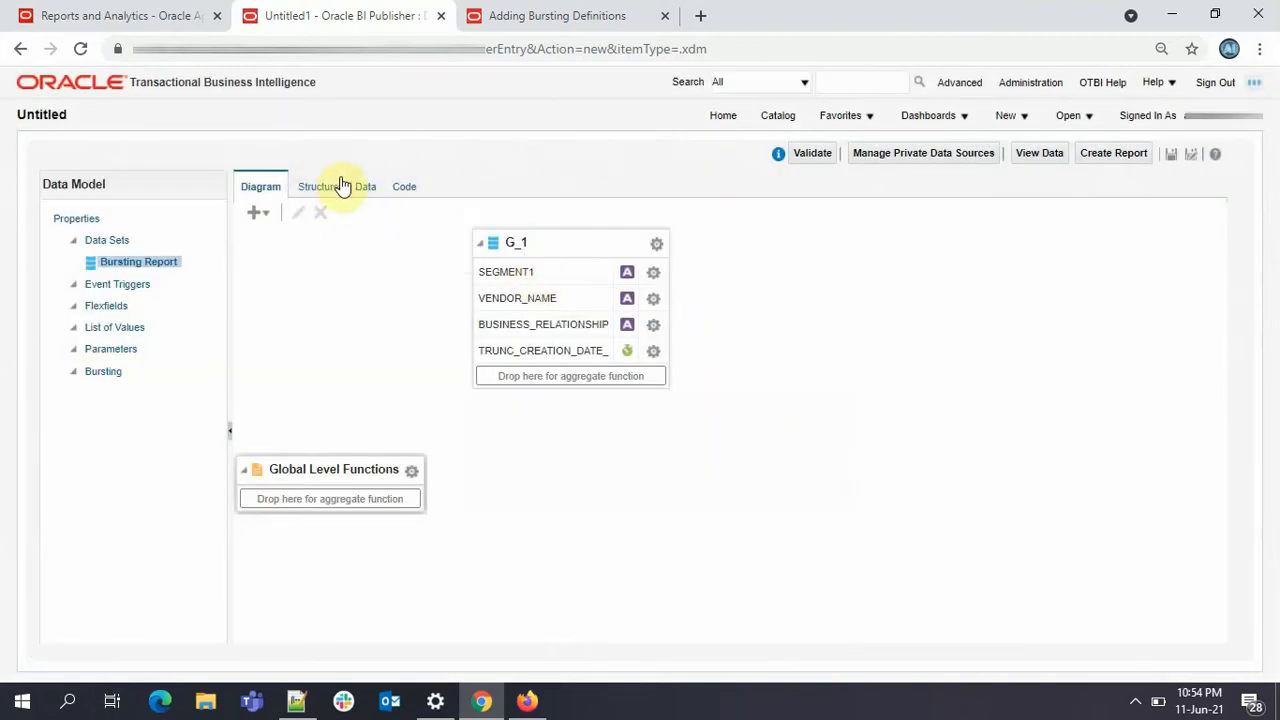
- Preview the data set output with 200 rows shown in Table View
{"action": "left_click", "coordinate": [362, 186]}
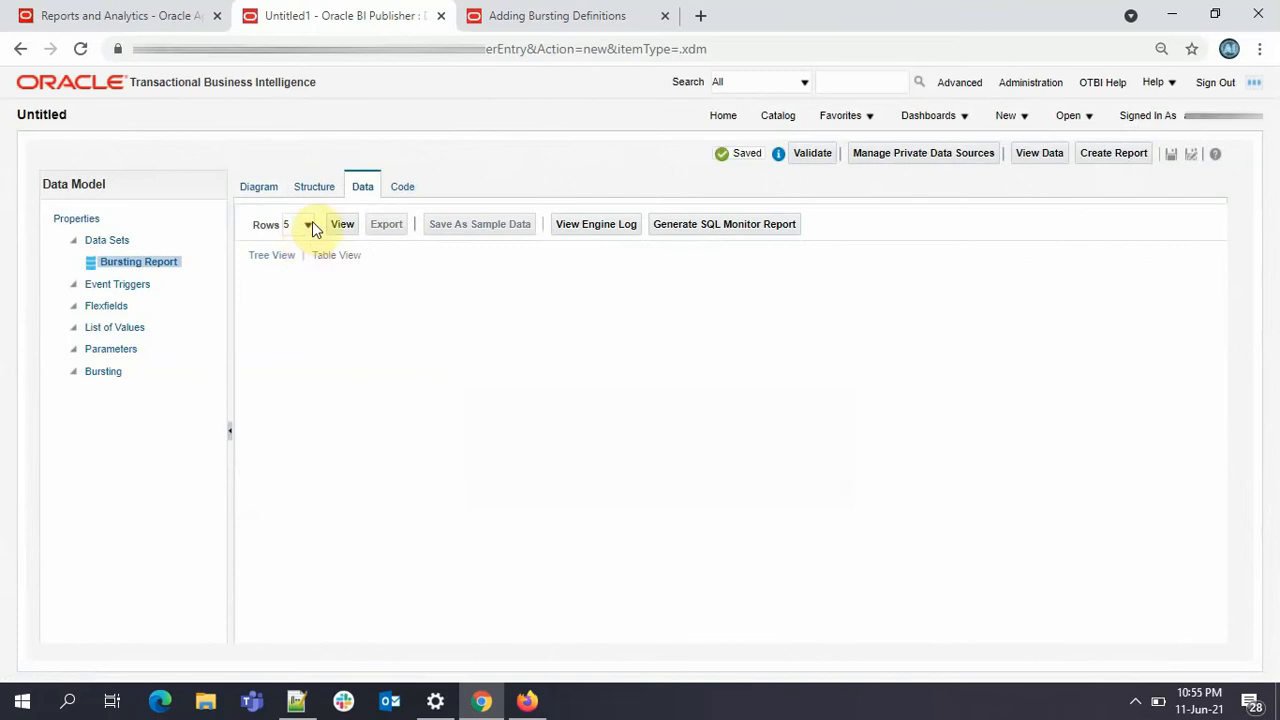
{"action": "left_click", "coordinate": [342, 224]}
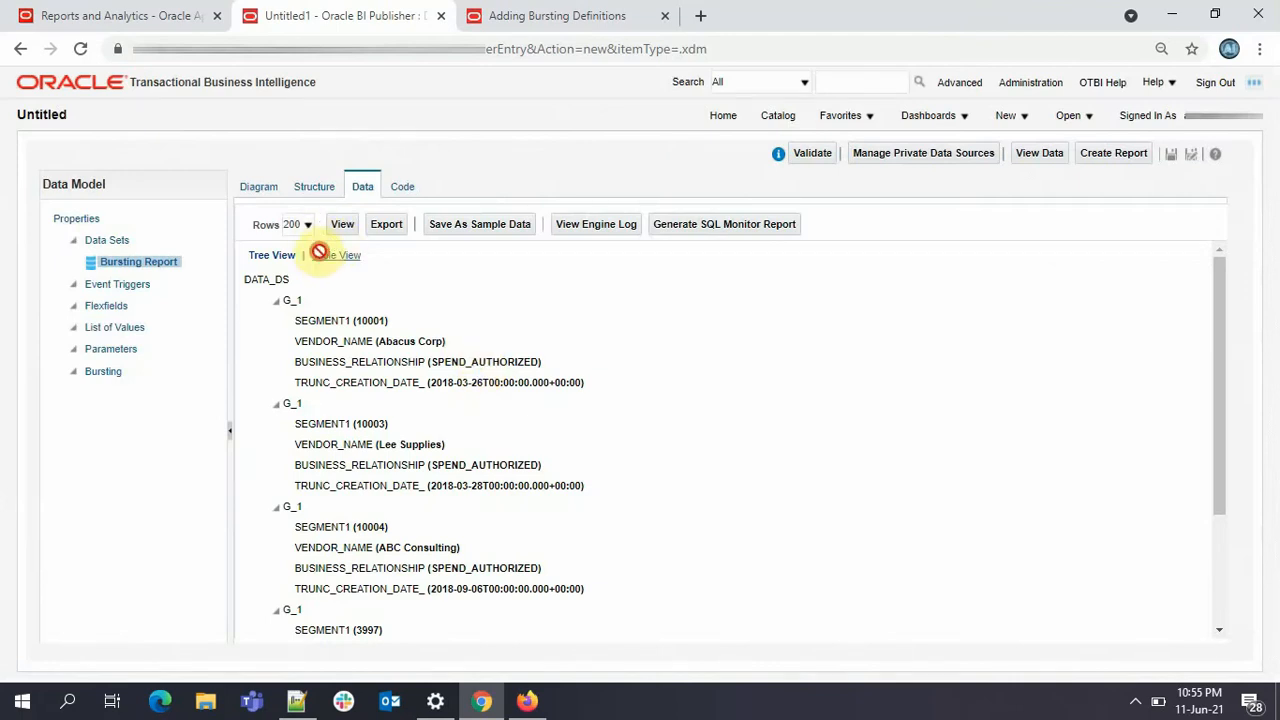
{"action": "left_click", "coordinate": [336, 256]}
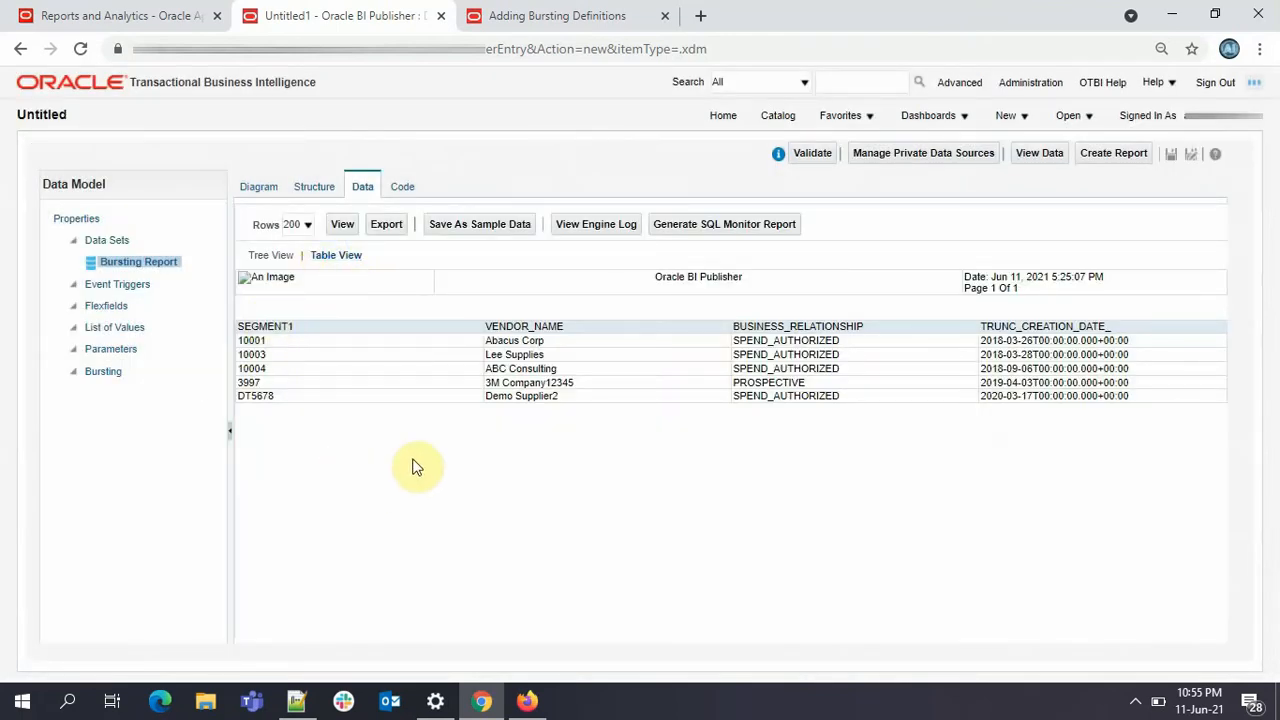
{"action": "mouse_move", "coordinate": [808, 432]}
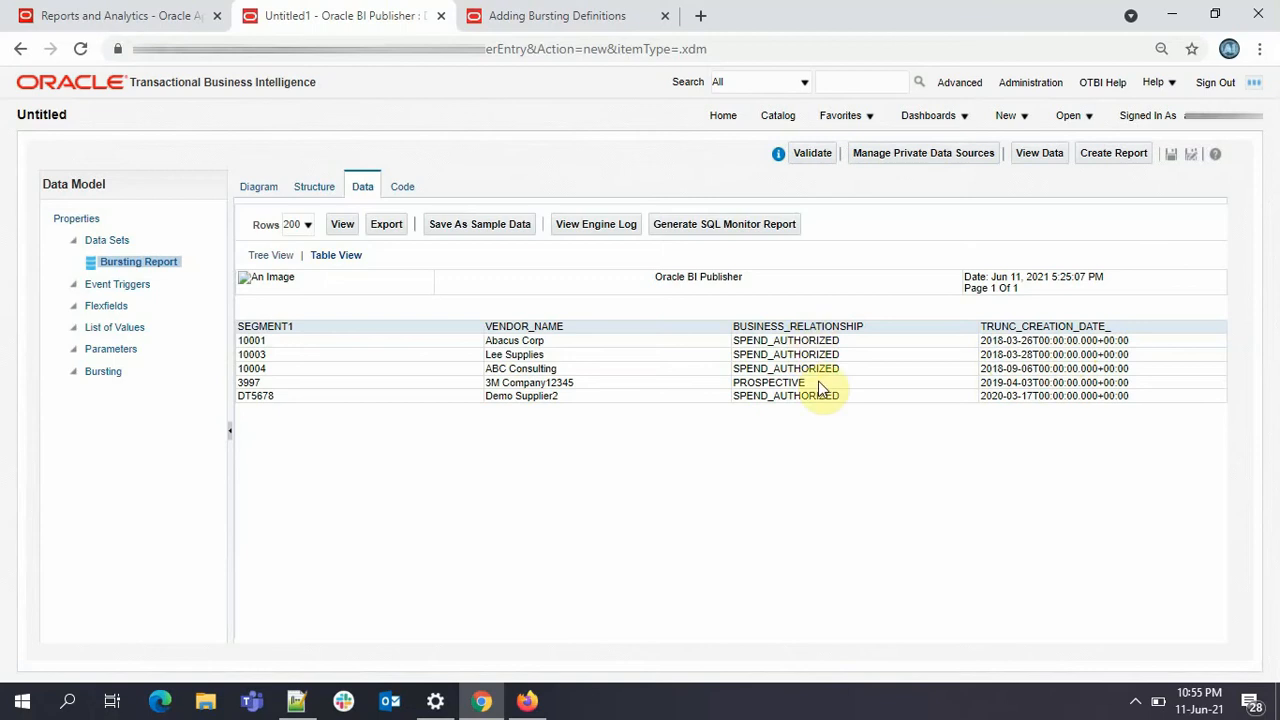
{"action": "mouse_move", "coordinate": [844, 400]}
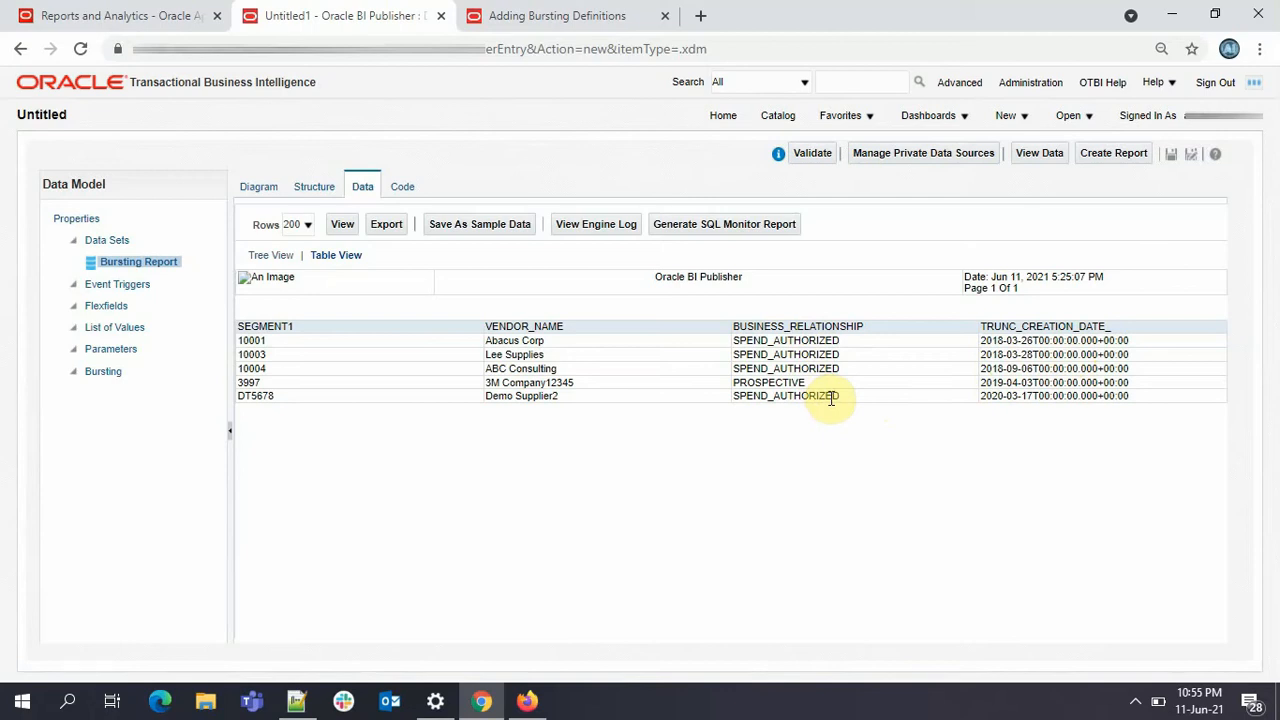
{"action": "mouse_move", "coordinate": [796, 290]}
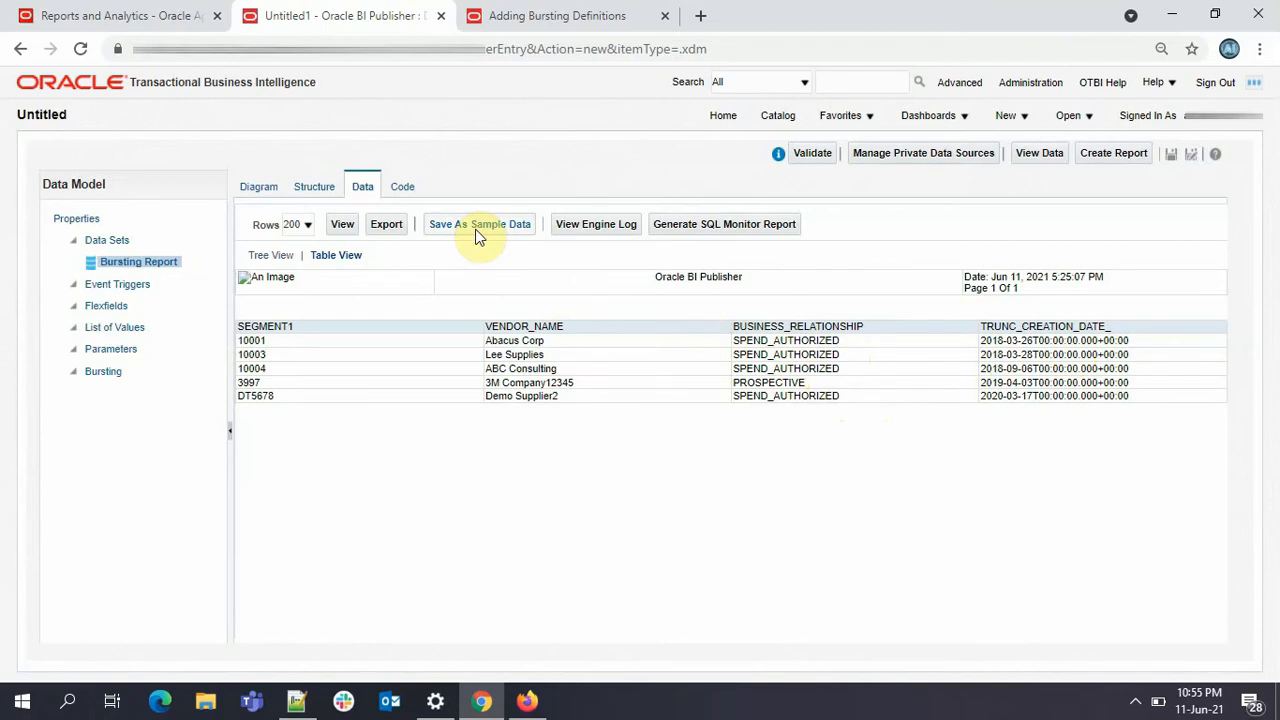
- Store the previewed supplier rows as the data model's sample data
{"action": "left_click", "coordinate": [480, 224]}
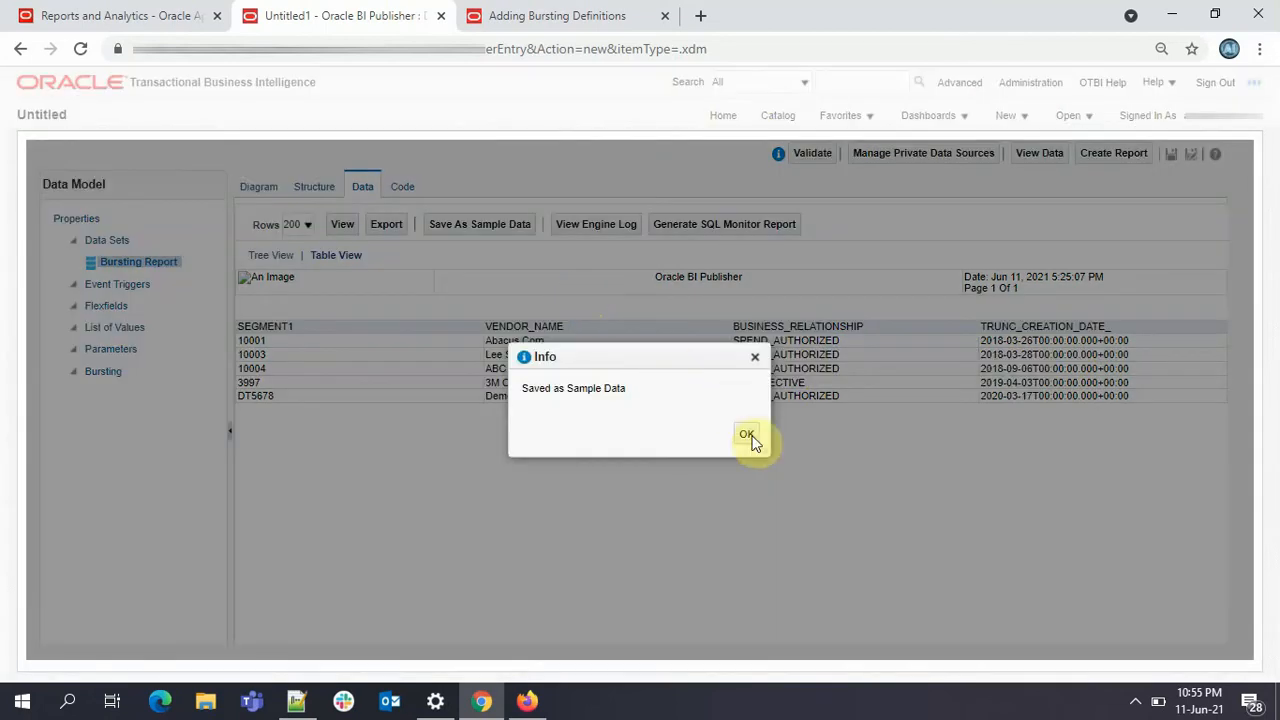
{"action": "left_click", "coordinate": [748, 434]}
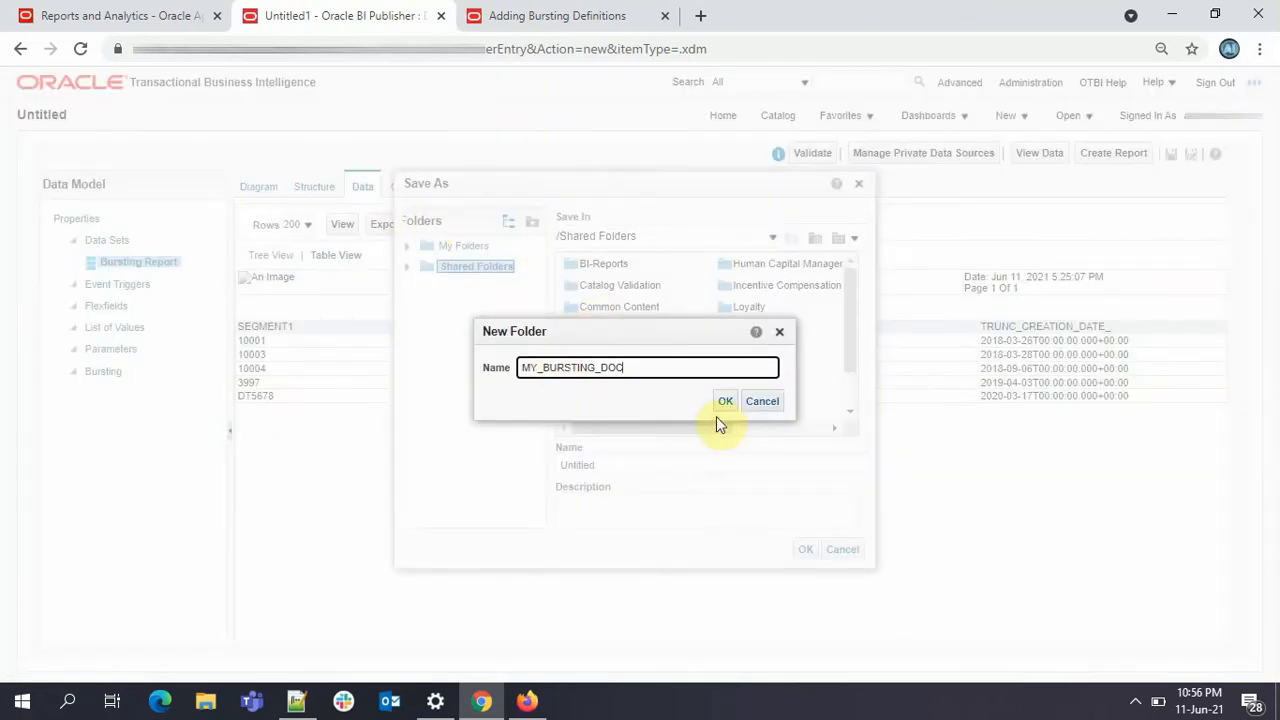
- Save the data model as SUPPLIER_INFO in new folder MY_BURSTING_DOC and save its sample data again
{"action": "left_click", "coordinate": [724, 400]}
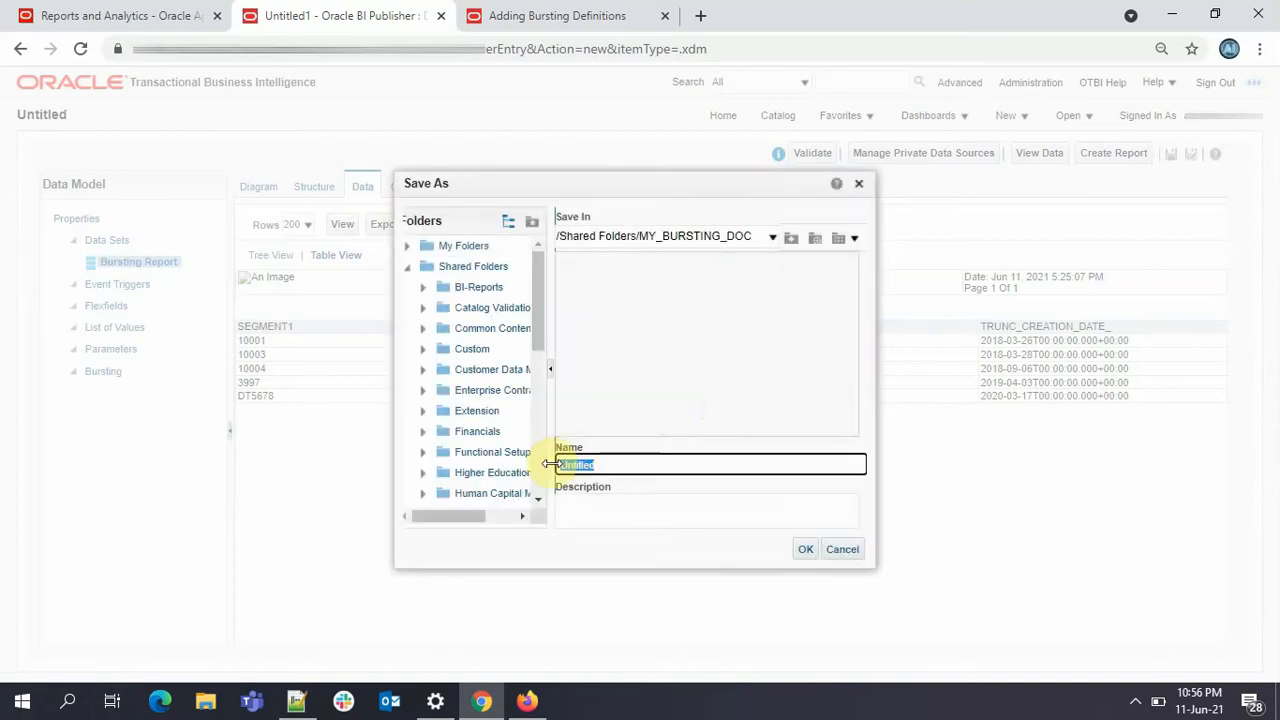
{"action": "type", "text": "SUPPLIER_INFO"}
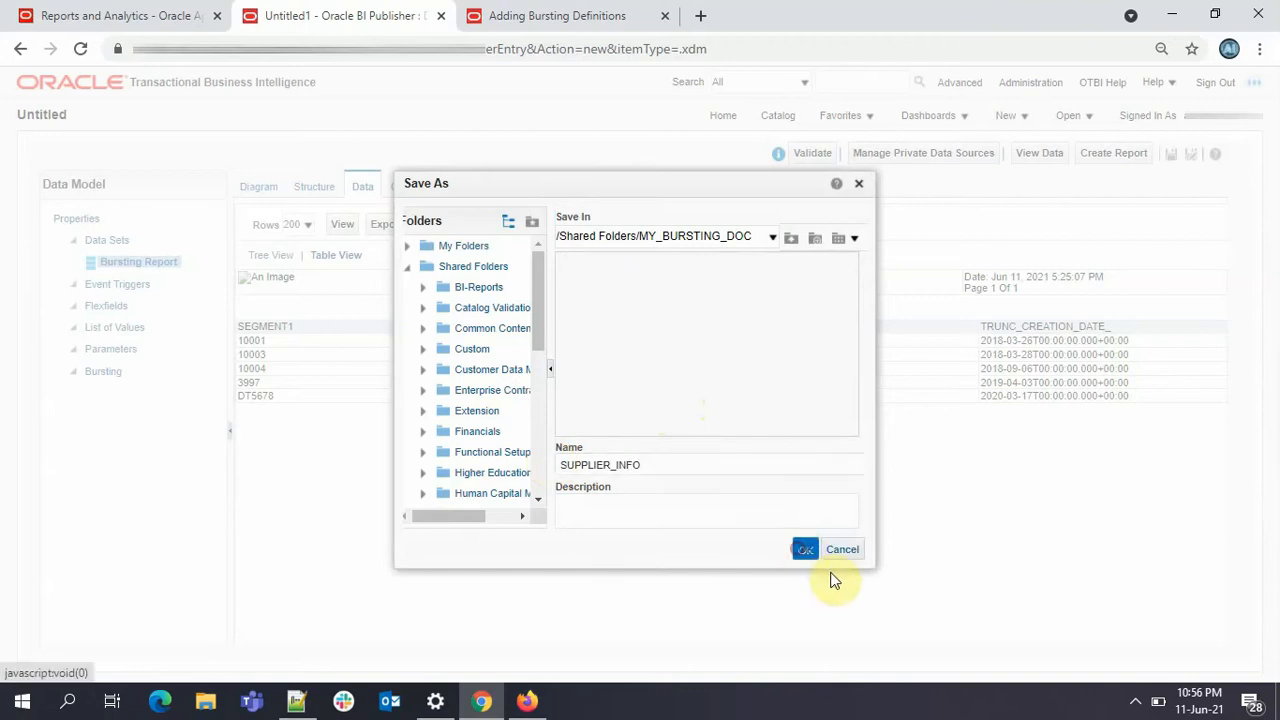
{"action": "left_click", "coordinate": [804, 548]}
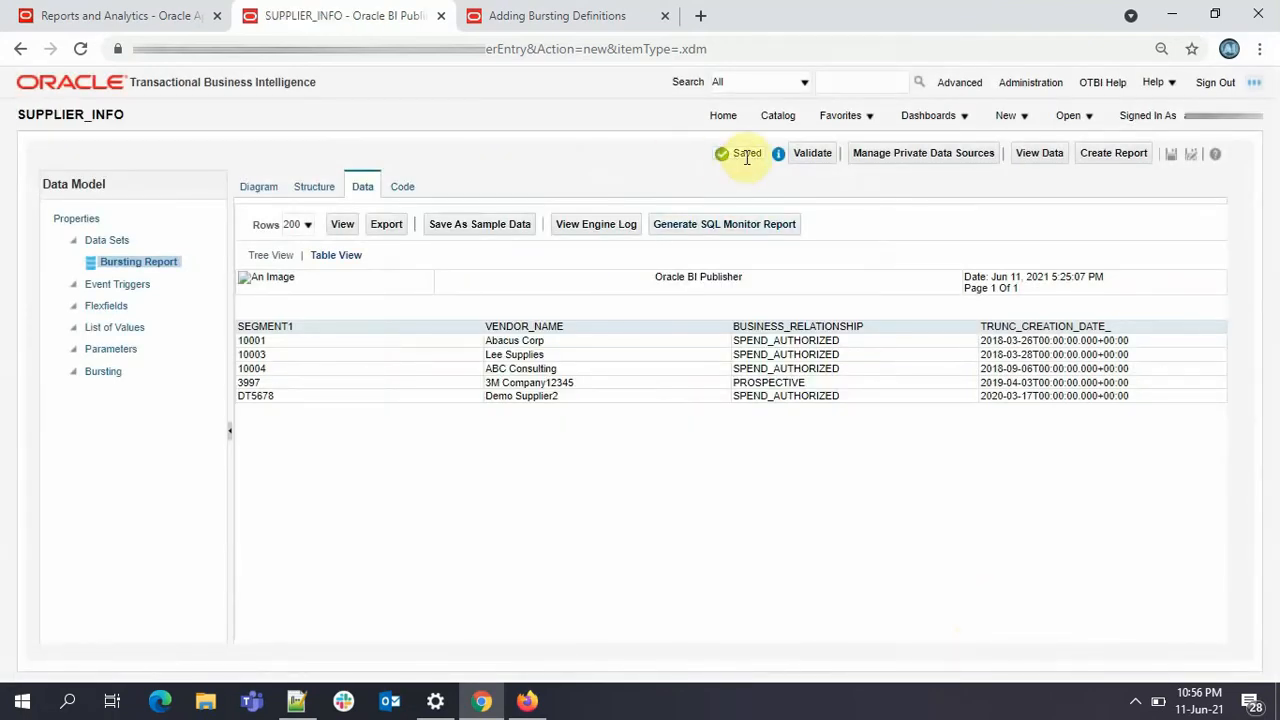
{"action": "mouse_move", "coordinate": [580, 270]}
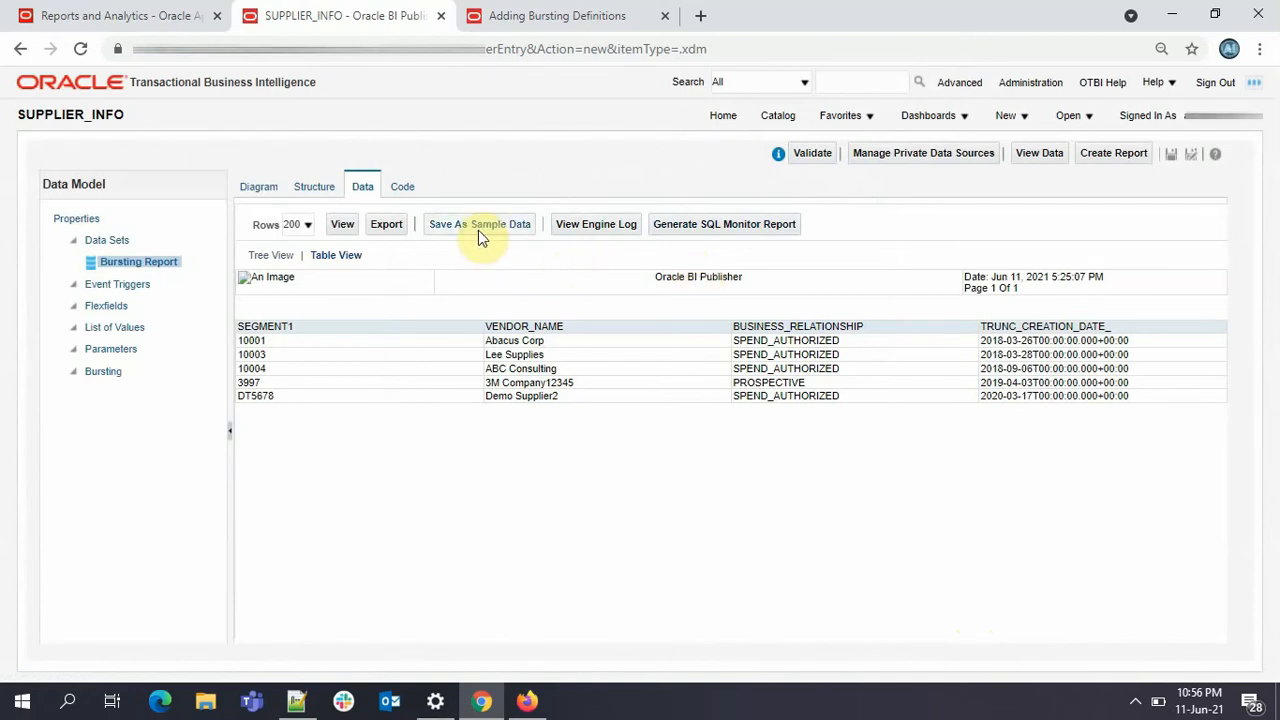
{"action": "left_click", "coordinate": [480, 224]}
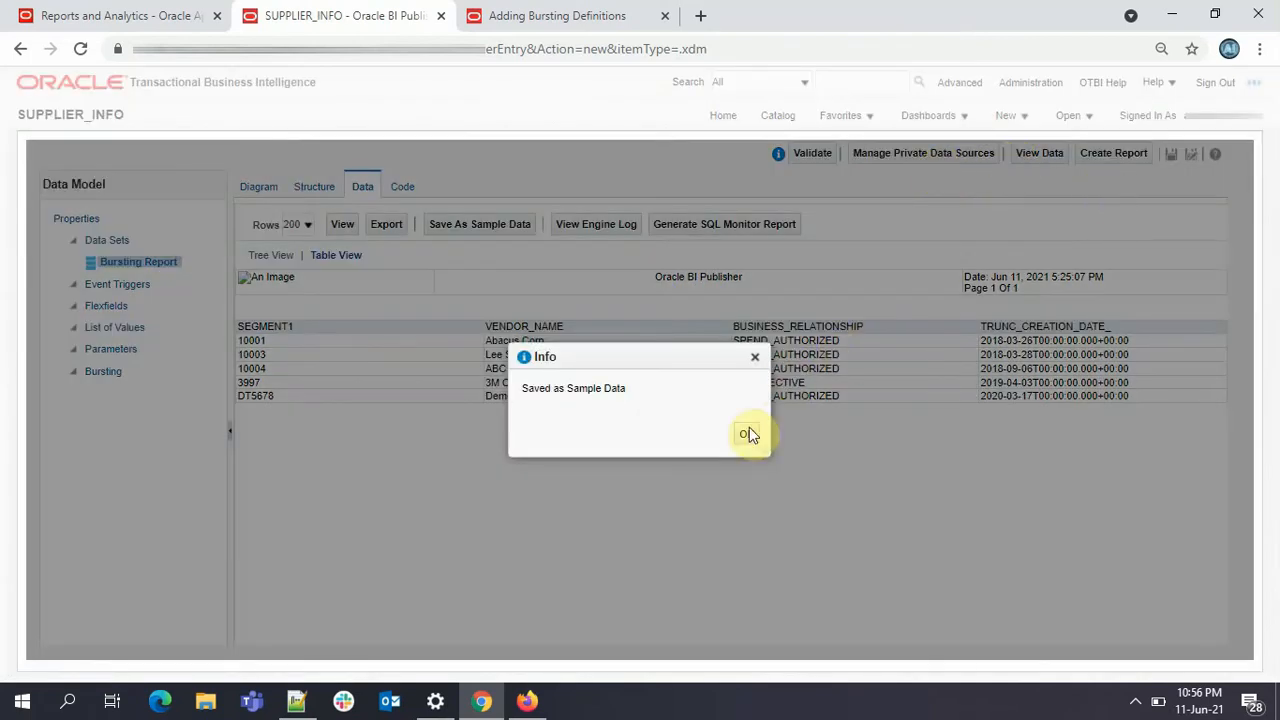
{"action": "left_click", "coordinate": [748, 432]}
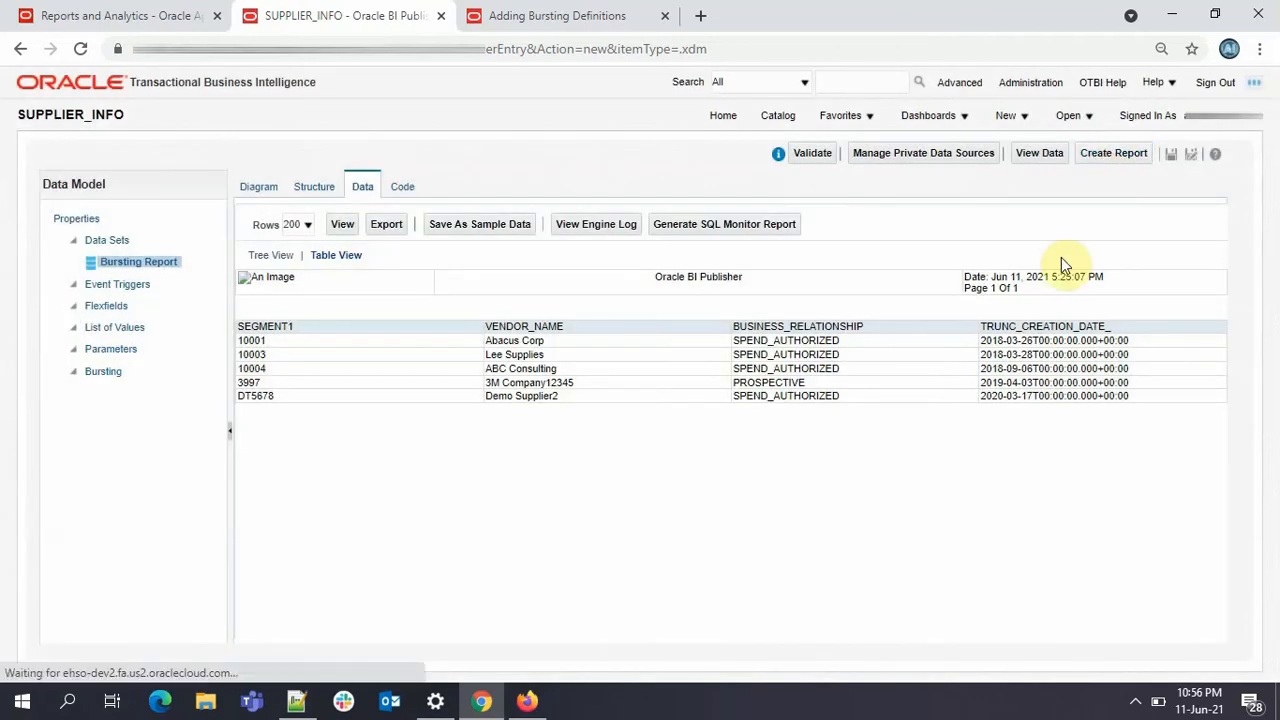
- Build a report table on SUPPLIER_INFO with all four supplier fields and a grand totals row
{"action": "left_click", "coordinate": [1112, 152]}
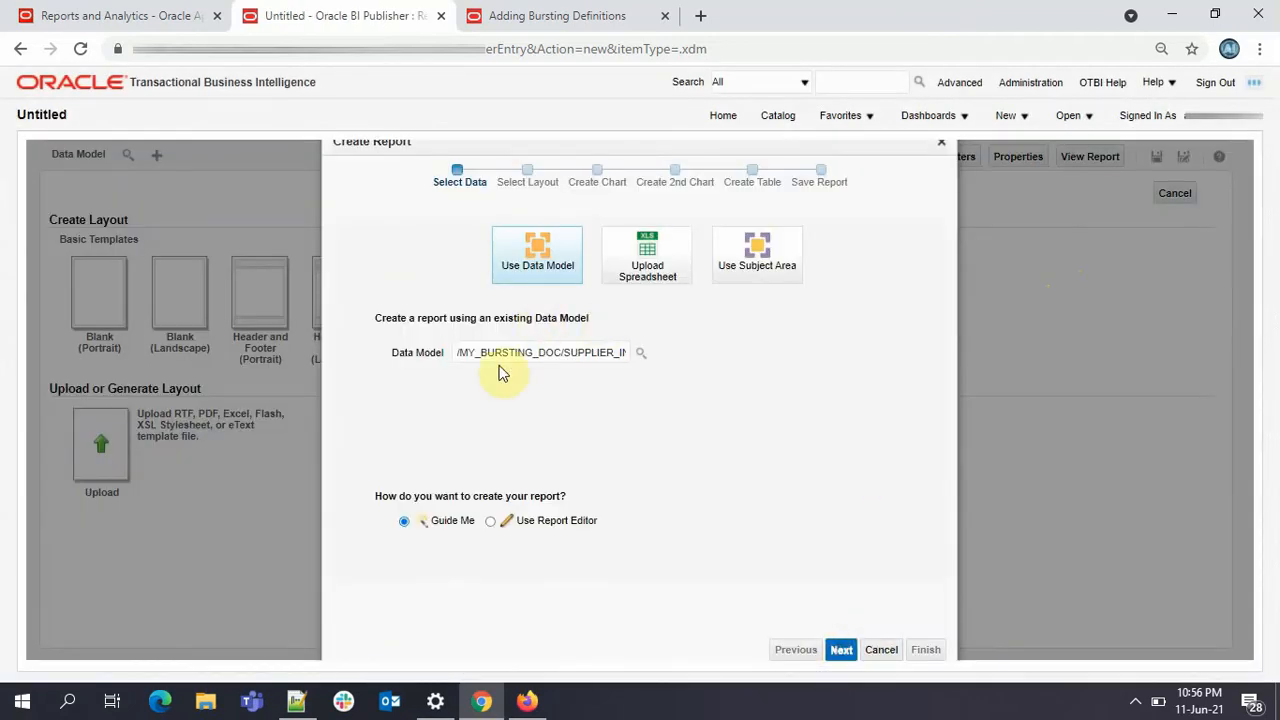
{"action": "mouse_move", "coordinate": [720, 420]}
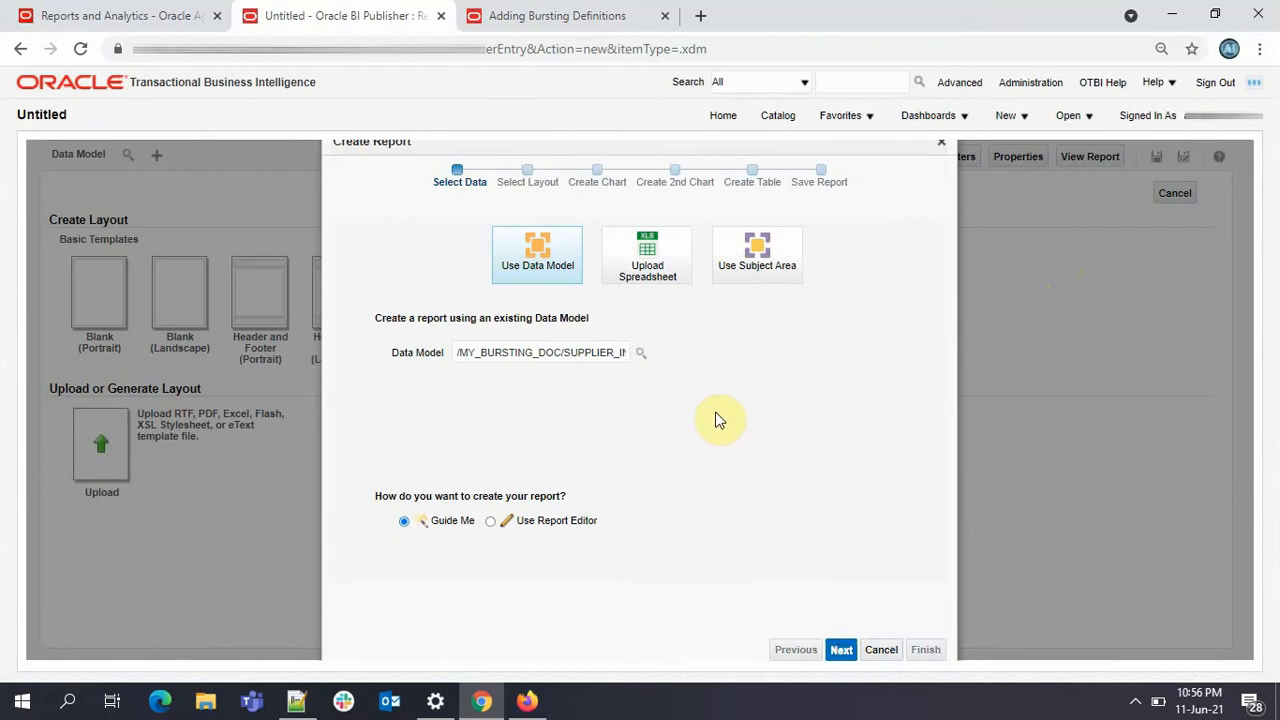
{"action": "left_click", "coordinate": [840, 648]}
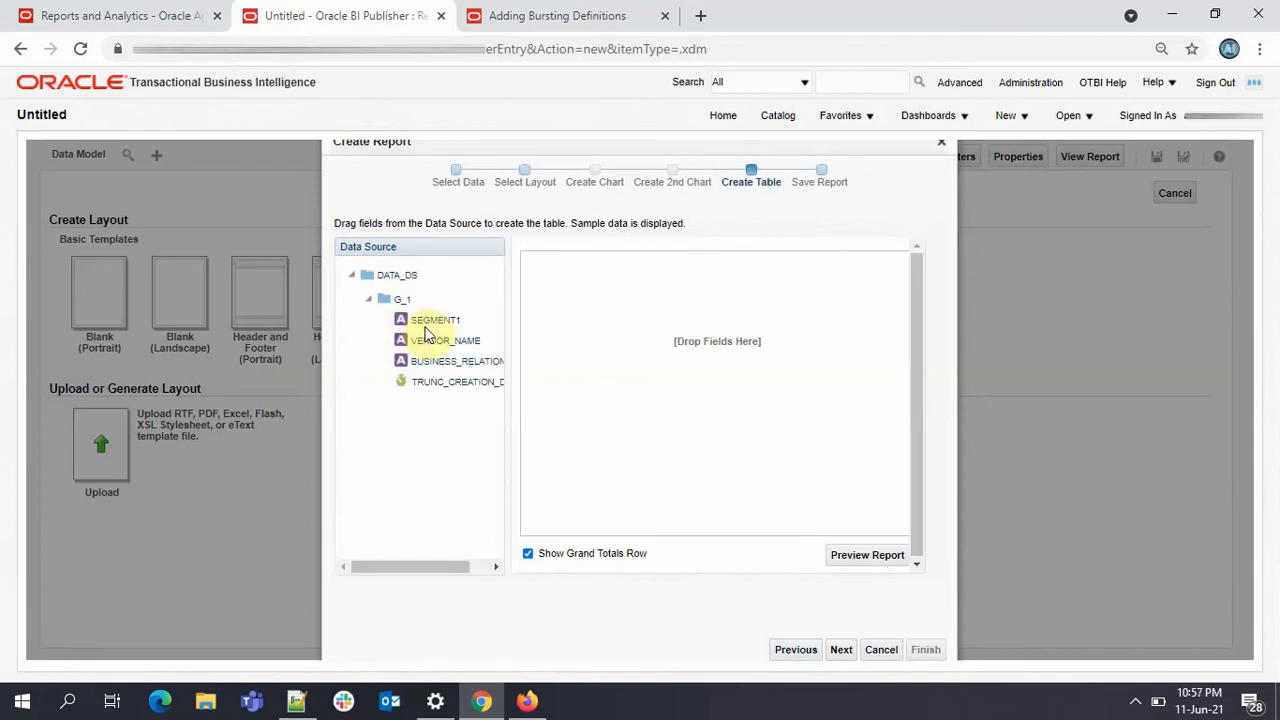
{"action": "left_click_drag", "start_coordinate": [436, 320], "coordinate": [568, 324]}
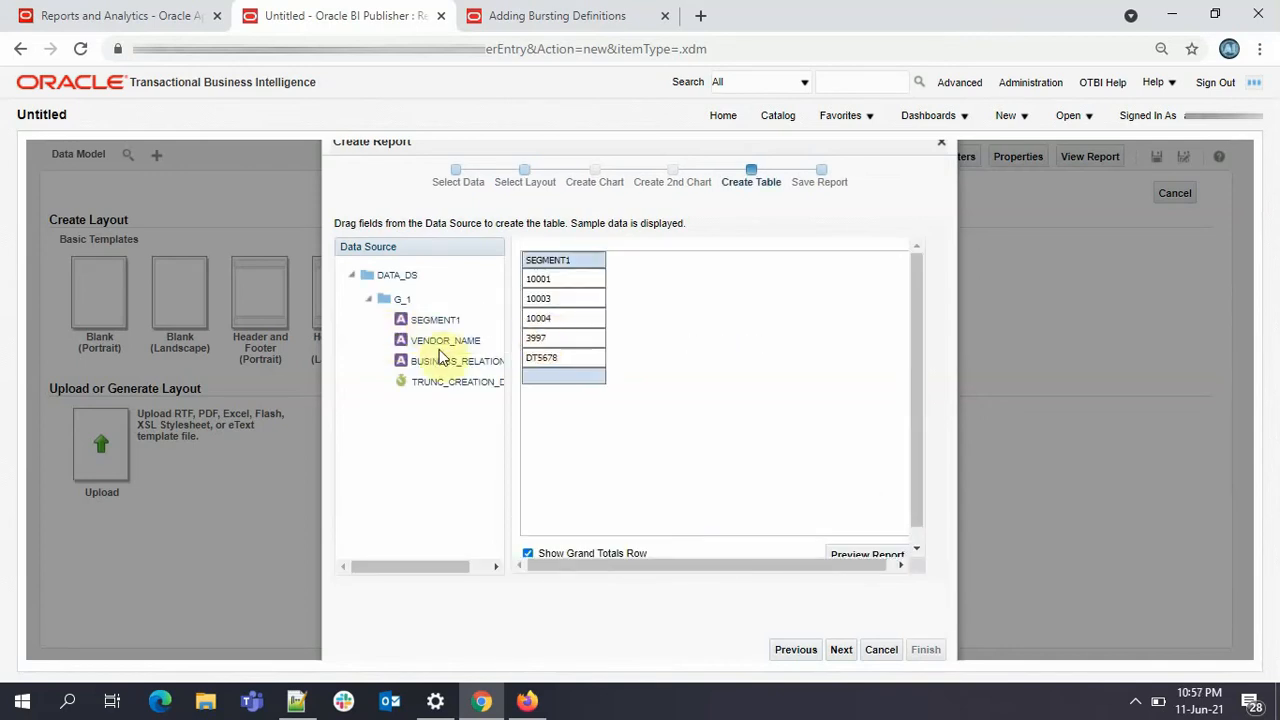
{"action": "left_click_drag", "start_coordinate": [444, 360], "coordinate": [540, 356]}
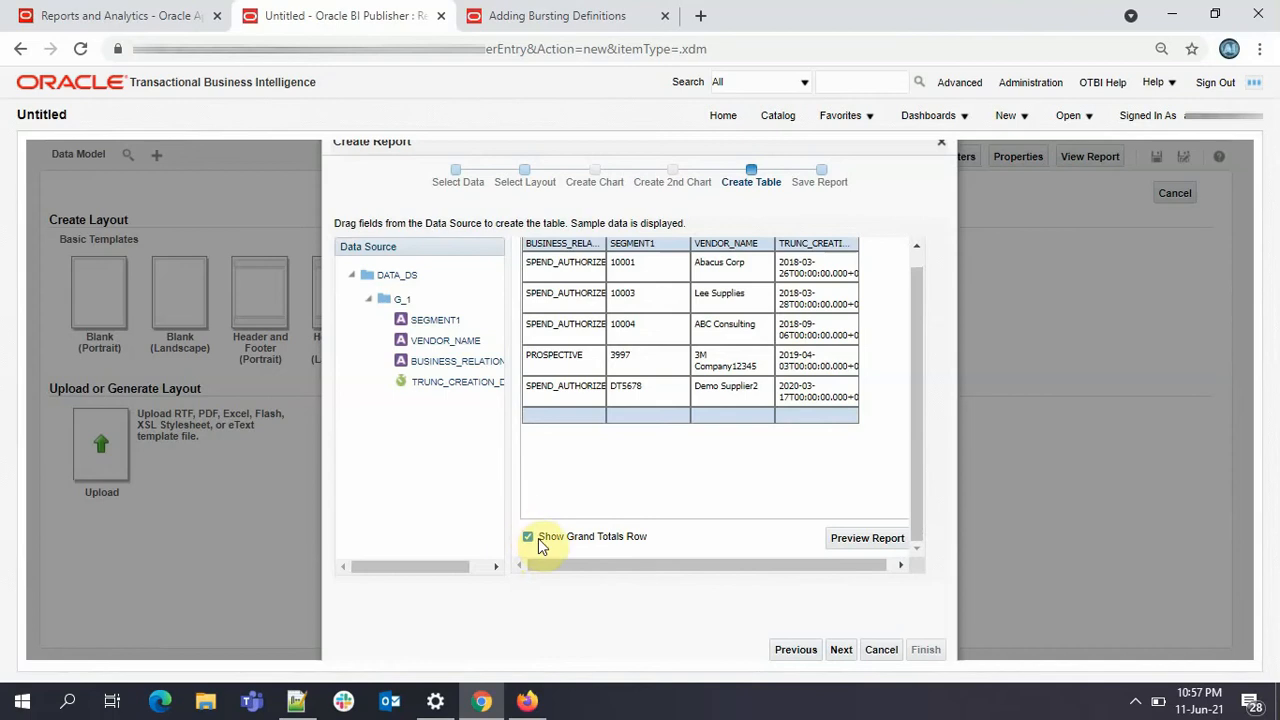
{"action": "left_click", "coordinate": [528, 536]}
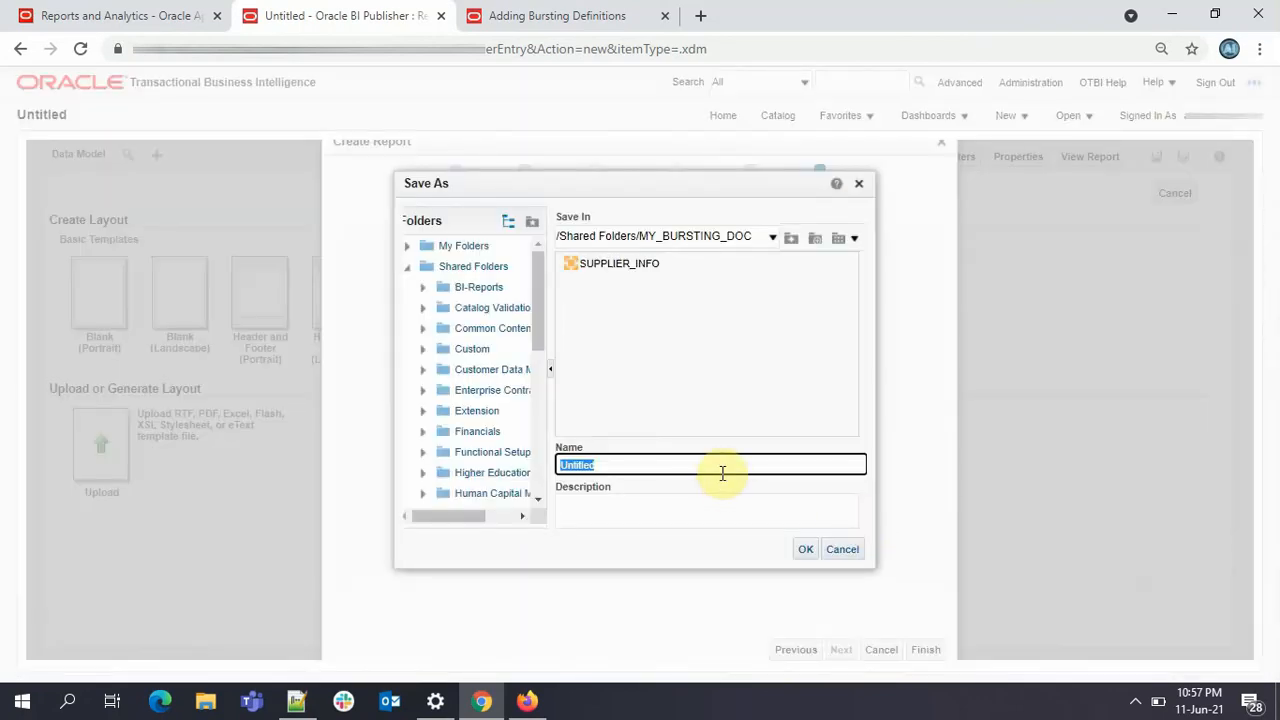
- Save the report as SUPPLIER_INFO_REPORT in /Shared Folders/MY_BURSTING_DOC
{"action": "type", "text": "SUPPLIER_INFO_REPORT"}
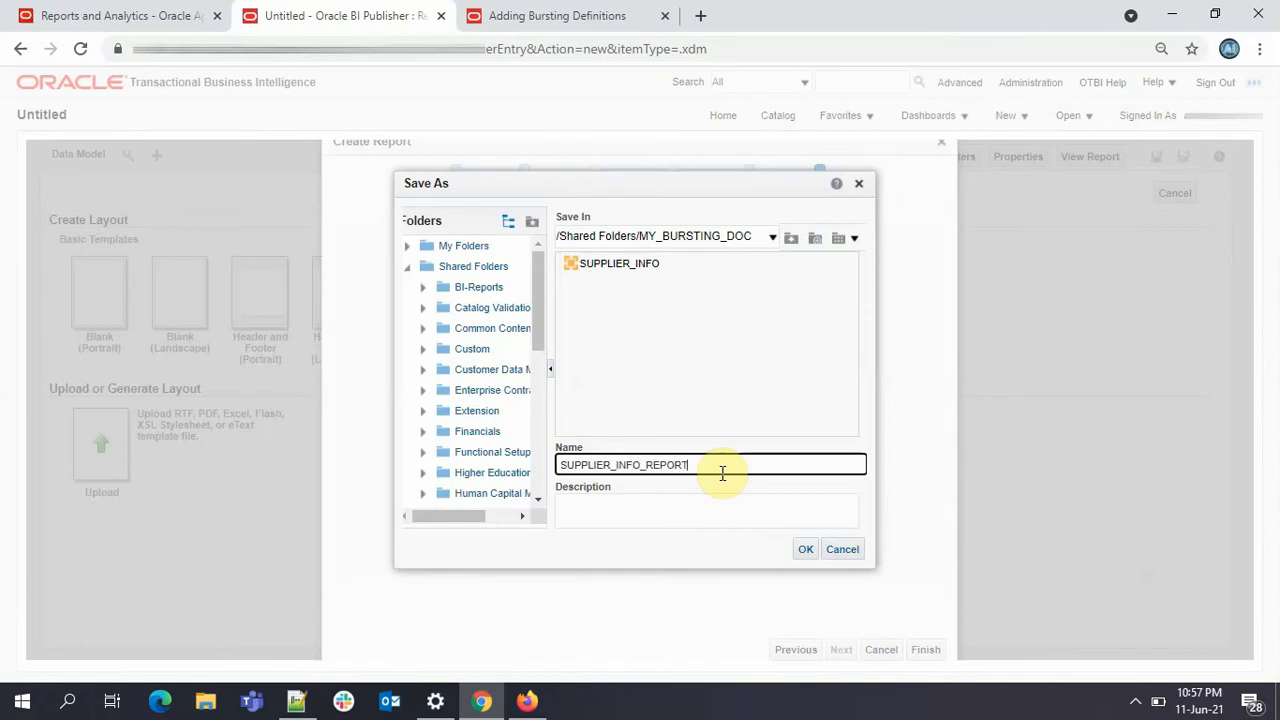
{"action": "left_click", "coordinate": [804, 548]}
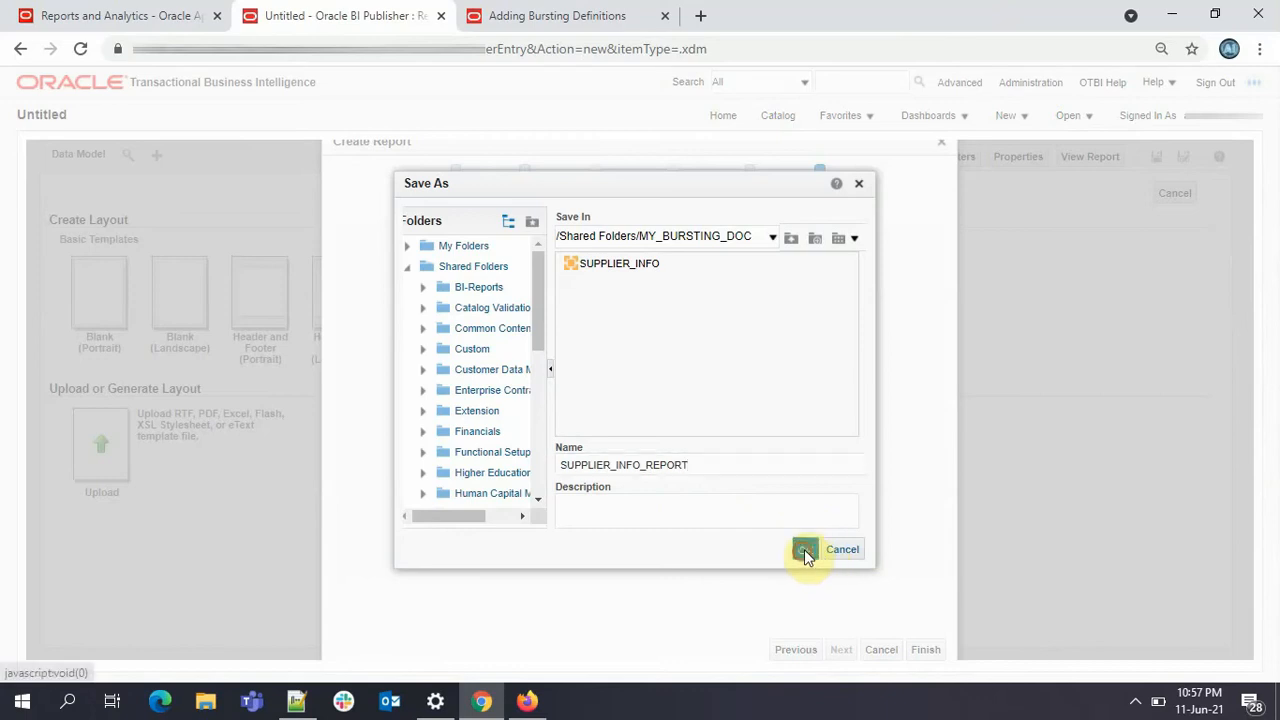
{"action": "left_click", "coordinate": [804, 548]}
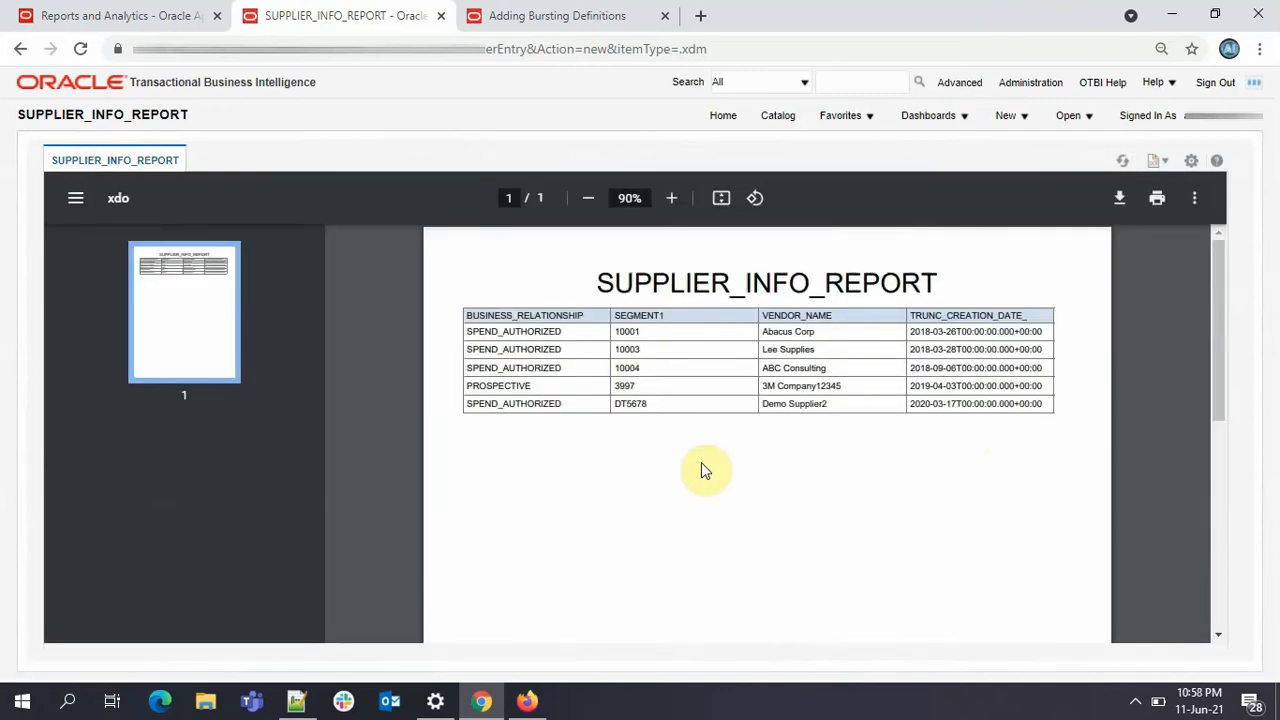
{"action": "mouse_move", "coordinate": [656, 432]}
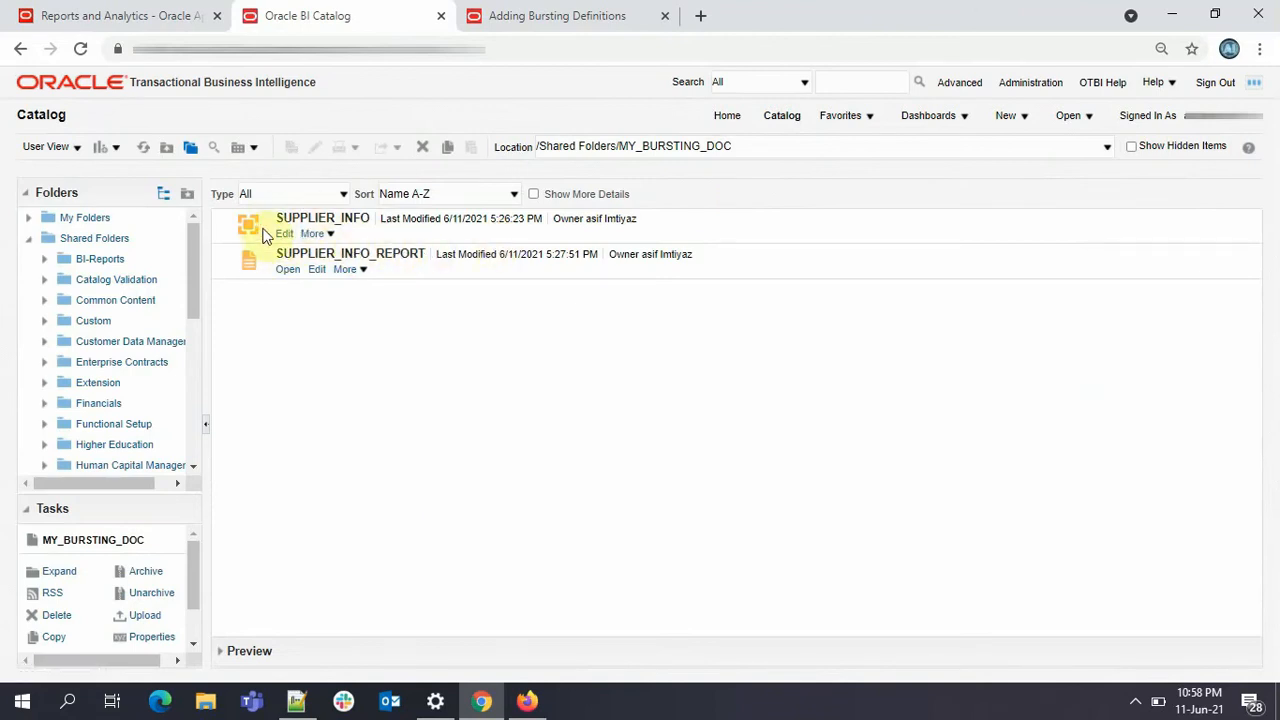
- Add bursting definition Bursting 1 to SUPPLIER_INFO on the ApplicationDB_FSCM data source
{"action": "left_click", "coordinate": [284, 232]}
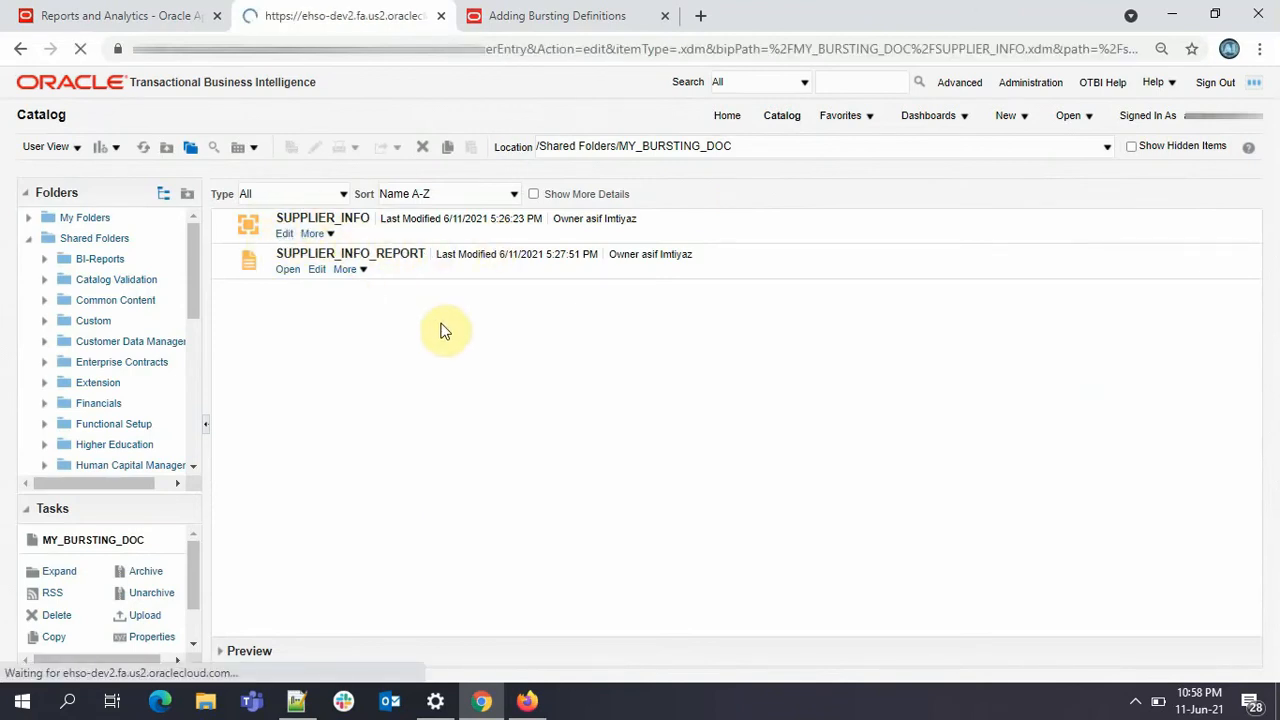
{"action": "left_click", "coordinate": [284, 232]}
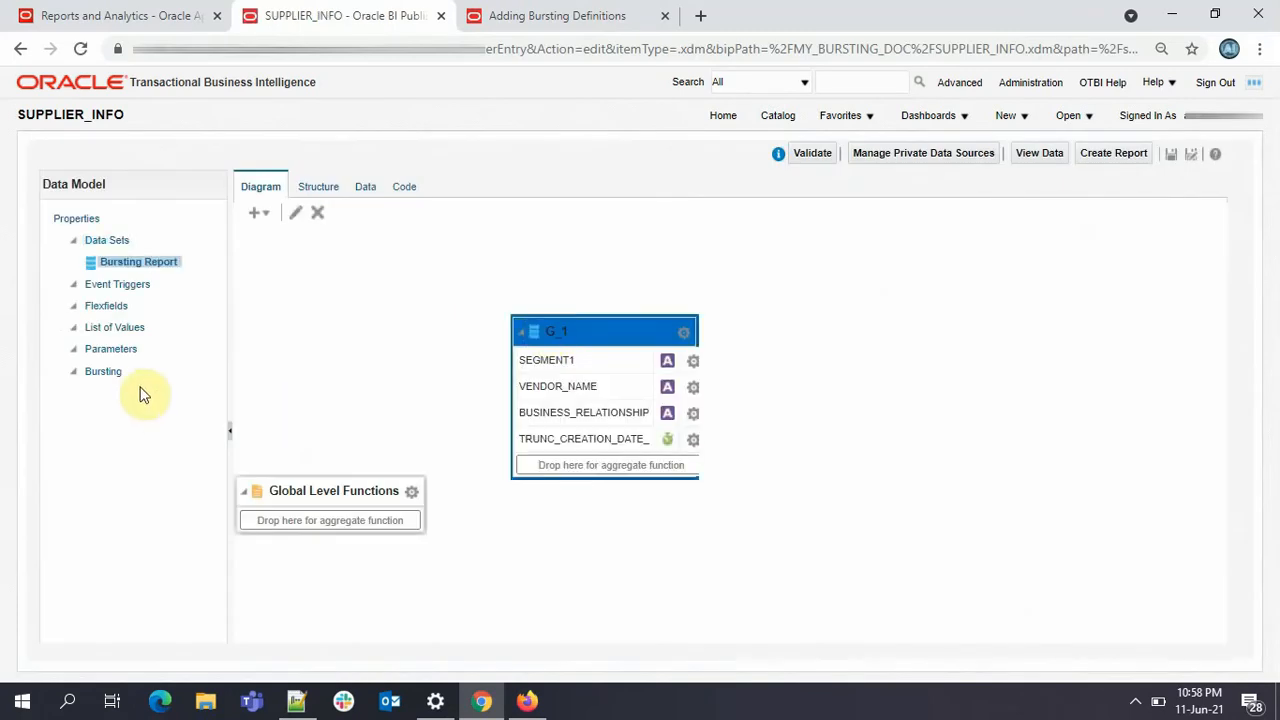
{"action": "left_click", "coordinate": [104, 370]}
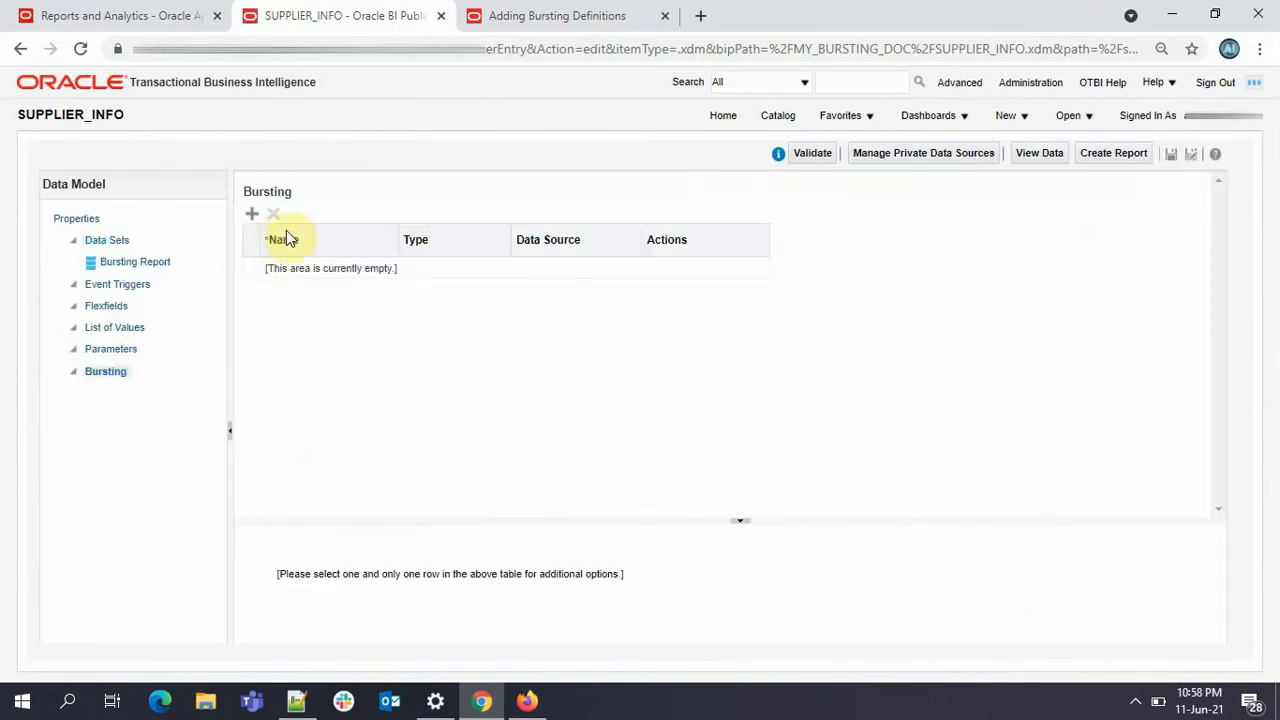
{"action": "left_click", "coordinate": [252, 214]}
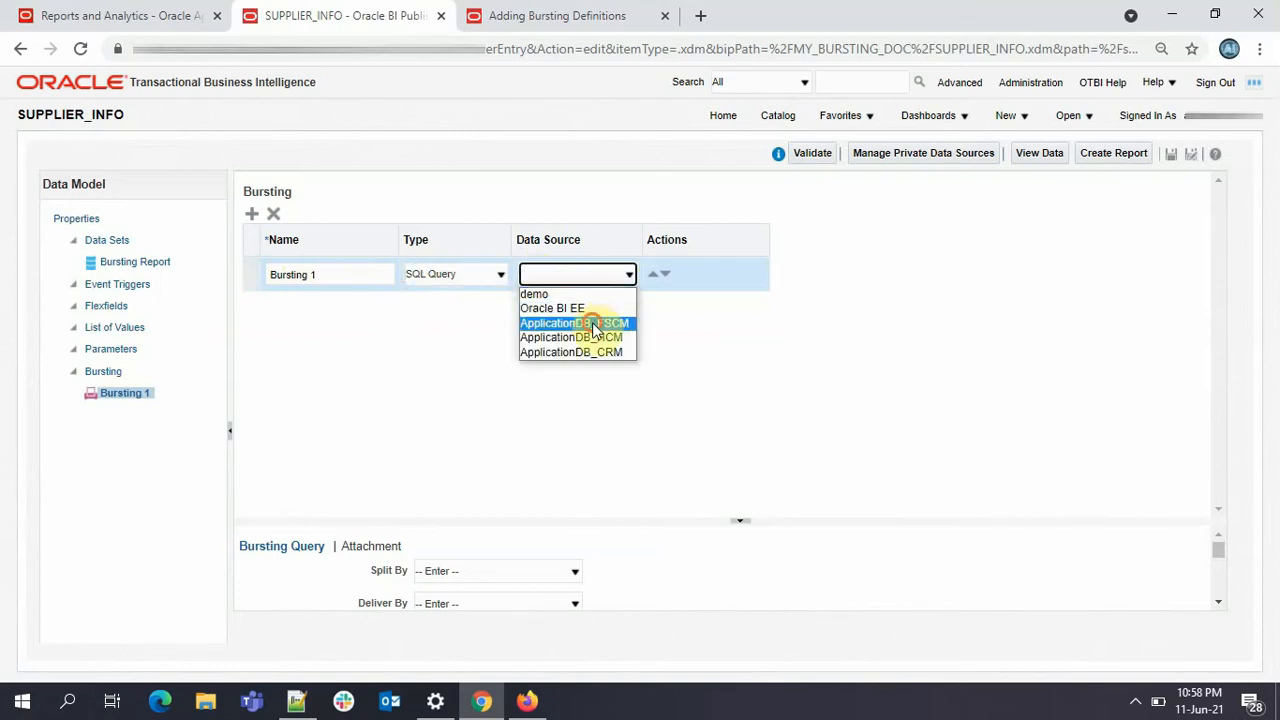
{"action": "left_click", "coordinate": [572, 322]}
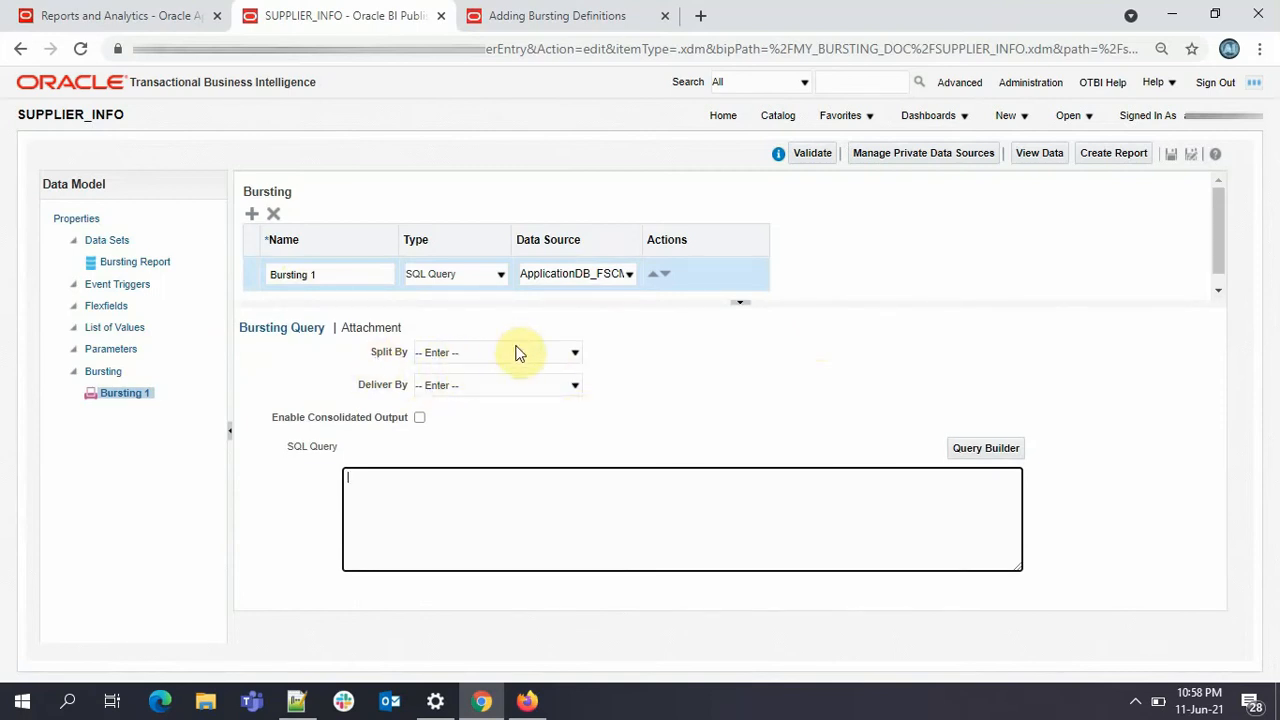
{"action": "mouse_move", "coordinate": [548, 372]}
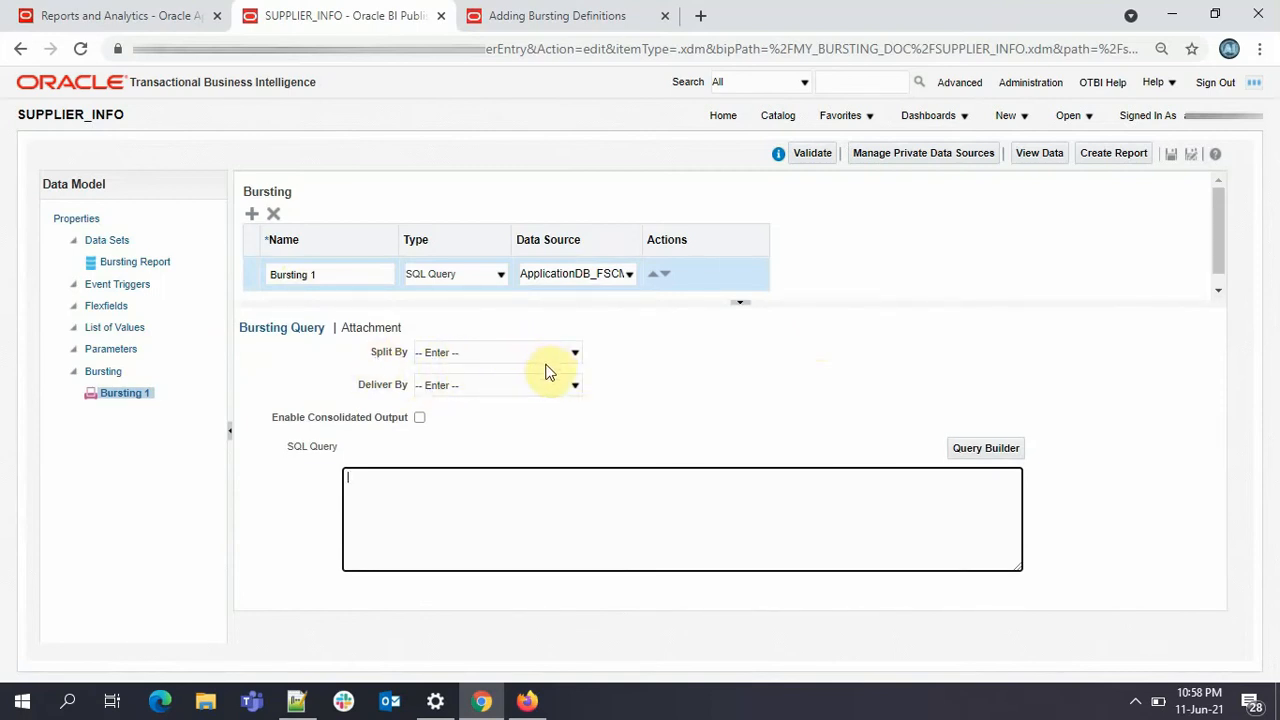
- Set both Split By and Deliver By to BUSINESS_RELATIONSHIP
{"action": "left_click", "coordinate": [572, 352]}
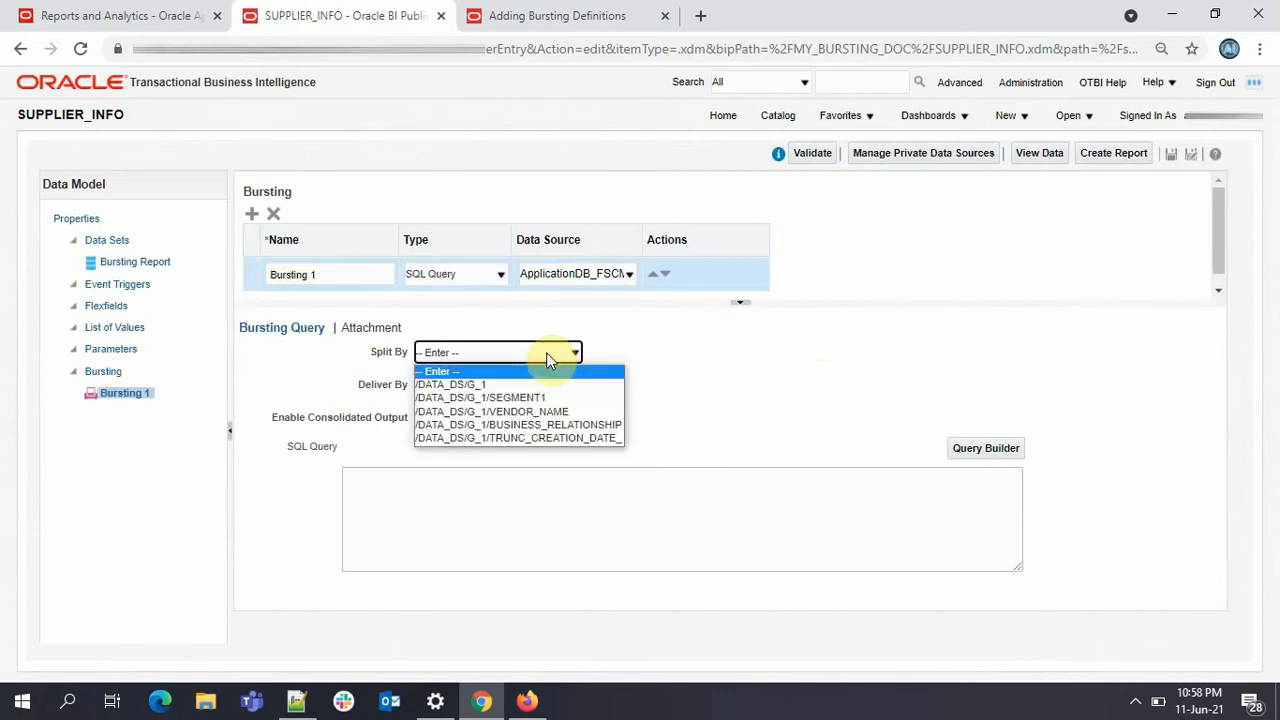
{"action": "left_click", "coordinate": [518, 424]}
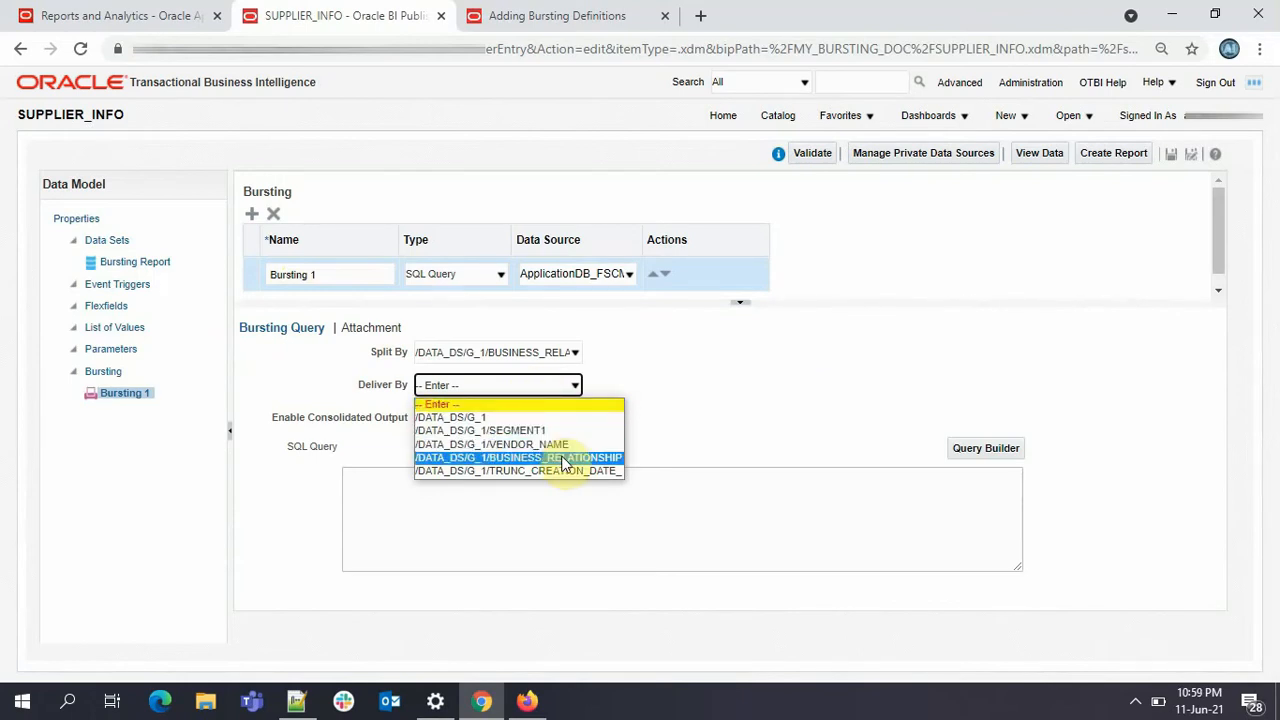
{"action": "left_click", "coordinate": [516, 456]}
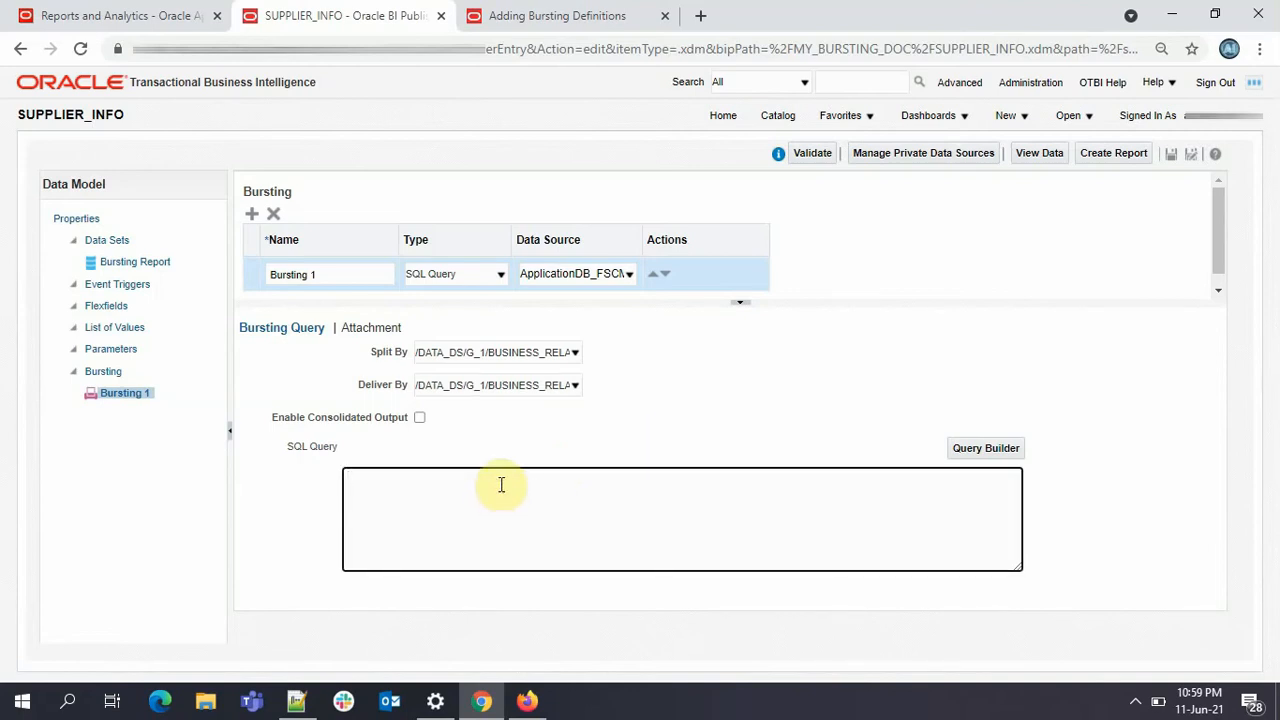
- Begin the bursting query in Notepad++ with the line SELECT BUSINESS_RELATIONSHIP KEY, below the supplier query
{"action": "left_click", "coordinate": [472, 482]}
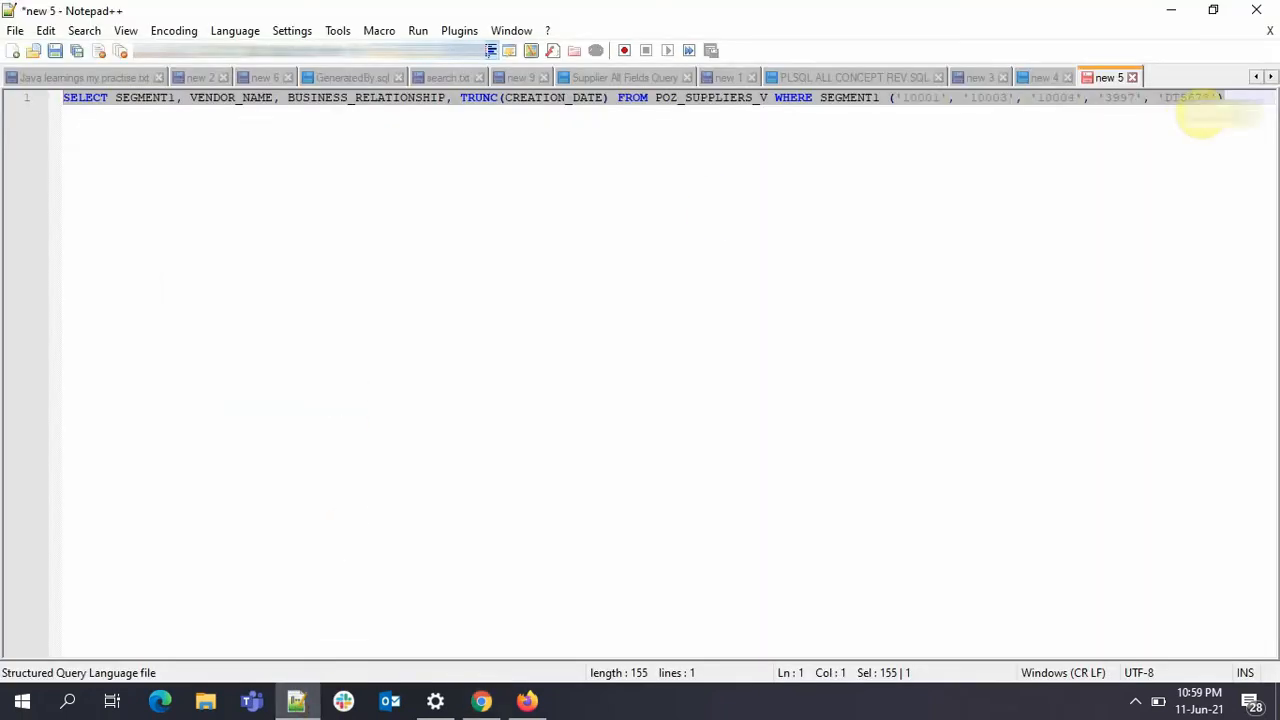
{"action": "key", "text": "Enter"}
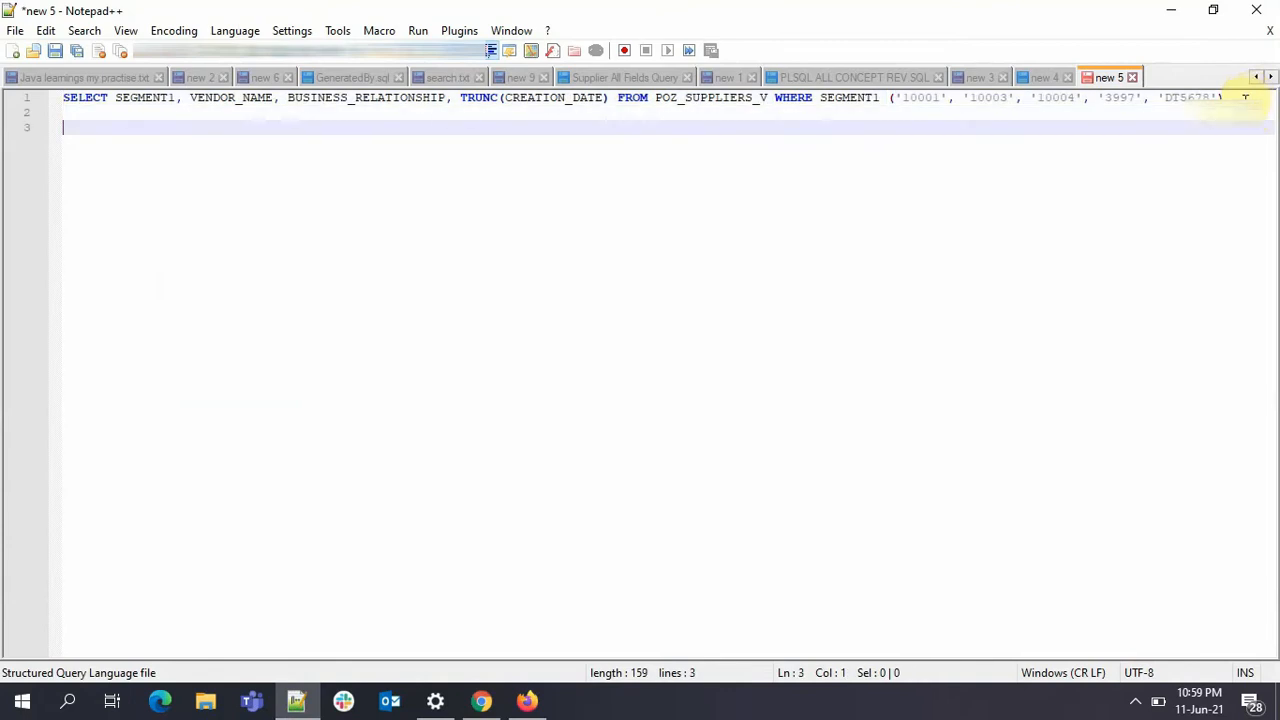
{"action": "type", "text": "SELECT"}
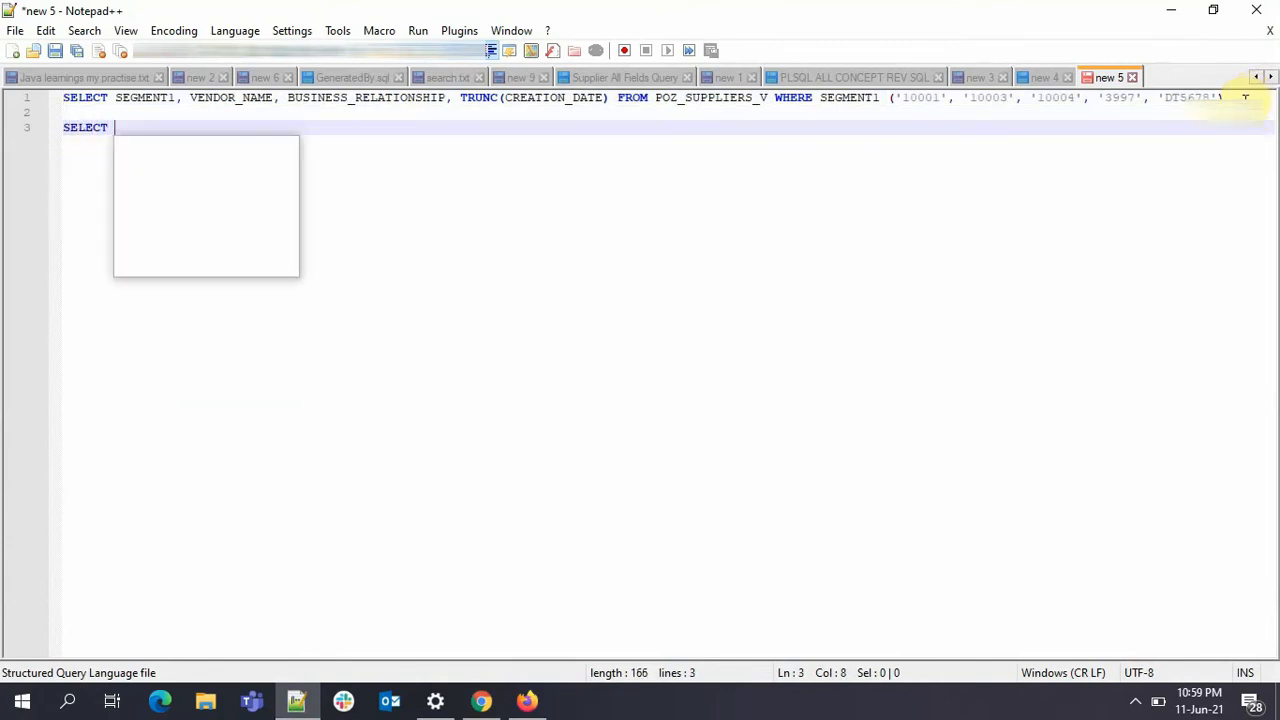
{"action": "type", "text": "BUSINESS"}
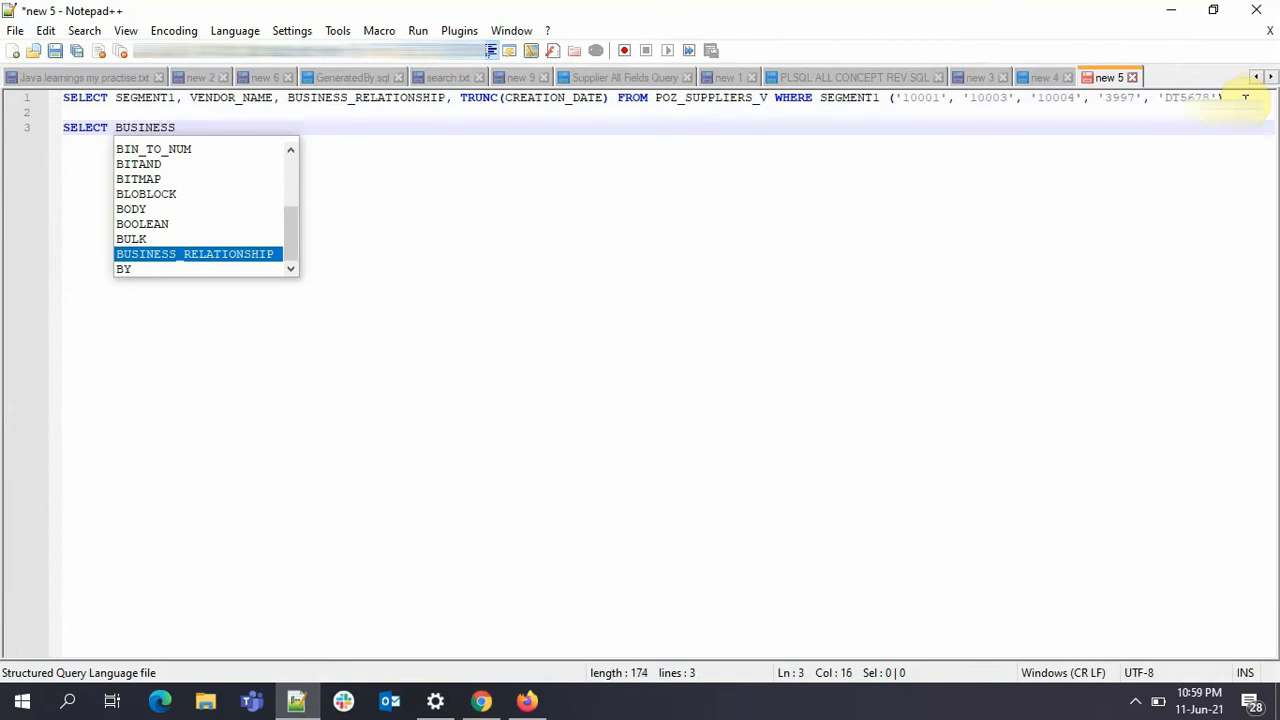
{"action": "type", "text": "_RELATIONSHIP"}
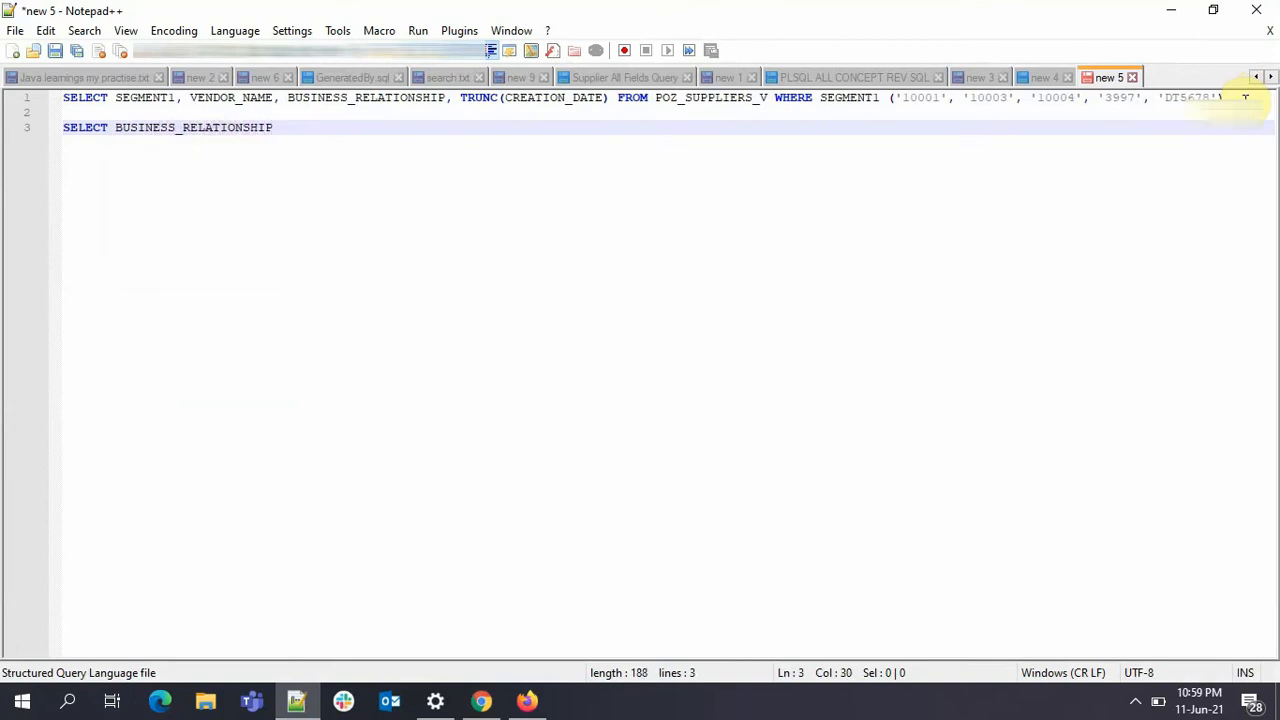
{"action": "type", "text": "KEY"}
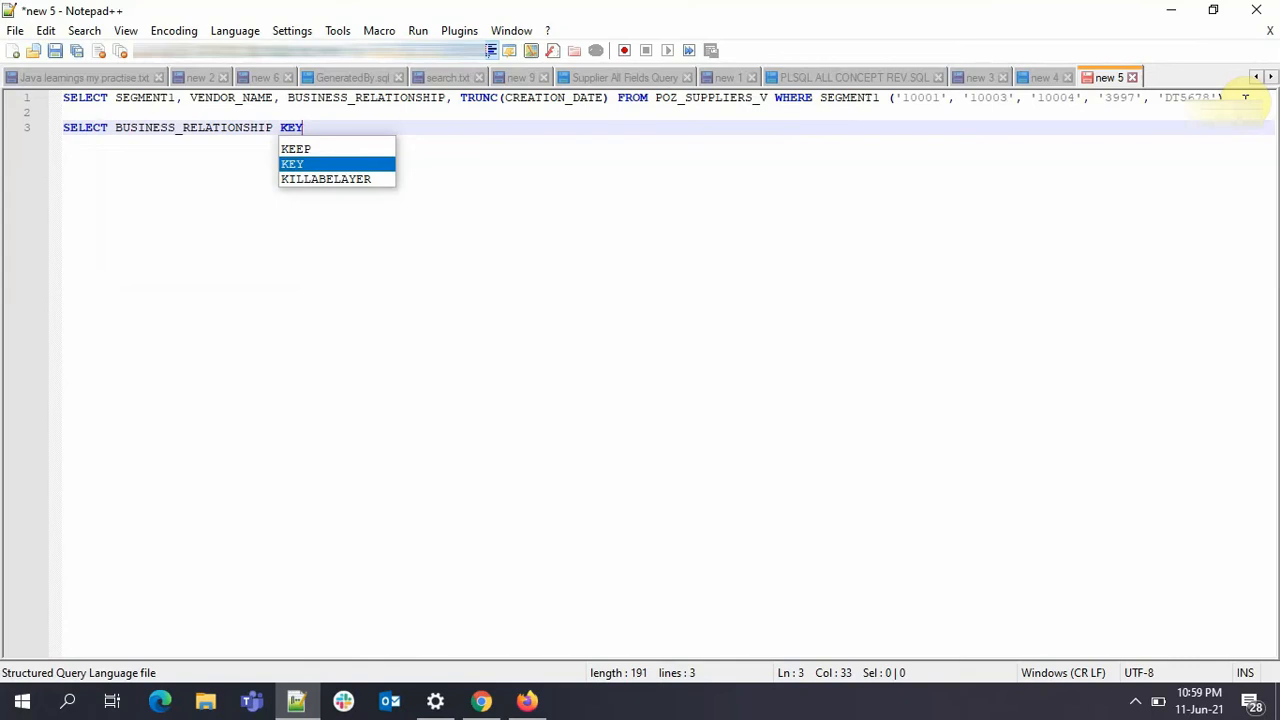
{"action": "key", "text": "enter"}
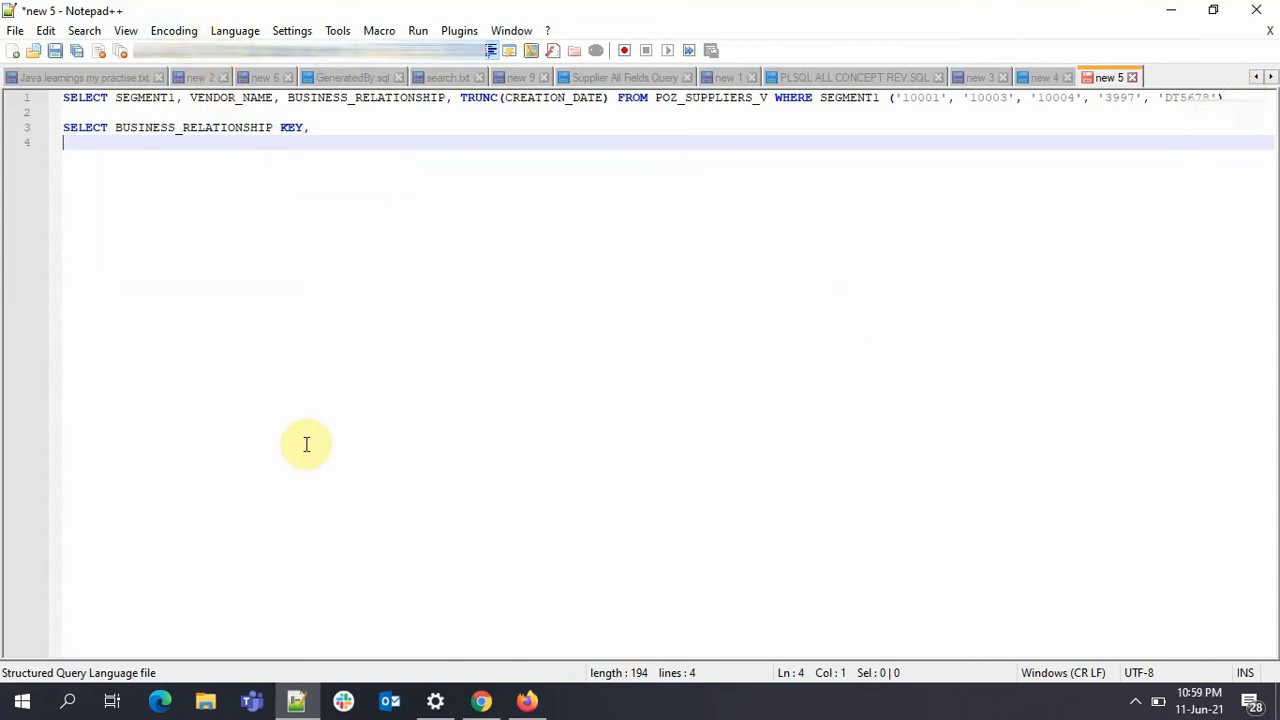
{"action": "left_click", "coordinate": [480, 700]}
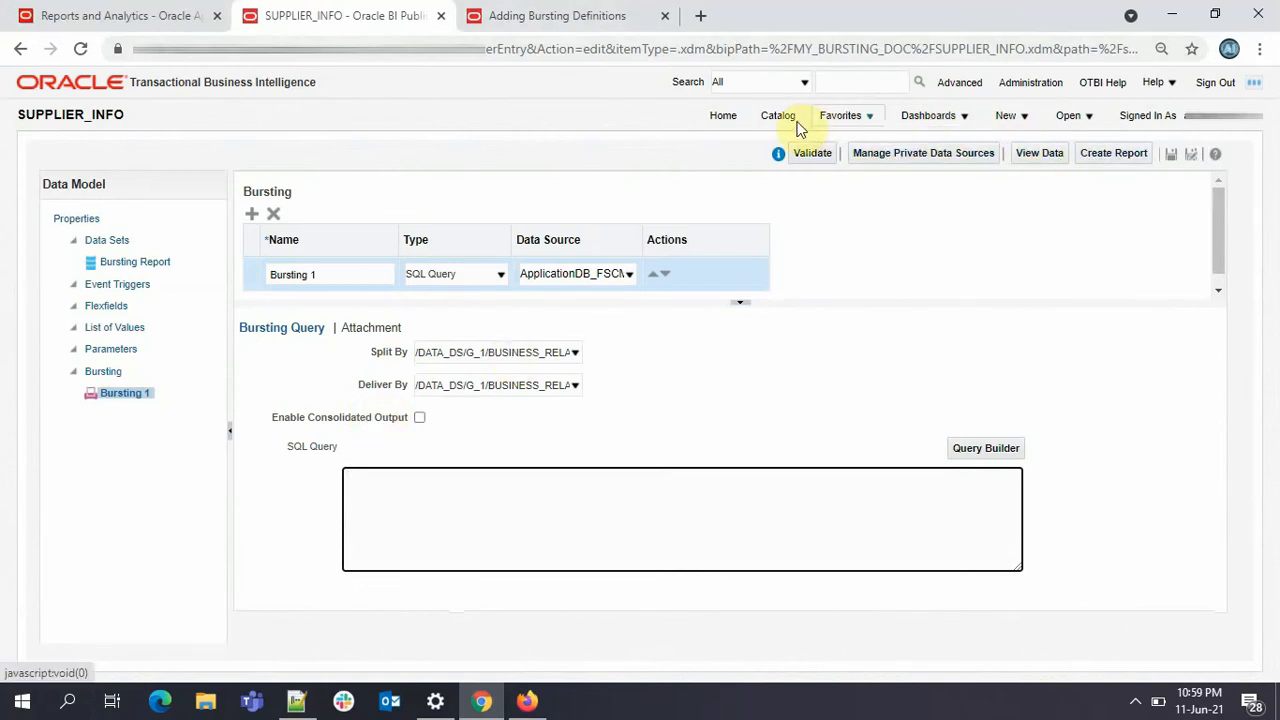
{"action": "mouse_move", "coordinate": [344, 108]}
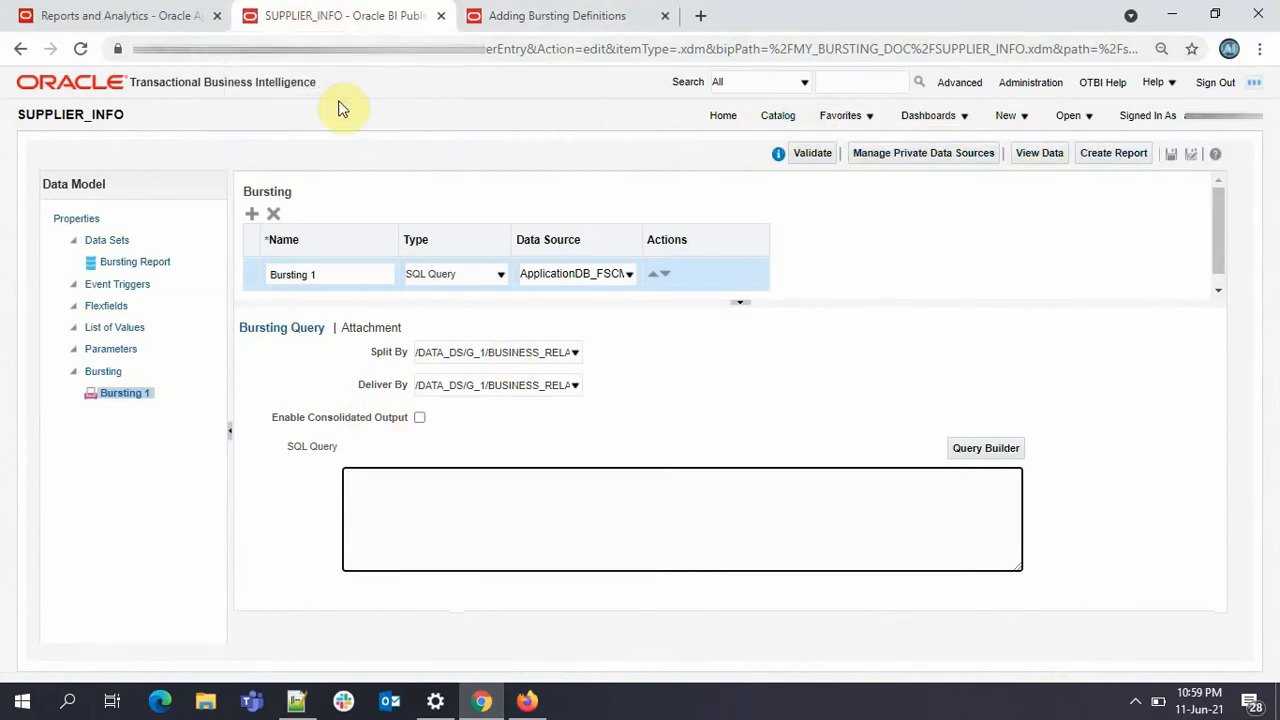
- Open SUPPLIER_INFO_REPORT from the MY_BURSTING_DOC catalog to view its layout name
{"action": "left_click", "coordinate": [778, 114]}
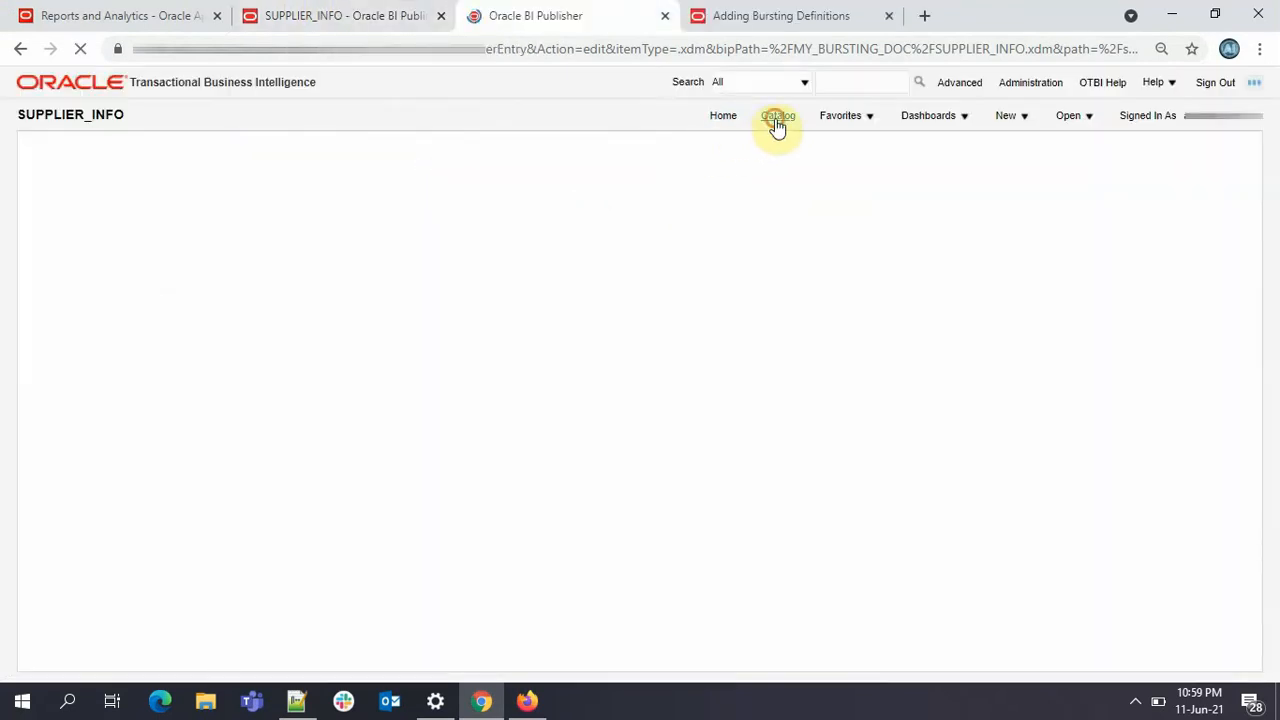
{"action": "left_click", "coordinate": [778, 114]}
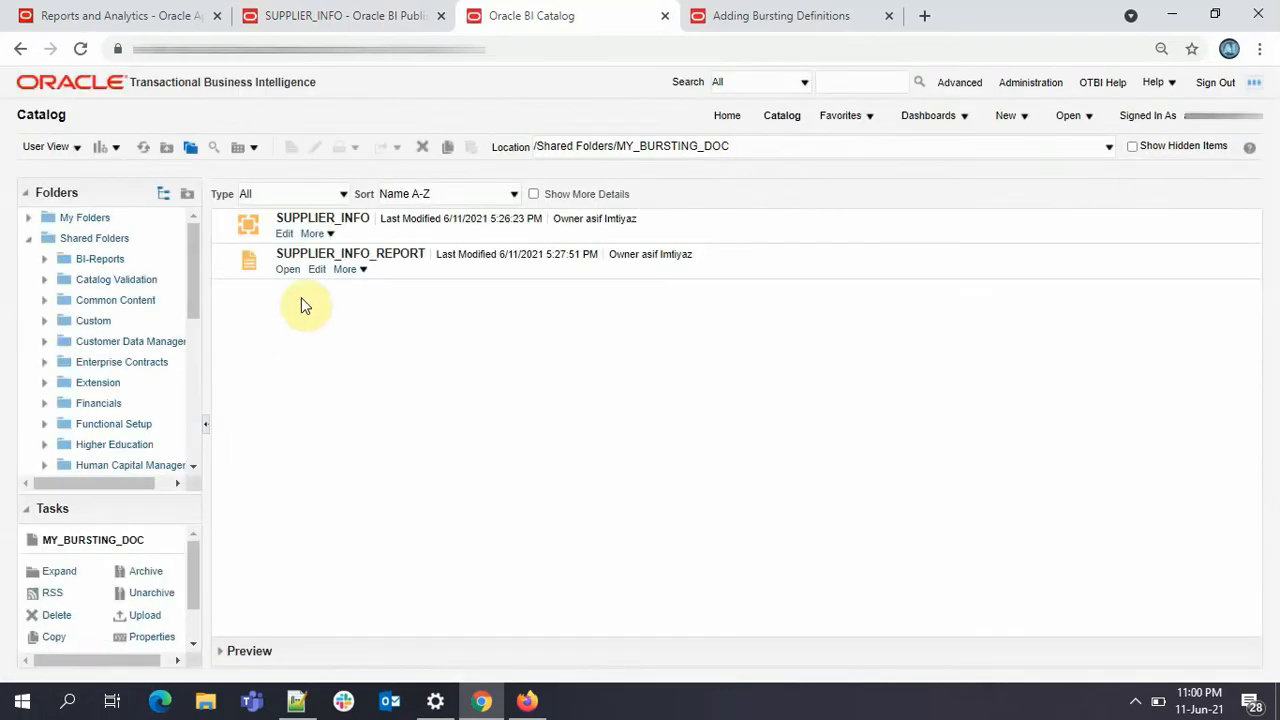
{"action": "left_click", "coordinate": [344, 268]}
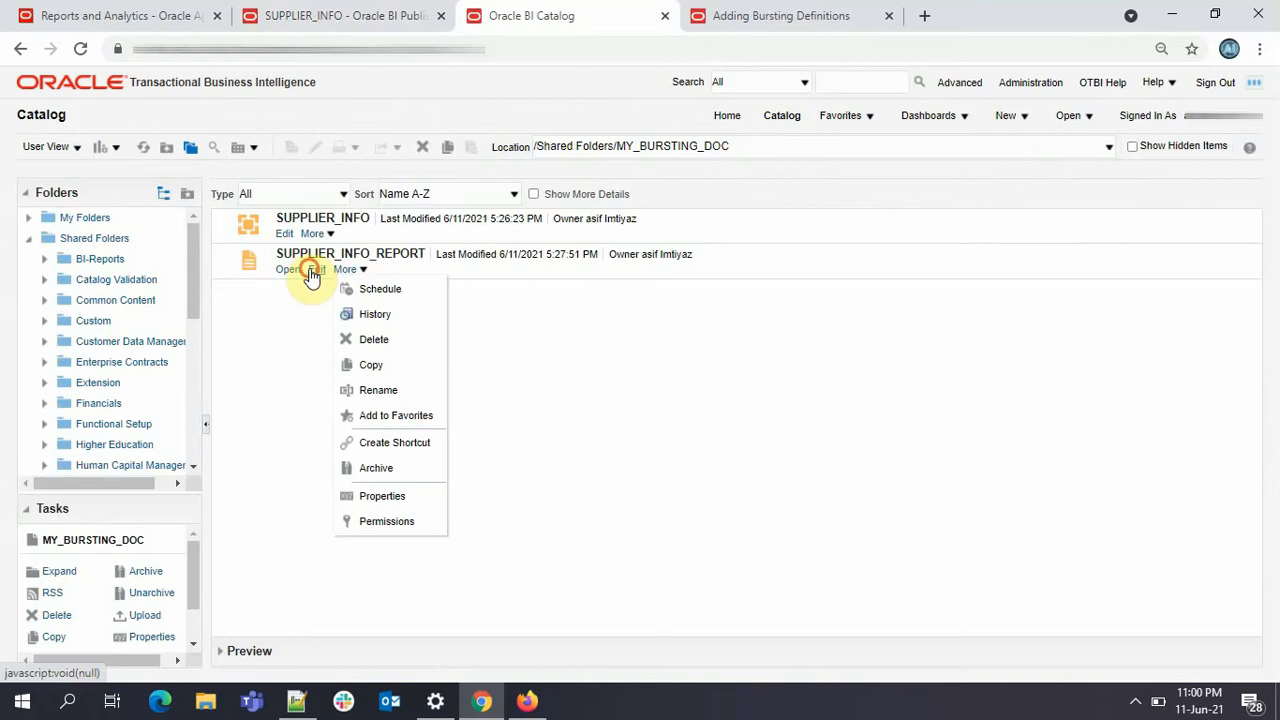
{"action": "left_click", "coordinate": [284, 268]}
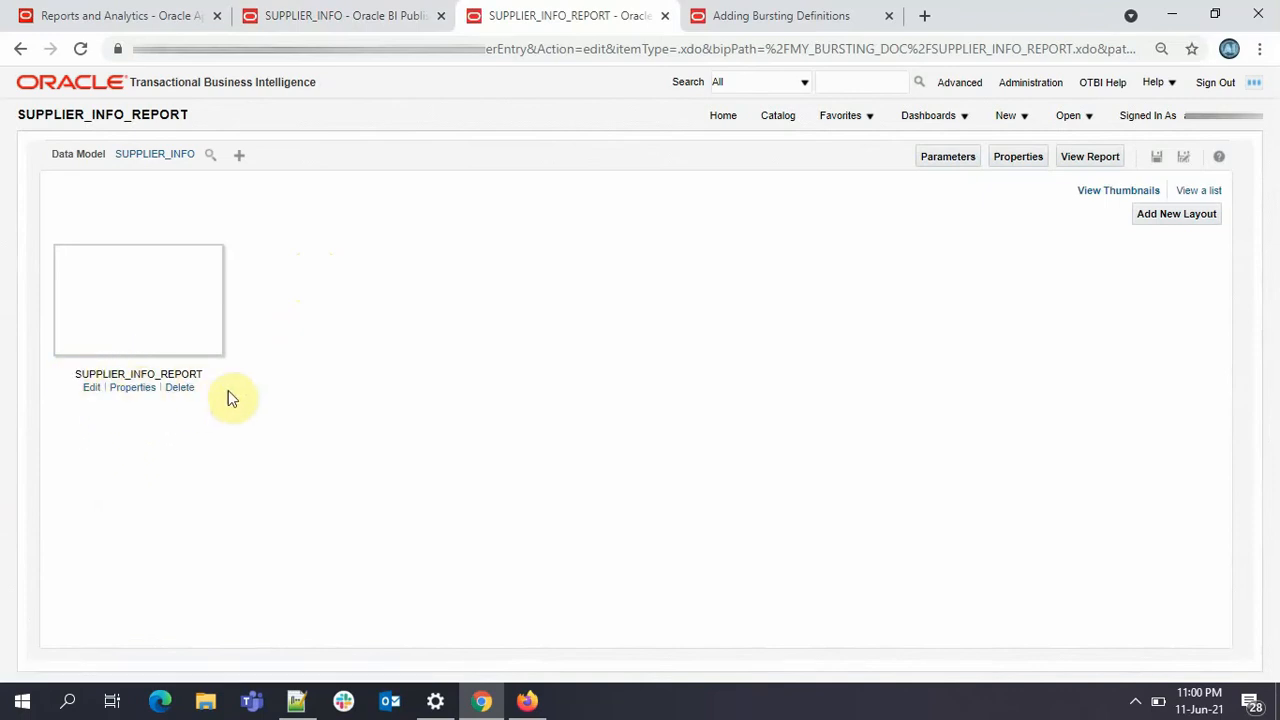
{"action": "mouse_move", "coordinate": [240, 628]}
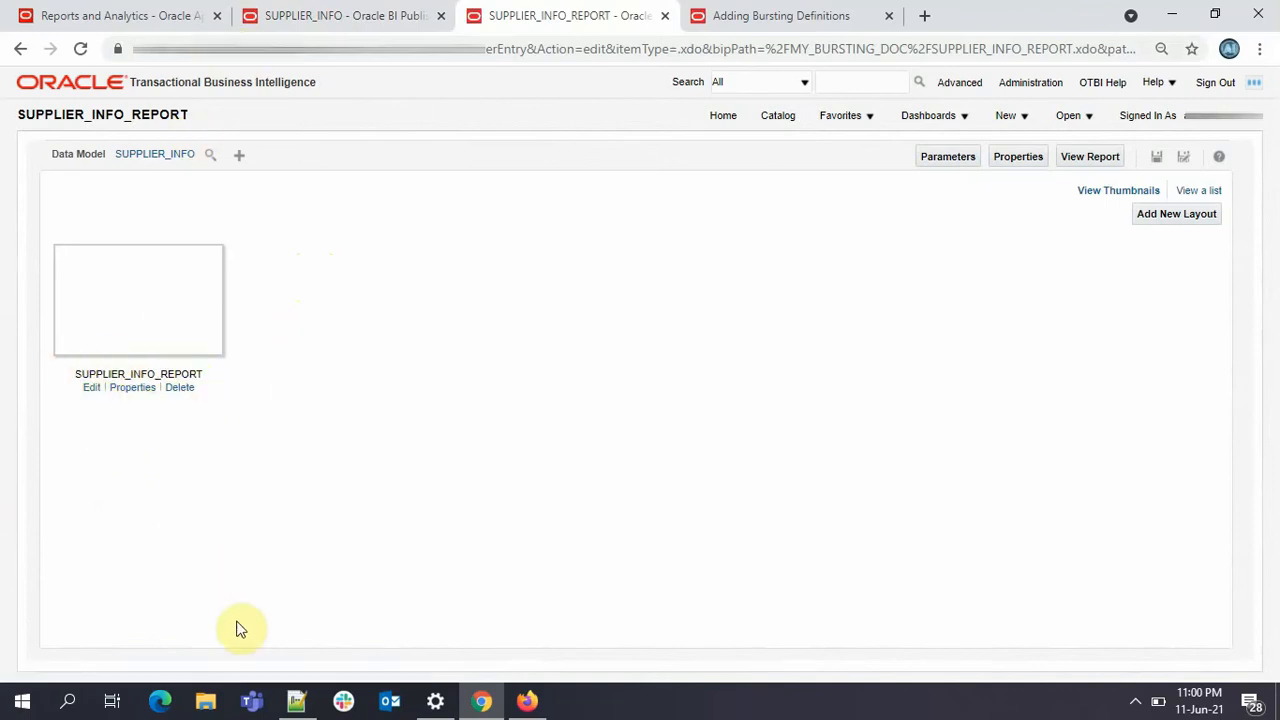
- Add 'SUPPLIER_INFO_REPORT' TEMPLATE and 'en-US' LOCALE lines below the KEY column in the draft
{"action": "left_click", "coordinate": [296, 700]}
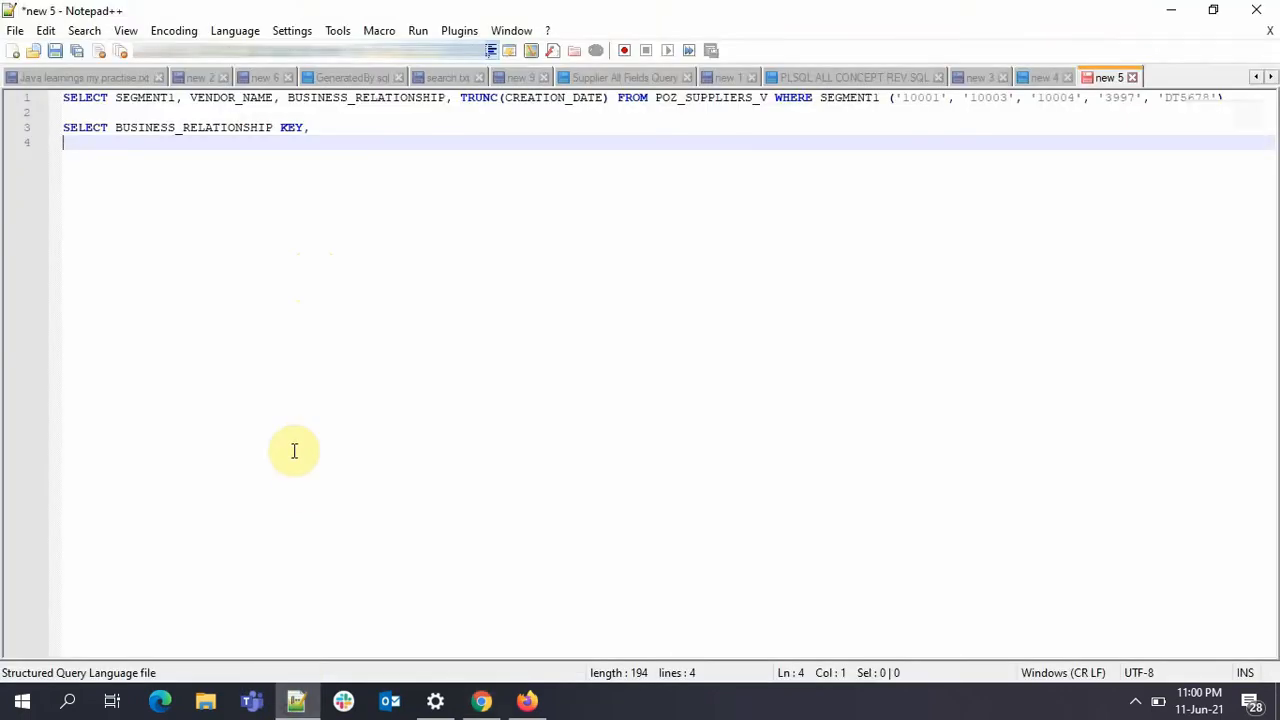
{"action": "type", "text": "'SUPPLIER_INFO"}
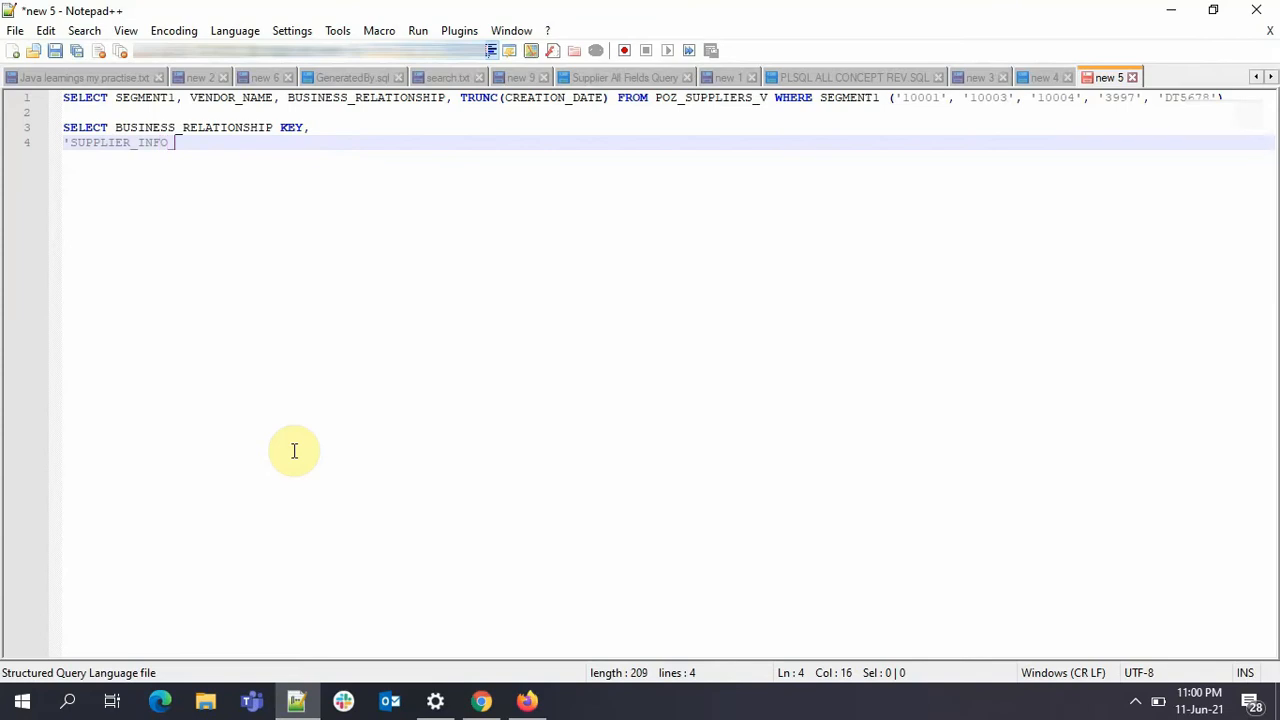
{"action": "type", "text": "_REPORT"}
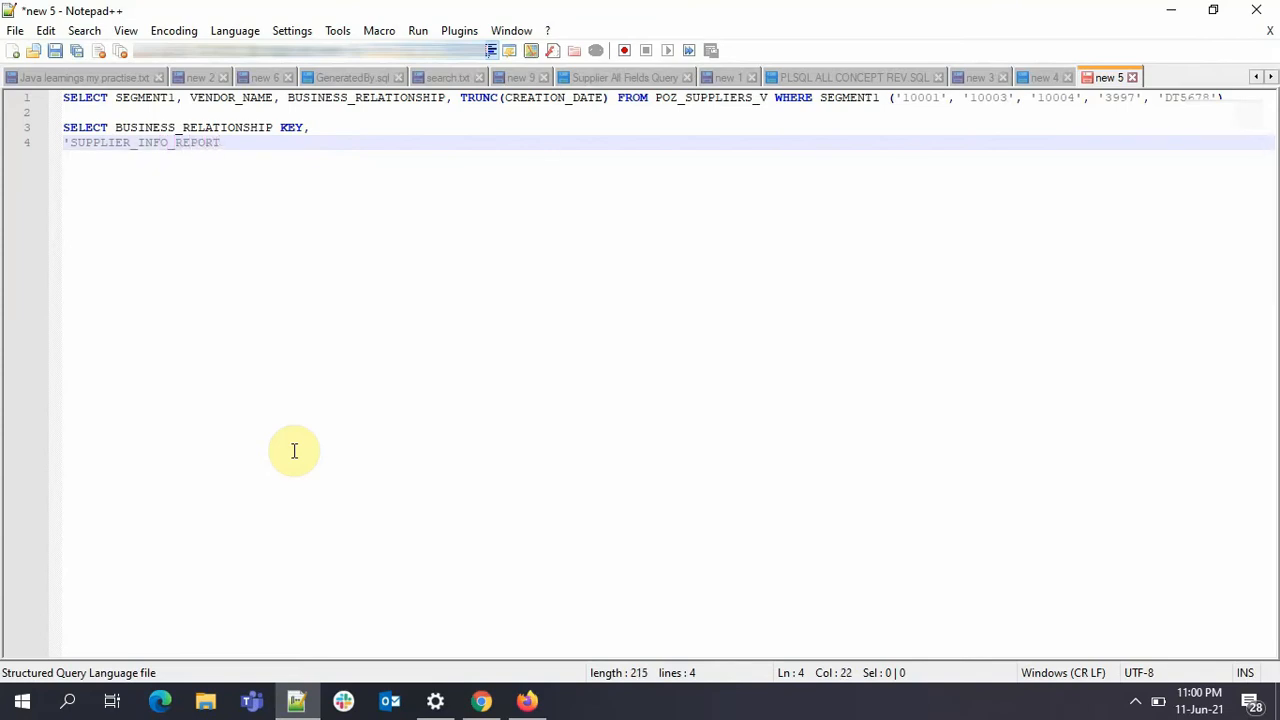
{"action": "type", "text": "TEMPLATE,"}
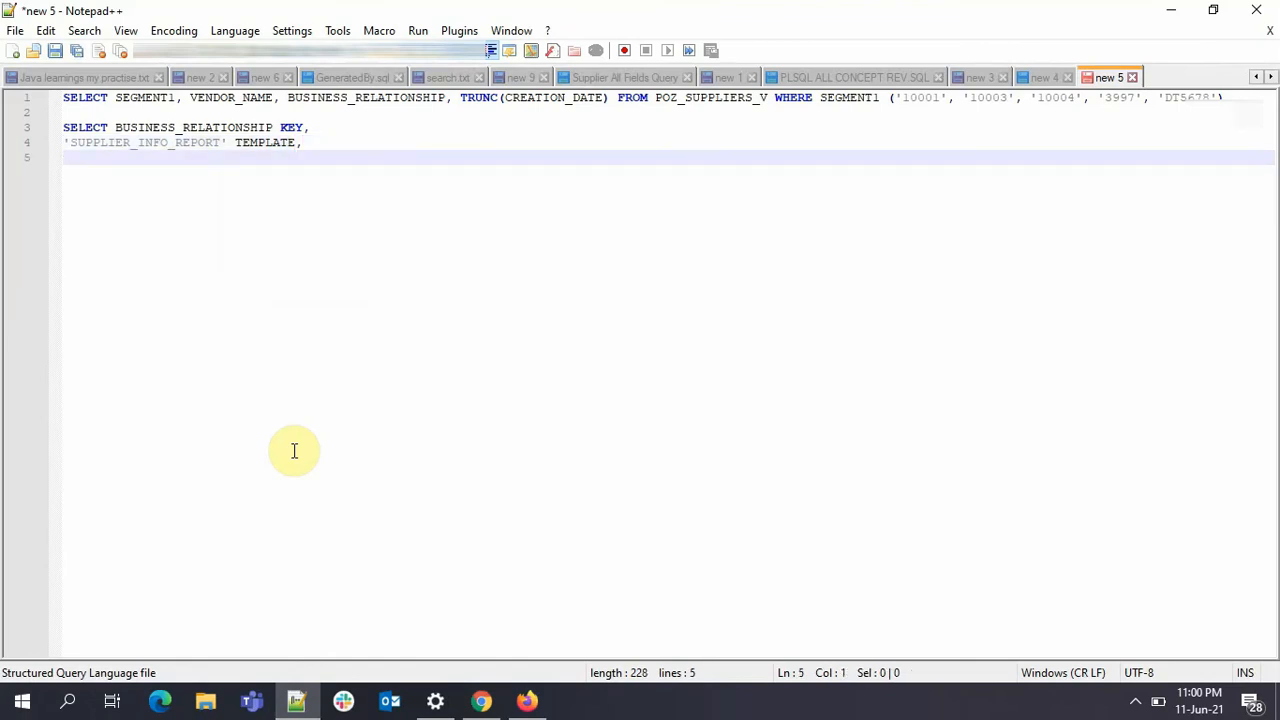
{"action": "type", "text": "'"}
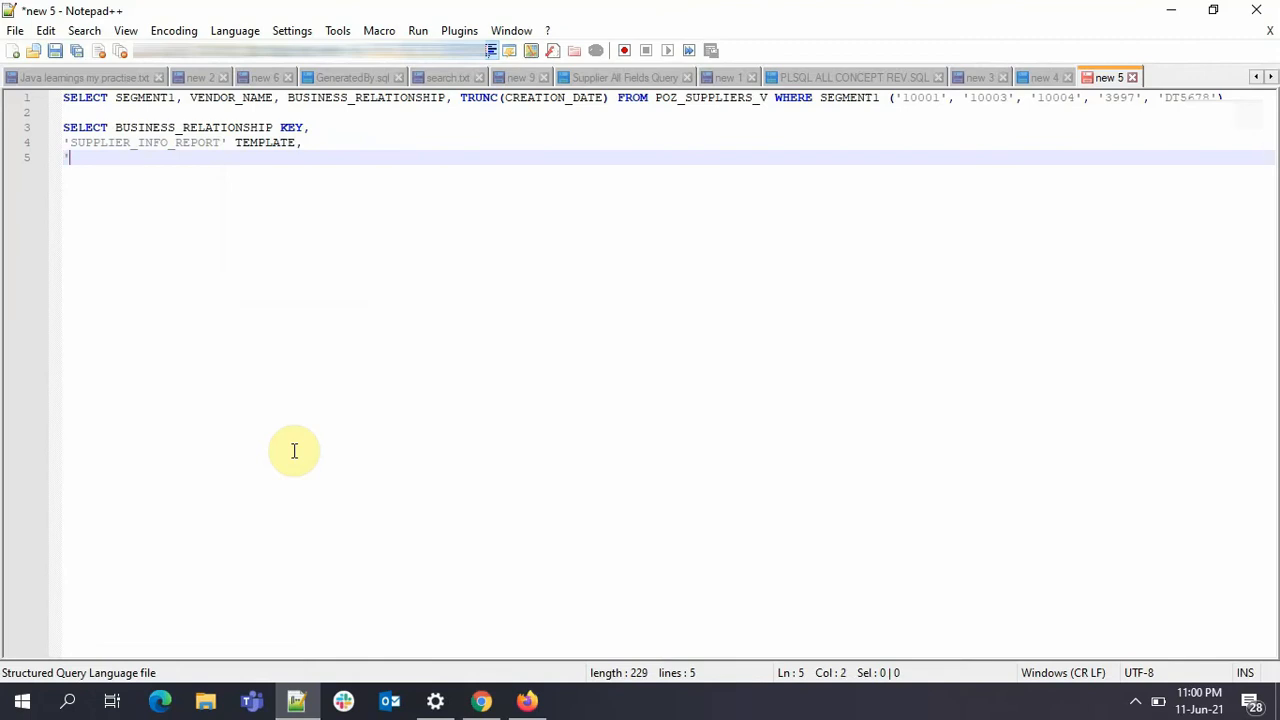
{"action": "type", "text": "en-"}
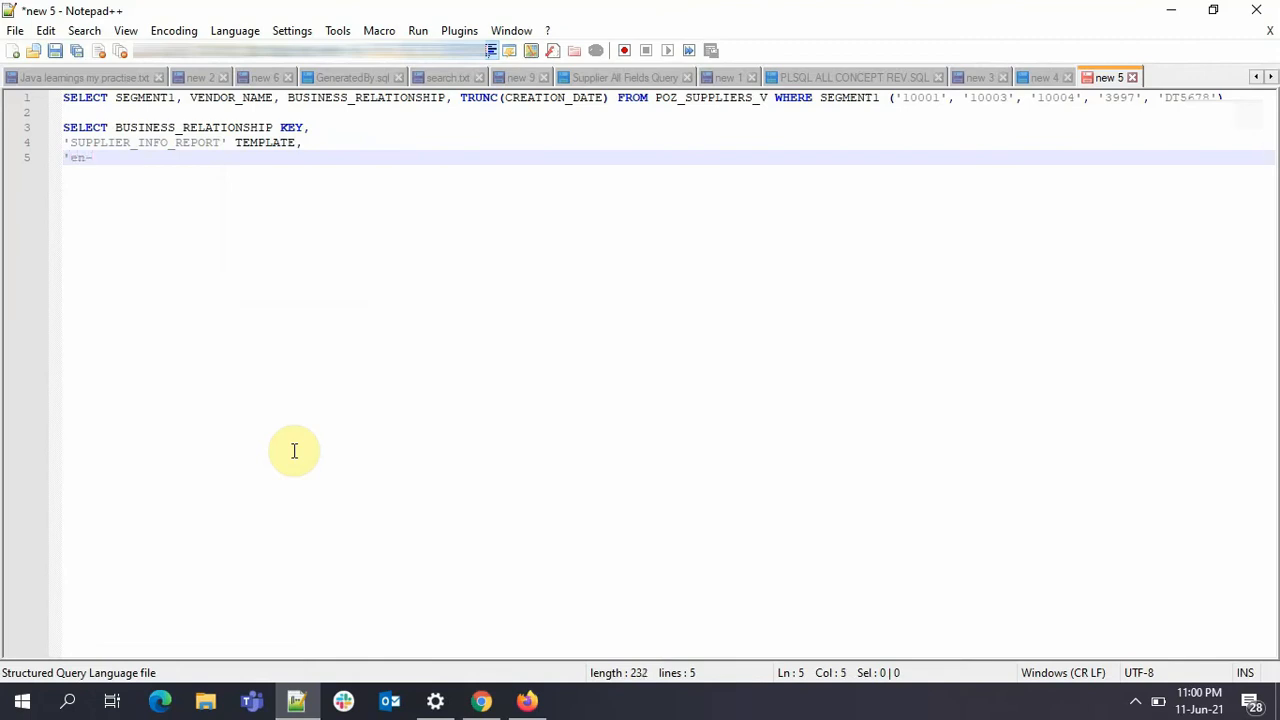
{"action": "type", "text": "US'"}
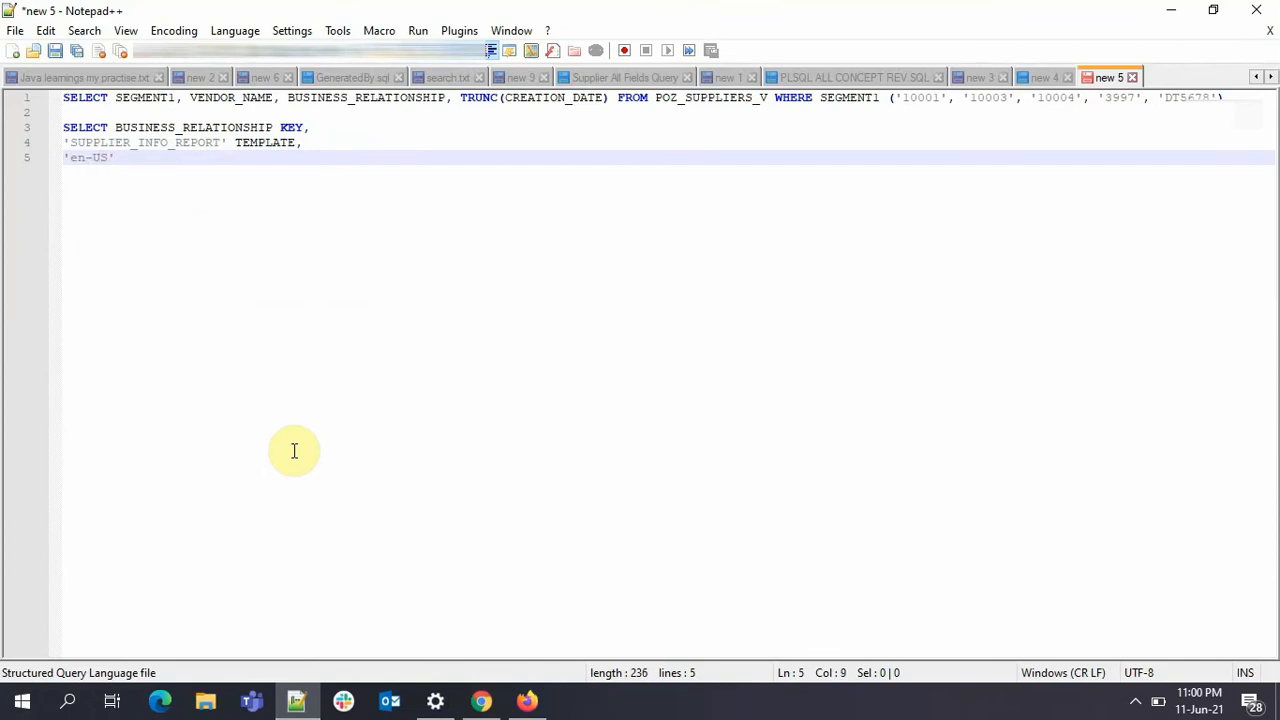
{"action": "type", "text": "LOCALE,"}
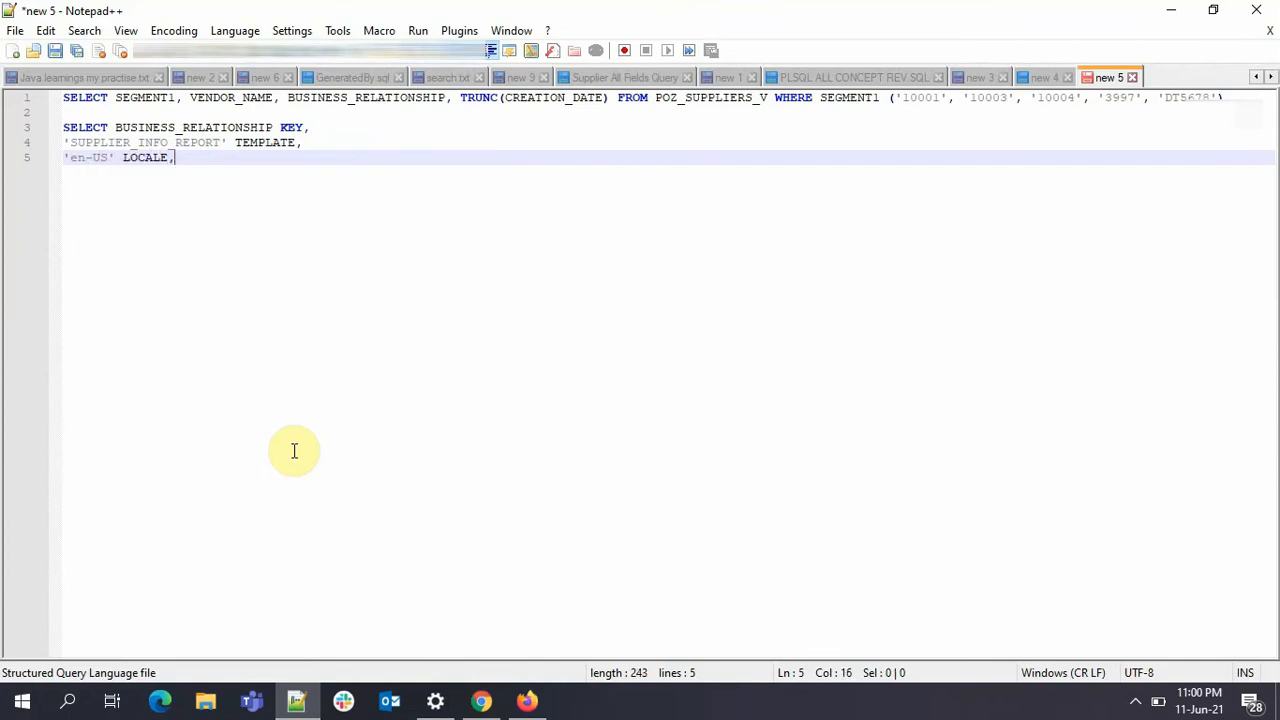
{"action": "key", "text": "Enter"}
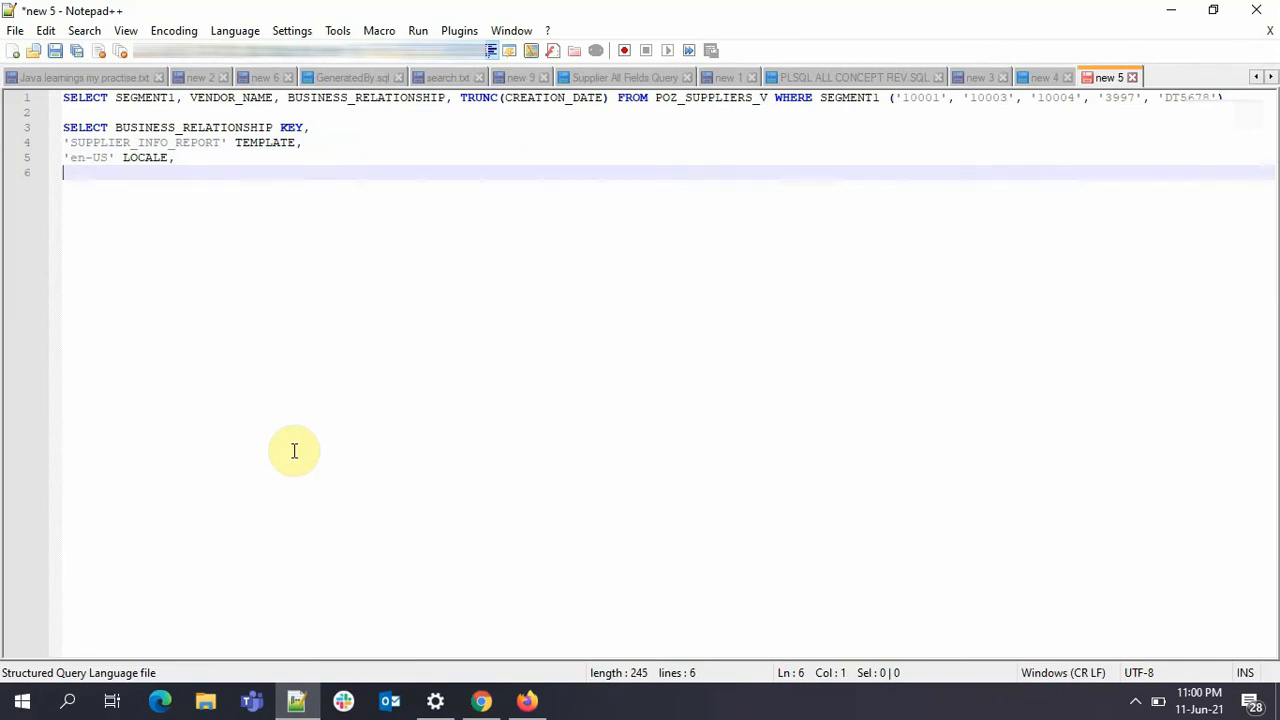
- Add the 'PDF' OUTPUT_FORMAT line to the bursting query draft
{"action": "type", "text": "'"}
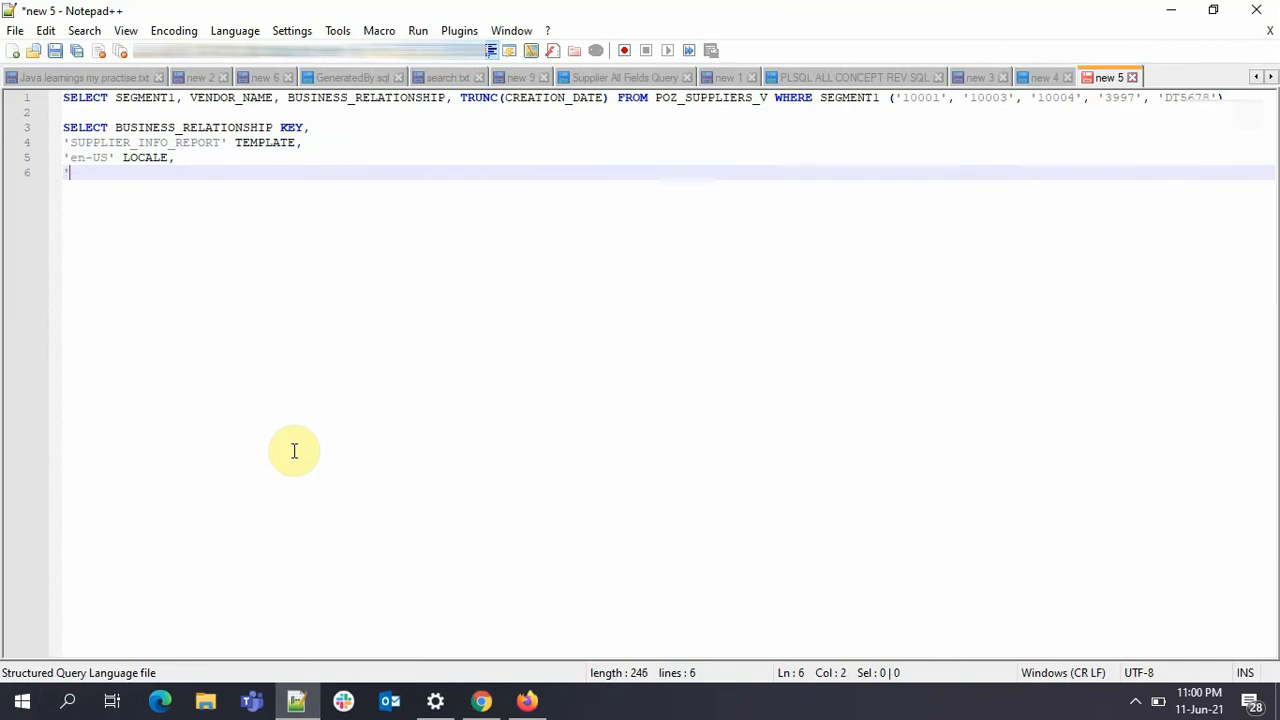
{"action": "type", "text": "'PDF'"}
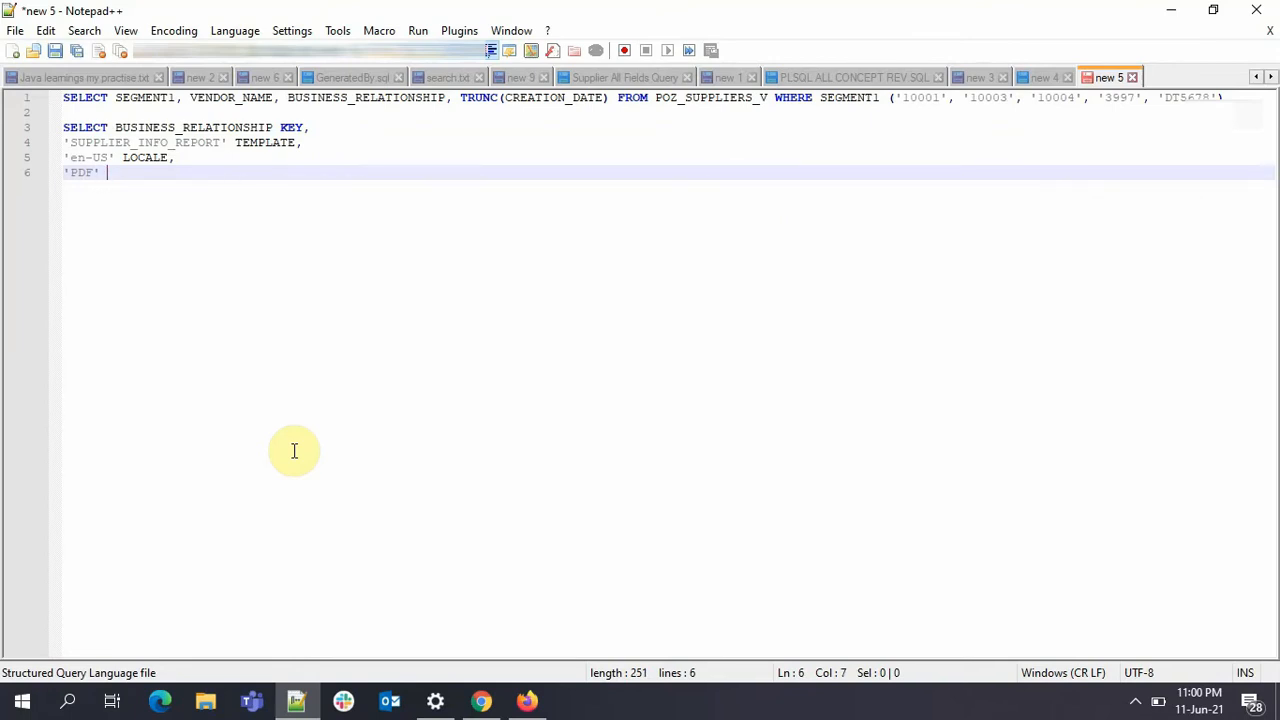
{"action": "type", "text": "O"}
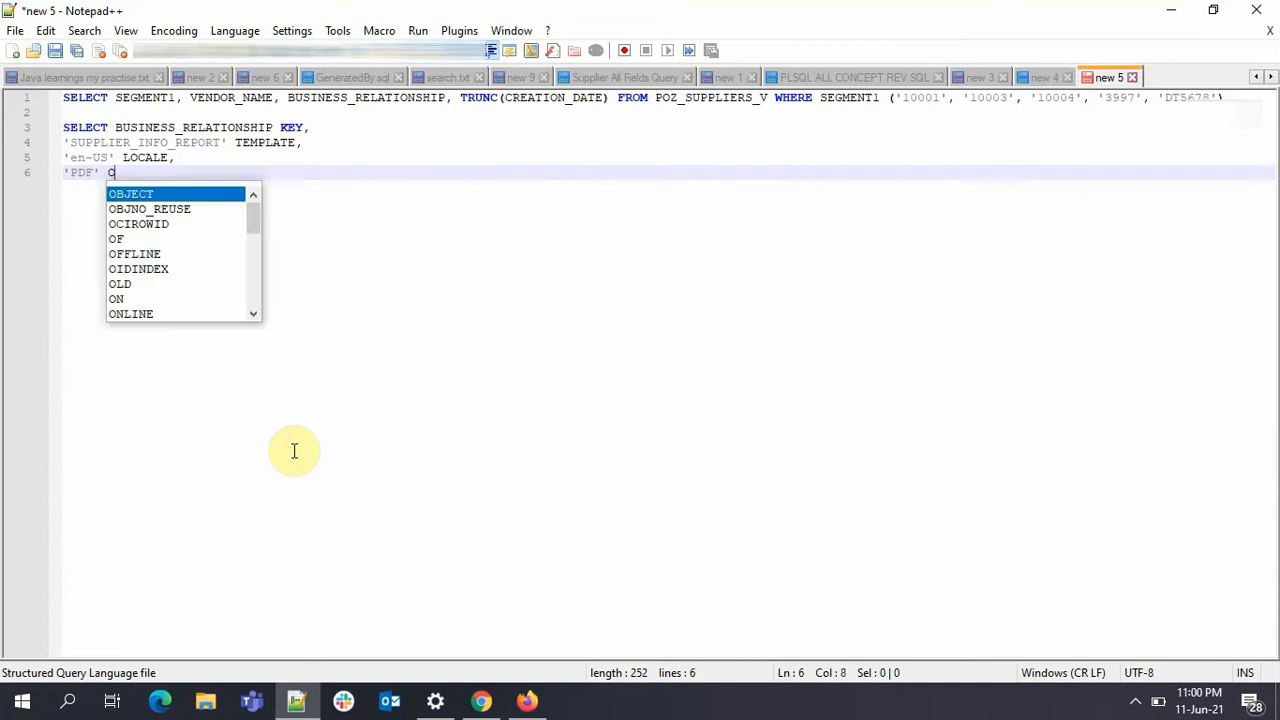
{"action": "type", "text": "UTPUT_FORMAT,"}
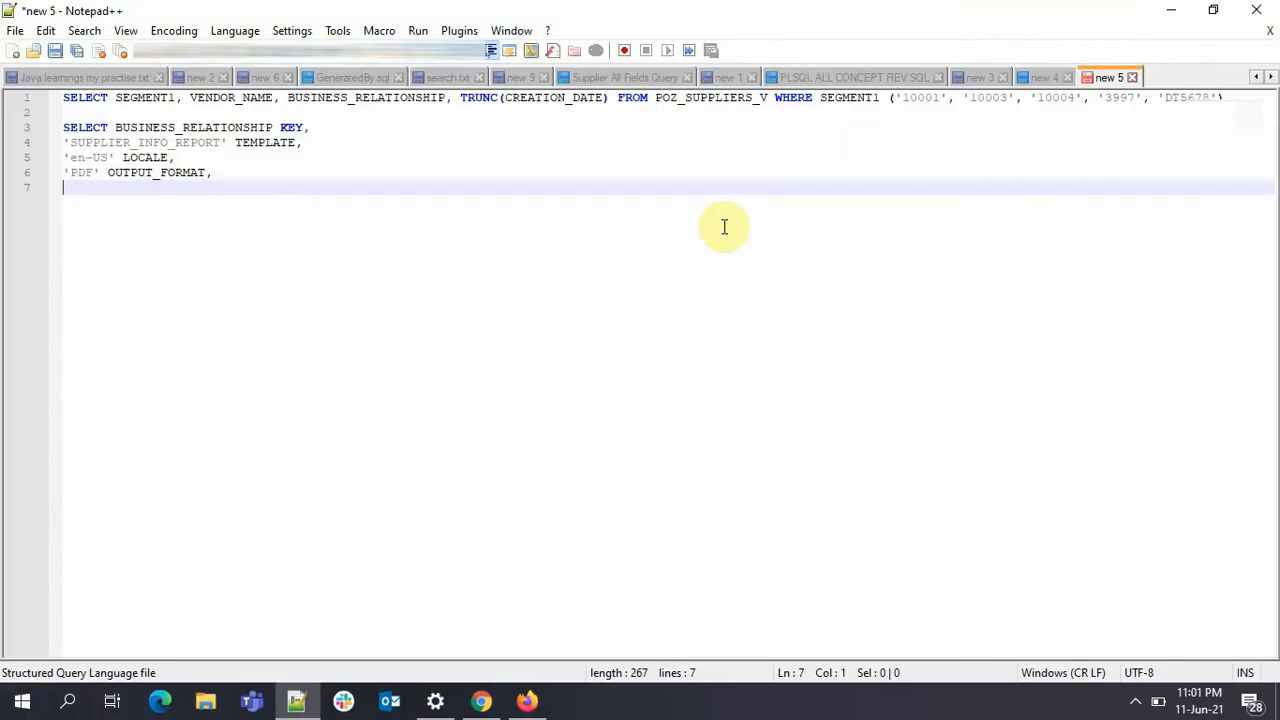
- Add the 'EMAIL' DEL_CHANNEL line to the bursting query draft
{"action": "type", "text": "'EMAI"}
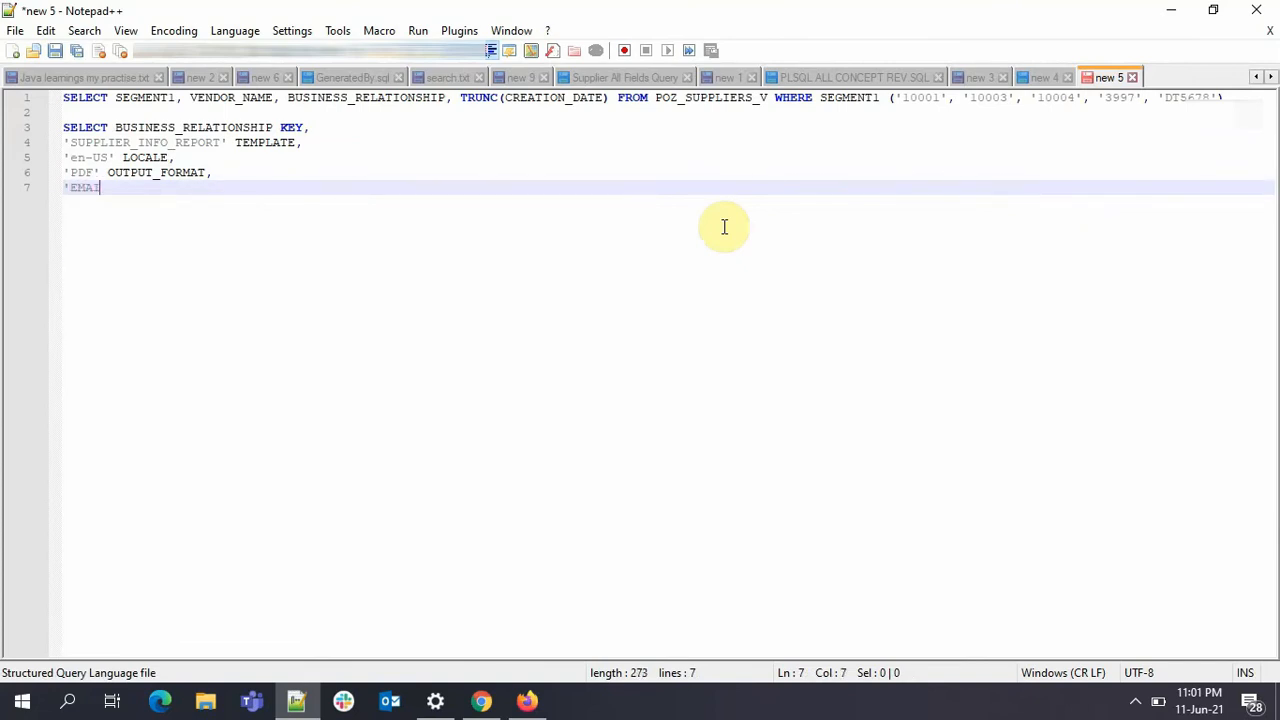
{"action": "type", "text": "L'"}
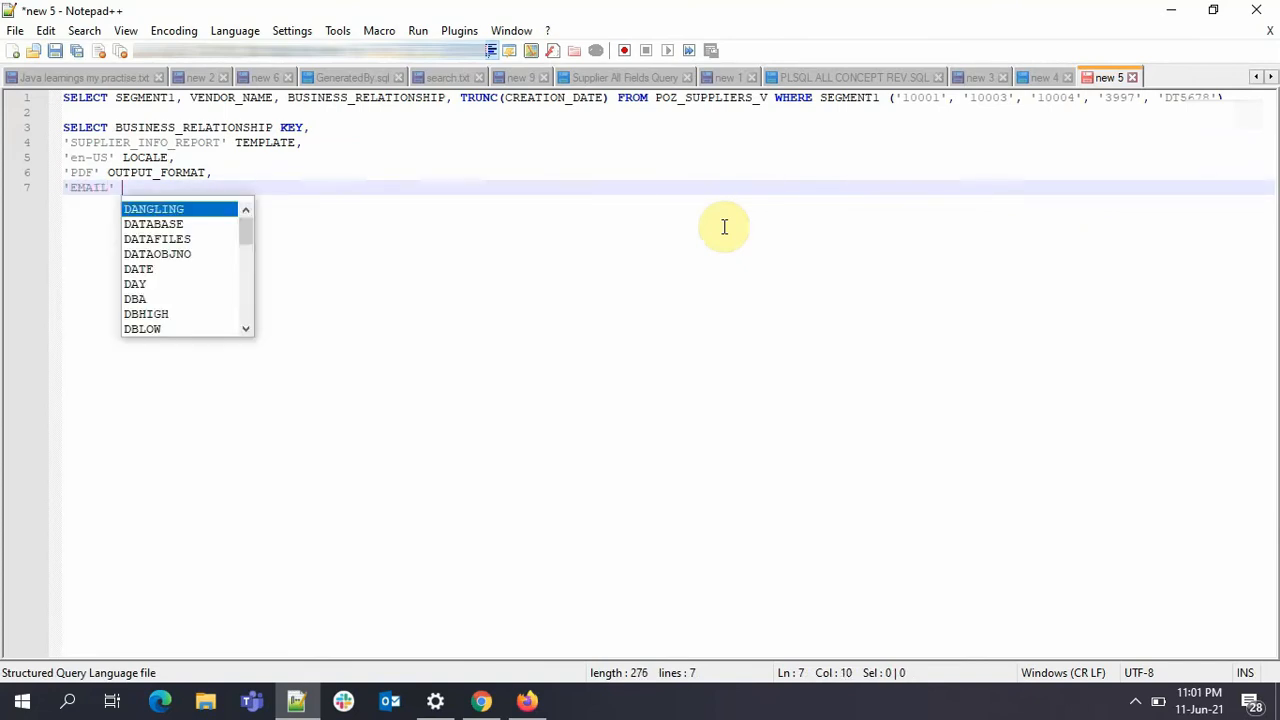
{"action": "type", "text": "DEL"}
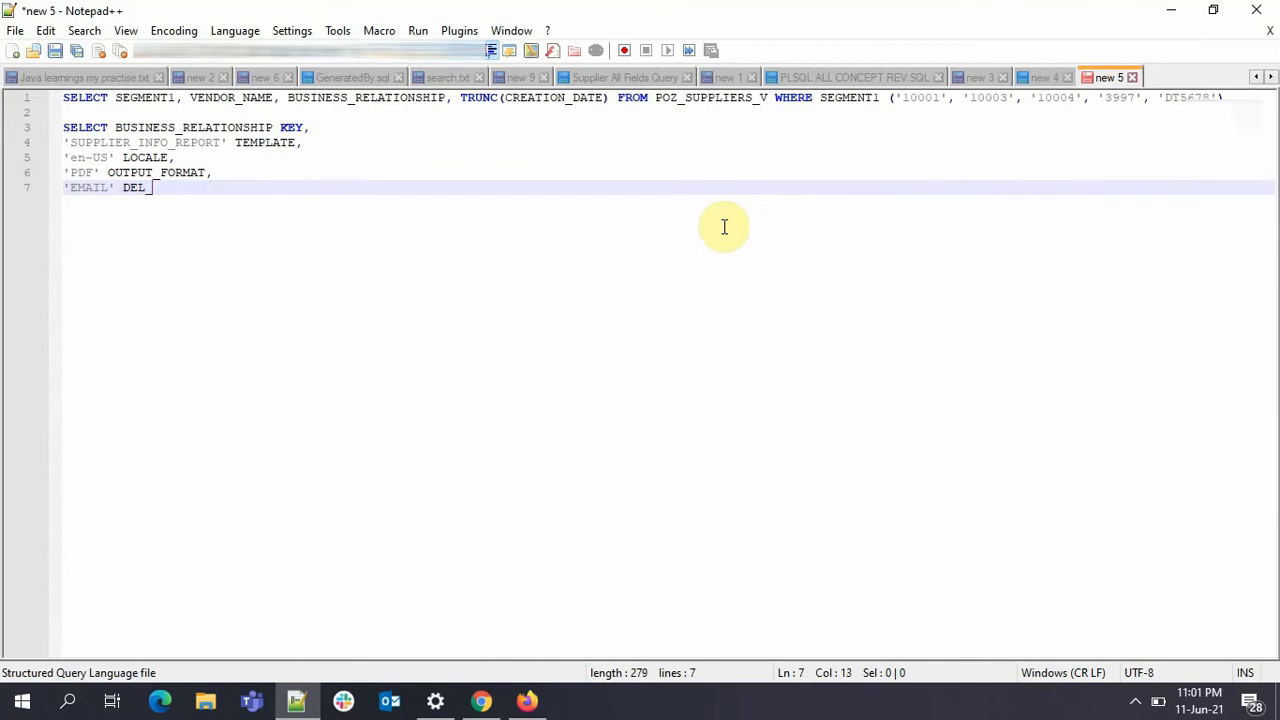
{"action": "type", "text": "_CHANNEL,"}
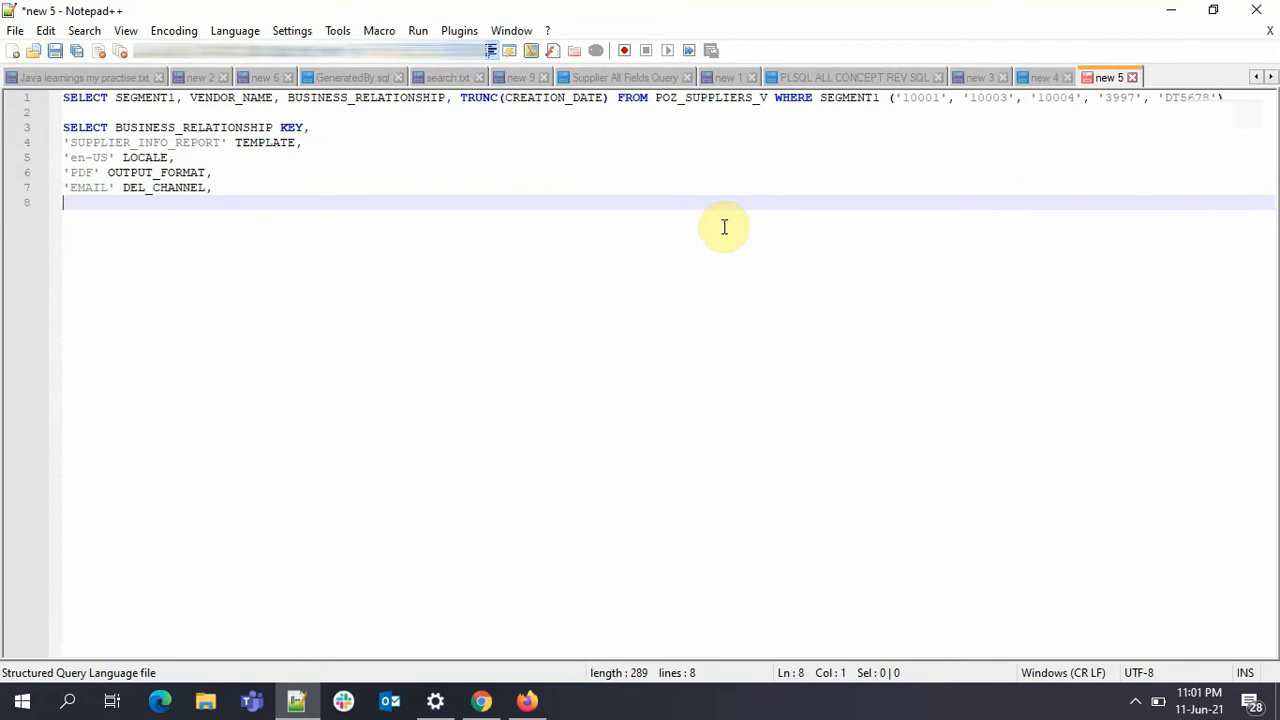
- Start the next line with the 'ME_2_CS' value as the OUTPUT name column
{"action": "type", "text": "'ME"}
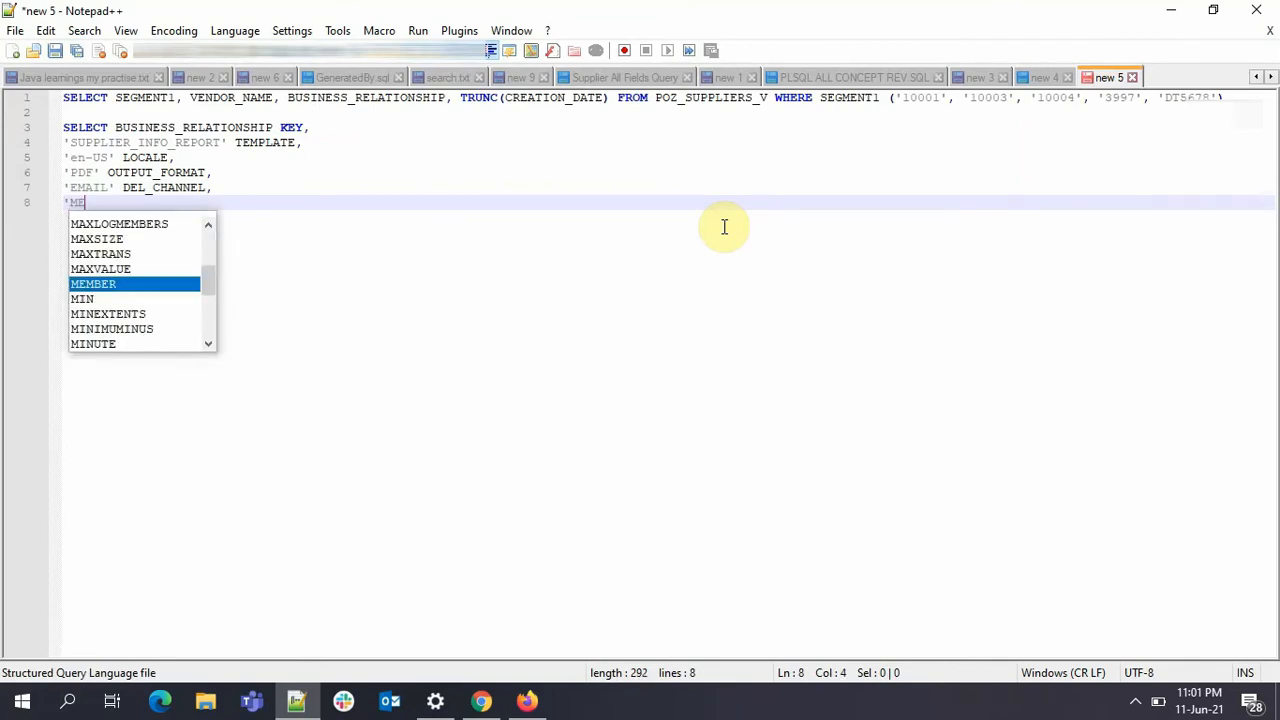
{"action": "type", "text": "_2_"}
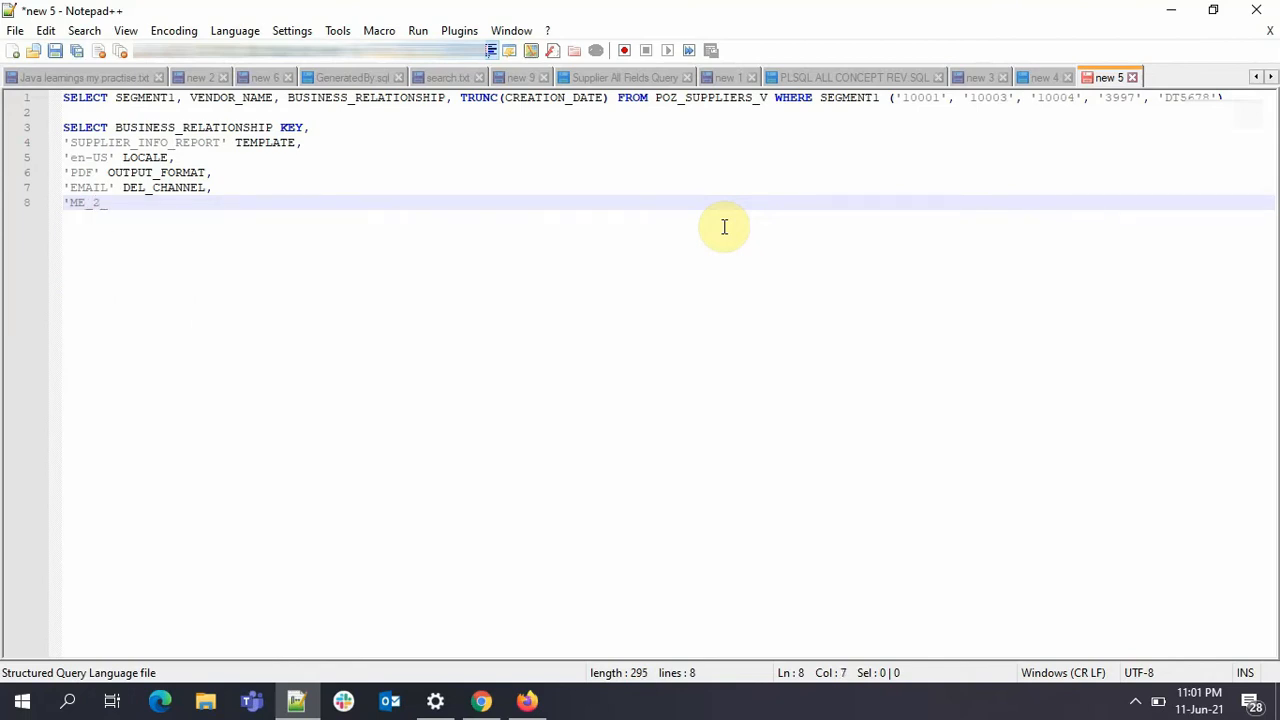
{"action": "type", "text": "CS"}
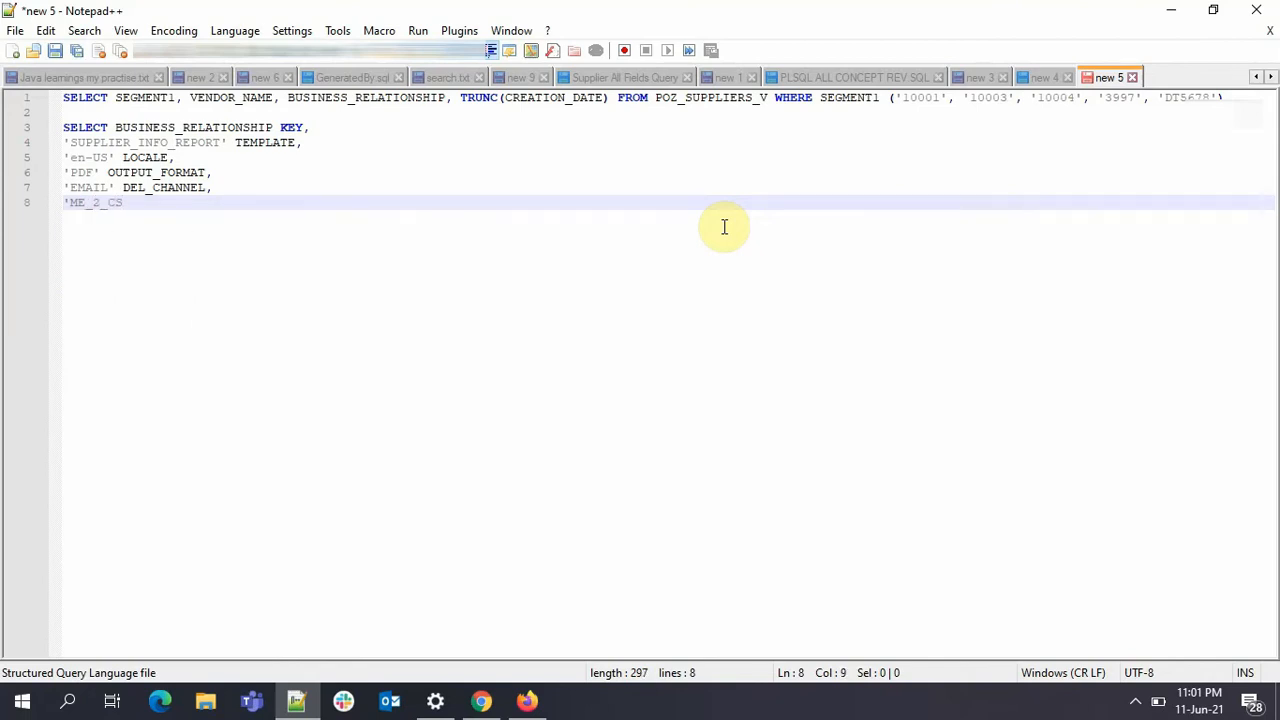
{"action": "type", "text": "'"}
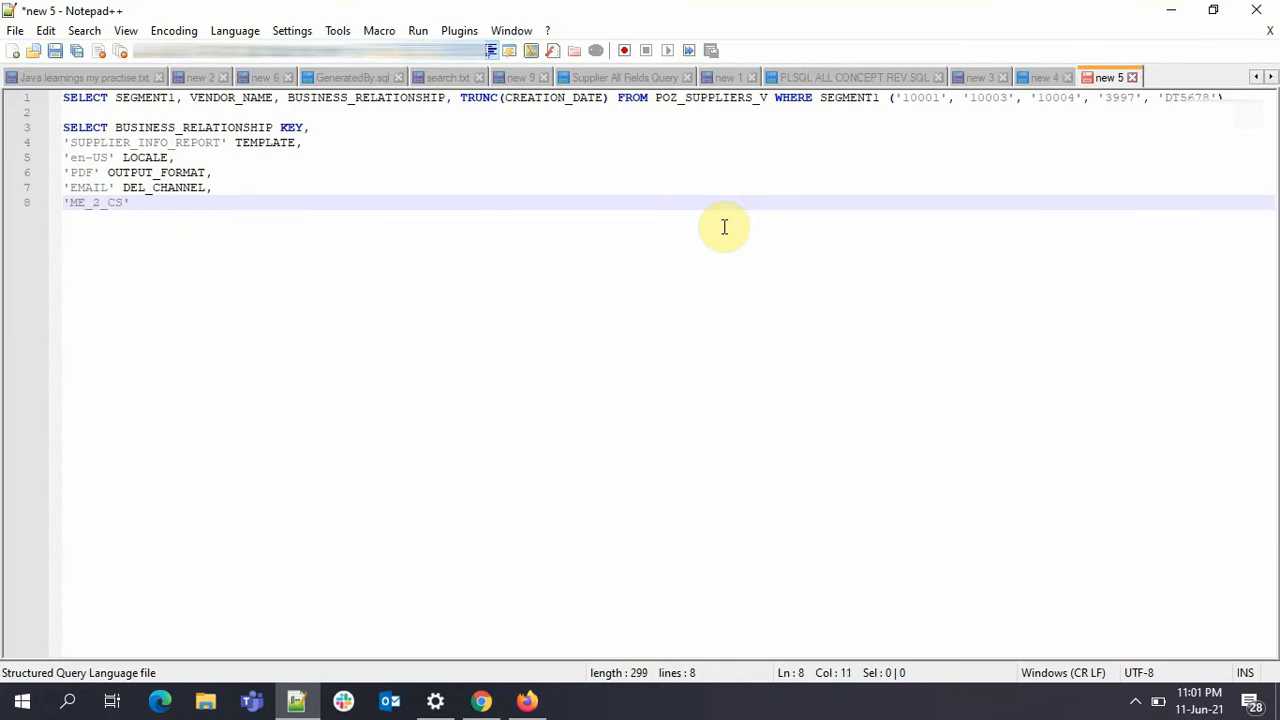
{"action": "type", "text": "OUTPUT"}
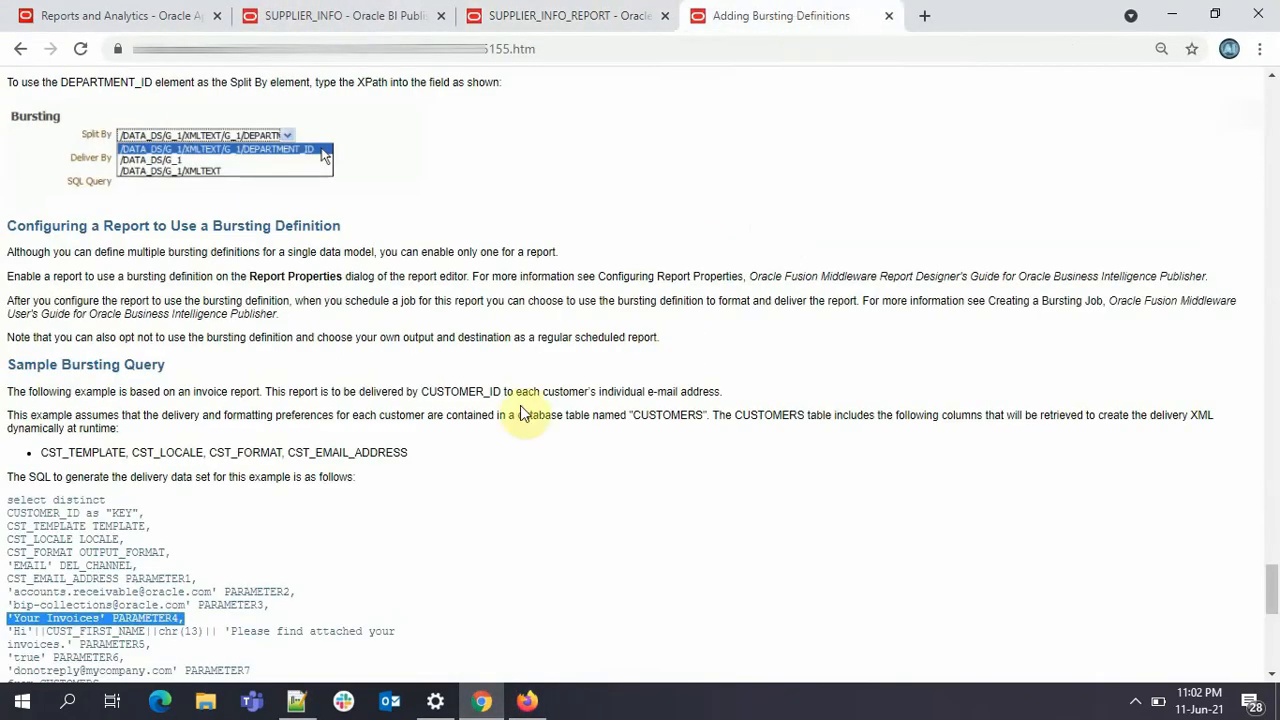
- Scroll the bursting documentation down to the Email channel's PARAMETER1–8 delivery table
{"action": "scroll", "scroll_direction": "down", "scroll_amount": 3}
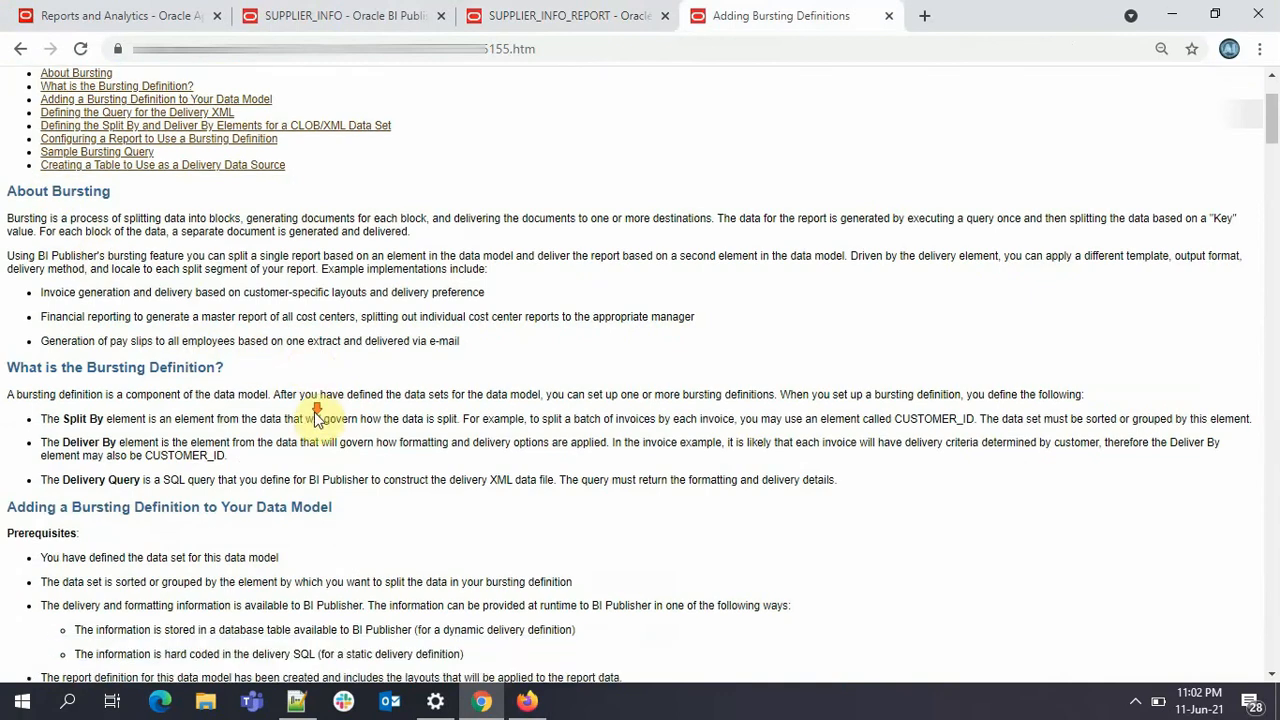
{"action": "scroll", "scroll_direction": "down", "scroll_amount": 3}
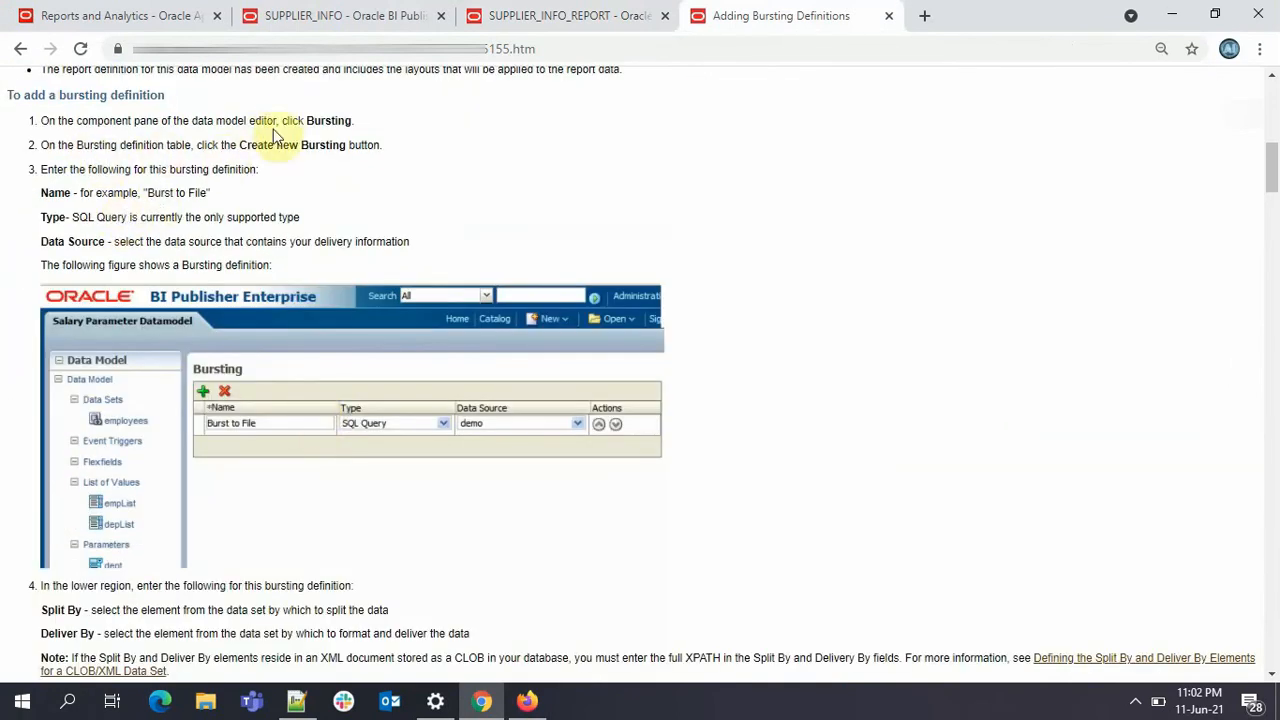
{"action": "scroll", "scroll_direction": "down", "scroll_amount": 3}
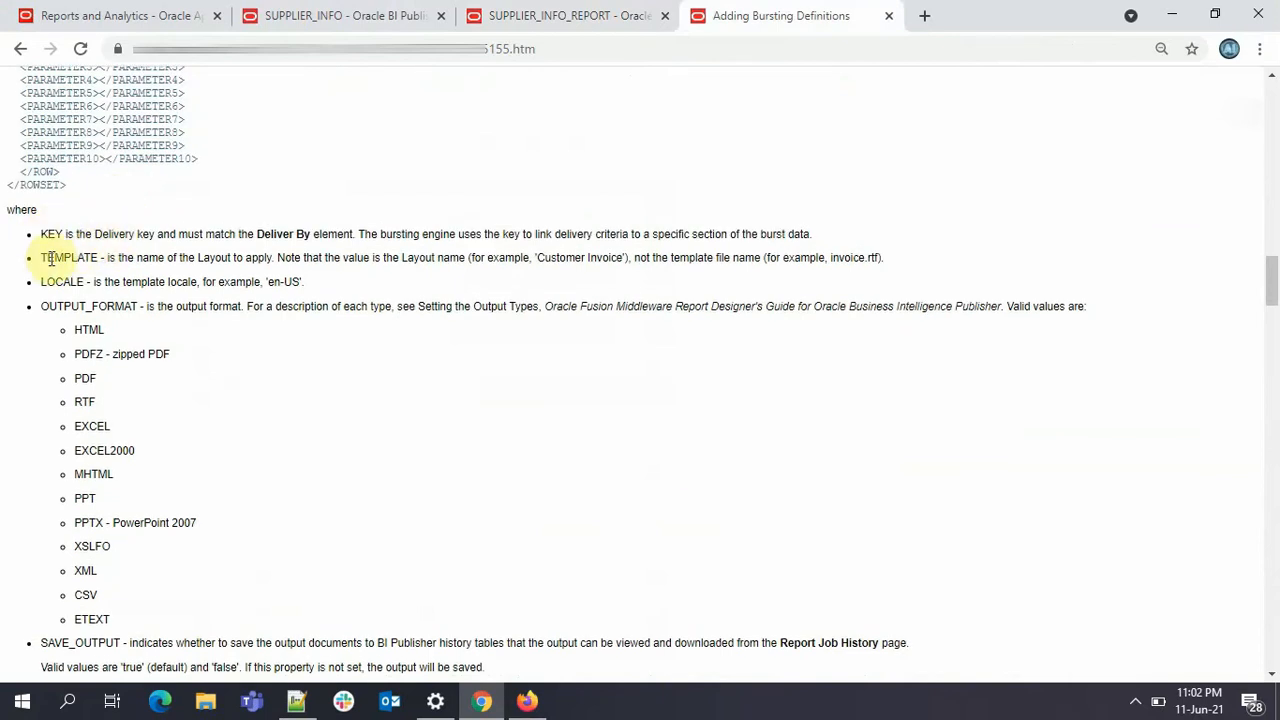
{"action": "scroll", "scroll_direction": "down", "scroll_amount": 3}
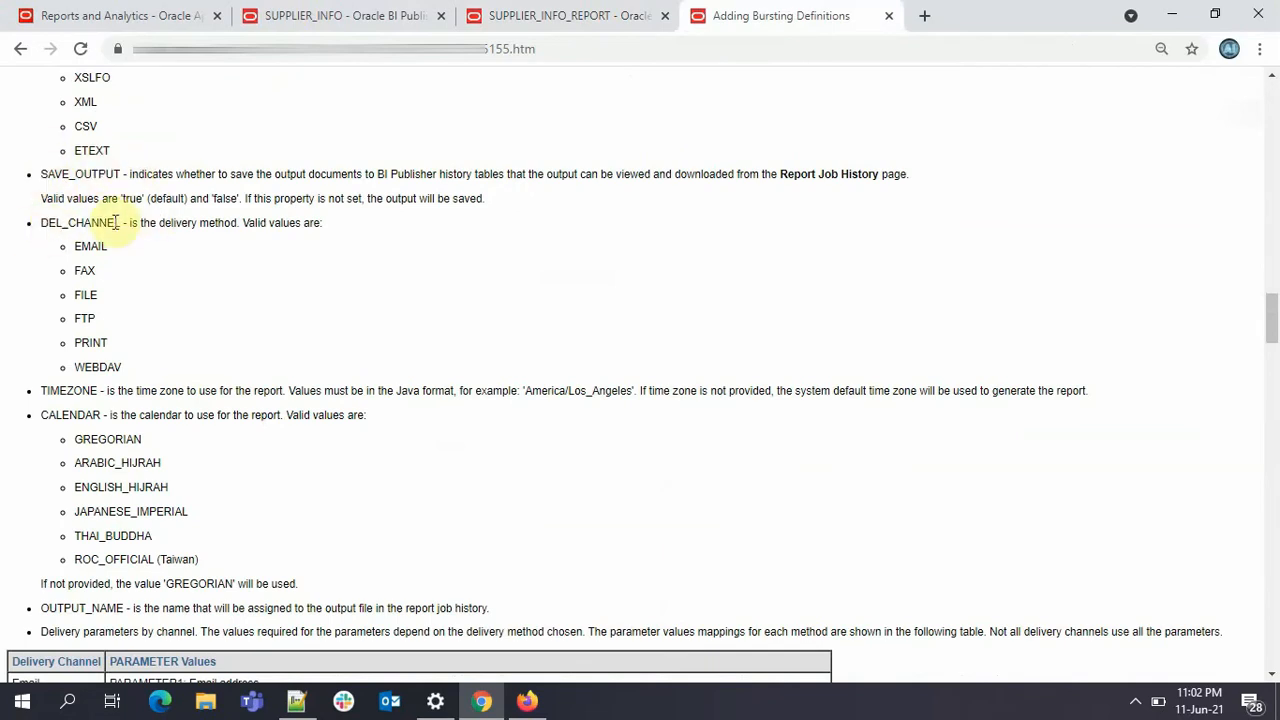
{"action": "mouse_move", "coordinate": [116, 296]}
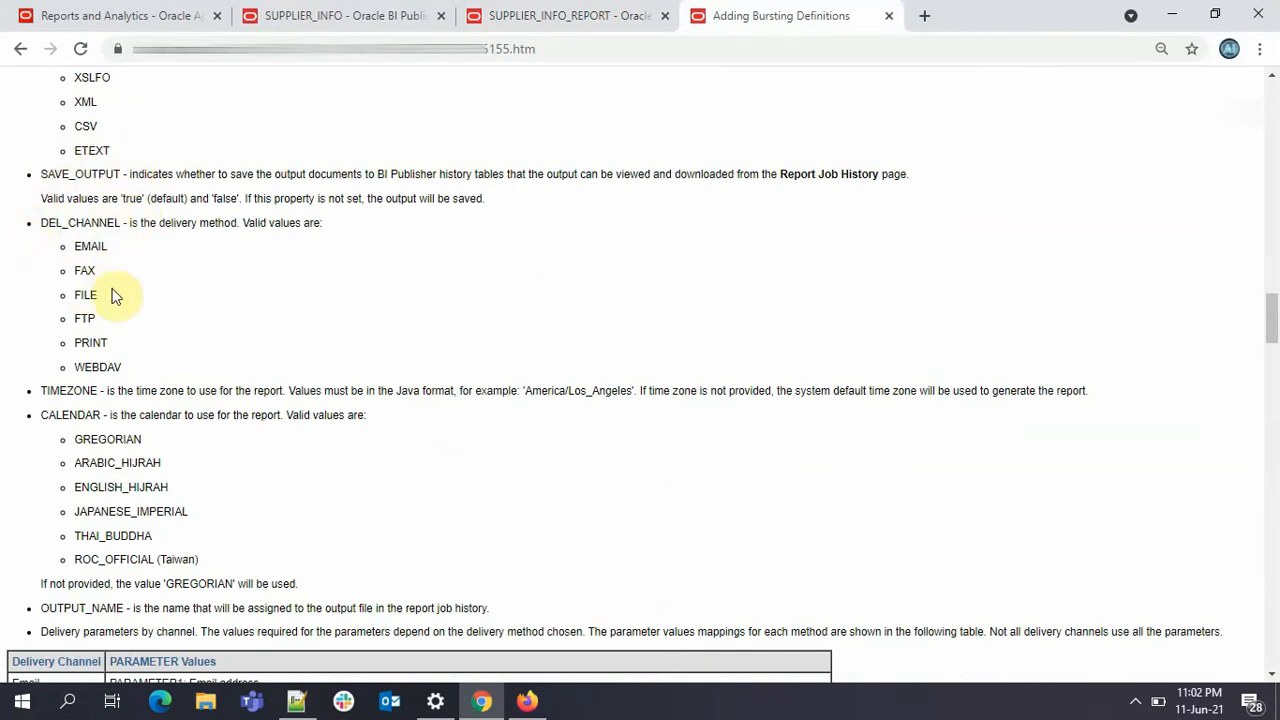
{"action": "scroll", "scroll_direction": "down", "scroll_amount": 3}
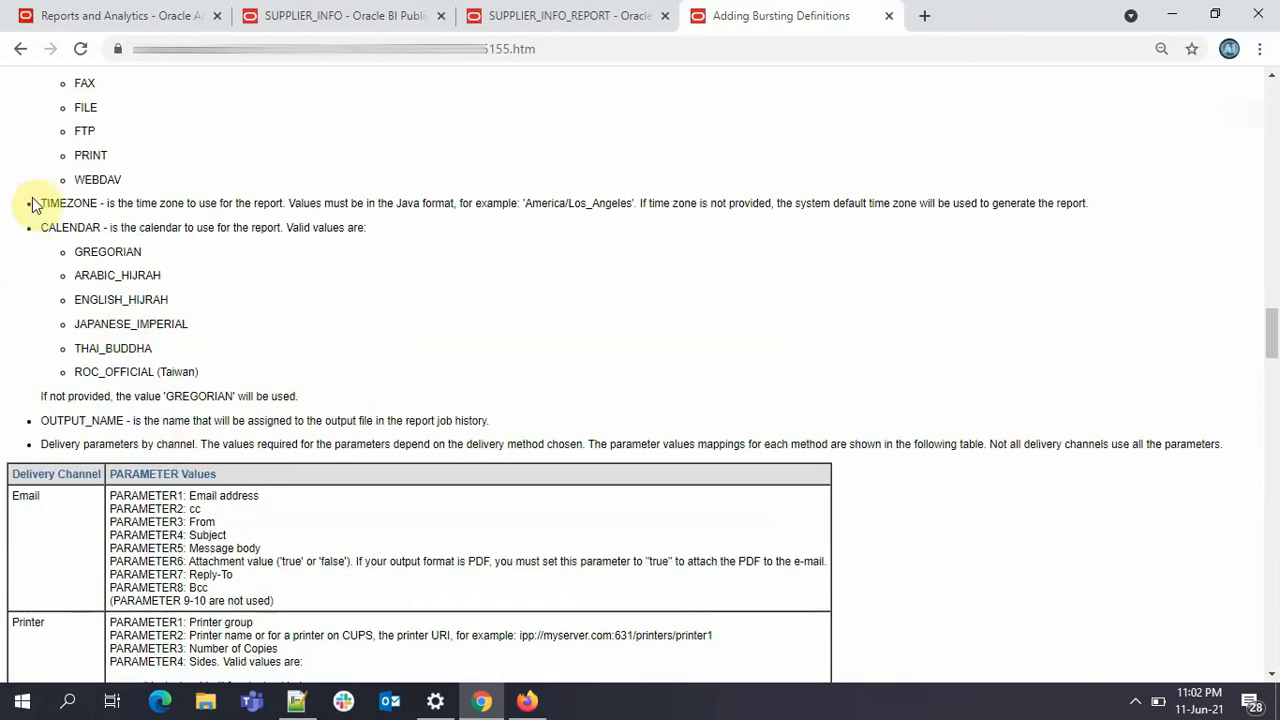
{"action": "mouse_move", "coordinate": [174, 238]}
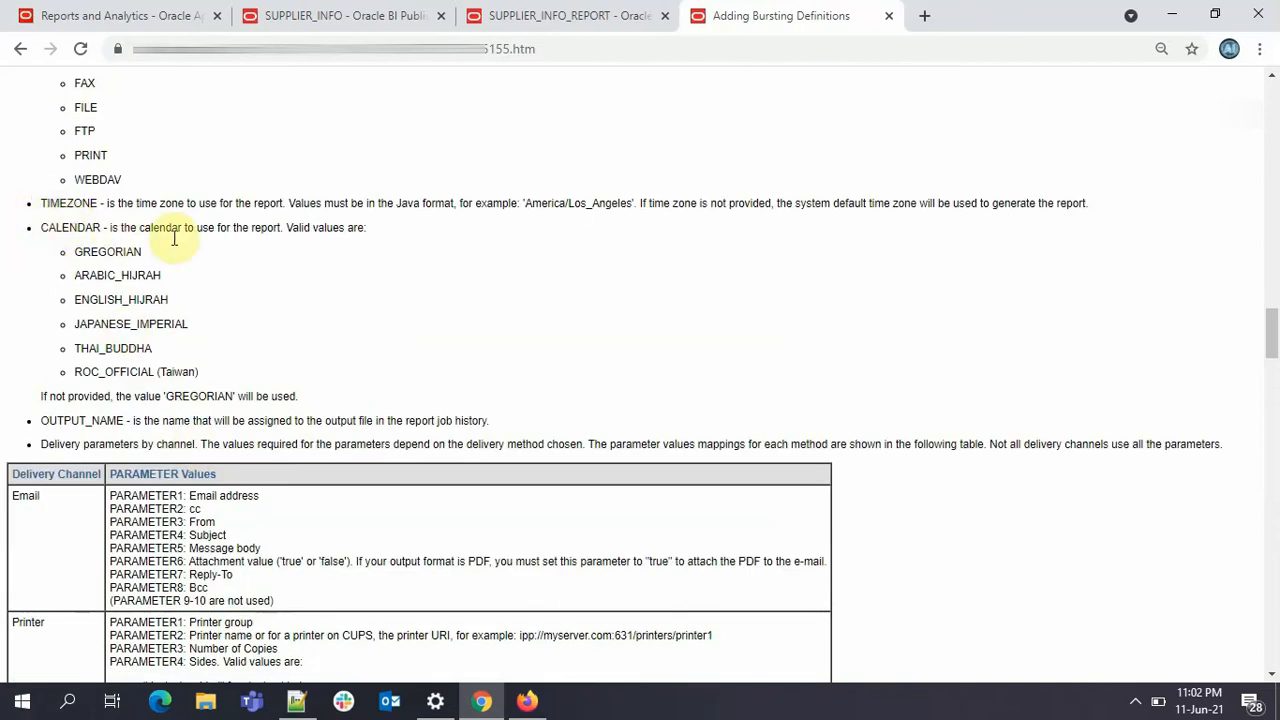
{"action": "scroll", "scroll_direction": "down", "scroll_amount": 3}
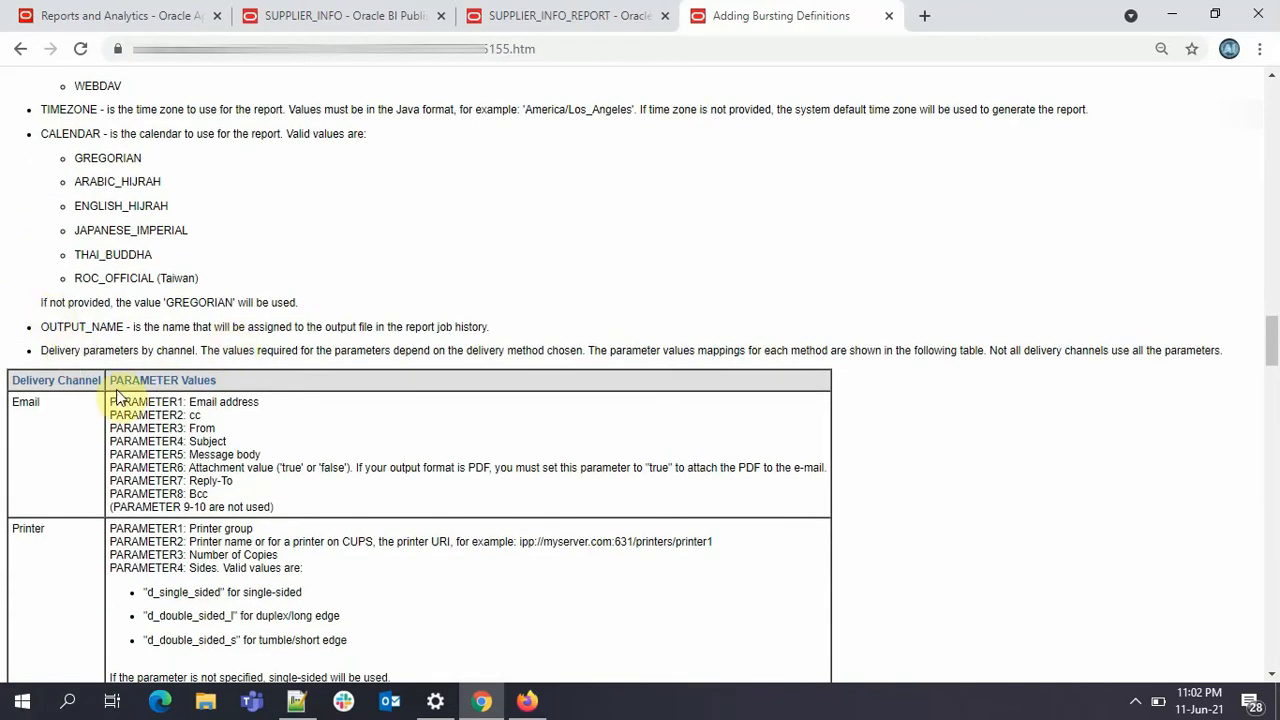
{"action": "scroll", "scroll_direction": "down", "scroll_amount": 3}
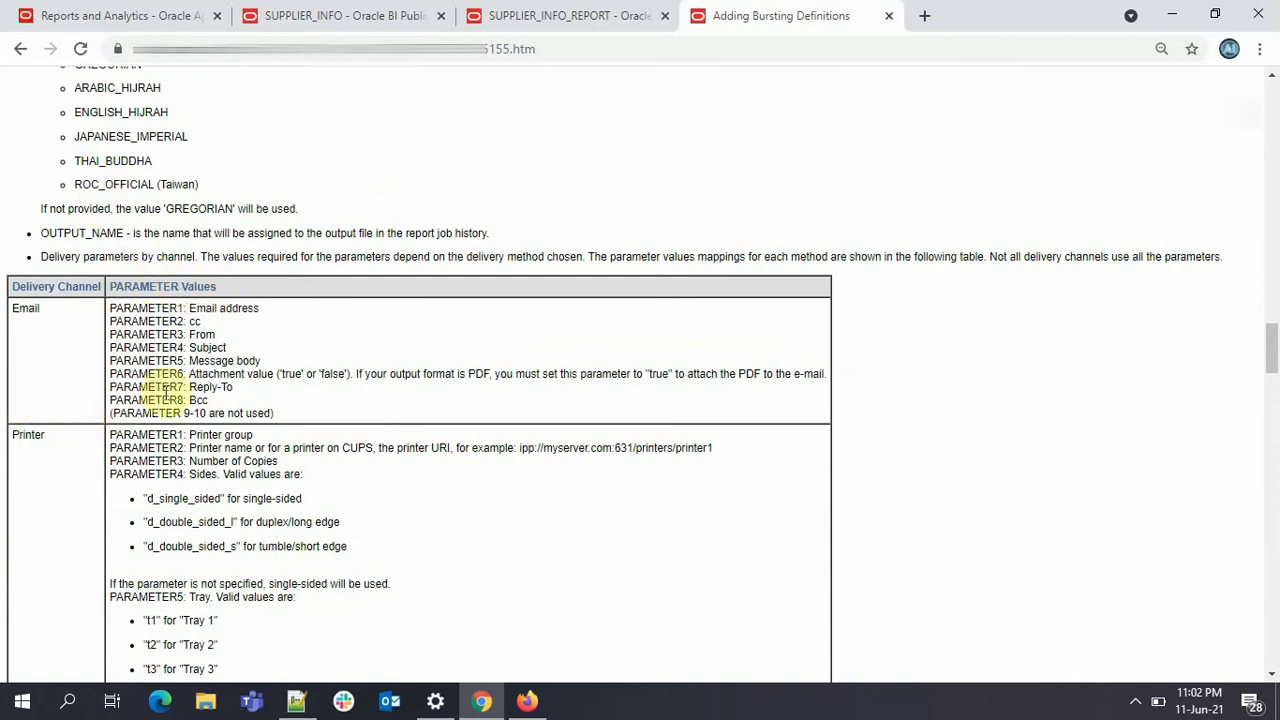
{"action": "scroll", "scroll_direction": "down", "scroll_amount": 3}
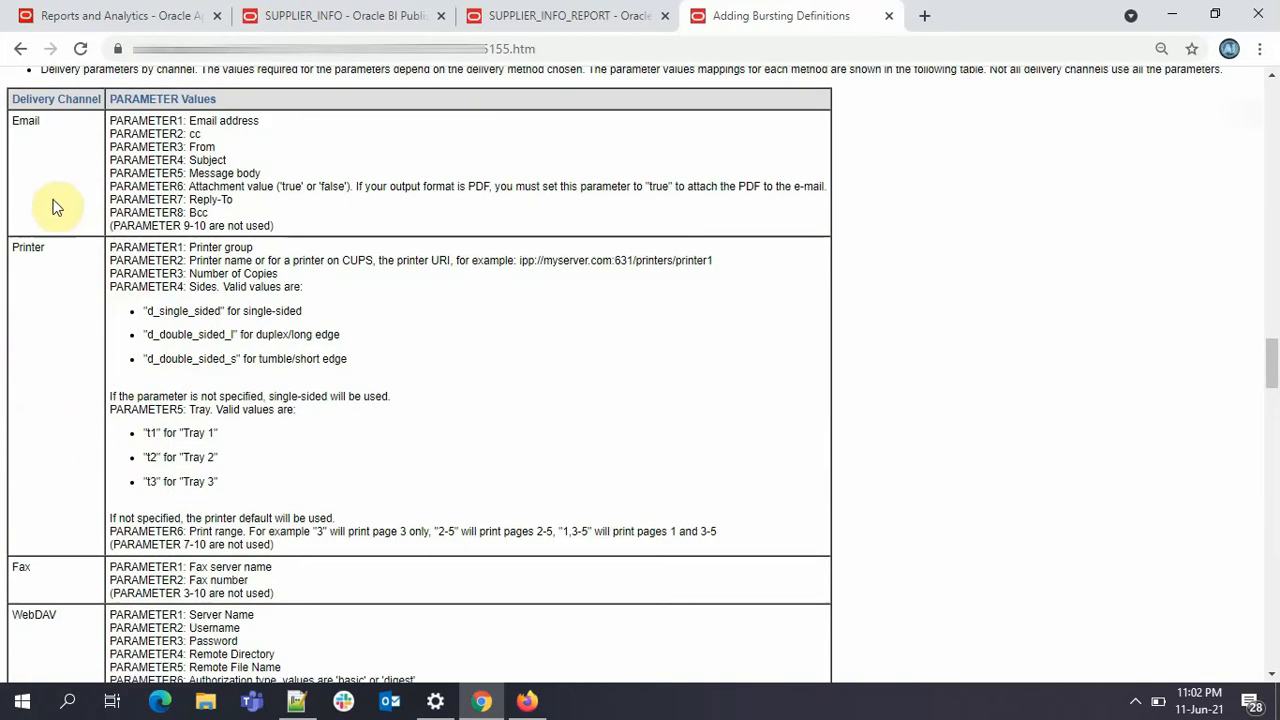
{"action": "mouse_move", "coordinate": [52, 634]}
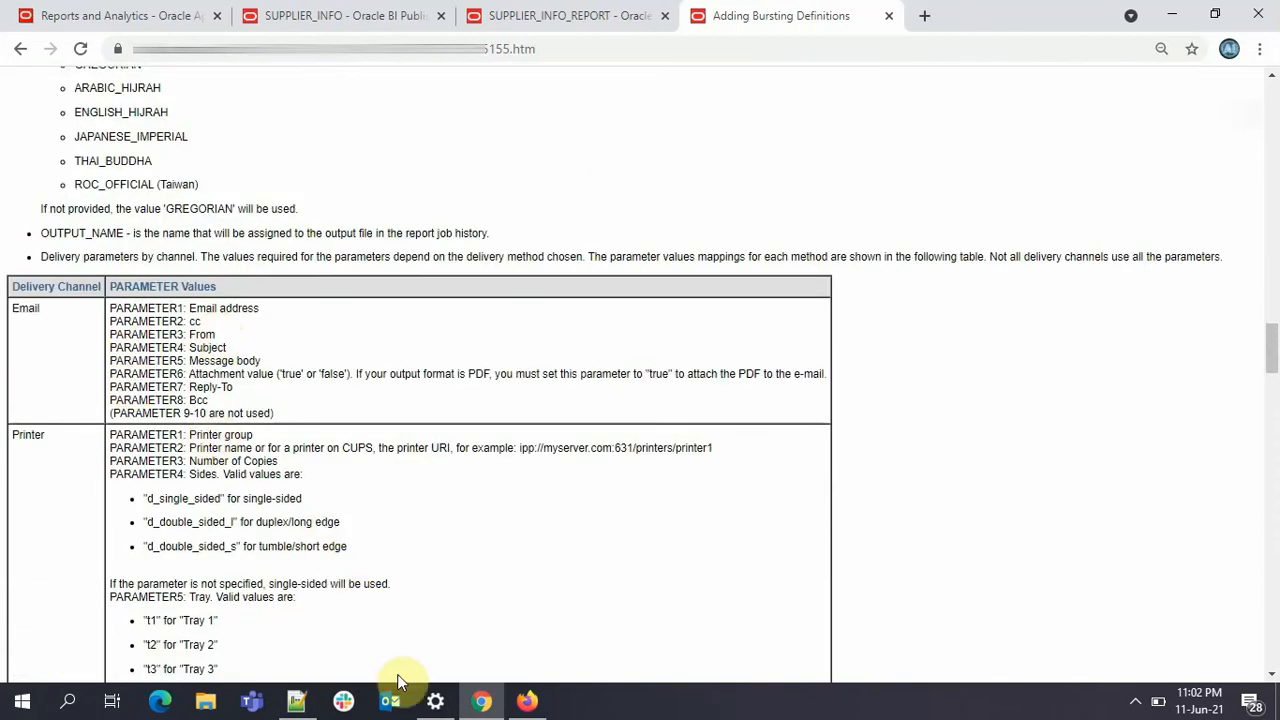
- Compare the BI Publisher bursting definition, the draft and the documentation's Email parameters
{"action": "left_click", "coordinate": [344, 16]}
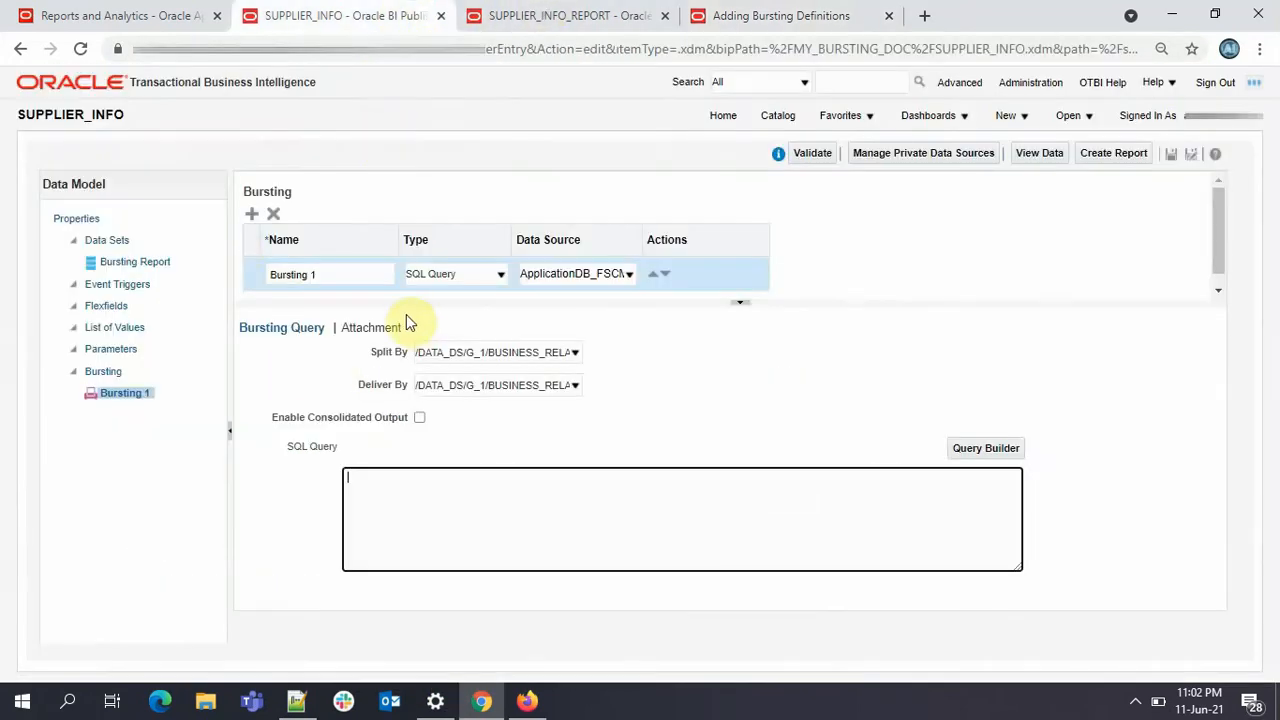
{"action": "left_click", "coordinate": [296, 700]}
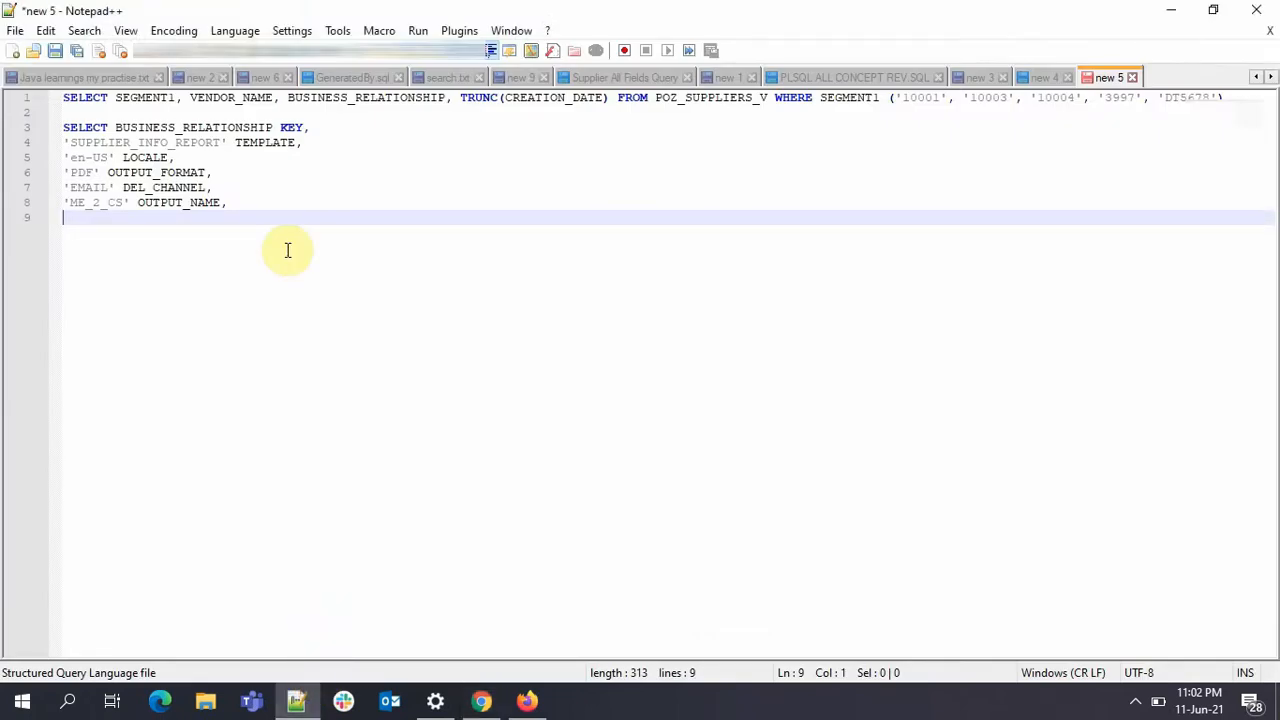
{"action": "mouse_move", "coordinate": [484, 700]}
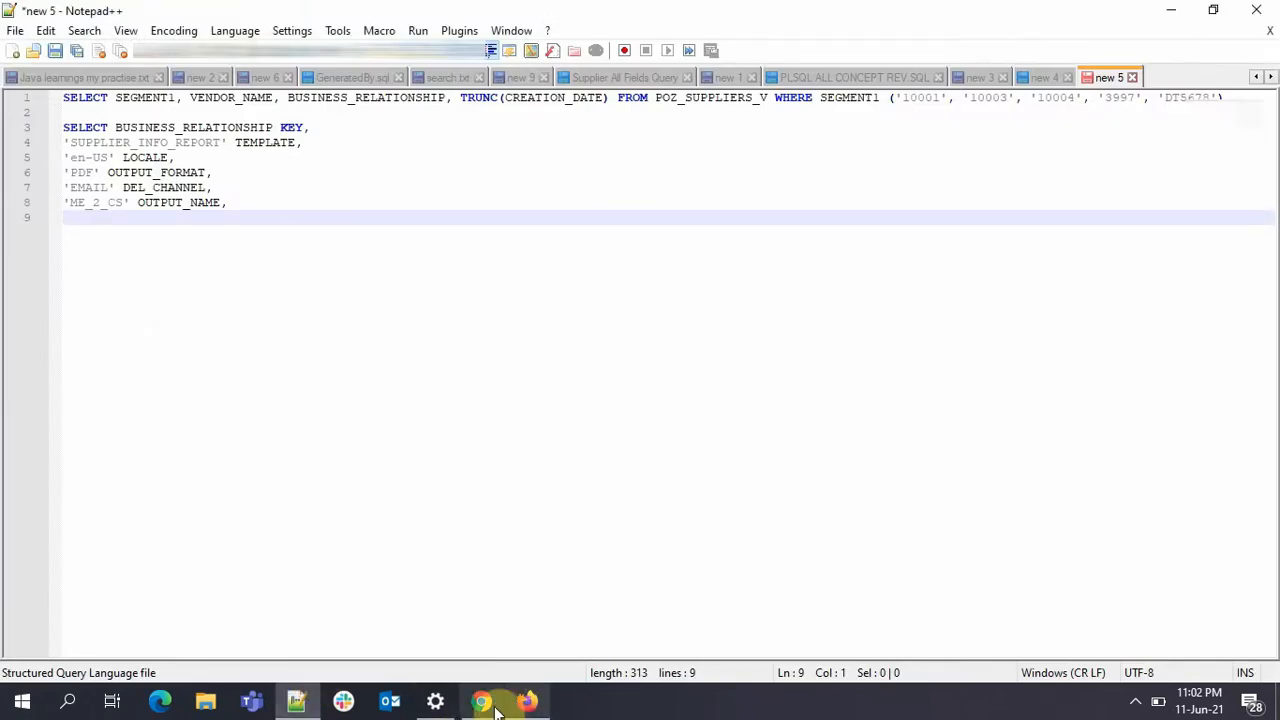
{"action": "left_click", "coordinate": [480, 700]}
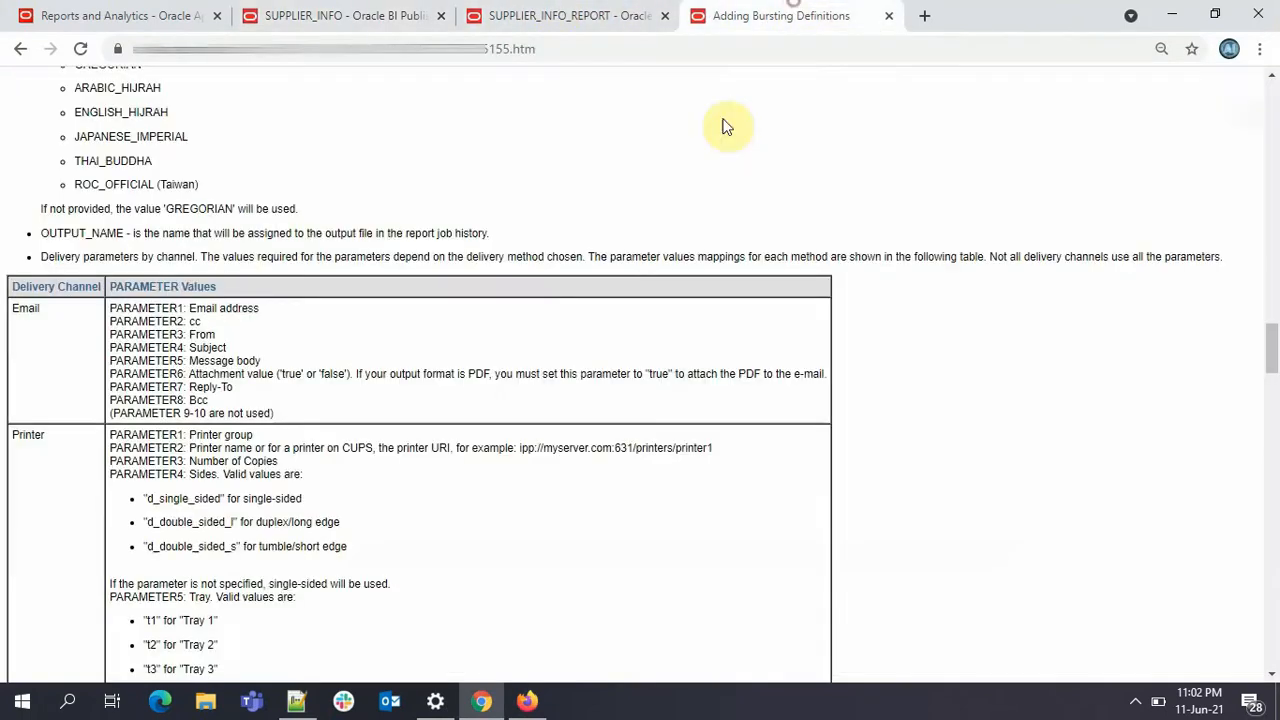
{"action": "mouse_move", "coordinate": [238, 316]}
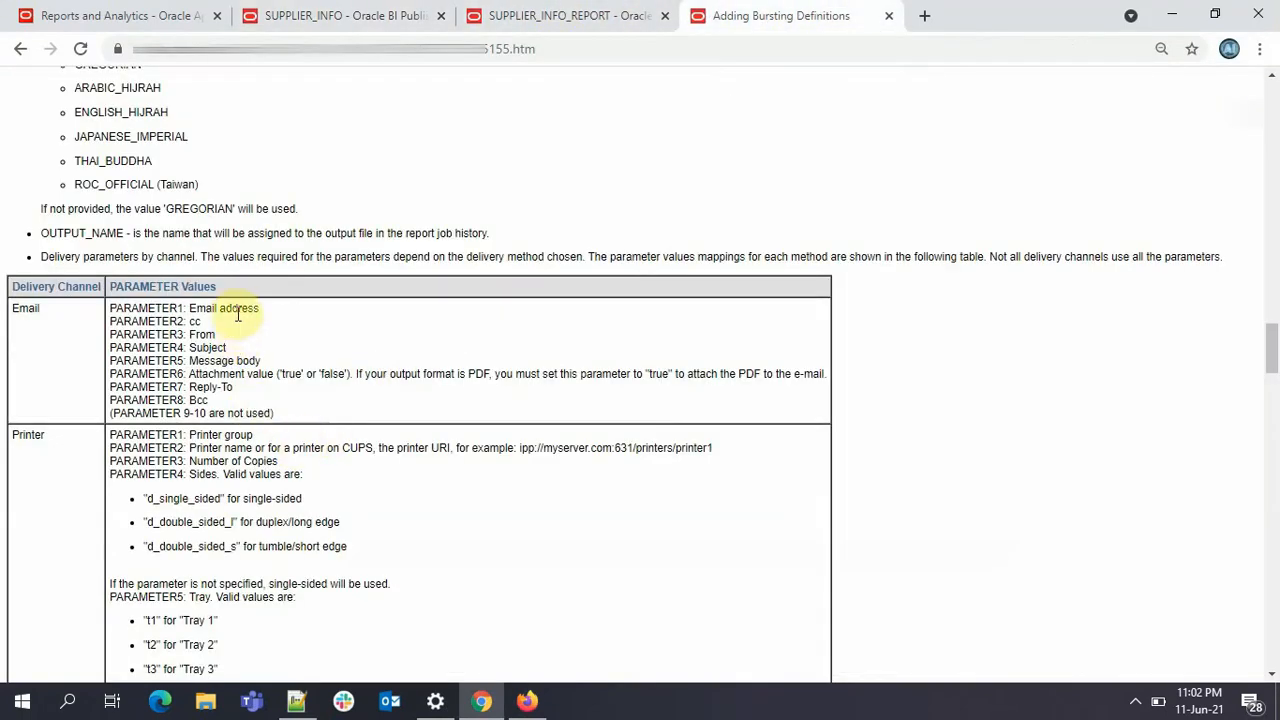
{"action": "left_click", "coordinate": [340, 16]}
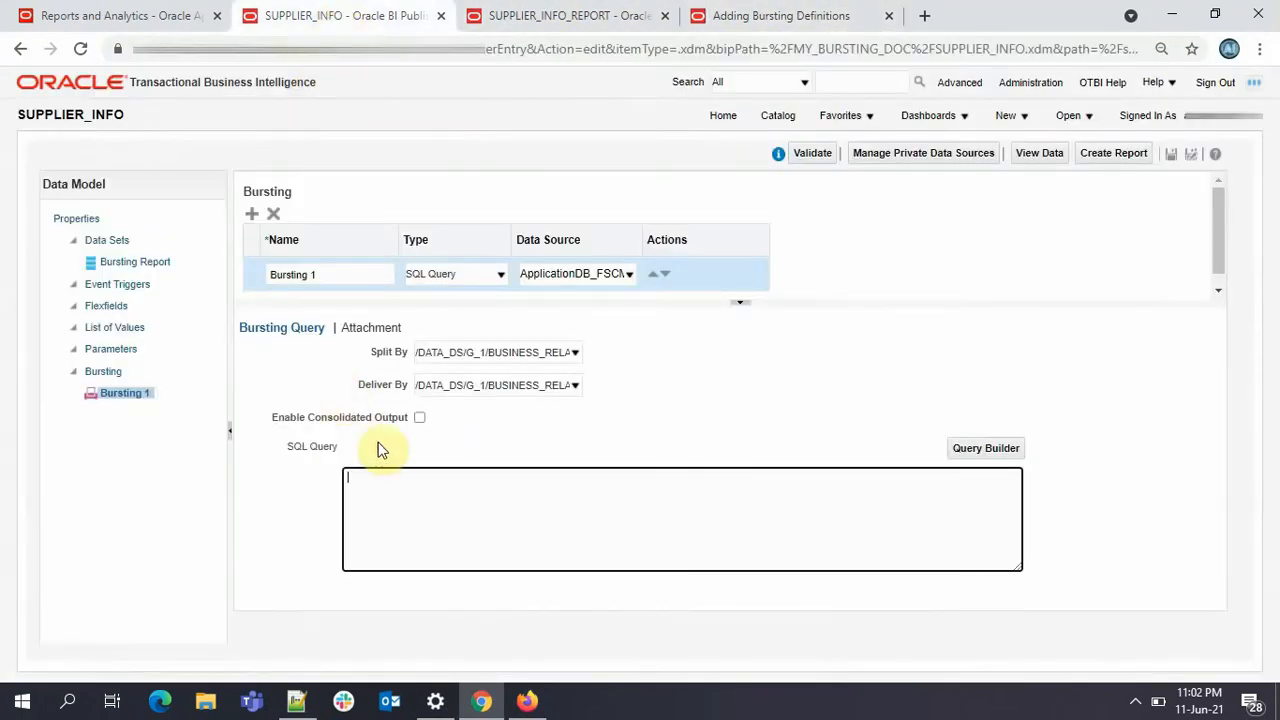
- Add the recipient 'team…' email address in quotes as PARAMETER1, rechecking the docs
{"action": "left_click", "coordinate": [296, 700]}
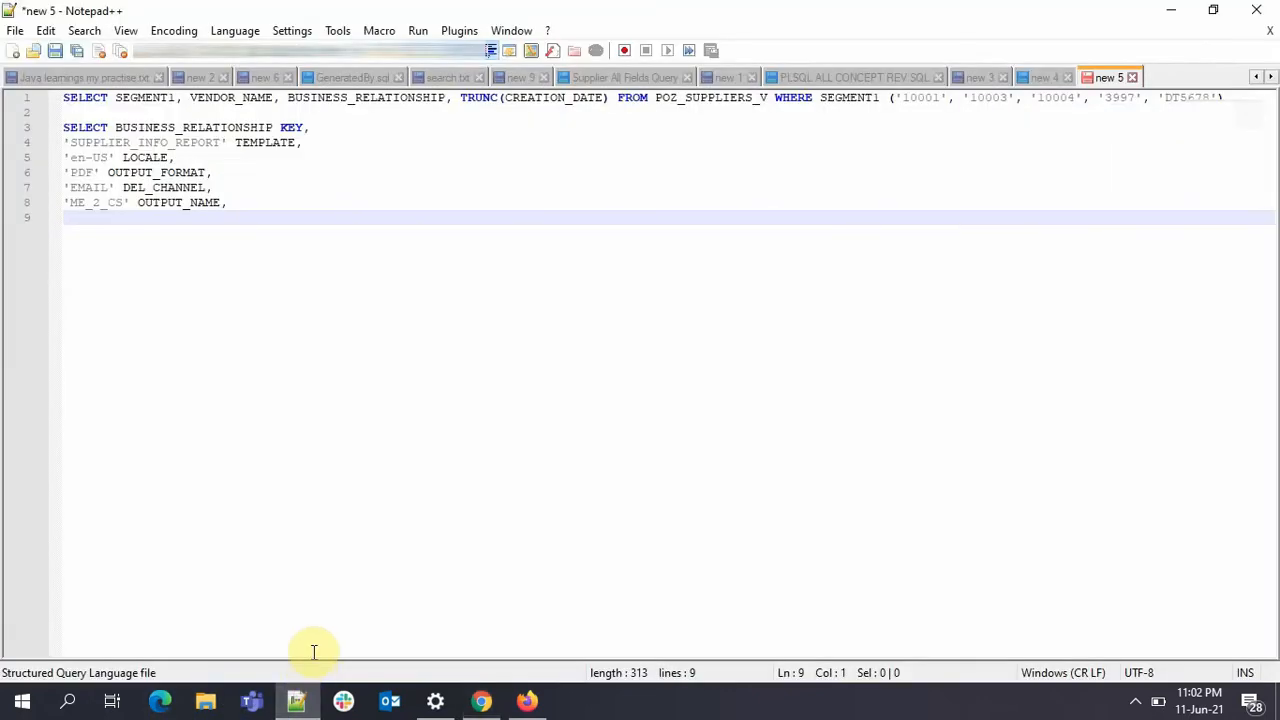
{"action": "type", "text": "'"}
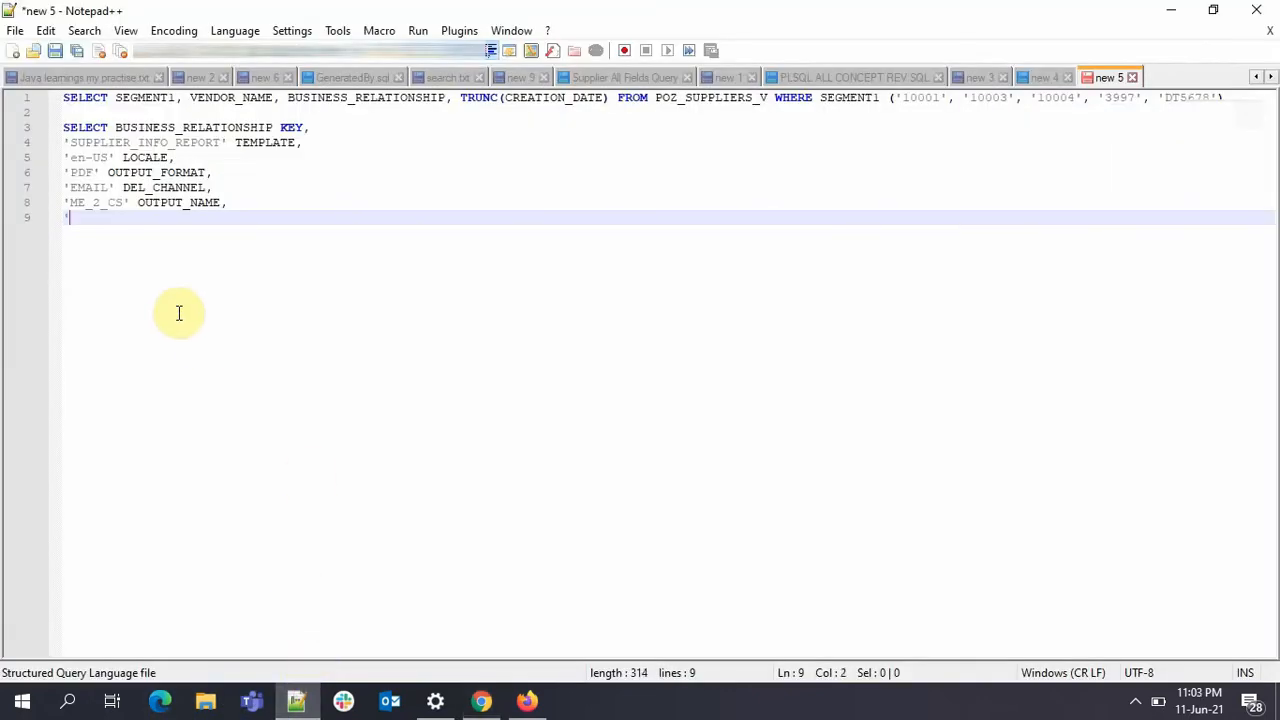
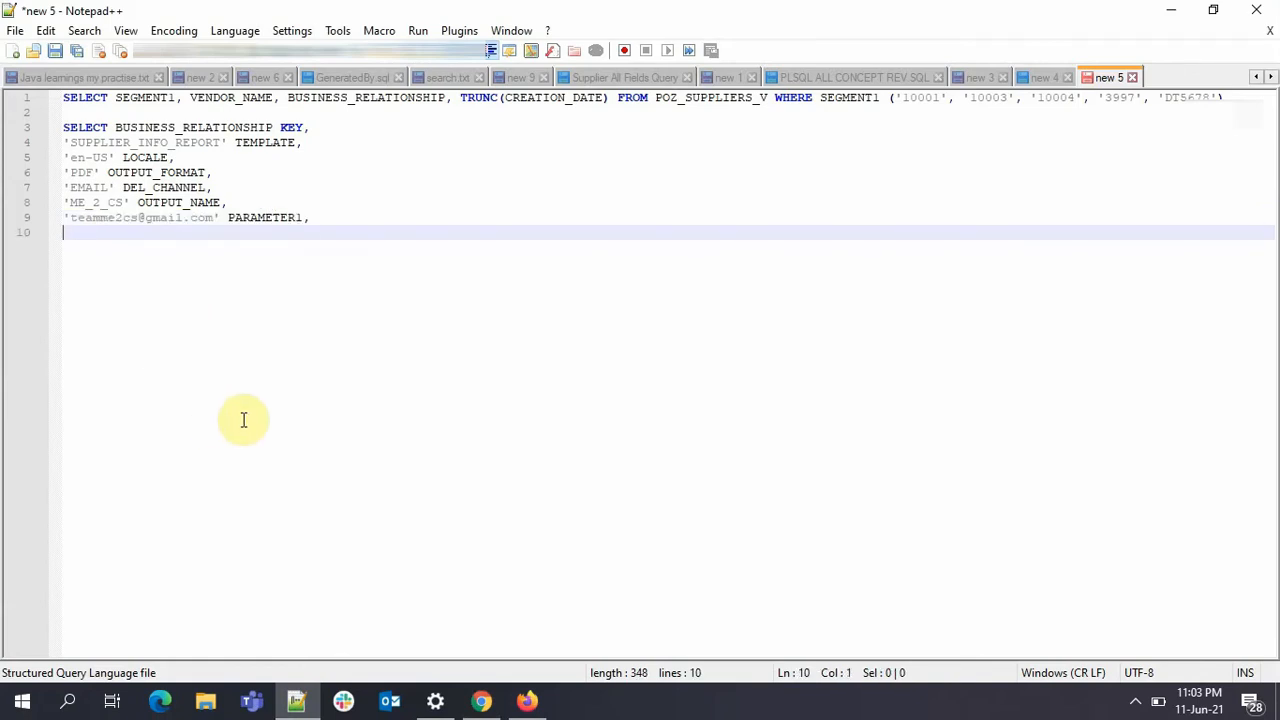
{"action": "mouse_move", "coordinate": [456, 616]}
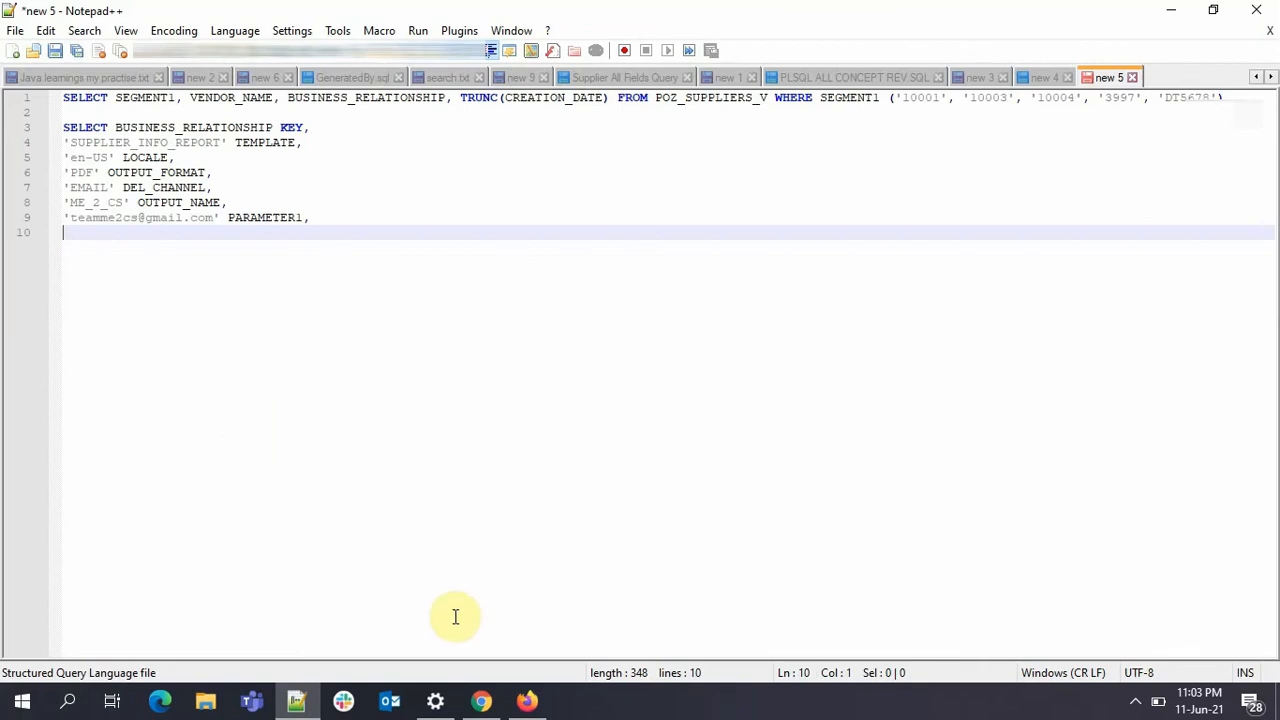
{"action": "left_click", "coordinate": [480, 700]}
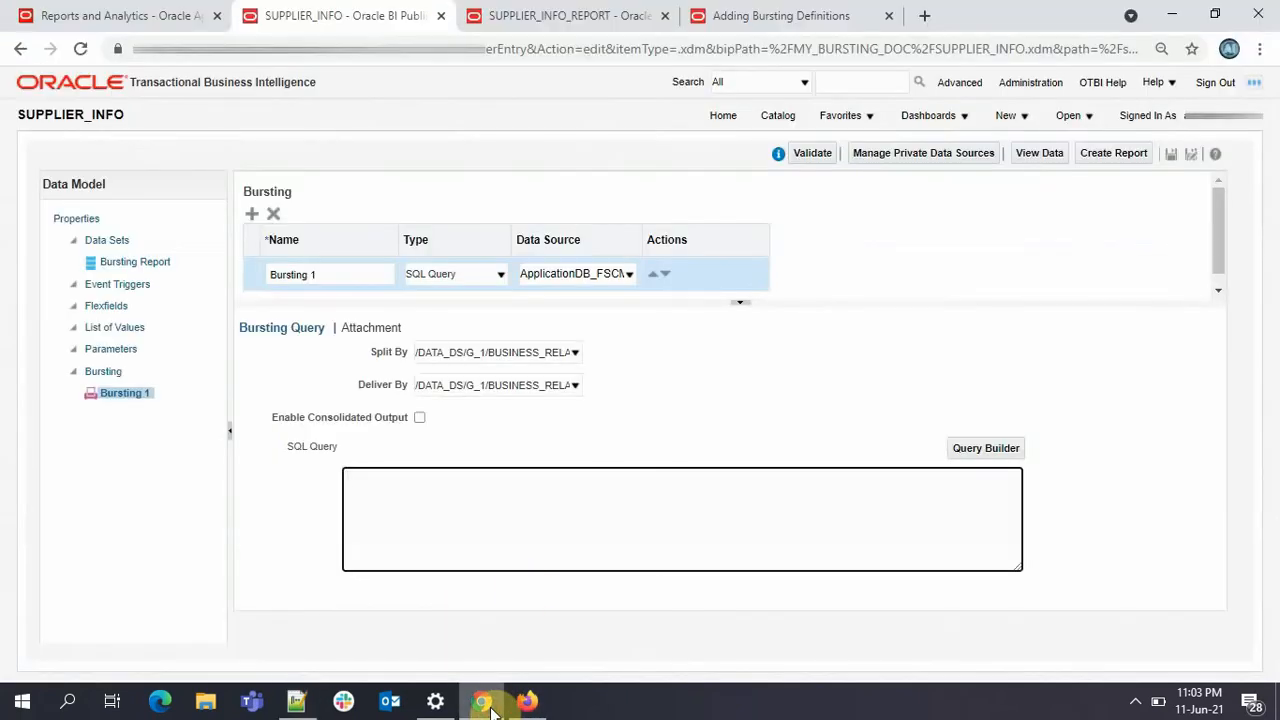
{"action": "left_click", "coordinate": [780, 16]}
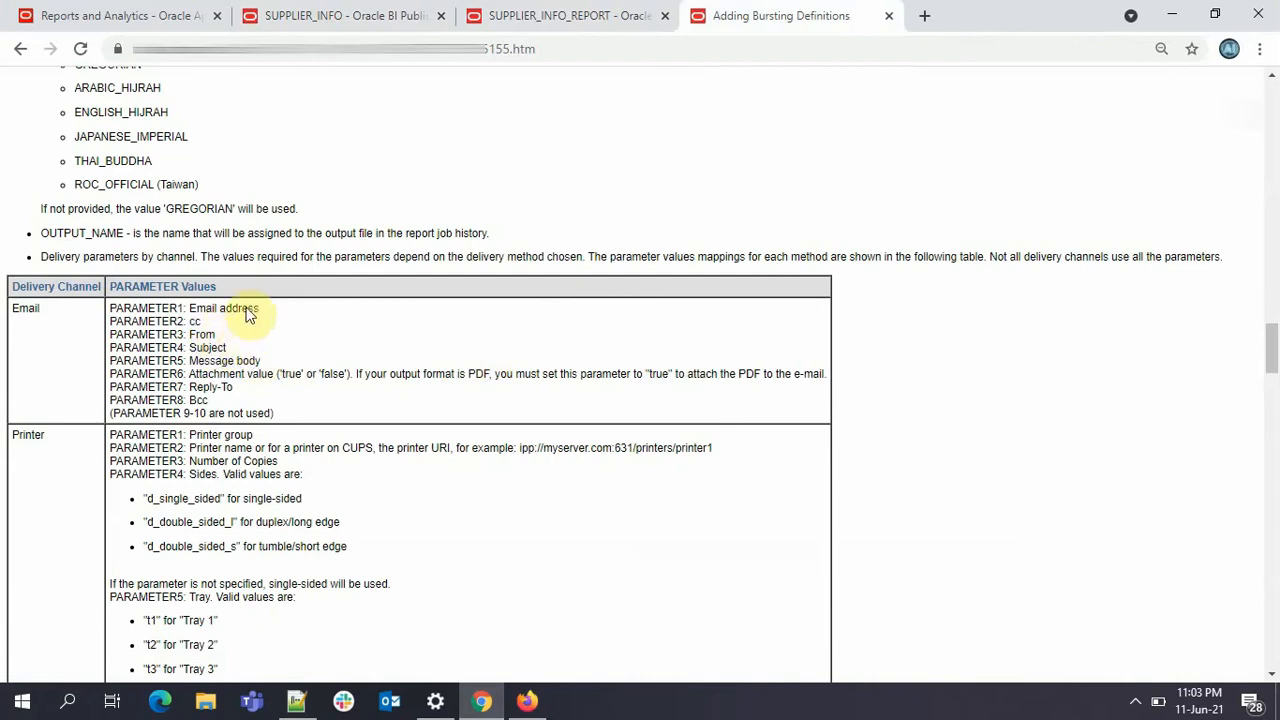
{"action": "mouse_move", "coordinate": [356, 470]}
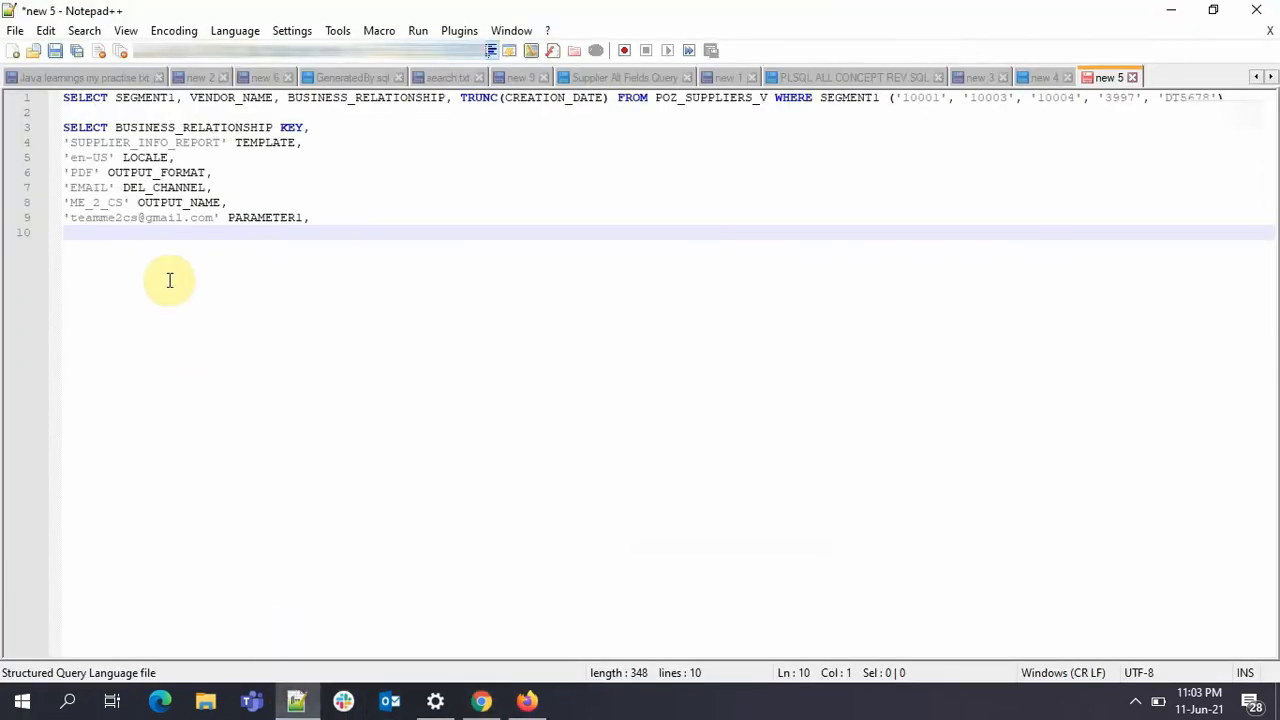
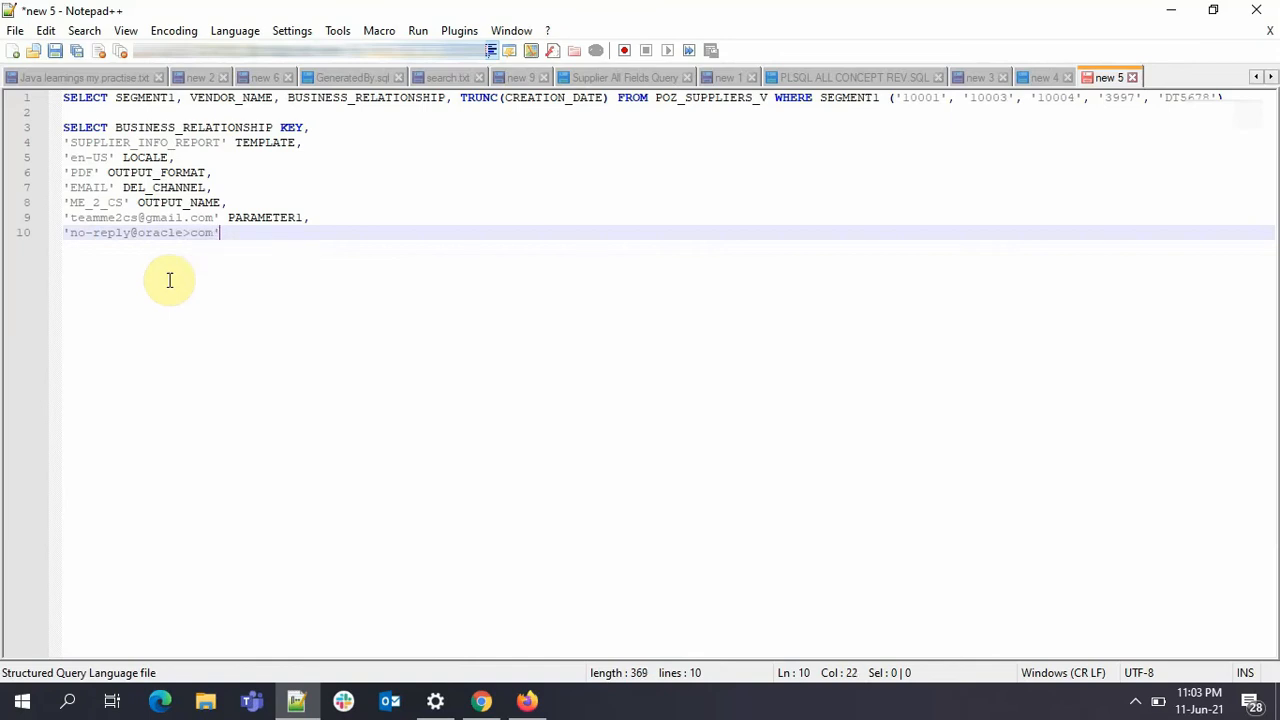
- Add the 'no-reply@…com' sender address line as PARAMETER2
{"action": "type", "text": "PARA"}
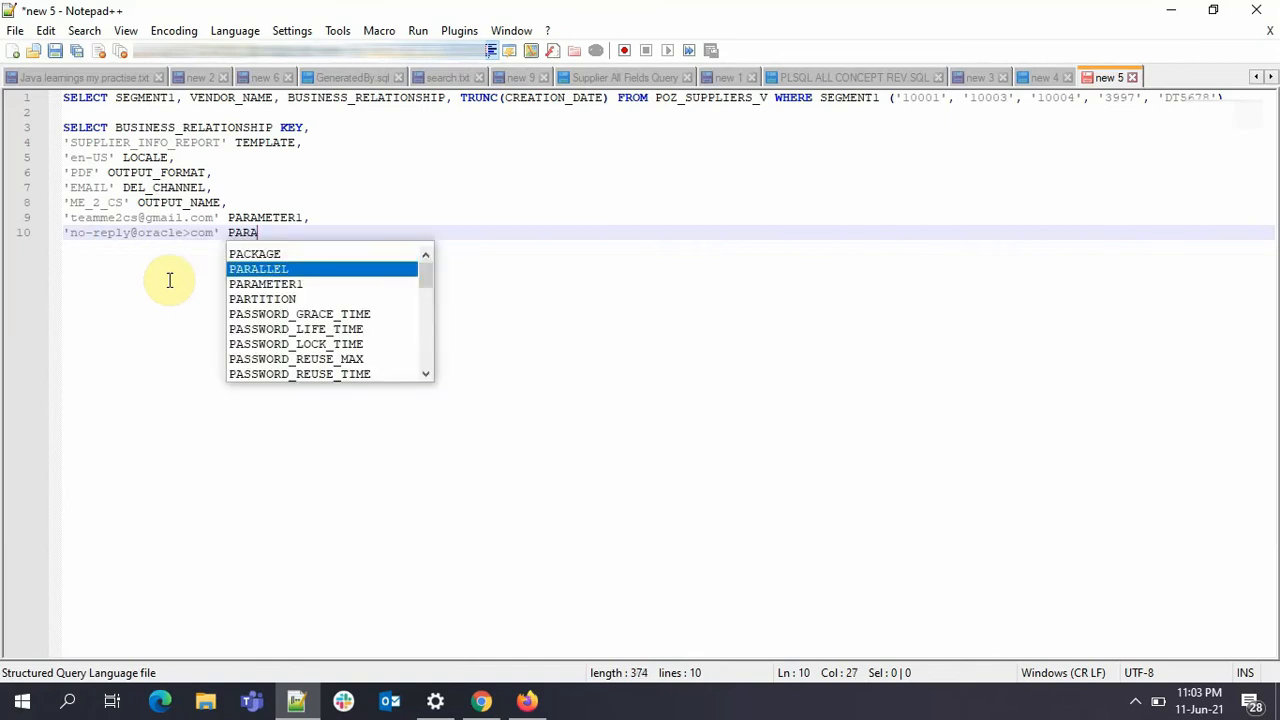
{"action": "type", "text": "METER2,"}
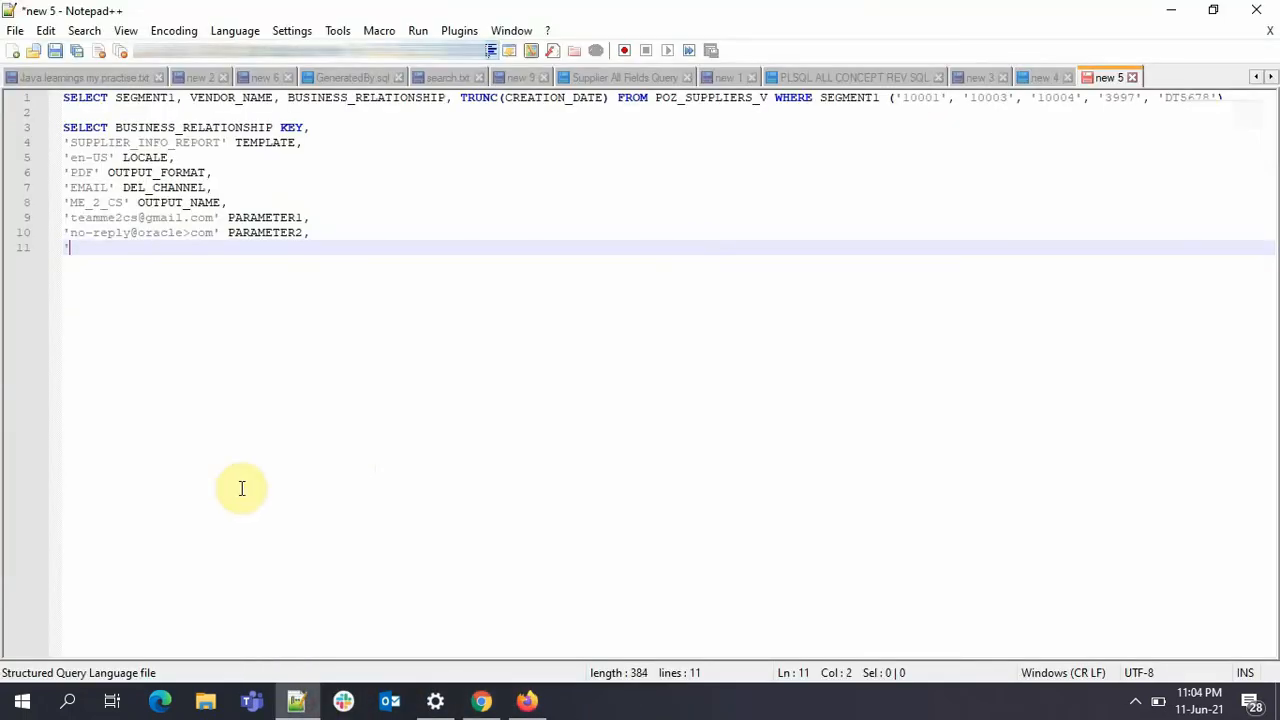
- Add the 'SUPPLIER INFO' subject line as PARAMETER4
{"action": "type", "text": "SUPPLIER IN"}
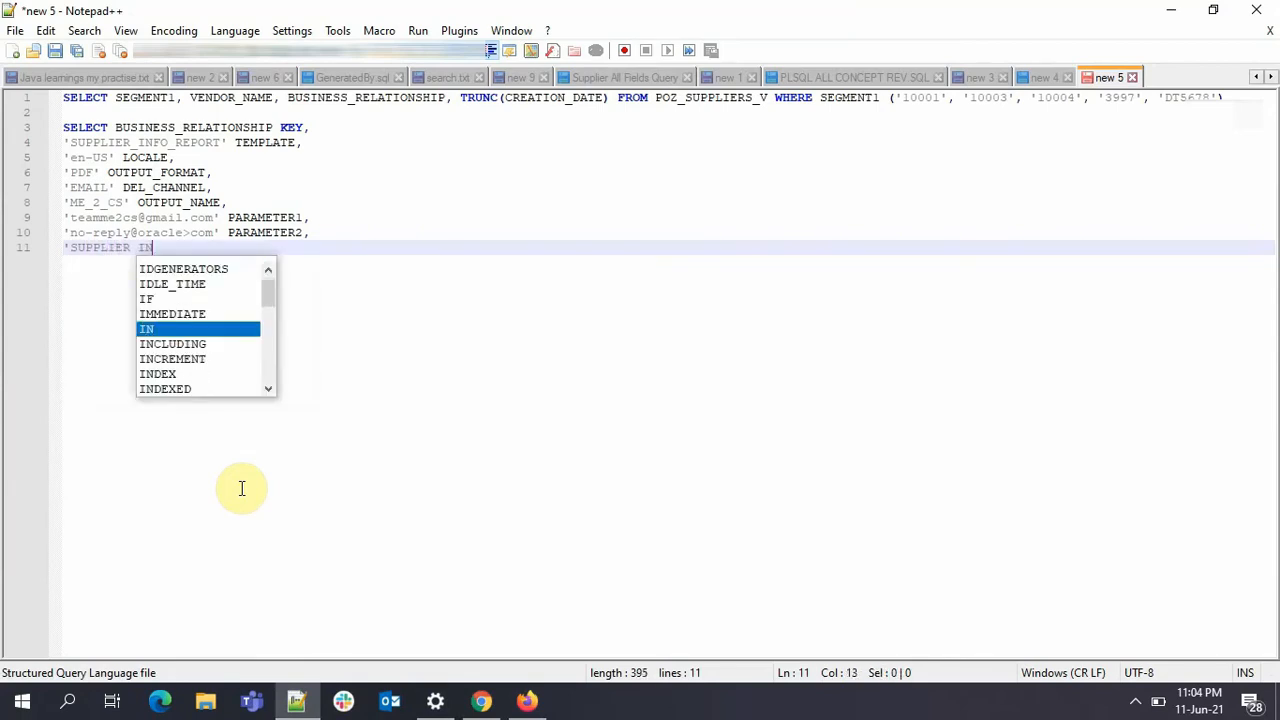
{"action": "type", "text": "FO'"}
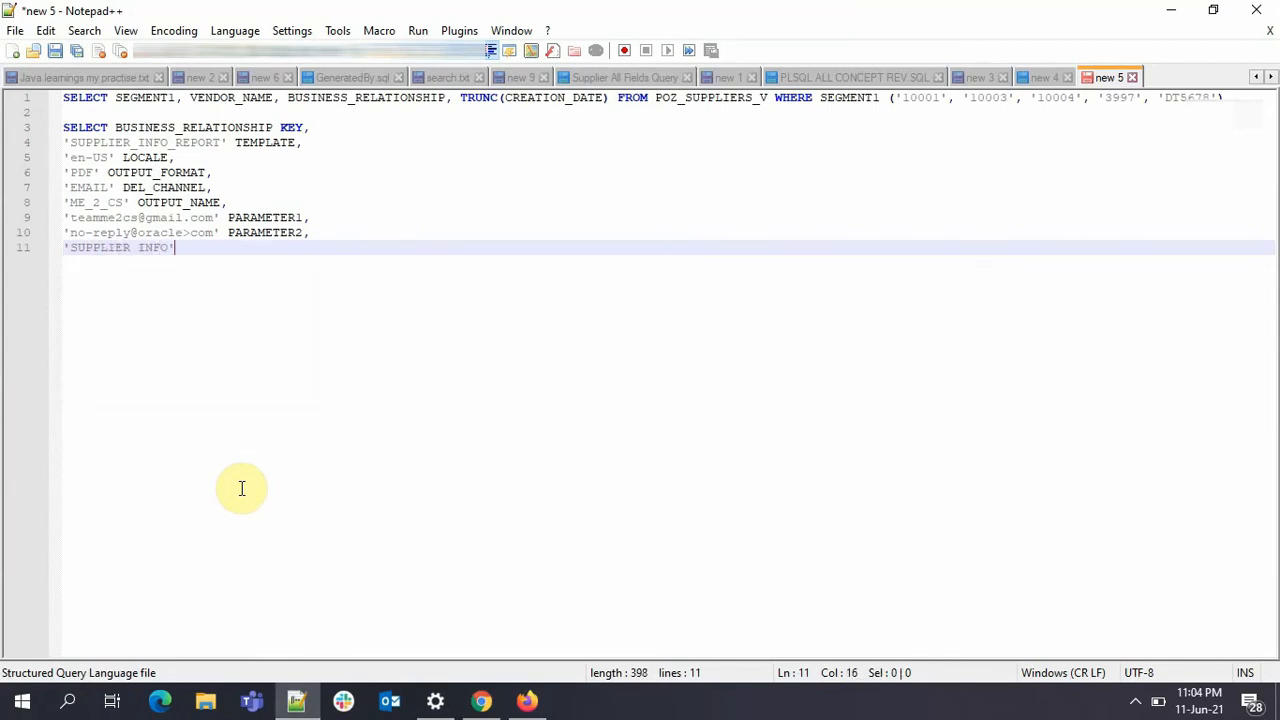
{"action": "type", "text": "PARAMETE"}
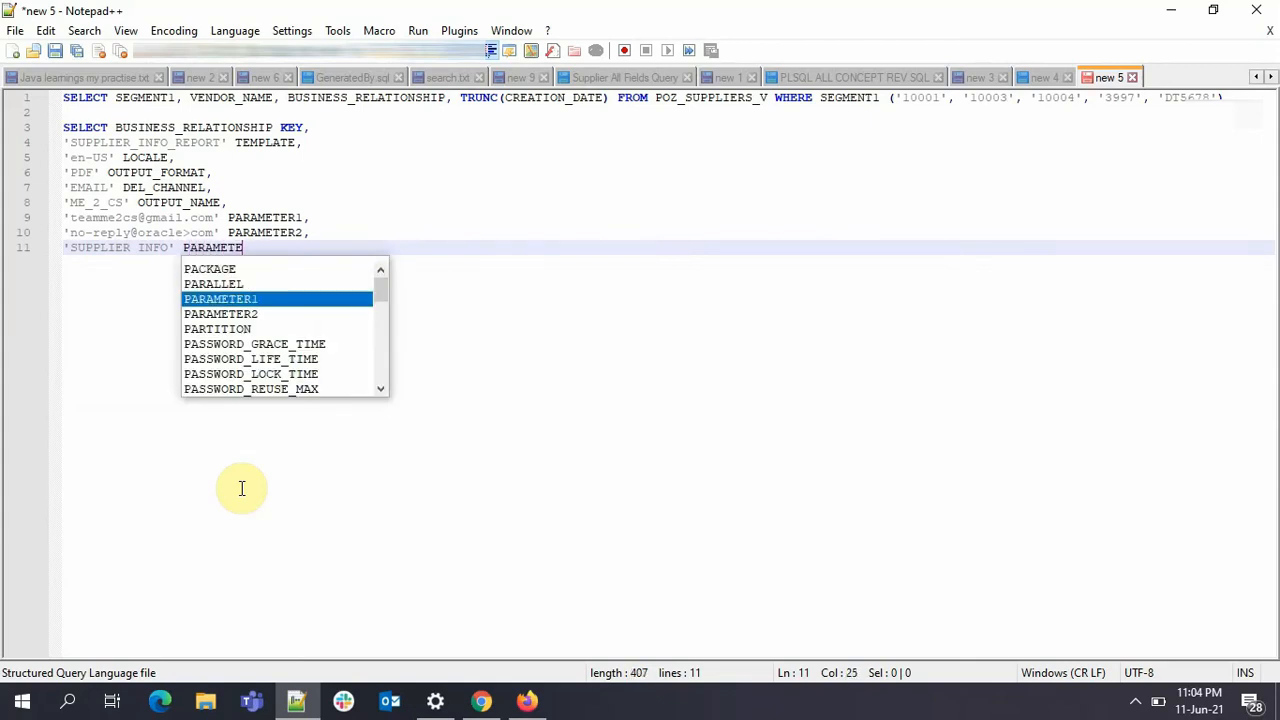
{"action": "type", "text": "4,"}
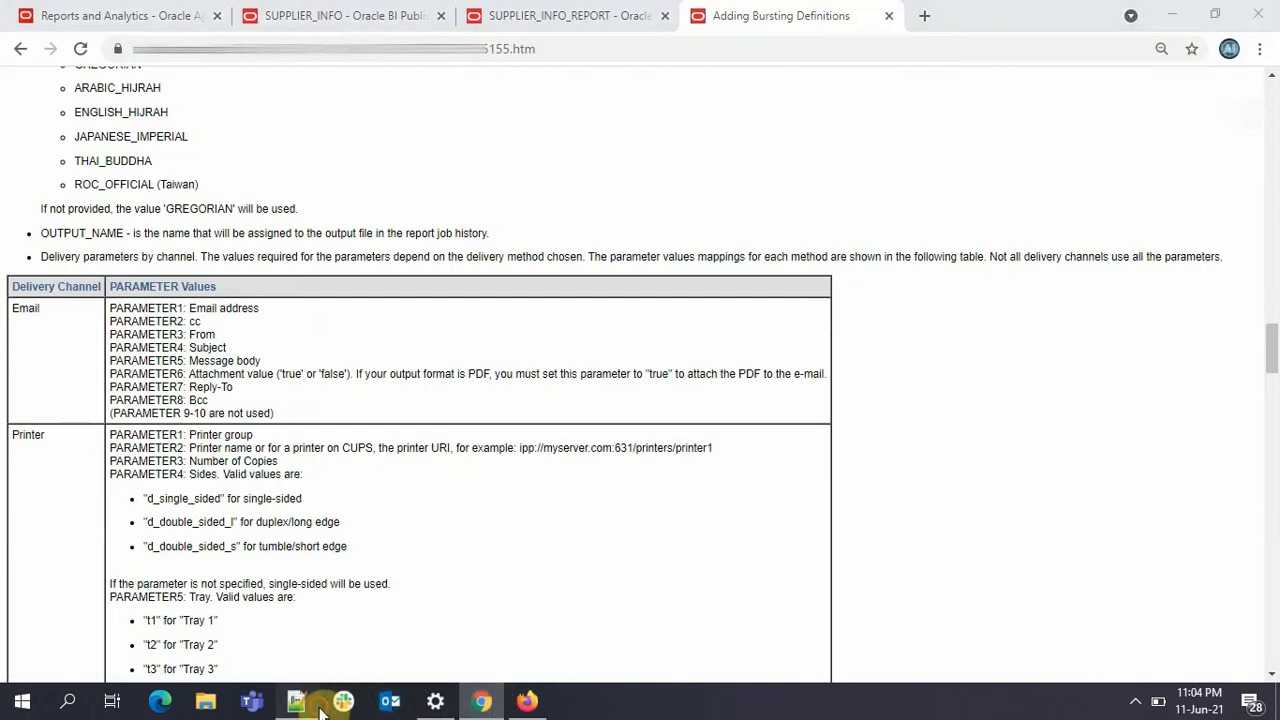
- Add 'PLEASE FIND THE DETAIL IN THE ATTACHMENT' as the PARAMETER5 message line
{"action": "left_click", "coordinate": [296, 700]}
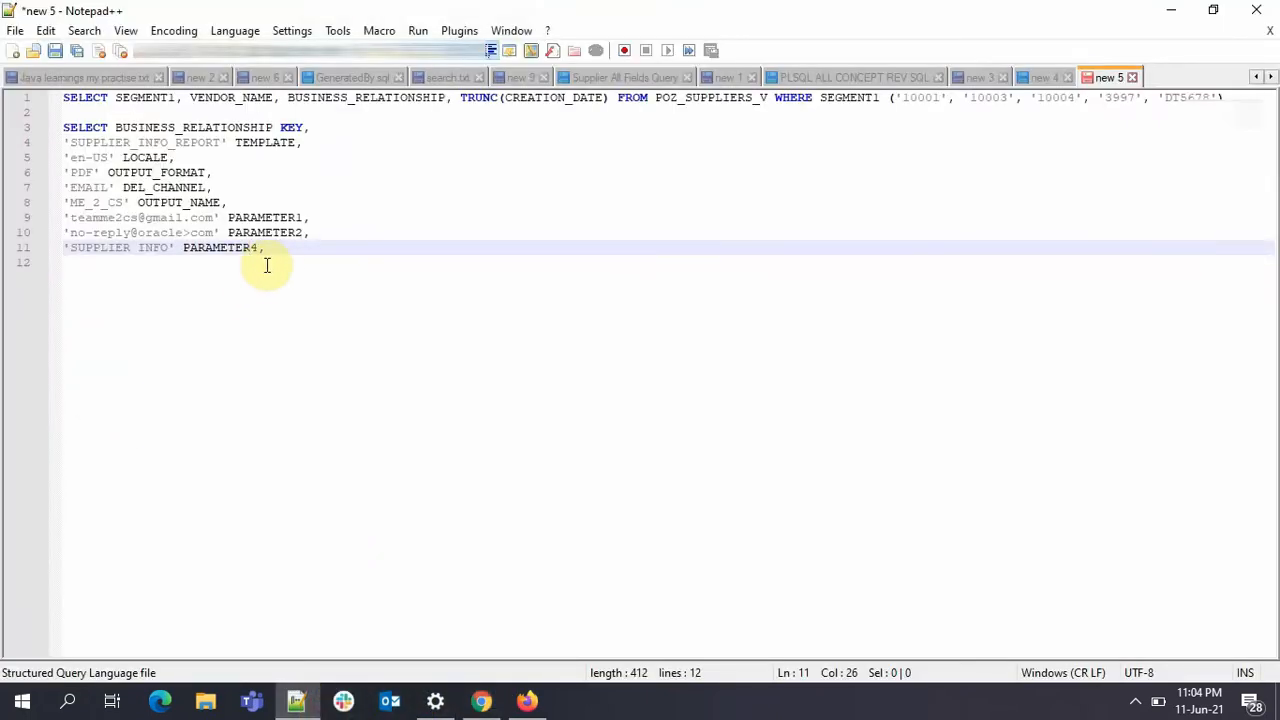
{"action": "type", "text": "'"}
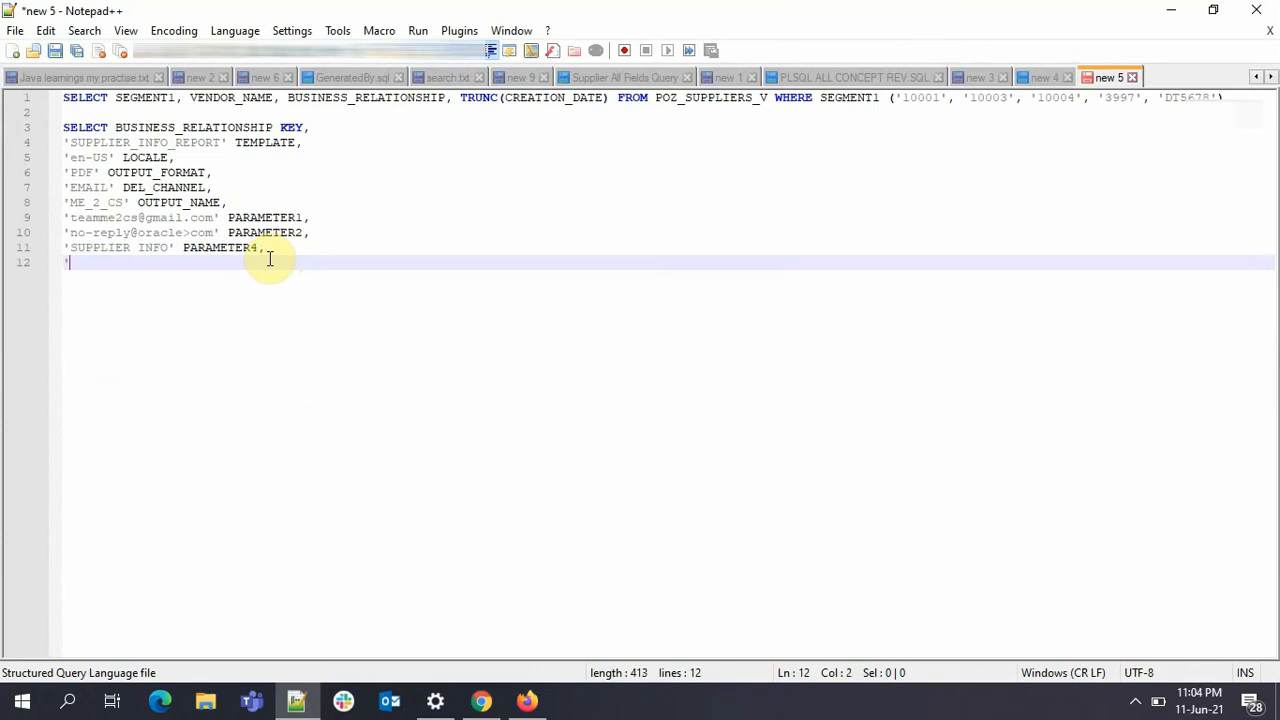
{"action": "type", "text": "PLEASE FIND THE DETAIL IN THE ATTACHMENT"}
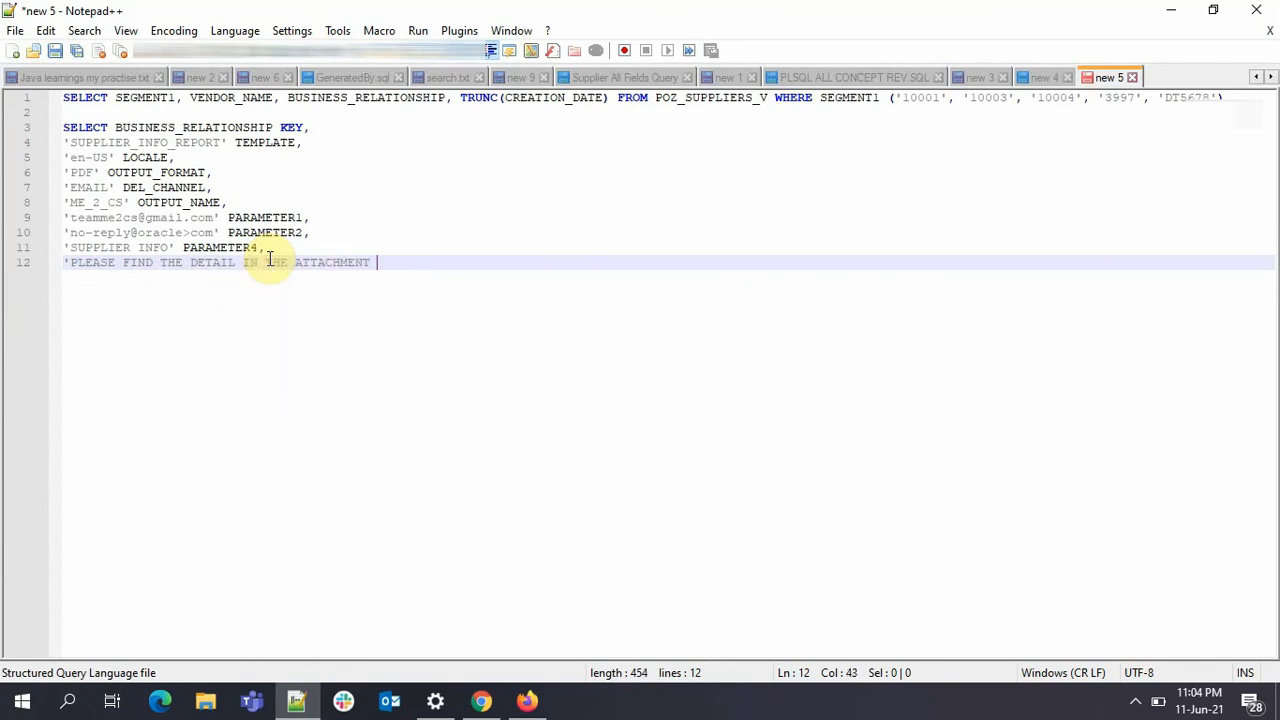
{"action": "type", "text": "PARAMETR"}
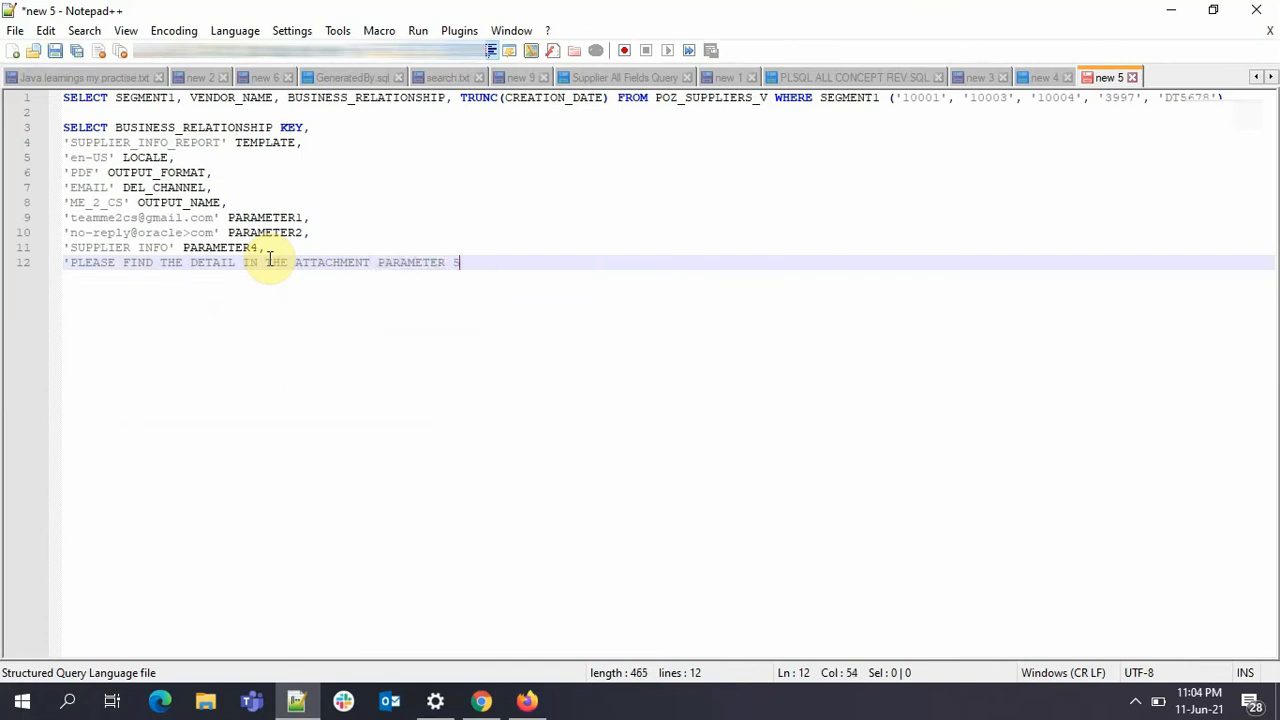
{"action": "type", "text": ","}
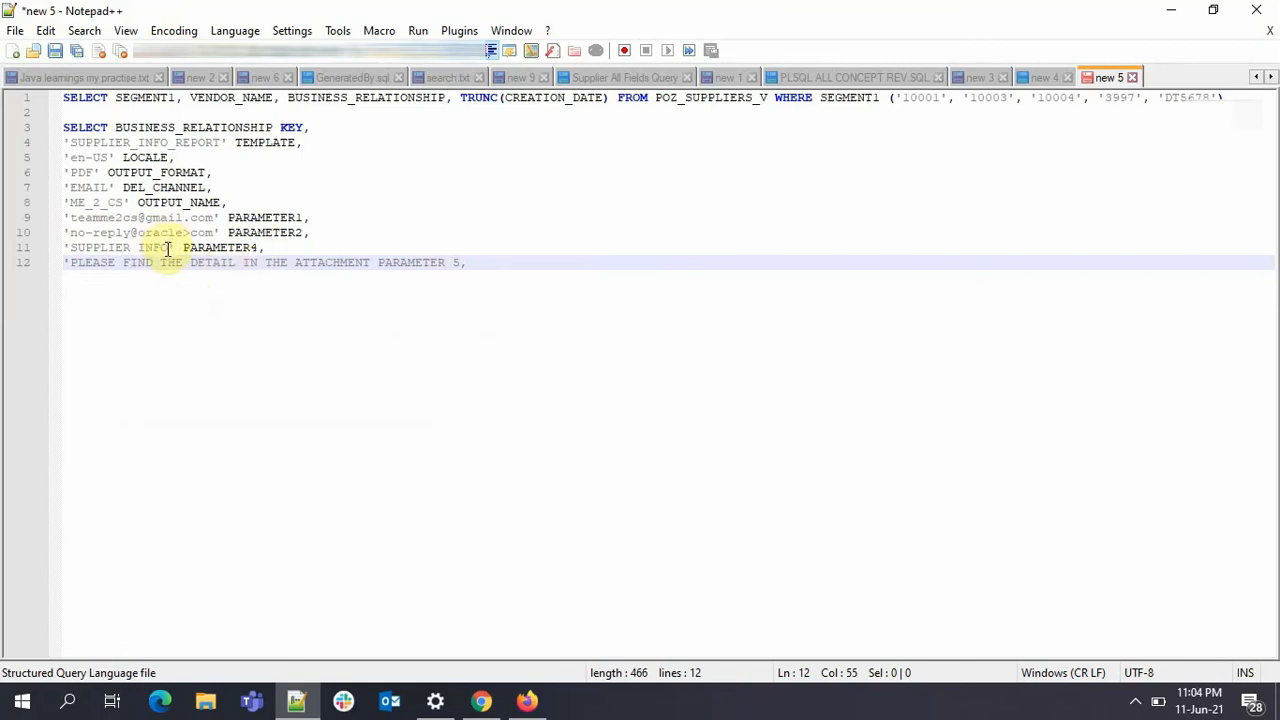
{"action": "type", "text": ","}
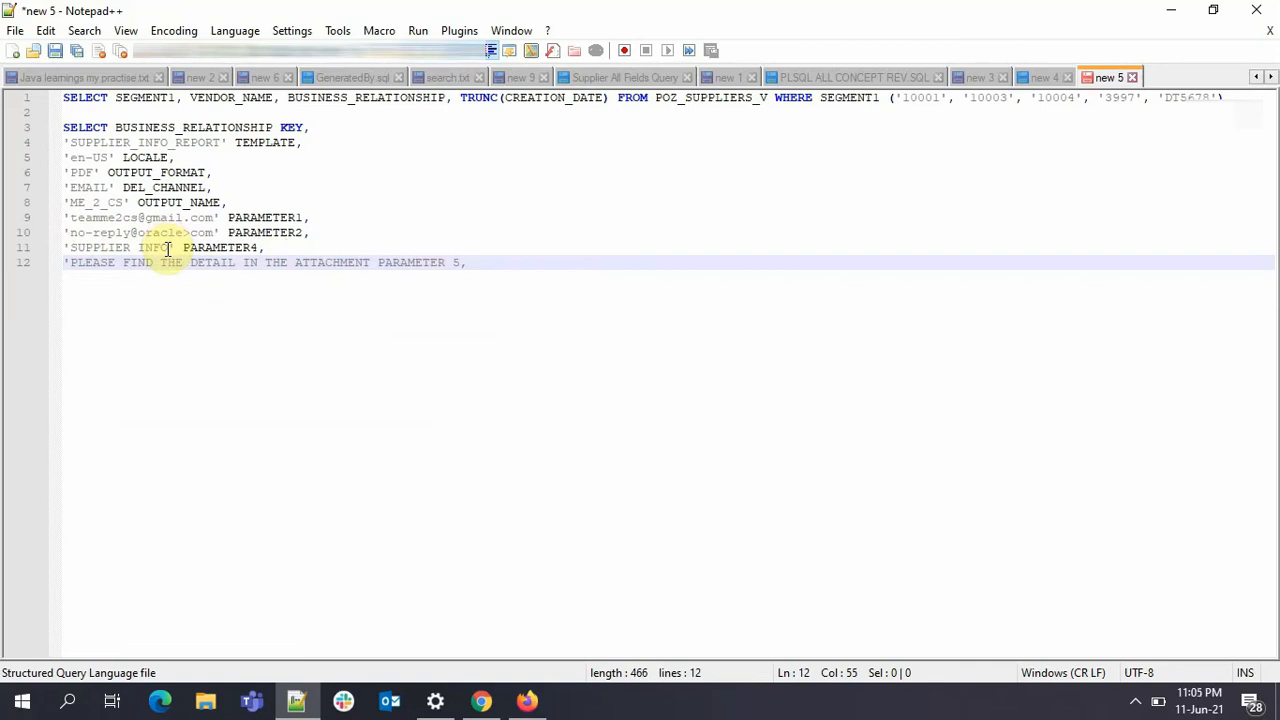
{"action": "type", "text": ","}
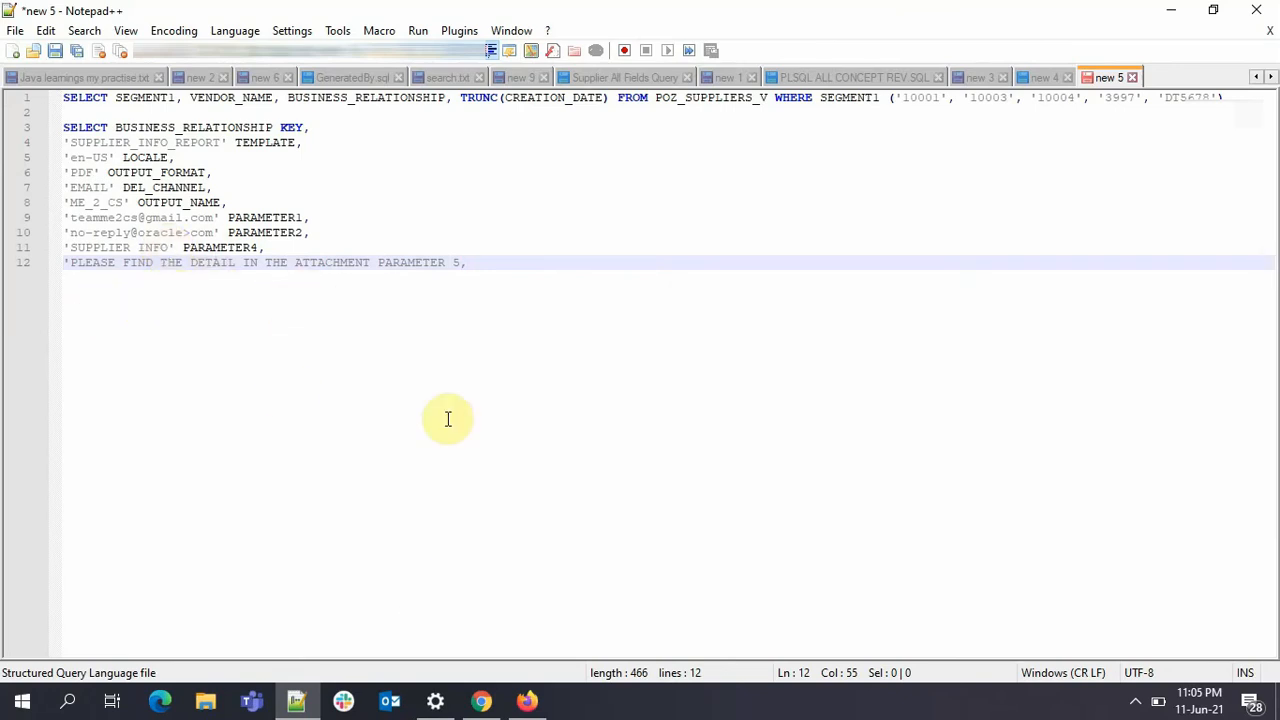
{"action": "left_click", "coordinate": [364, 262]}
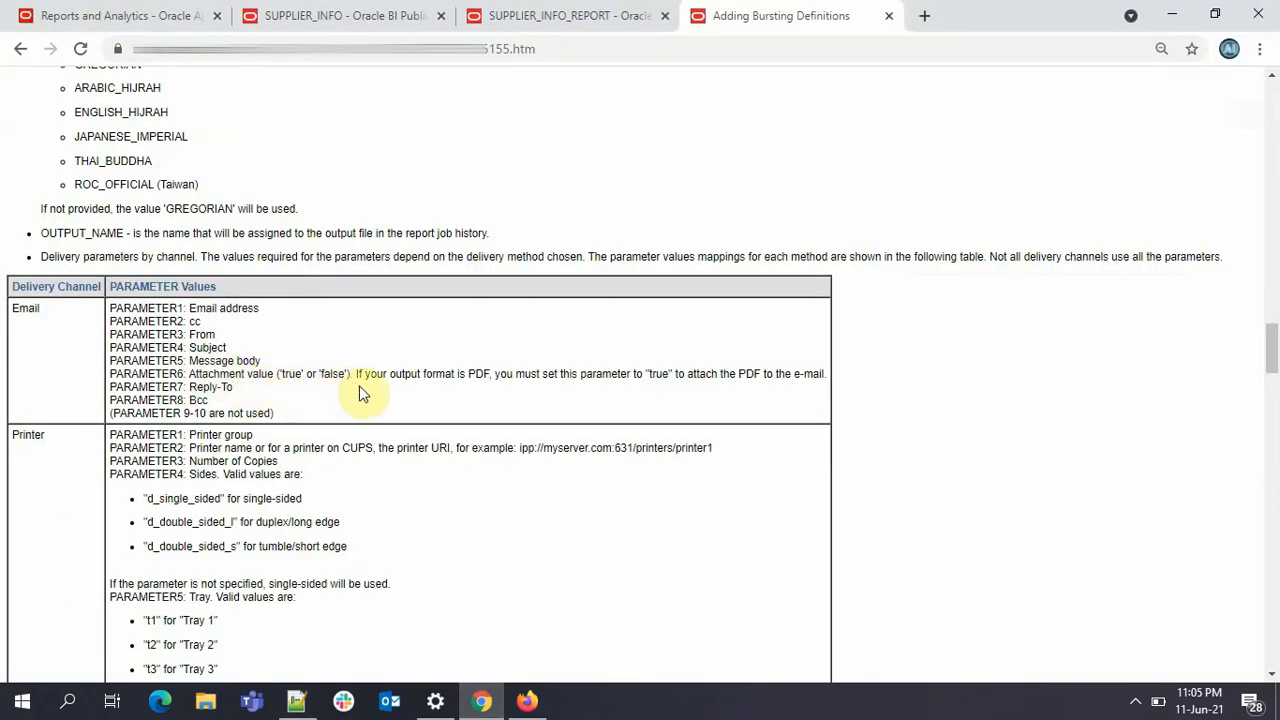
{"action": "mouse_move", "coordinate": [520, 348]}
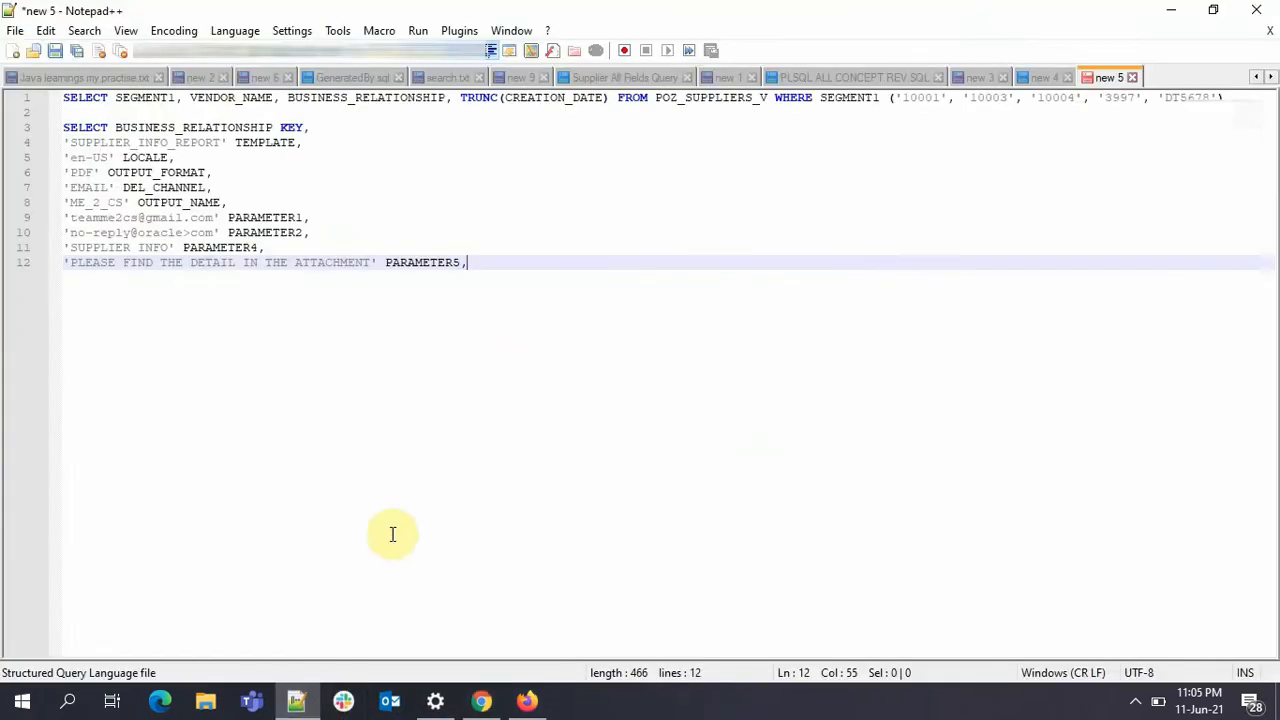
- Add 'true' as PARAMETER6 and end the query with FROM POZ_SUPPLIERS_V
{"action": "key", "text": "Enter"}
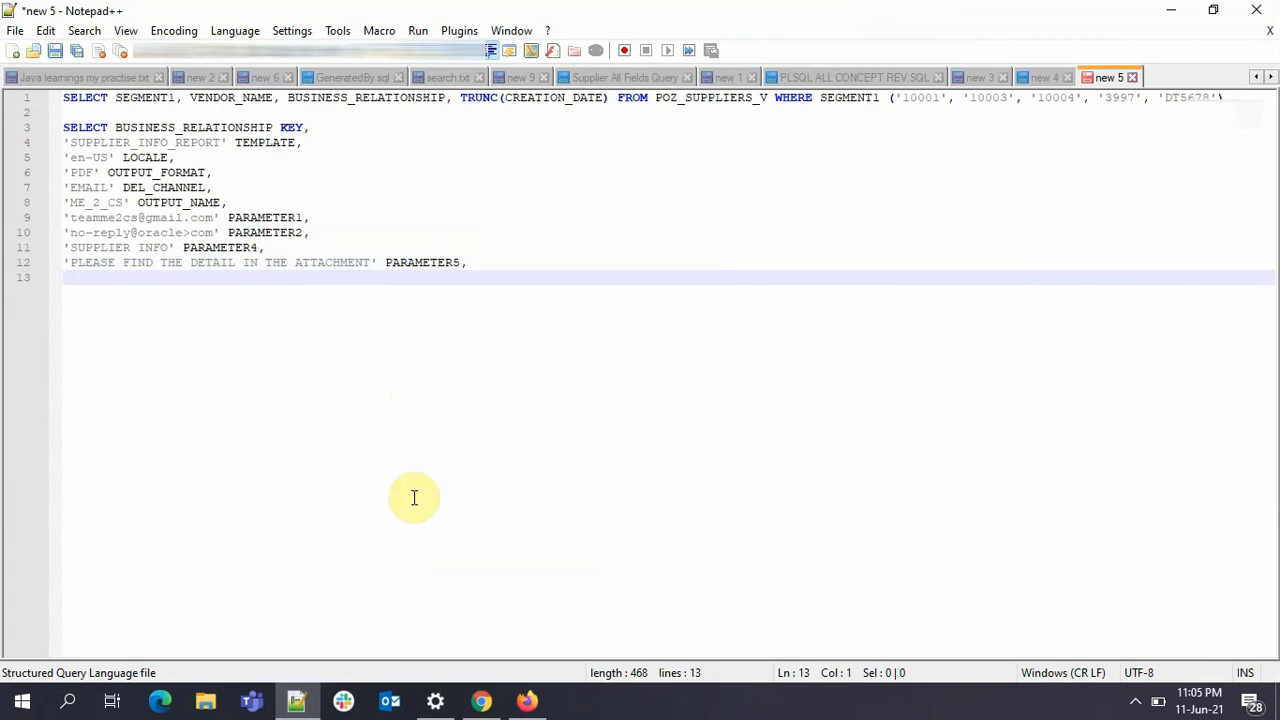
{"action": "type", "text": "'b"}
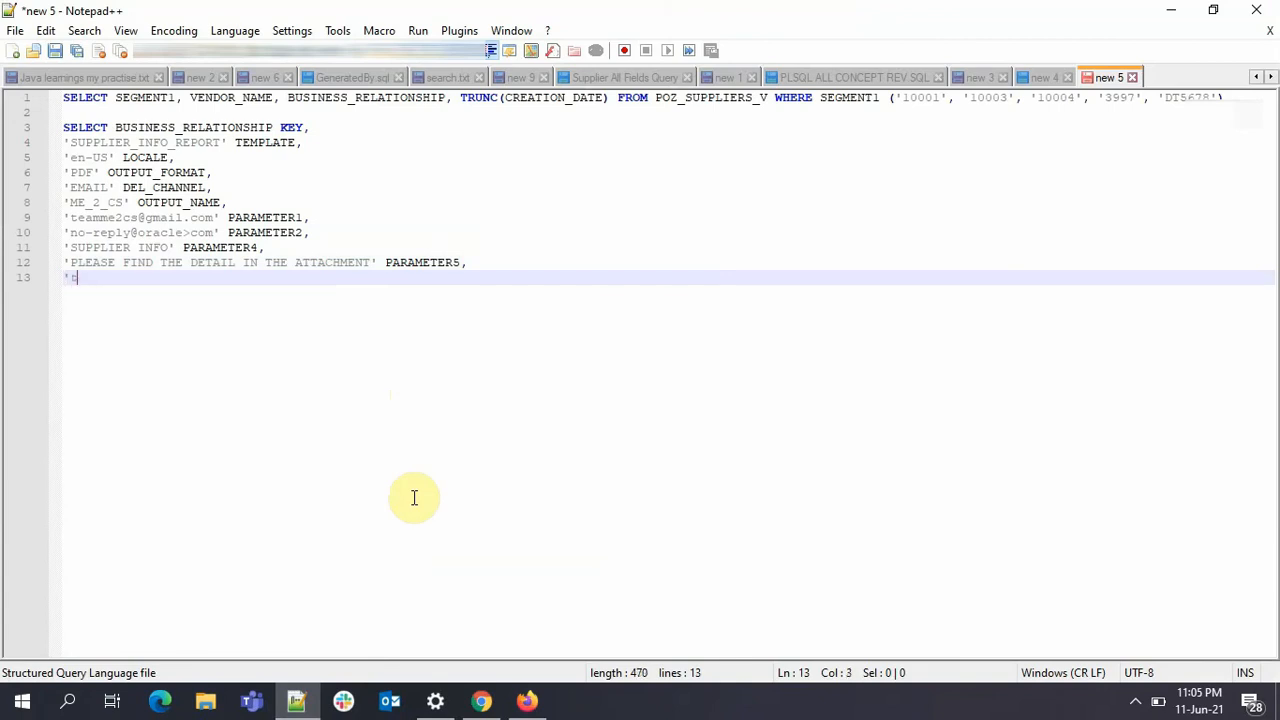
{"action": "type", "text": "rue'"}
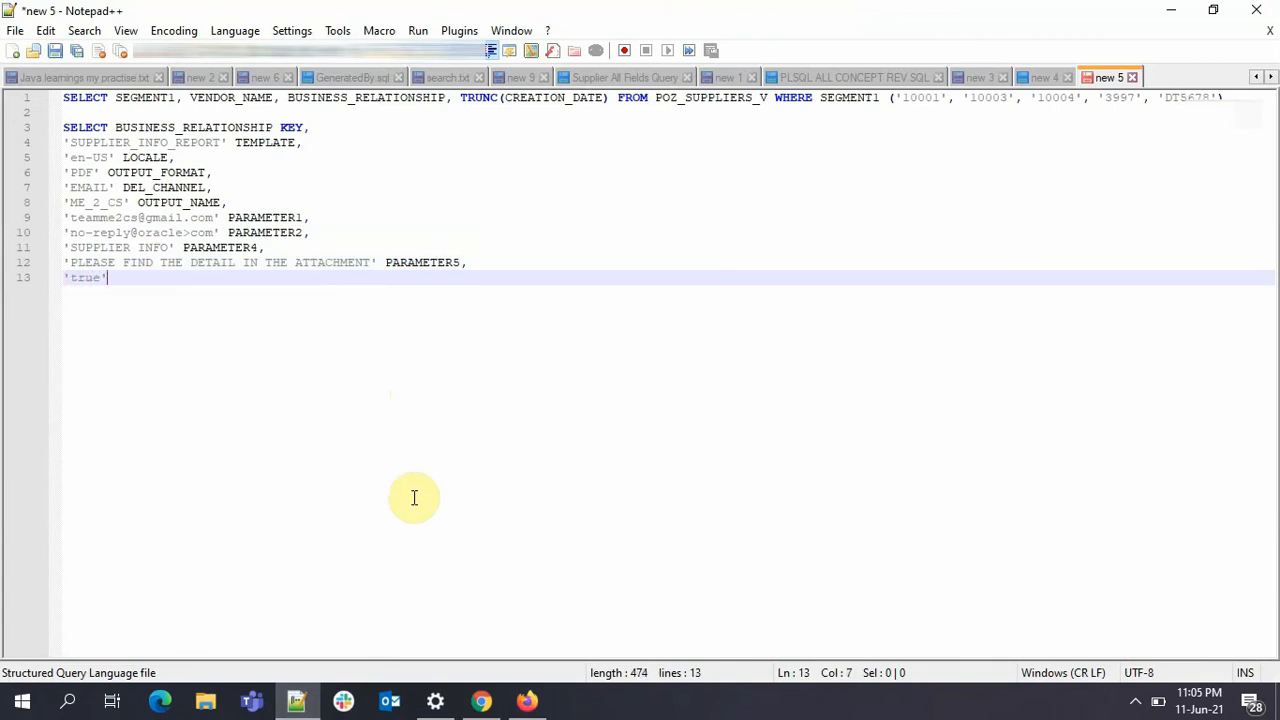
{"action": "type", "text": "PAR"}
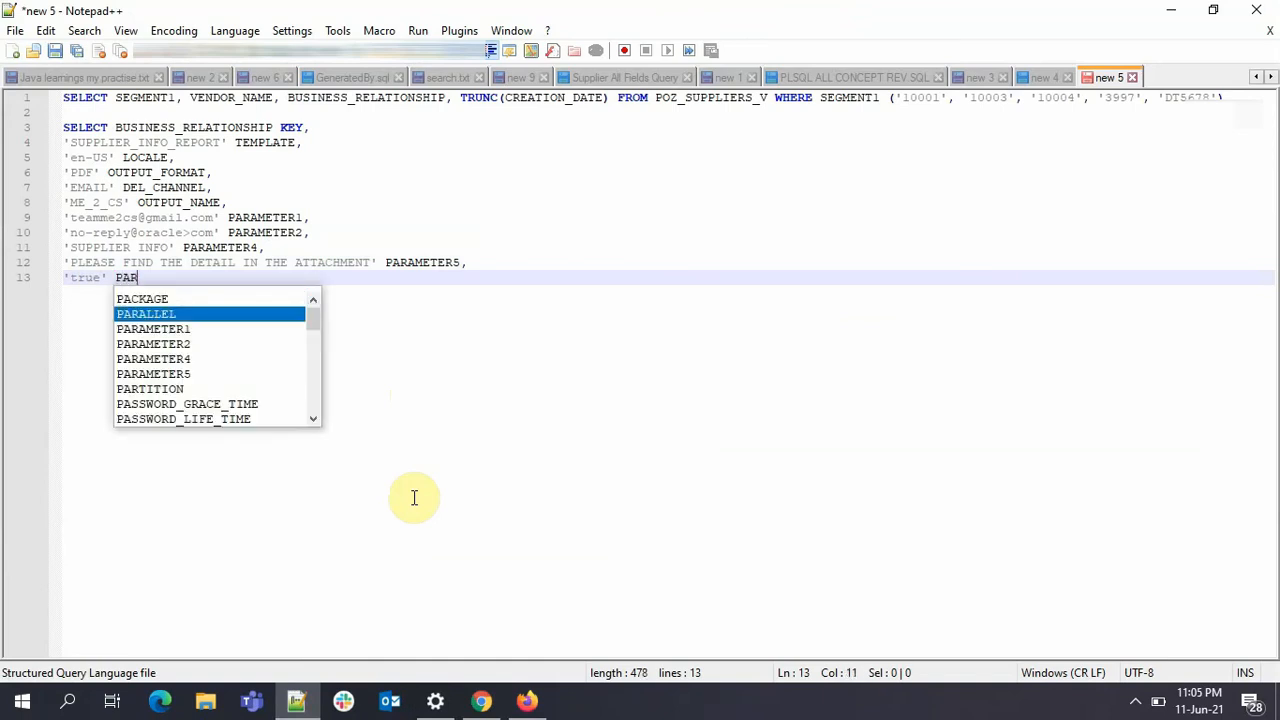
{"action": "type", "text": "AMETE"}
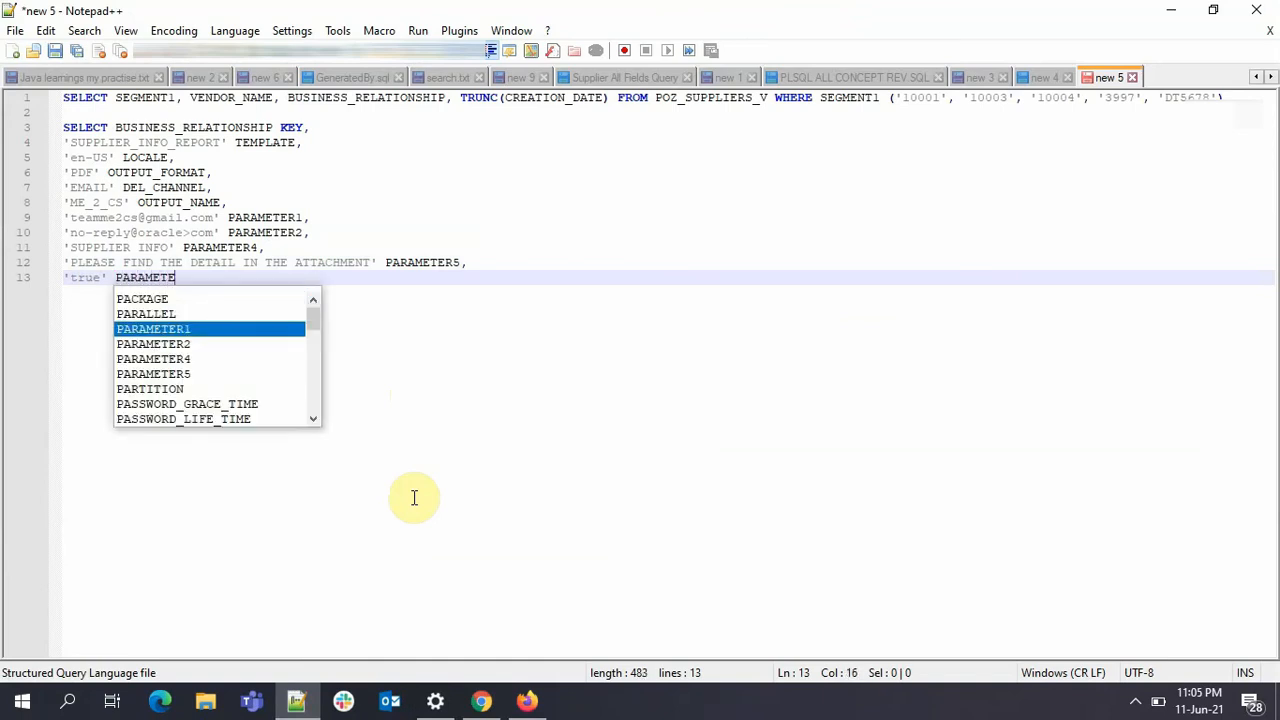
{"action": "type", "text": "6"}
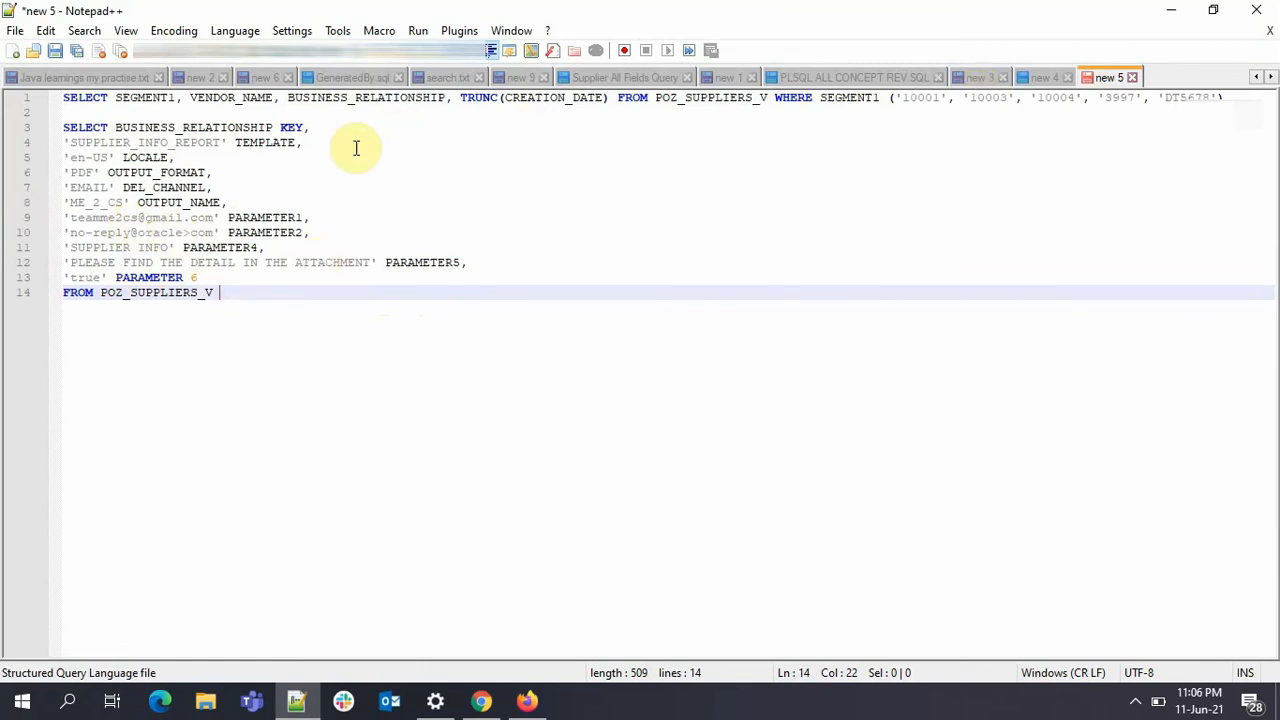
{"action": "mouse_move", "coordinate": [736, 184]}
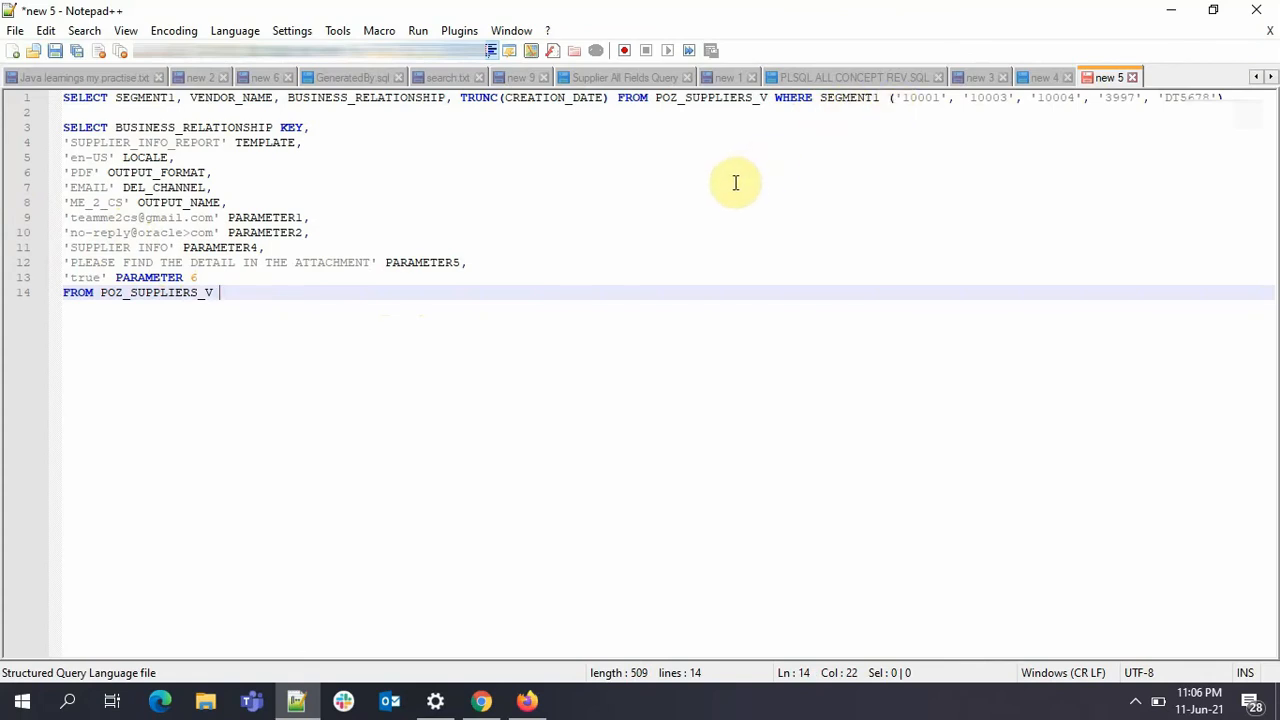
{"action": "left_click", "coordinate": [480, 700]}
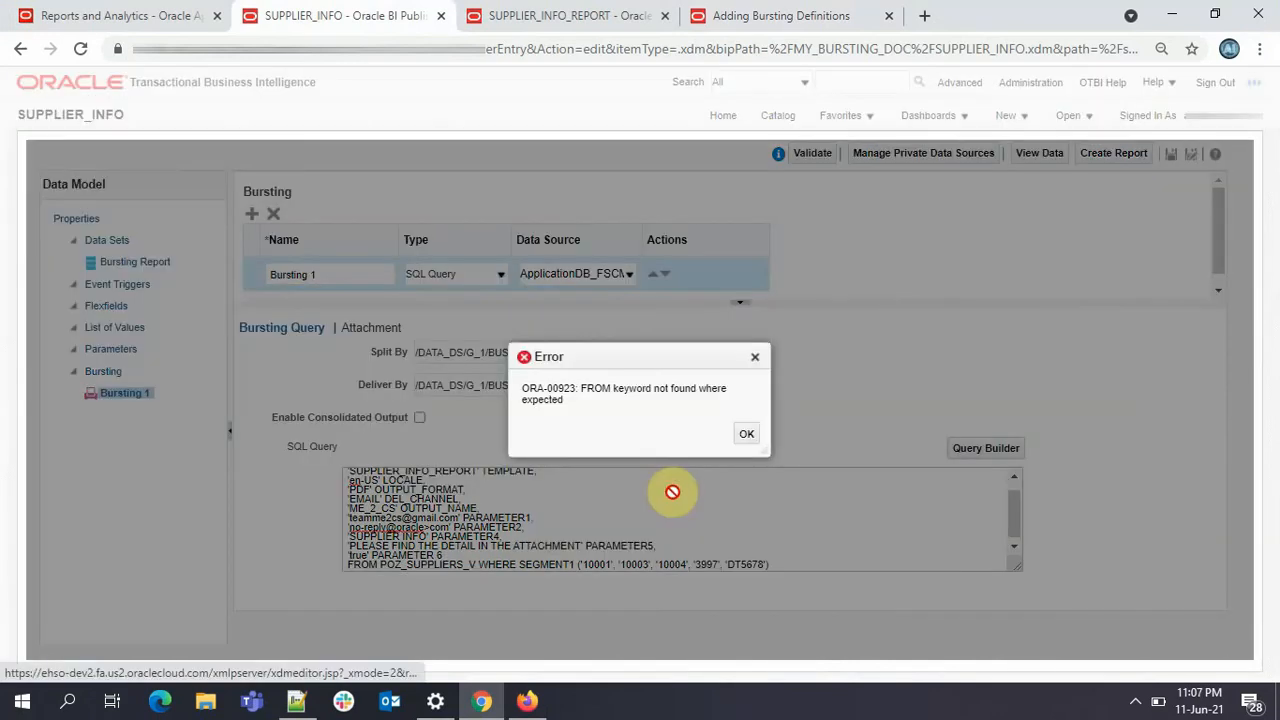
- Paste the query into Bursting SQL, clear ORA-00923/00920 by fixing WHERE SEGMENT1 IN for the five suppliers
{"action": "left_click", "coordinate": [746, 432]}
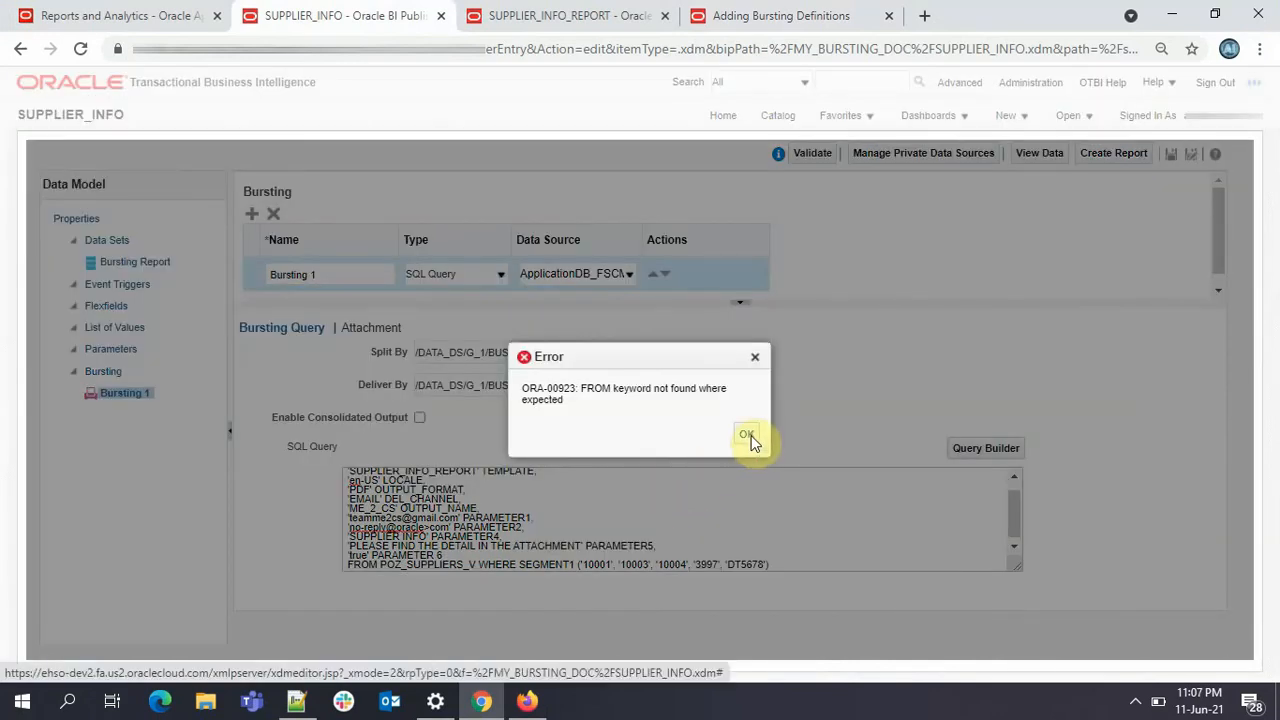
{"action": "left_click", "coordinate": [746, 434]}
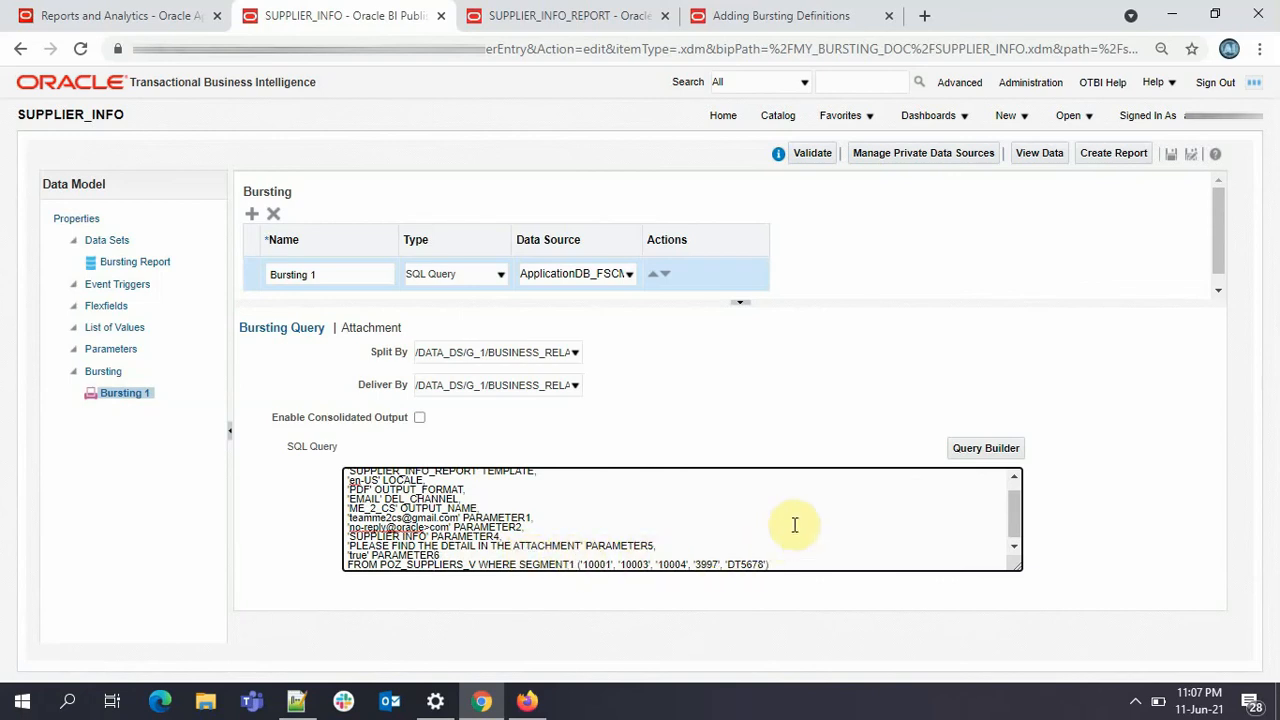
{"action": "left_click", "coordinate": [812, 152]}
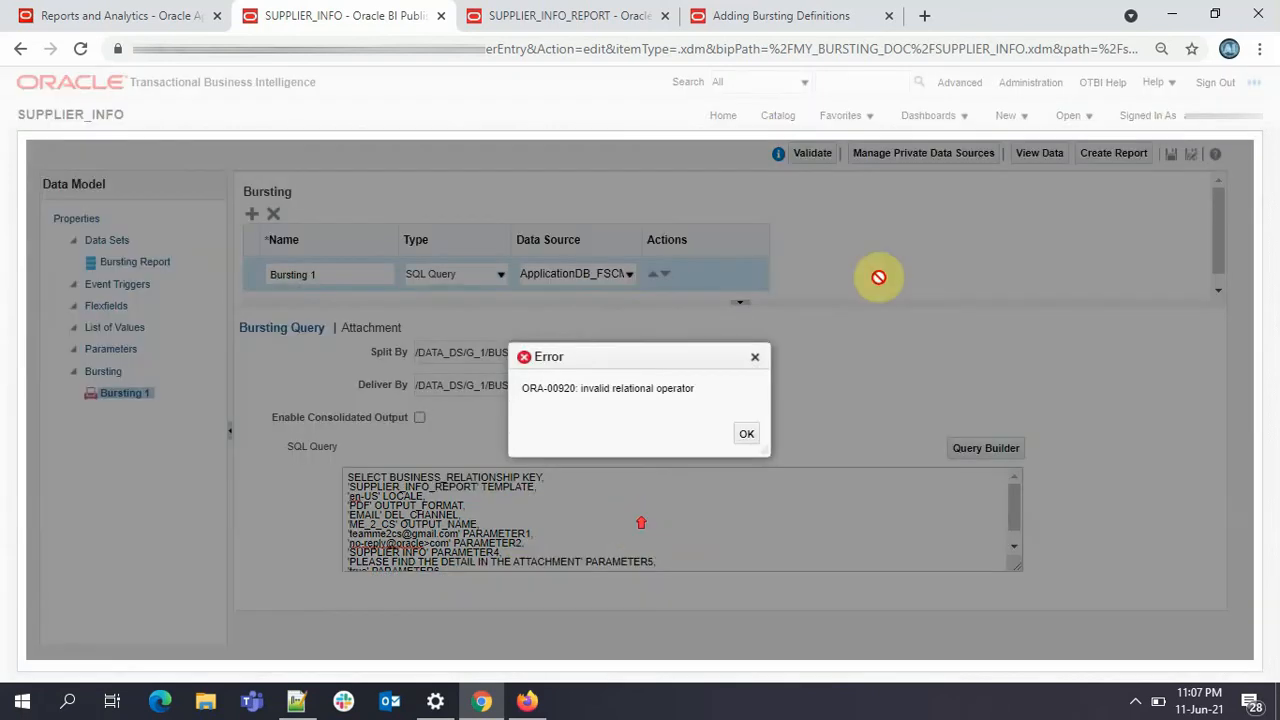
{"action": "left_click", "coordinate": [746, 432]}
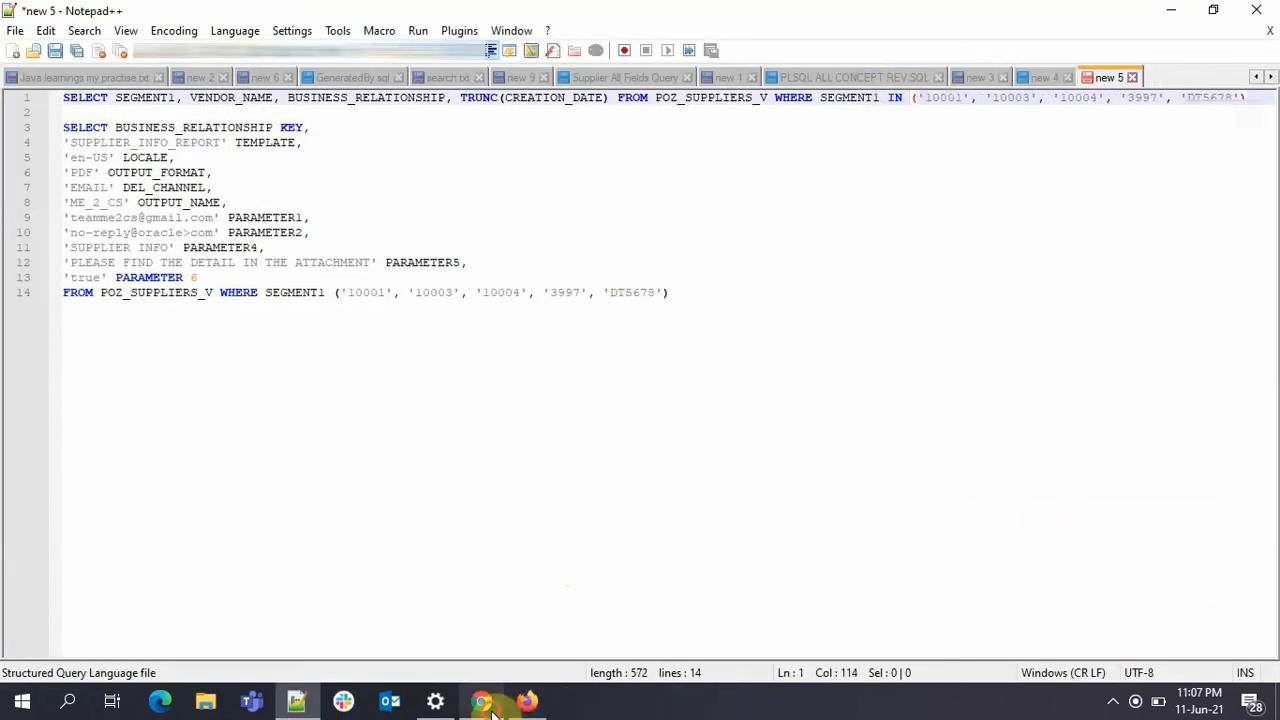
{"action": "left_click", "coordinate": [480, 700]}
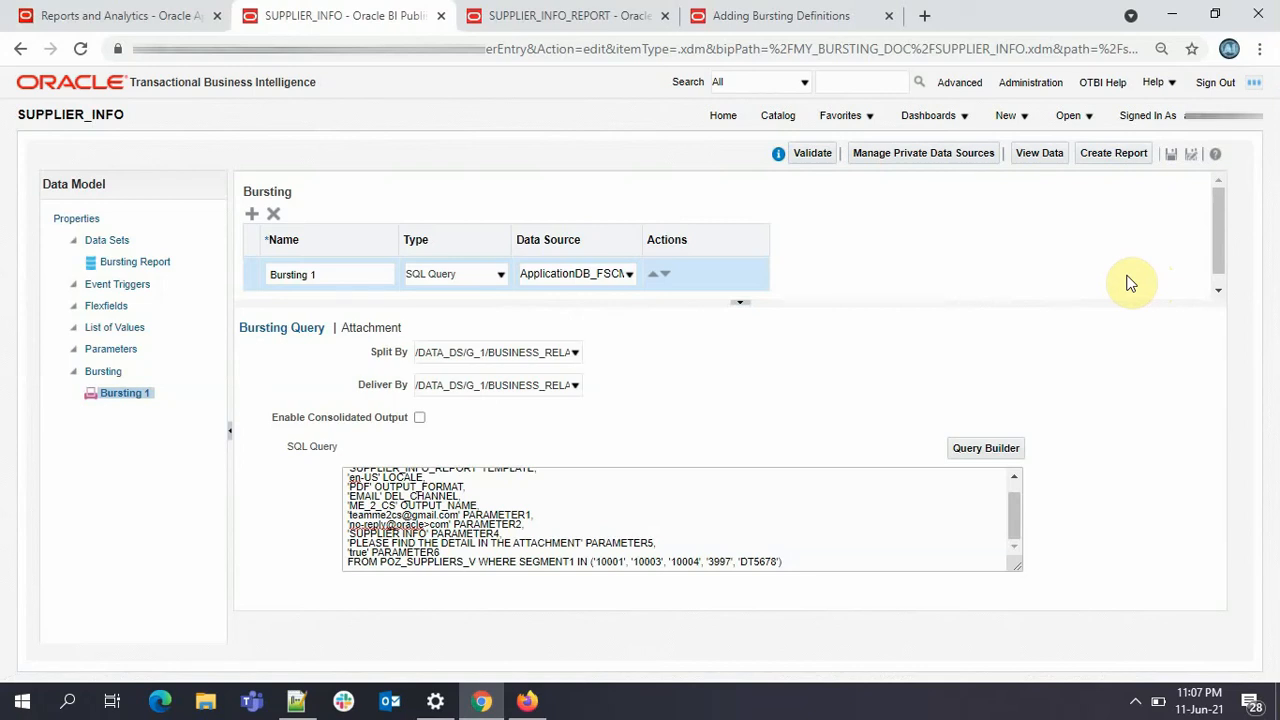
{"action": "mouse_move", "coordinate": [1160, 242]}
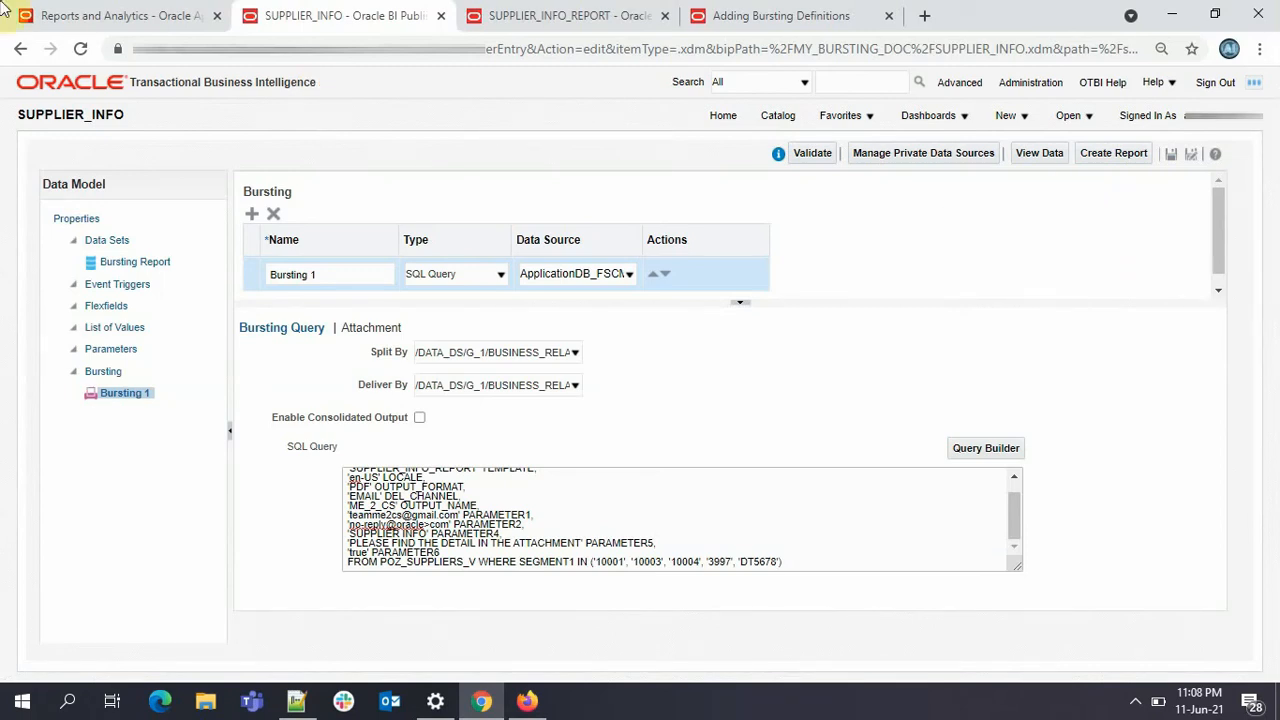
- Go from Reports and Analytics to Setup and Maintenance via the settings menu
{"action": "left_click", "coordinate": [116, 16]}
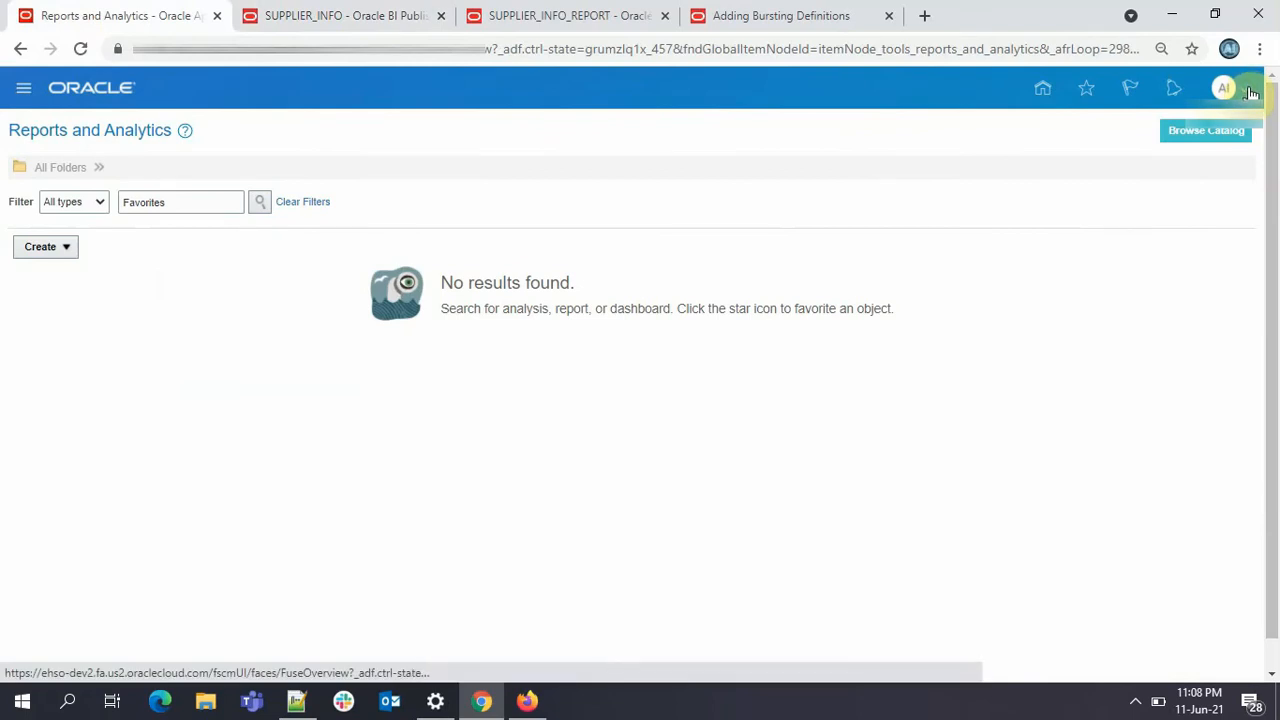
{"action": "left_click", "coordinate": [1224, 88]}
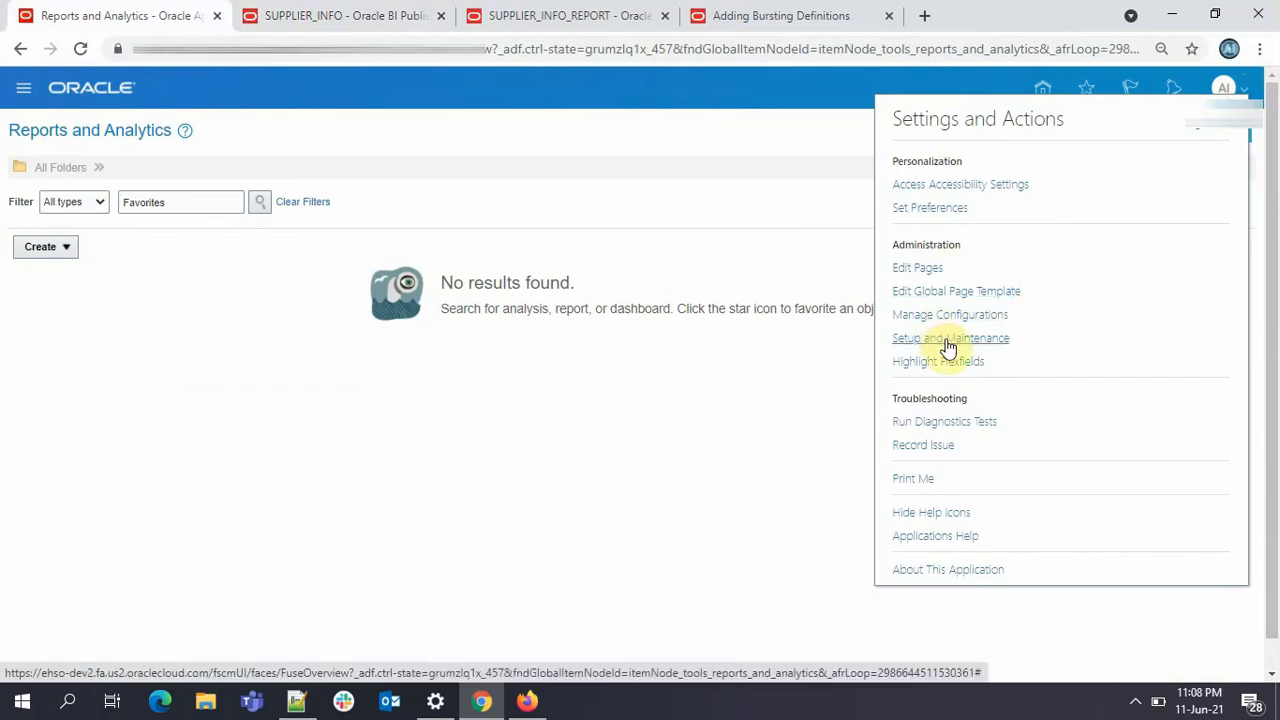
{"action": "left_click", "coordinate": [948, 336]}
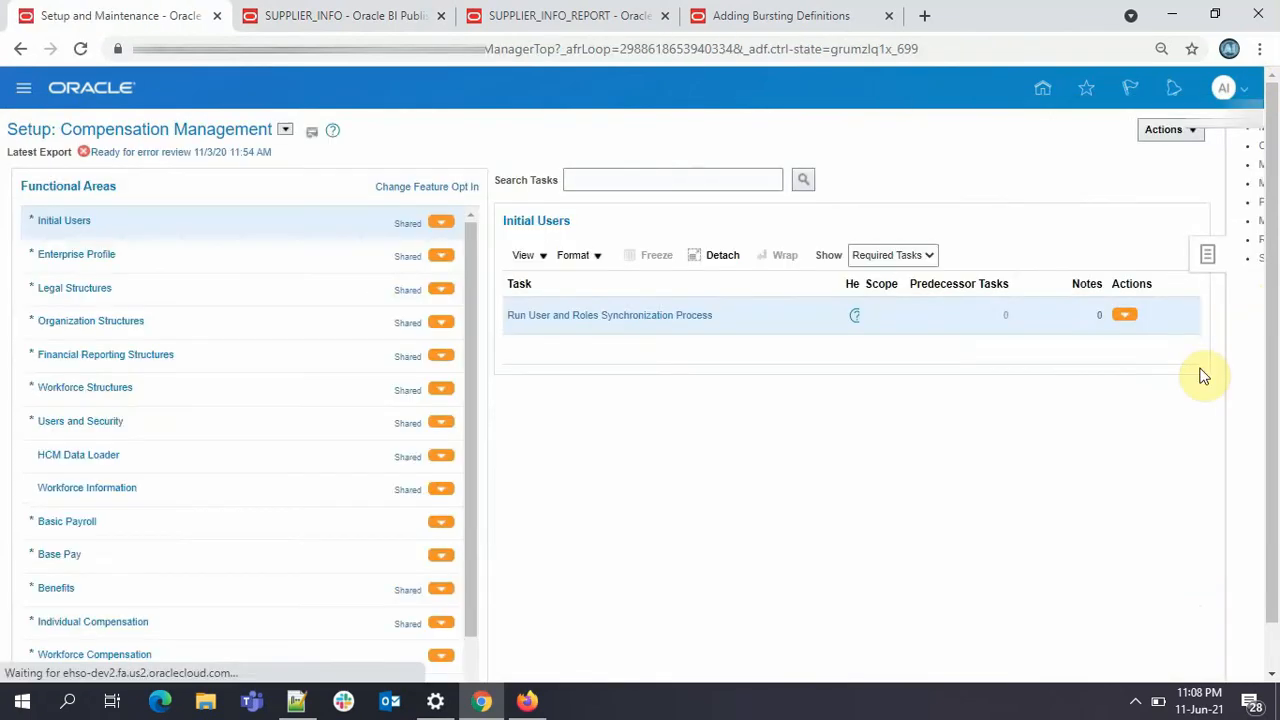
- Search tasks for Manage%Scheduler% to list the Enterprise Scheduler job definition tasks
{"action": "left_click", "coordinate": [1168, 128]}
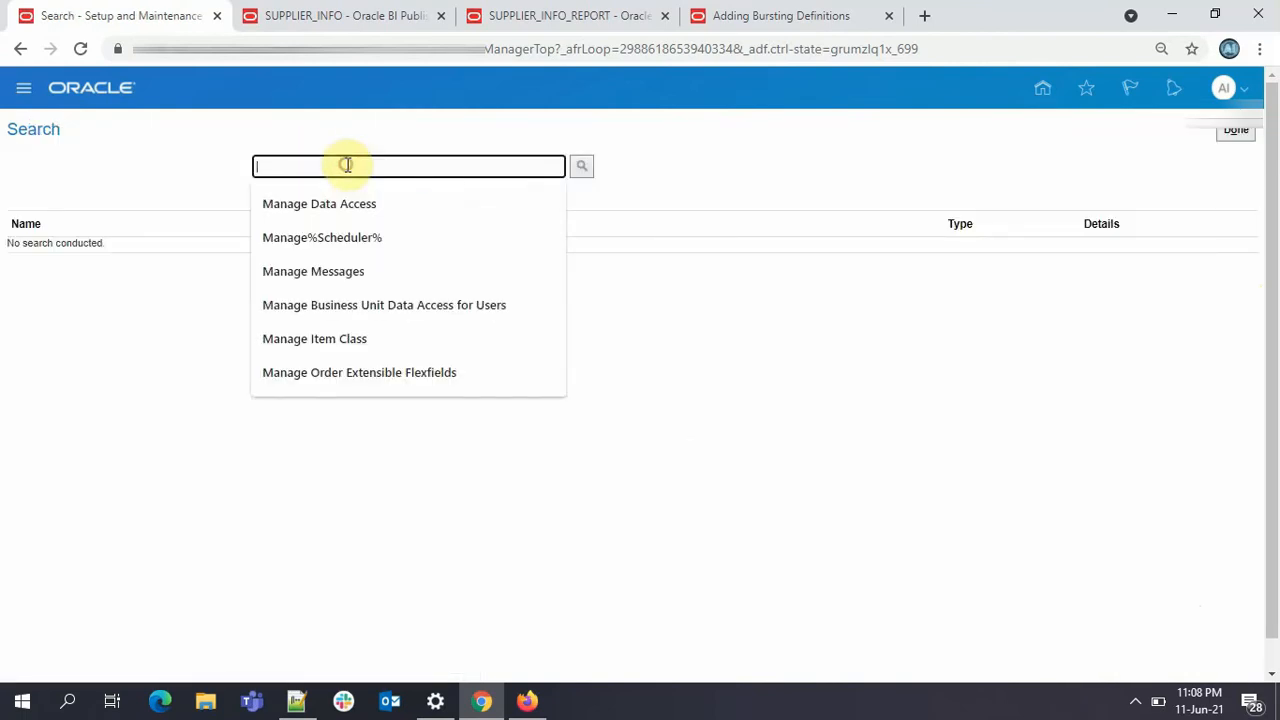
{"action": "left_click", "coordinate": [322, 236]}
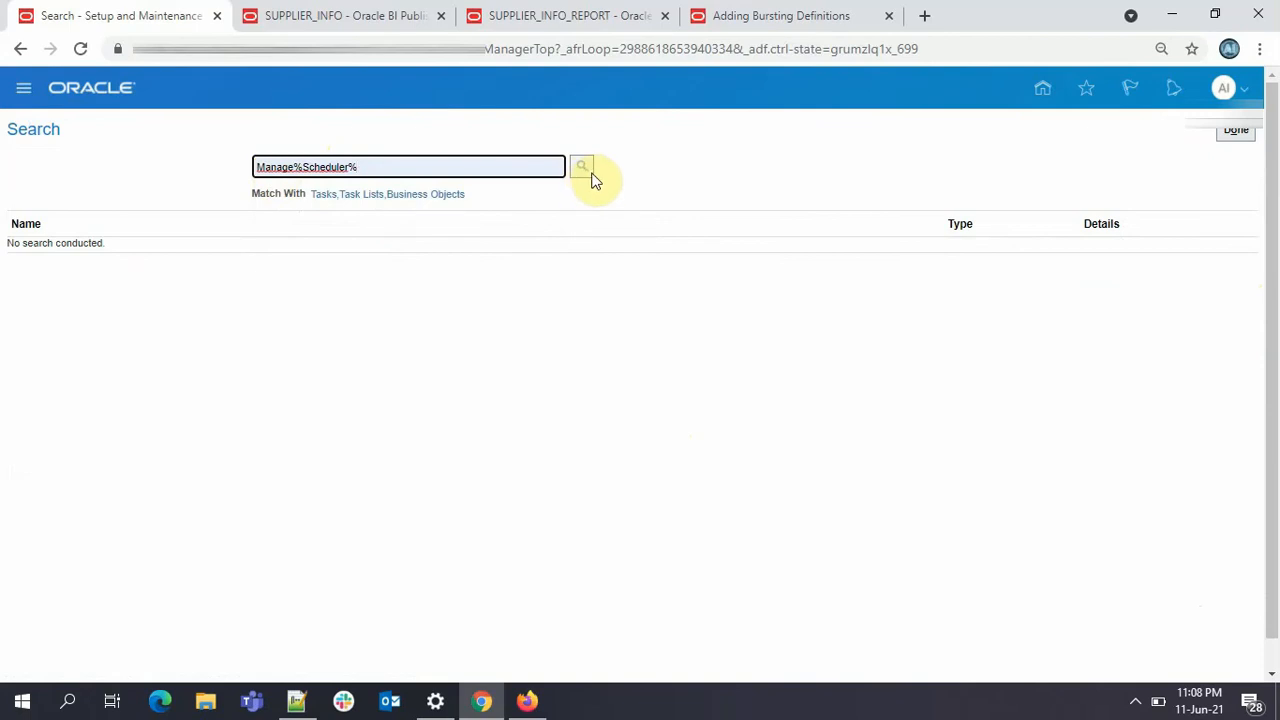
{"action": "left_click", "coordinate": [582, 166]}
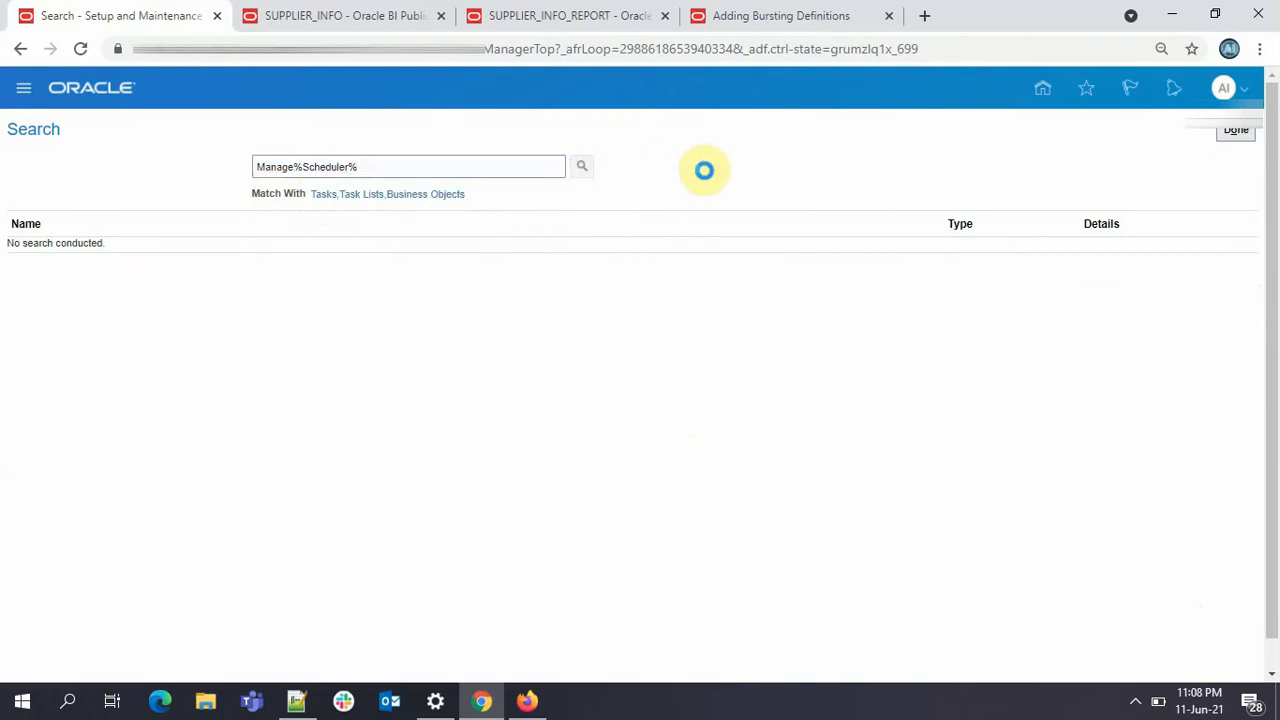
{"action": "left_click", "coordinate": [582, 166]}
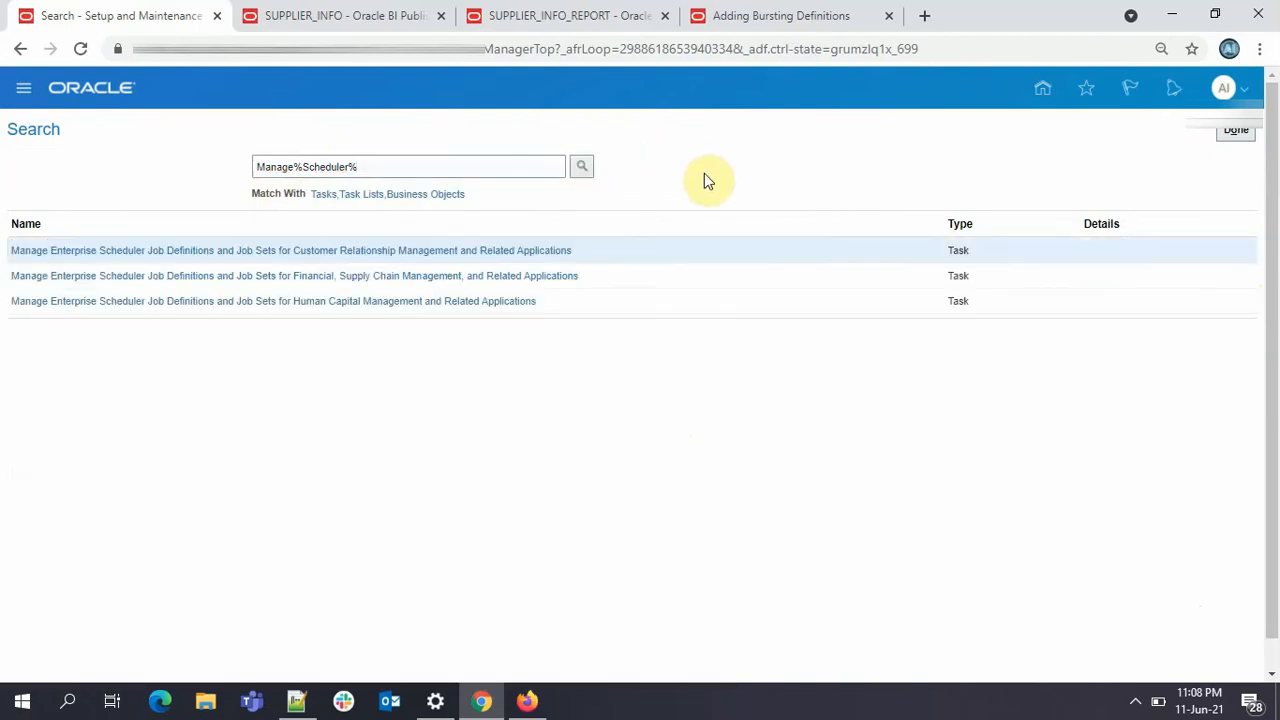
{"action": "mouse_move", "coordinate": [410, 284]}
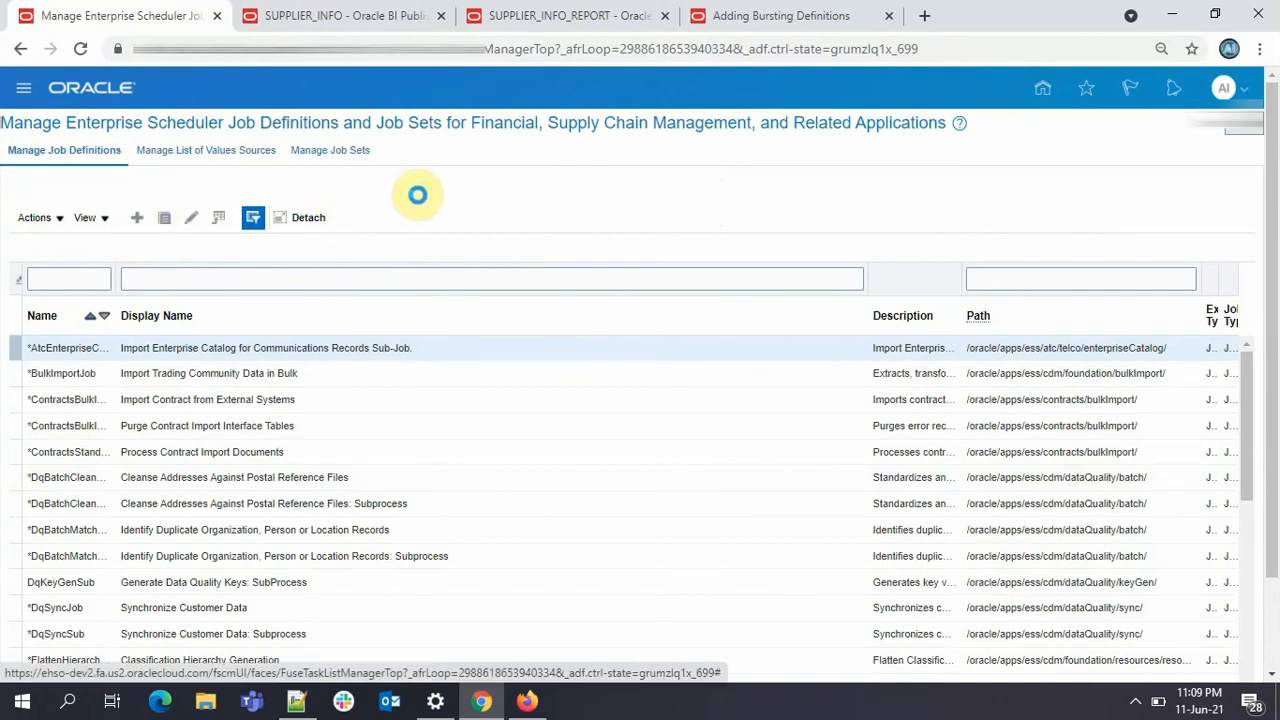
- Create a new job definition with path oracle/apps/ess/custom/, Supplier Model application and description
{"action": "left_click", "coordinate": [136, 216]}
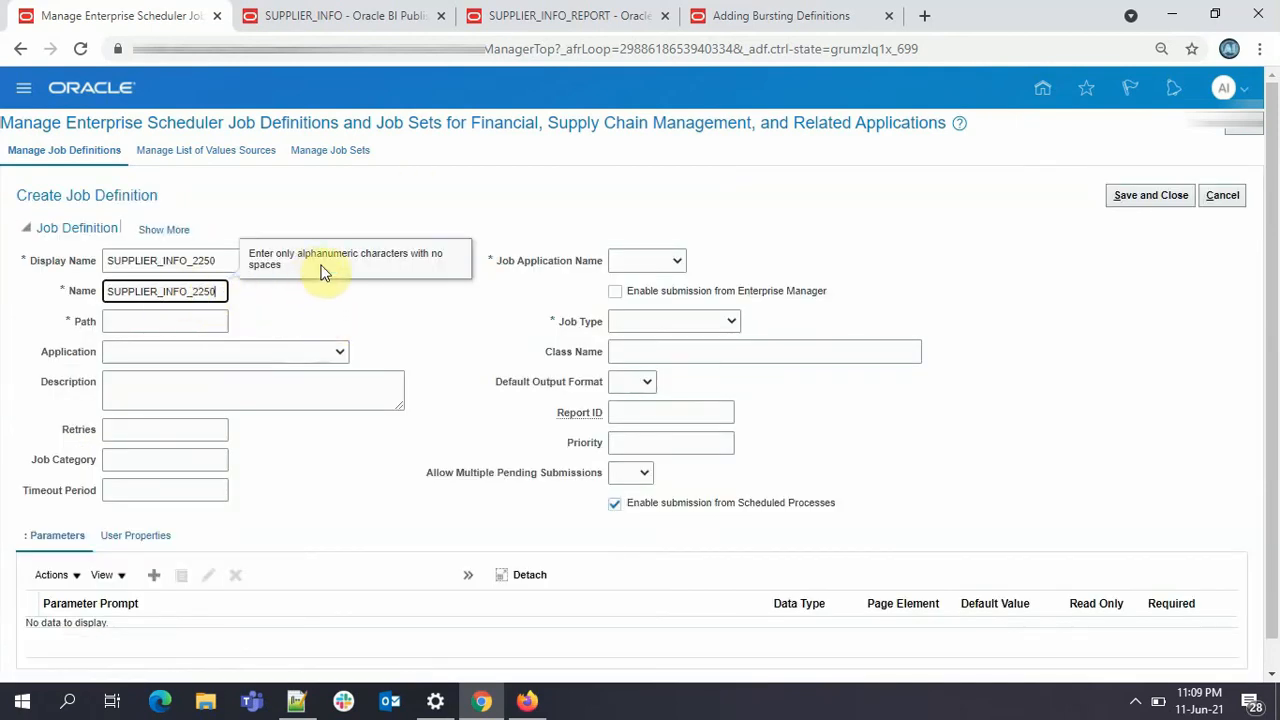
{"action": "left_click", "coordinate": [258, 260]}
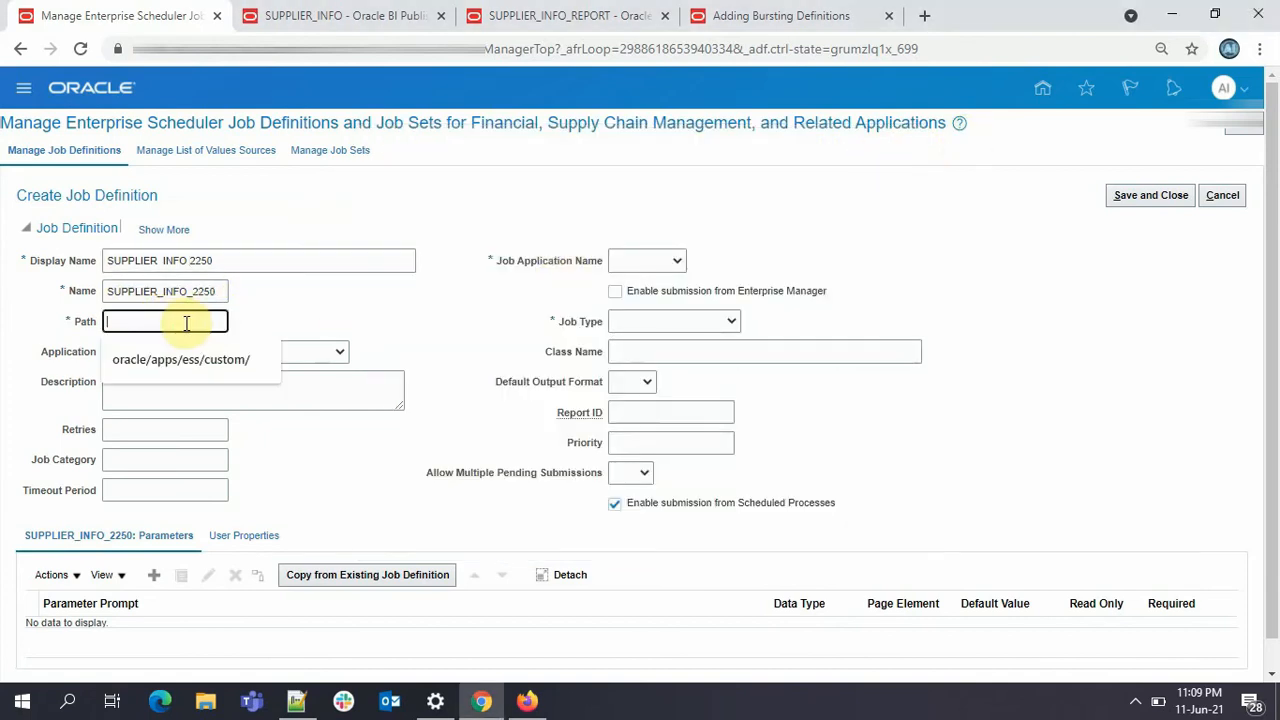
{"action": "type", "text": "oracle/apps/ess/custom/"}
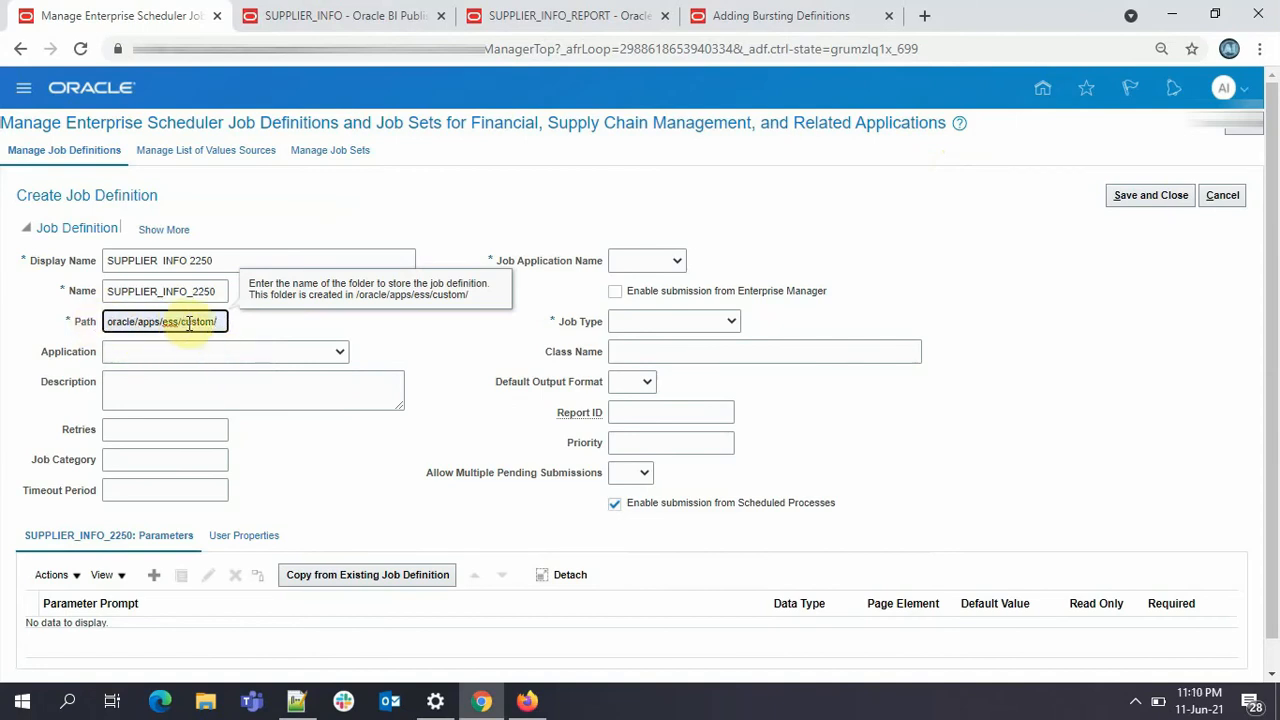
{"action": "left_click", "coordinate": [340, 352]}
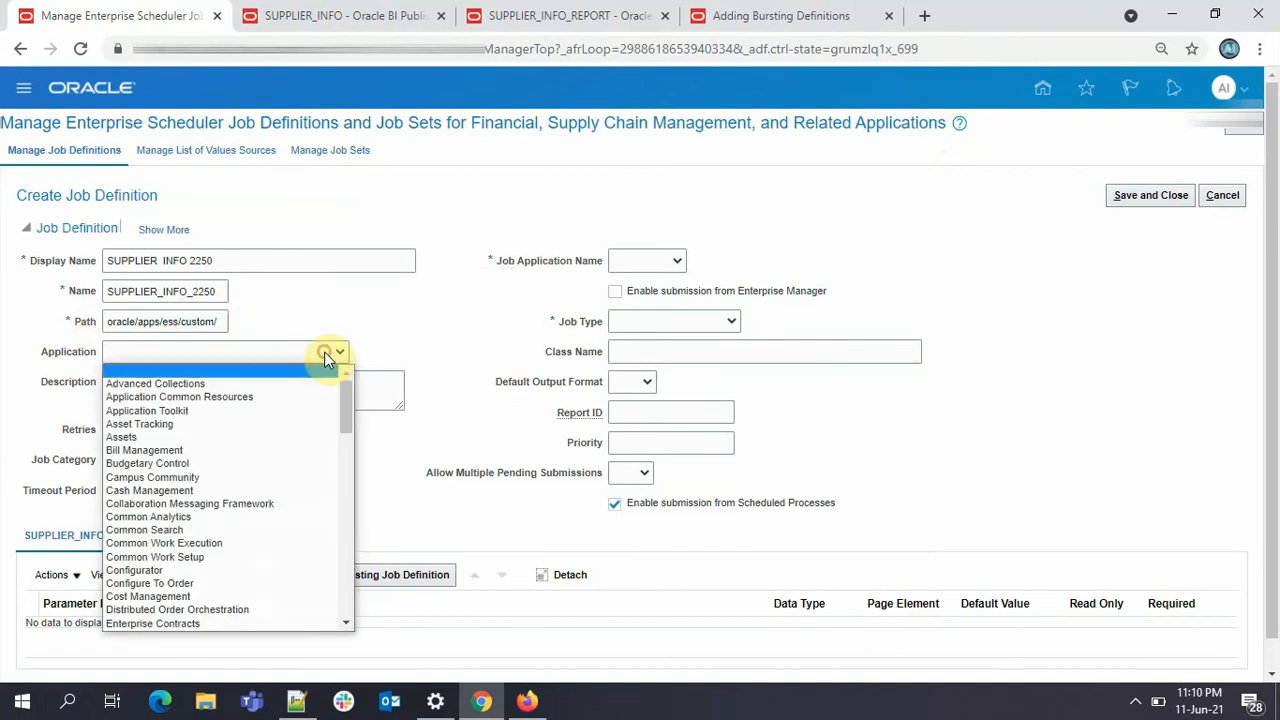
{"action": "scroll", "scroll_direction": "down", "scroll_amount": 3}
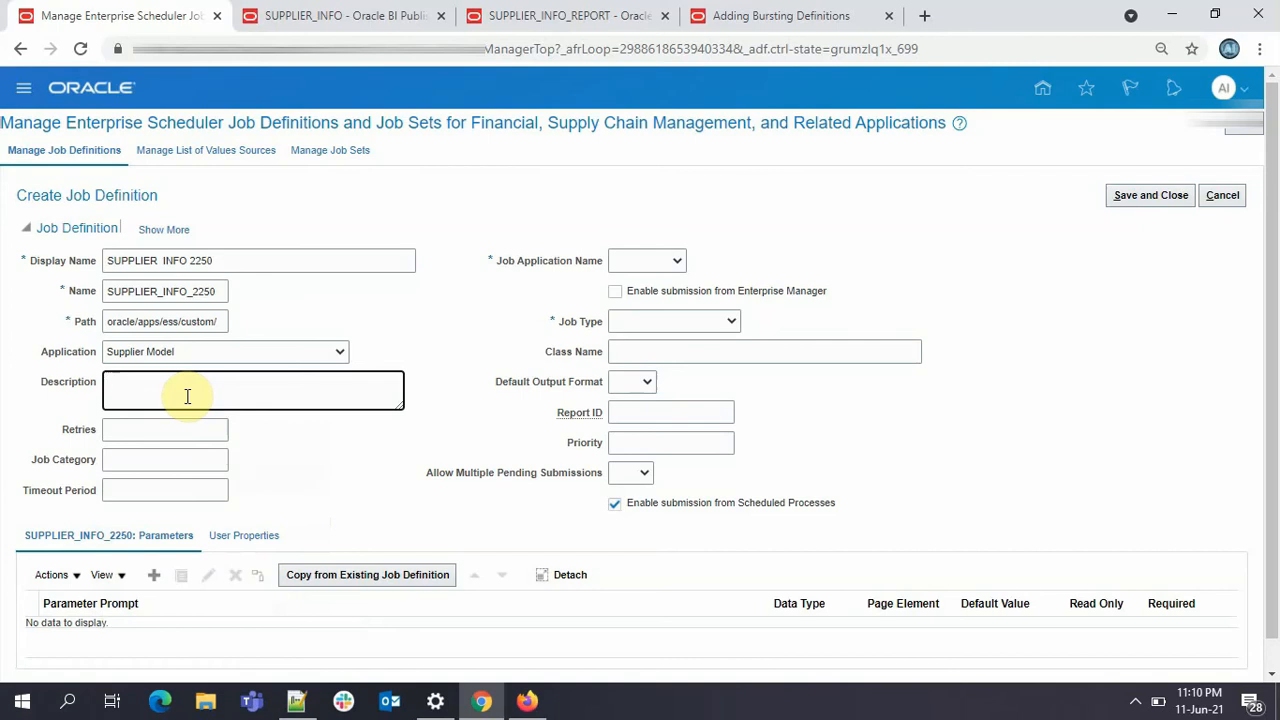
{"action": "type", "text": "Send"}
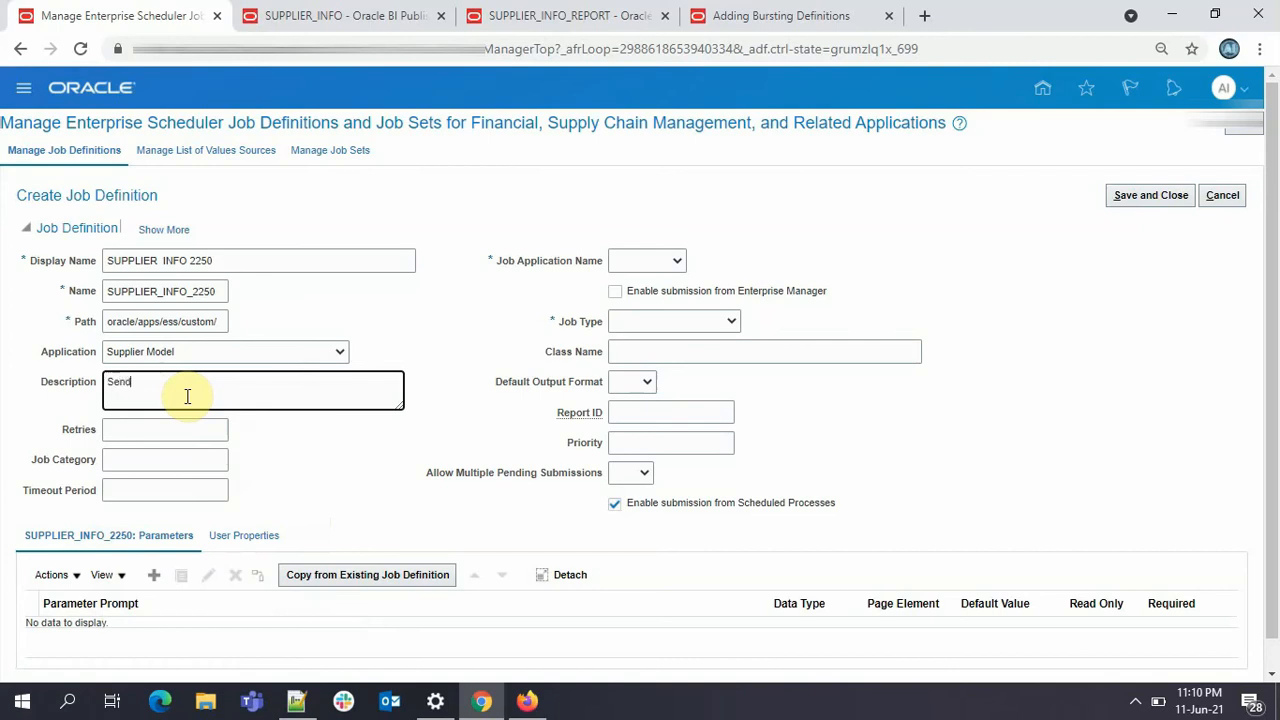
{"action": "type", "text": "Supplier Info by Burs"}
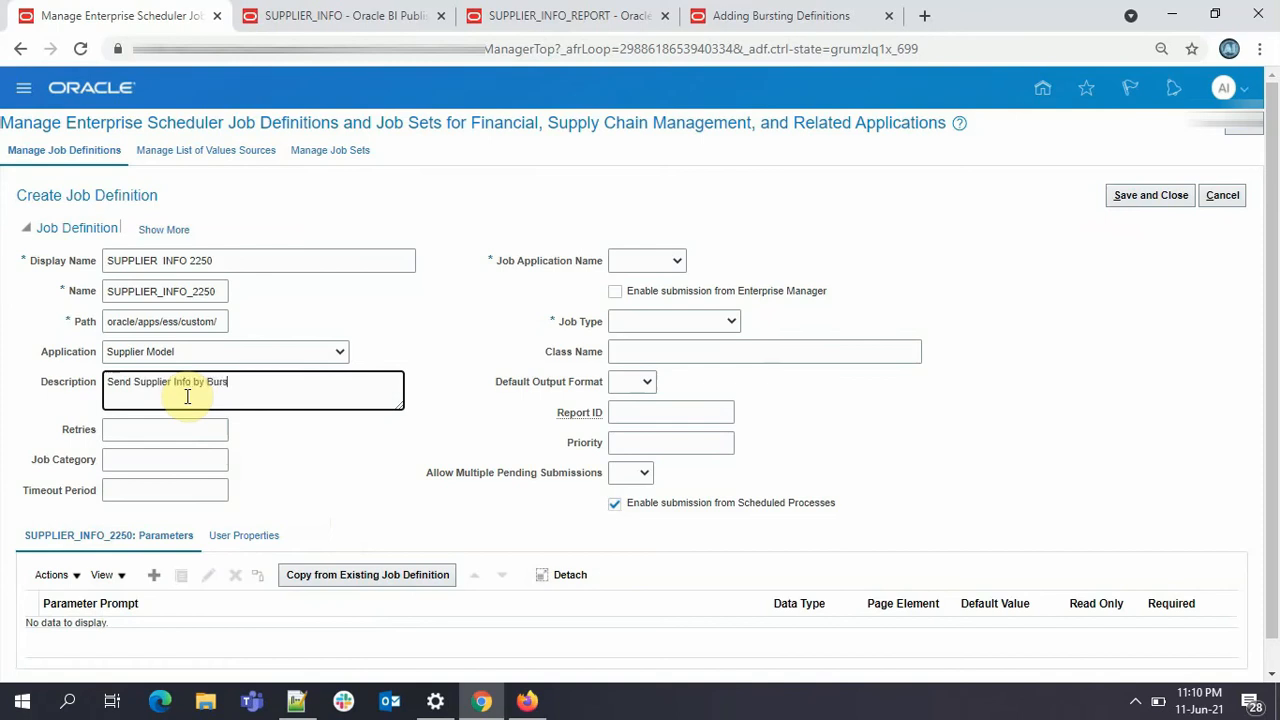
{"action": "type", "text": "ting"}
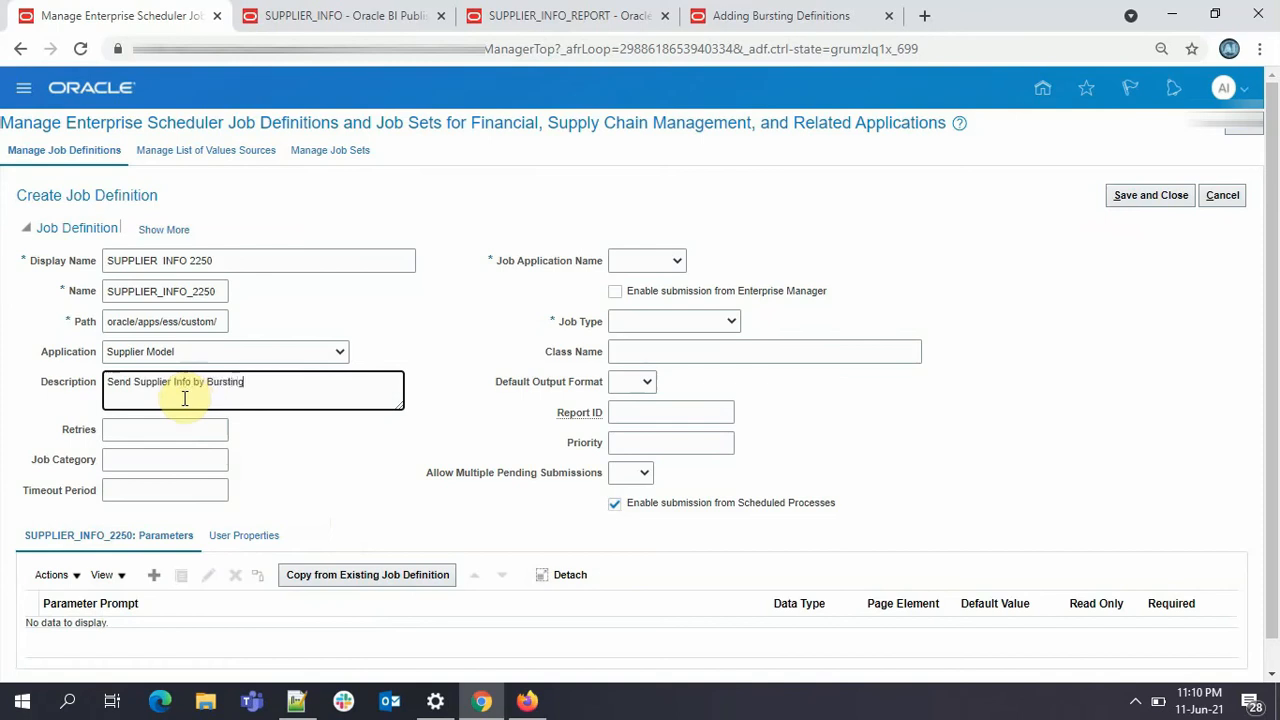
- Set Job Application FscmEss, Job Type BIPJobType, enable Bursting report and PDF default output
{"action": "left_click", "coordinate": [672, 260]}
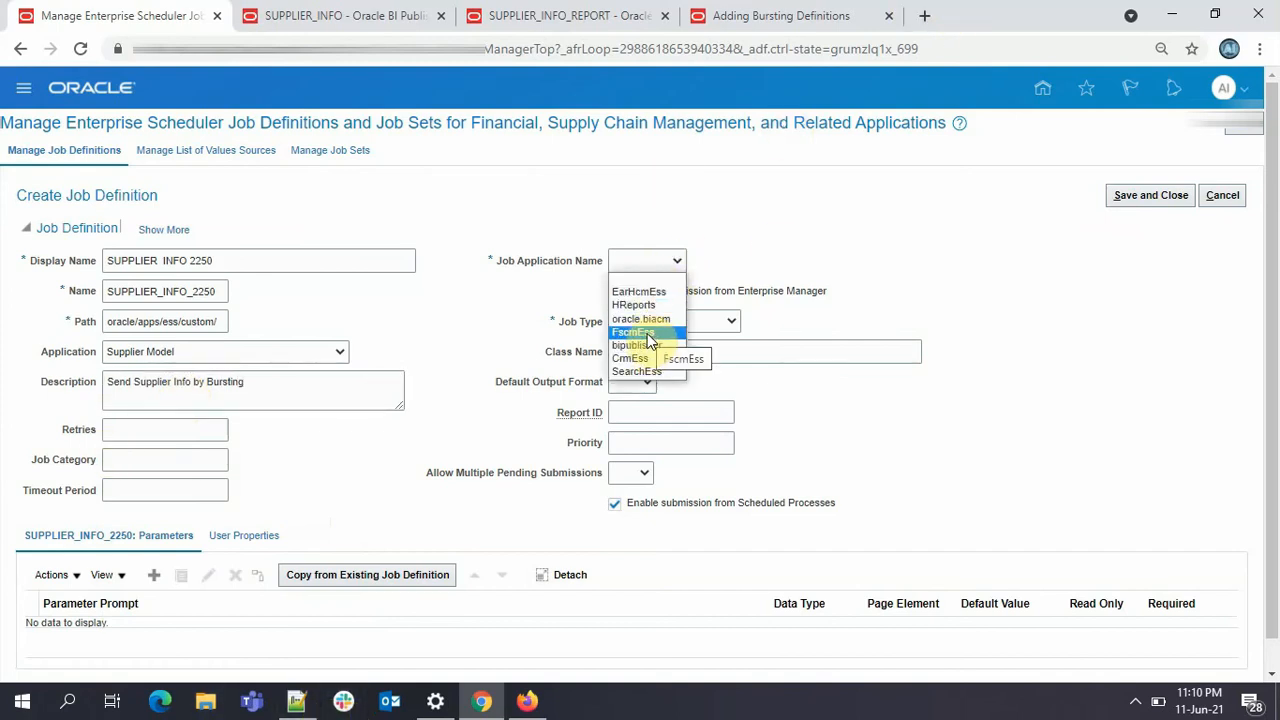
{"action": "left_click", "coordinate": [632, 332]}
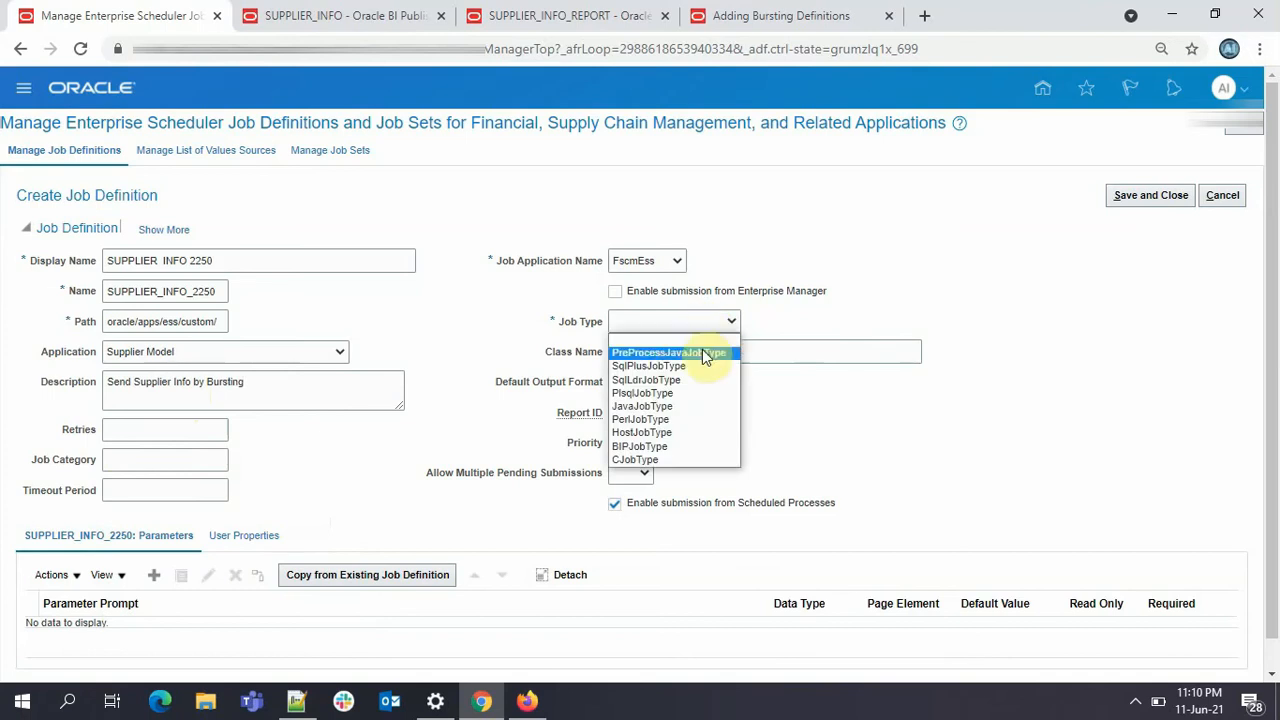
{"action": "left_click", "coordinate": [640, 446]}
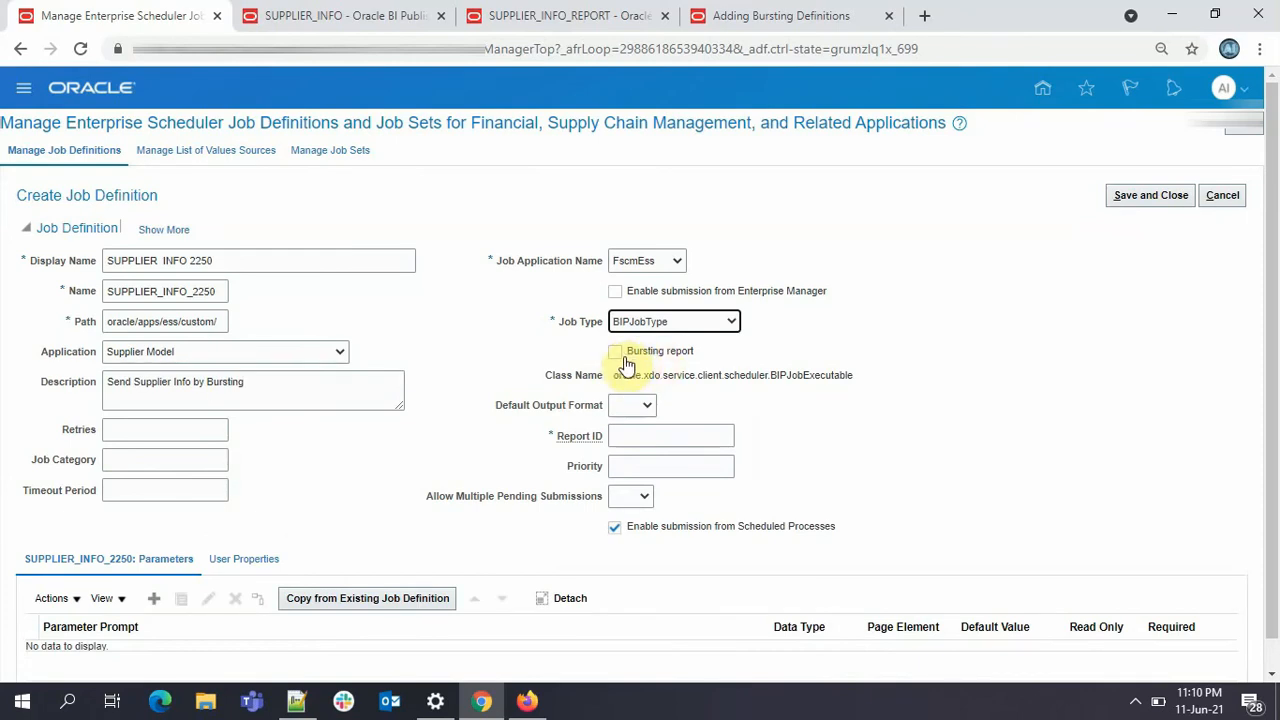
{"action": "left_click", "coordinate": [616, 352]}
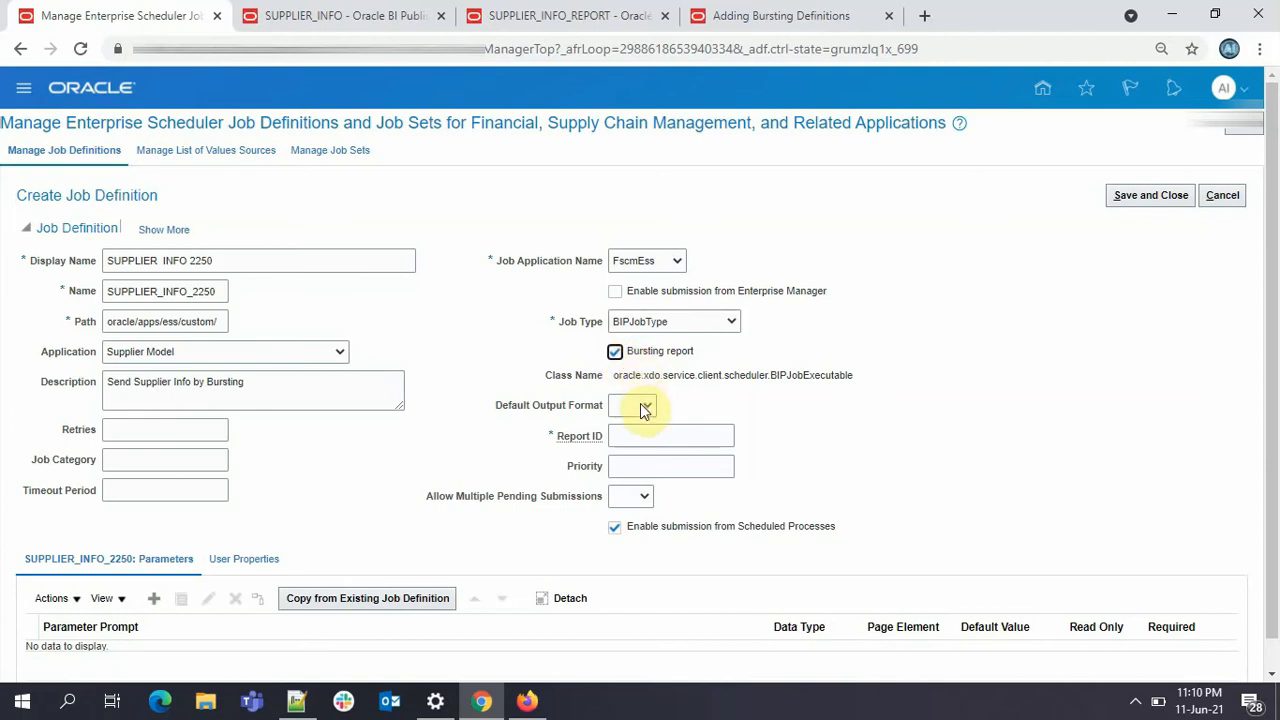
{"action": "left_click", "coordinate": [644, 404]}
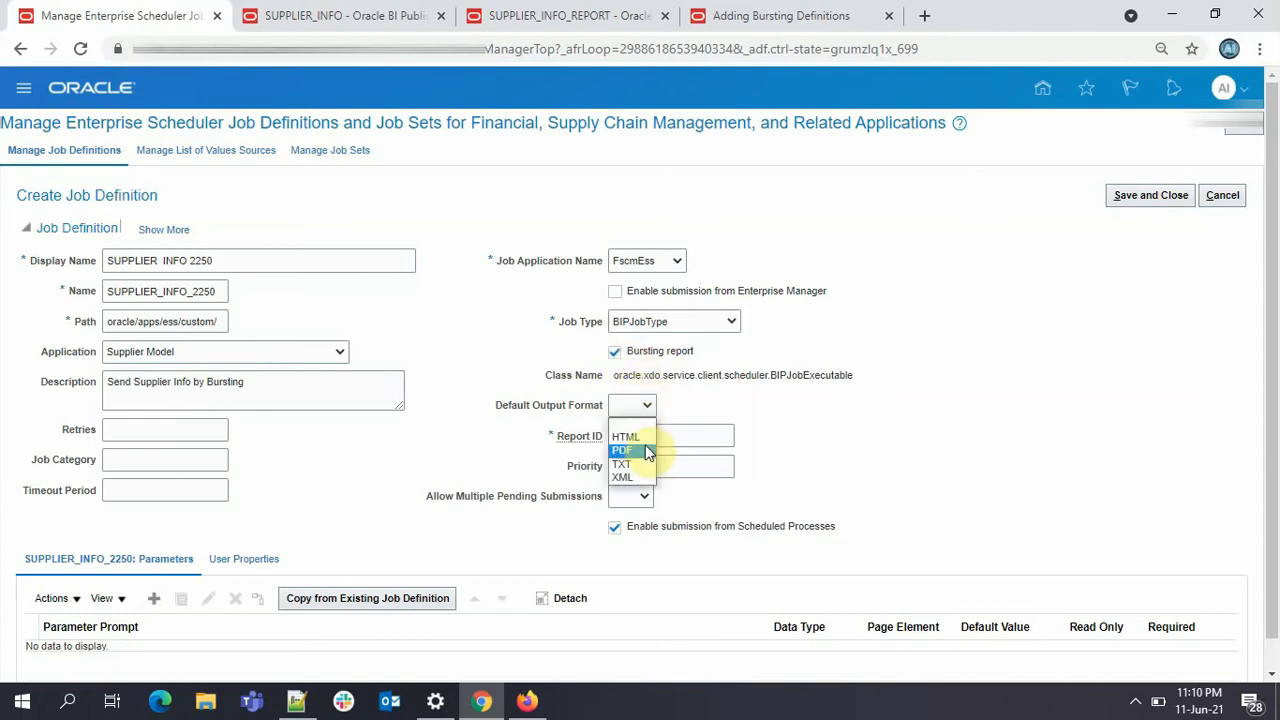
{"action": "left_click", "coordinate": [622, 452]}
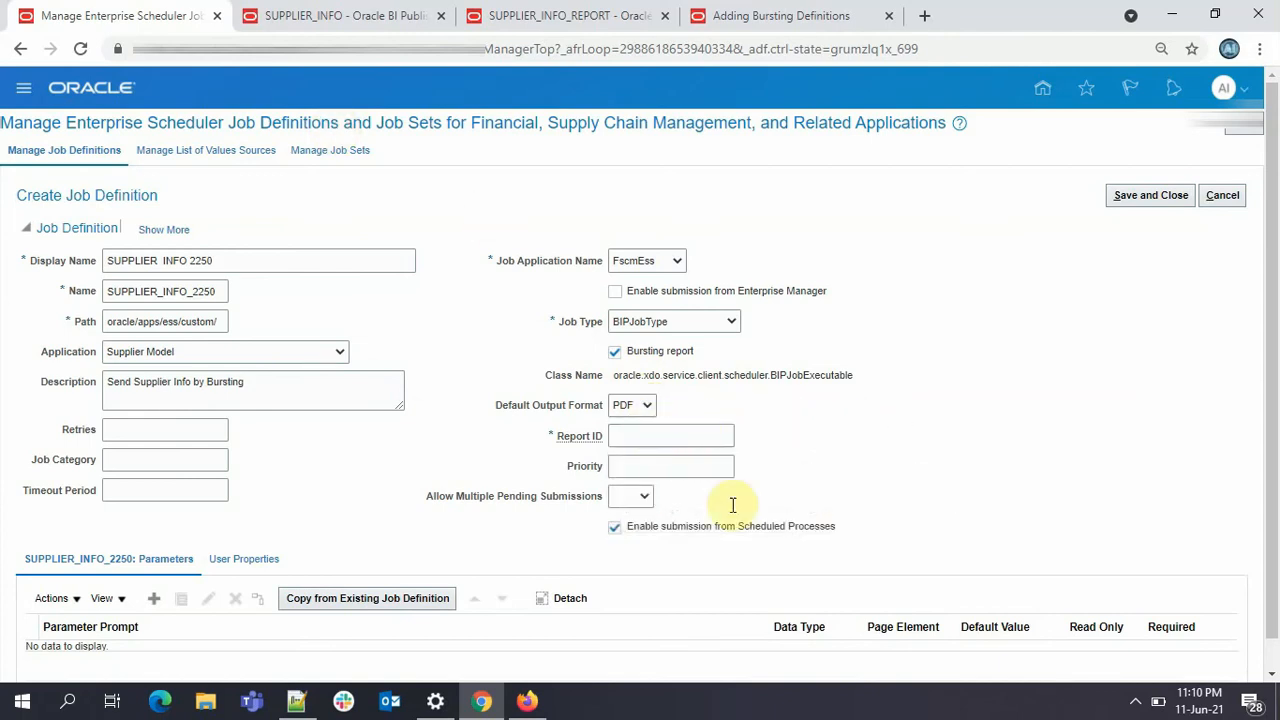
{"action": "left_click", "coordinate": [564, 16]}
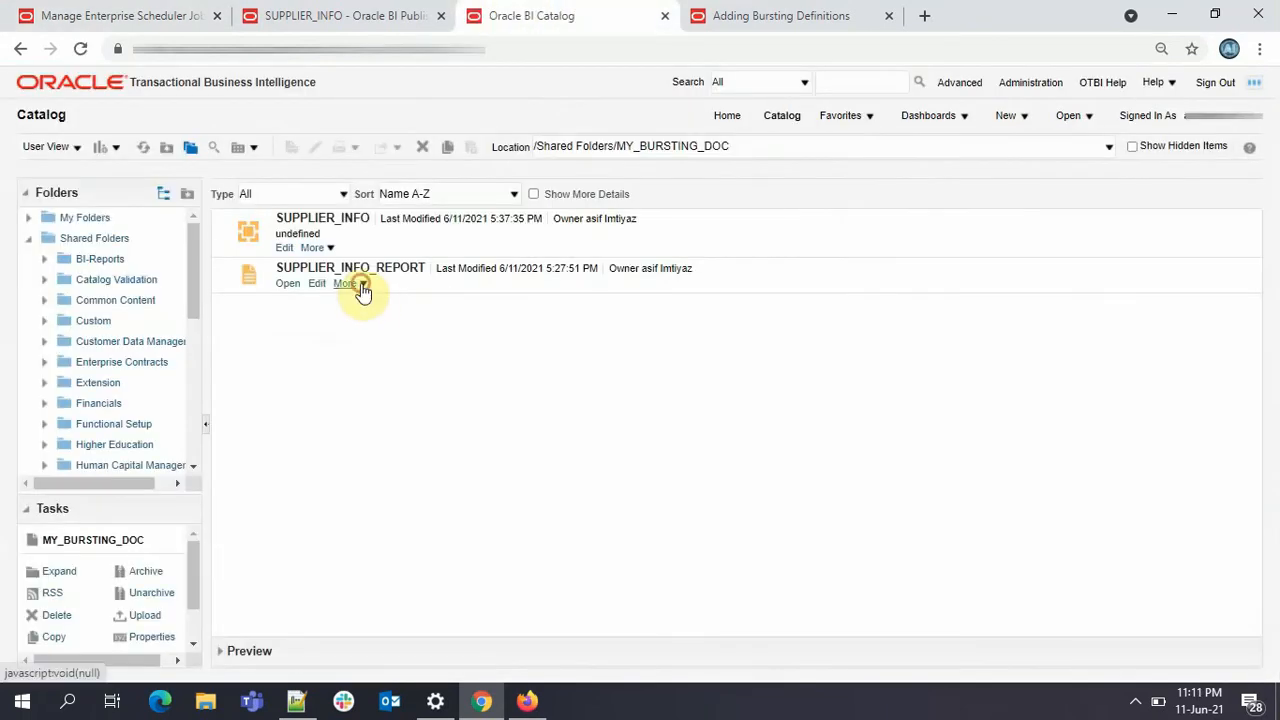
- Start scheduling SUPPLIER_INFO_REPORT from its More menu to reveal its catalog path
{"action": "left_click", "coordinate": [344, 284]}
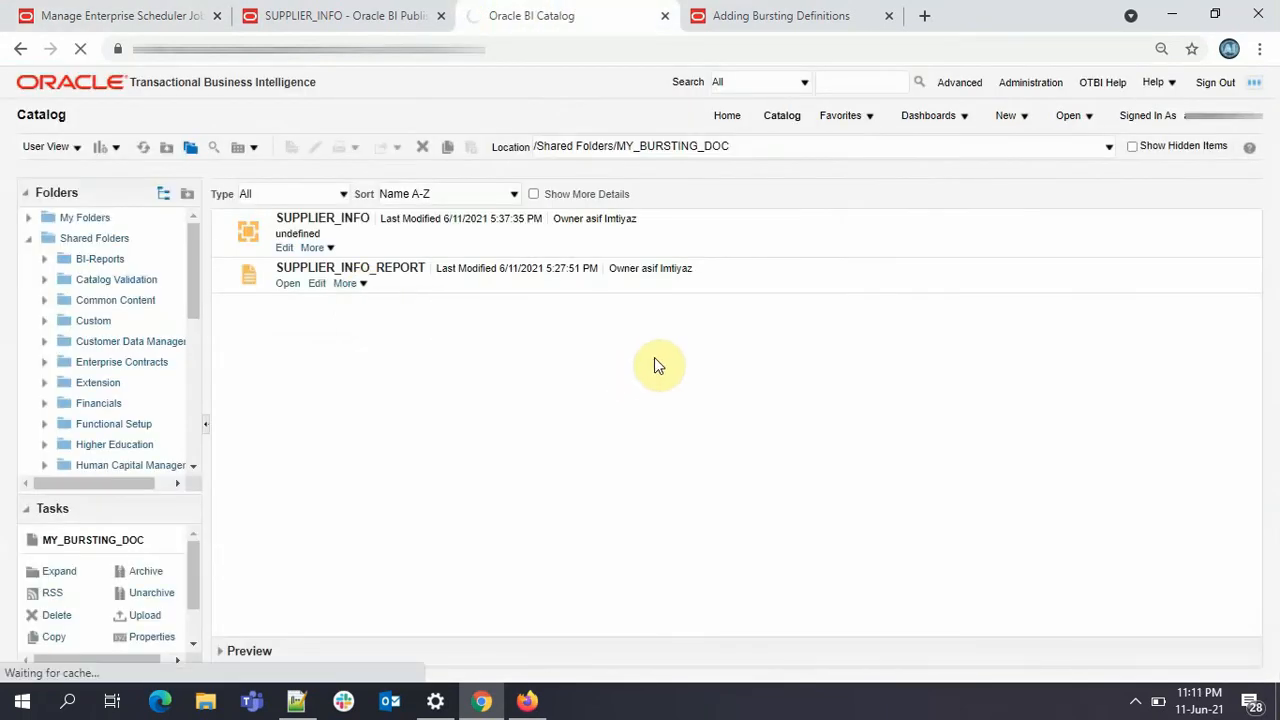
{"action": "left_click", "coordinate": [288, 284]}
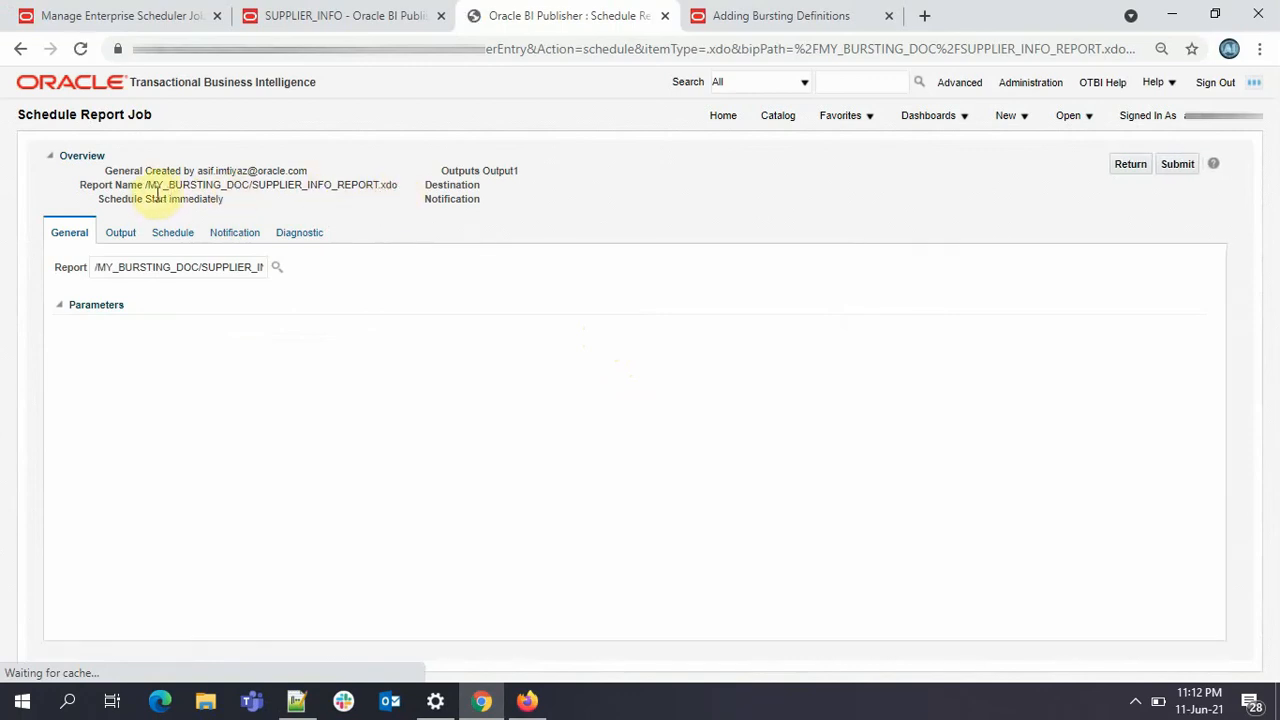
{"action": "mouse_move", "coordinate": [330, 206]}
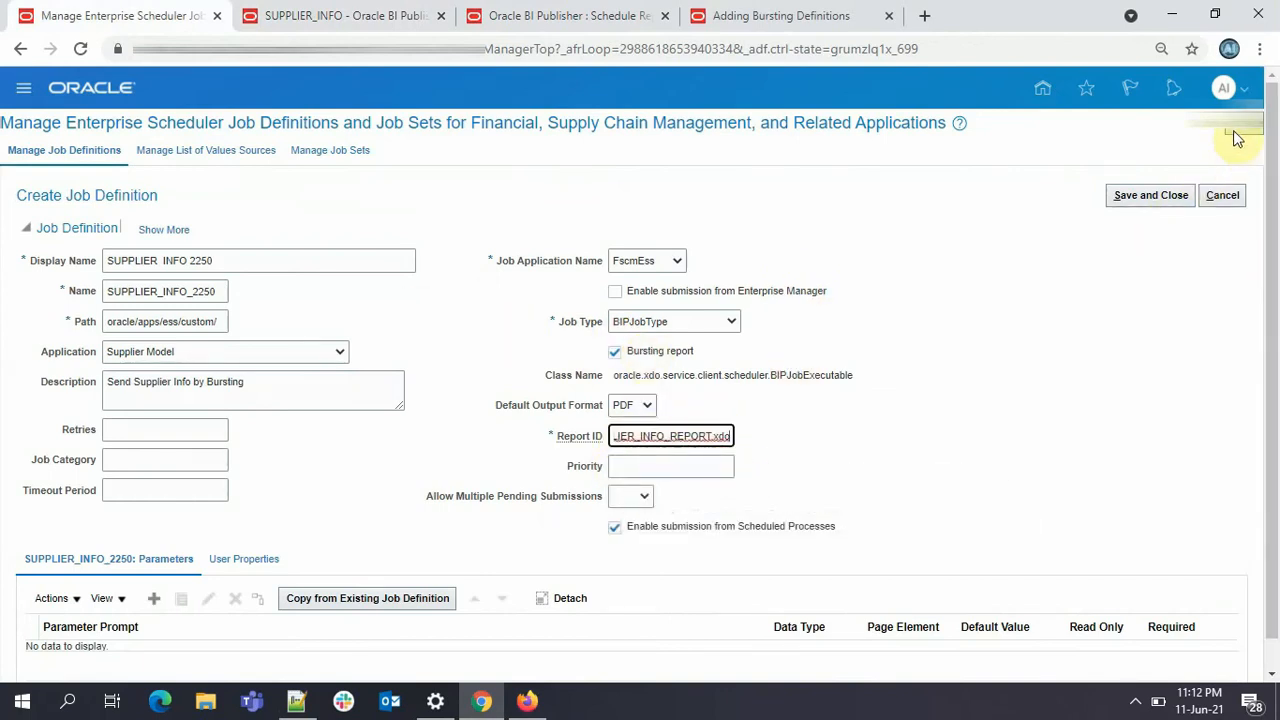
- Save and close the SUPPLIER_INFO_2250 job definition with the MY_BURSTING_DOC report path as Report ID
{"action": "left_click", "coordinate": [1148, 196]}
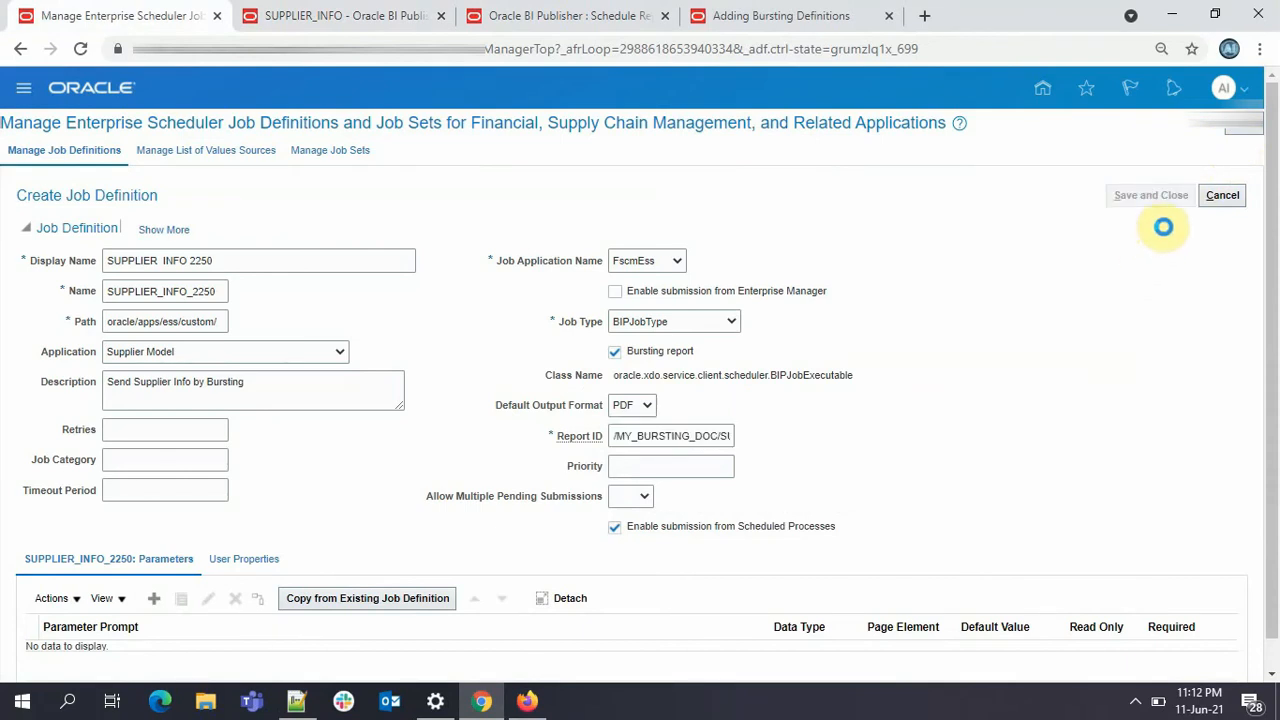
{"action": "left_click", "coordinate": [1150, 196]}
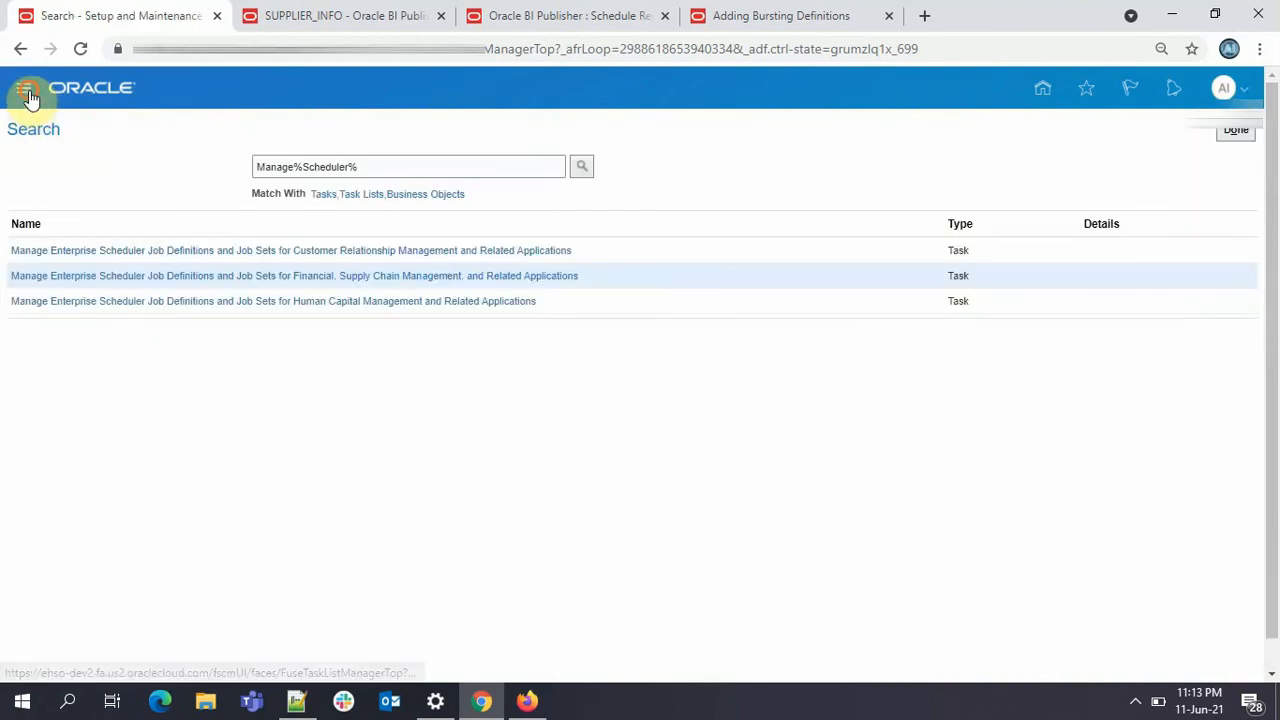
- Go to Scheduled Processes via Navigator > Tools and begin scheduling a new process
{"action": "left_click", "coordinate": [28, 88]}
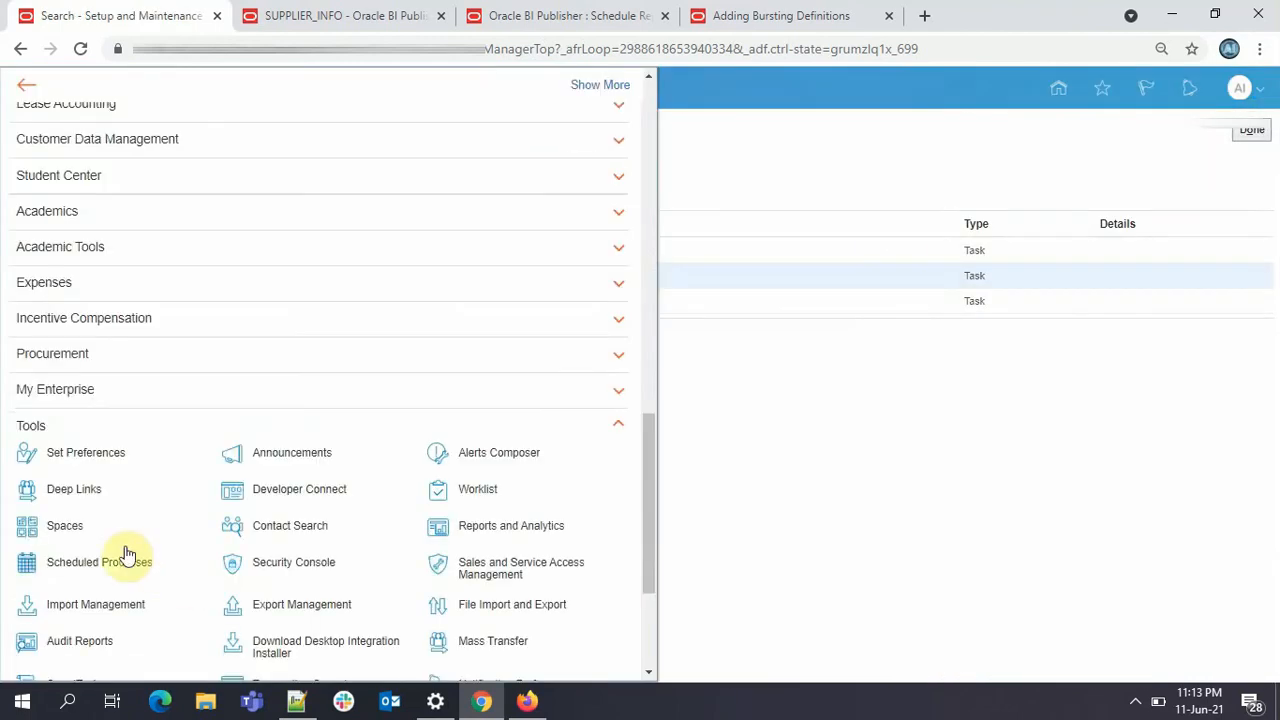
{"action": "left_click", "coordinate": [100, 560]}
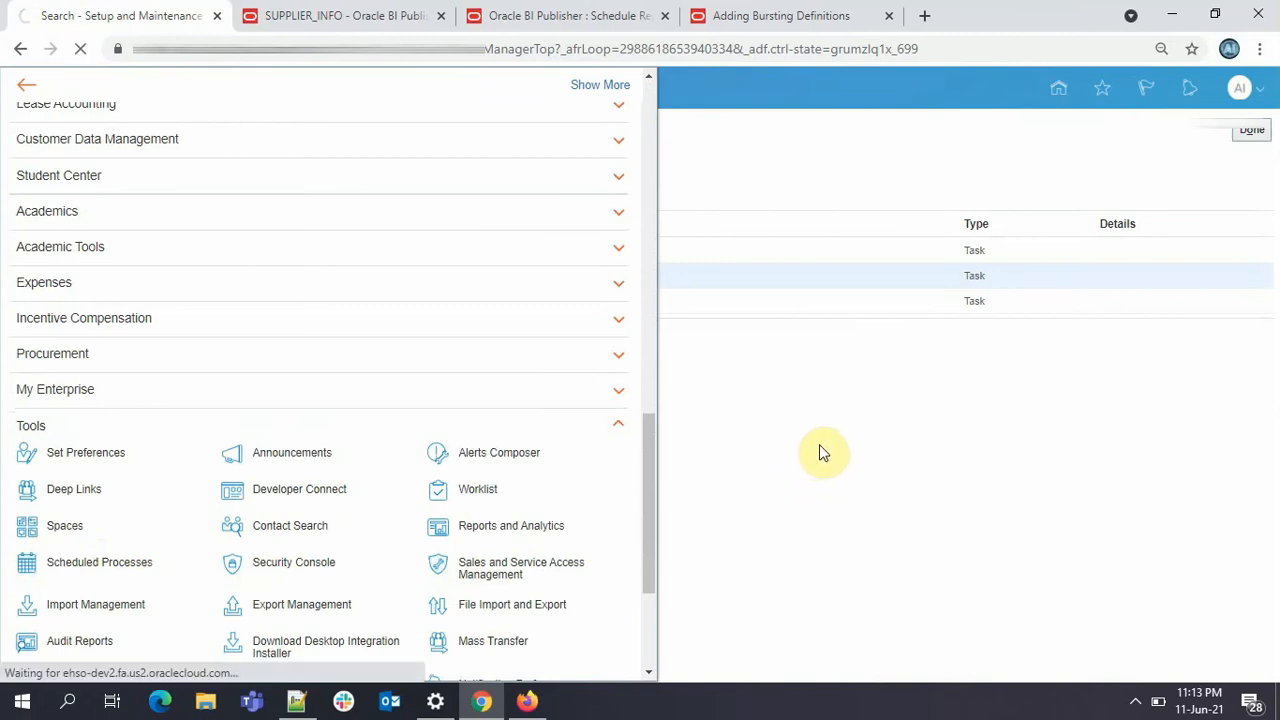
{"action": "left_click", "coordinate": [100, 562]}
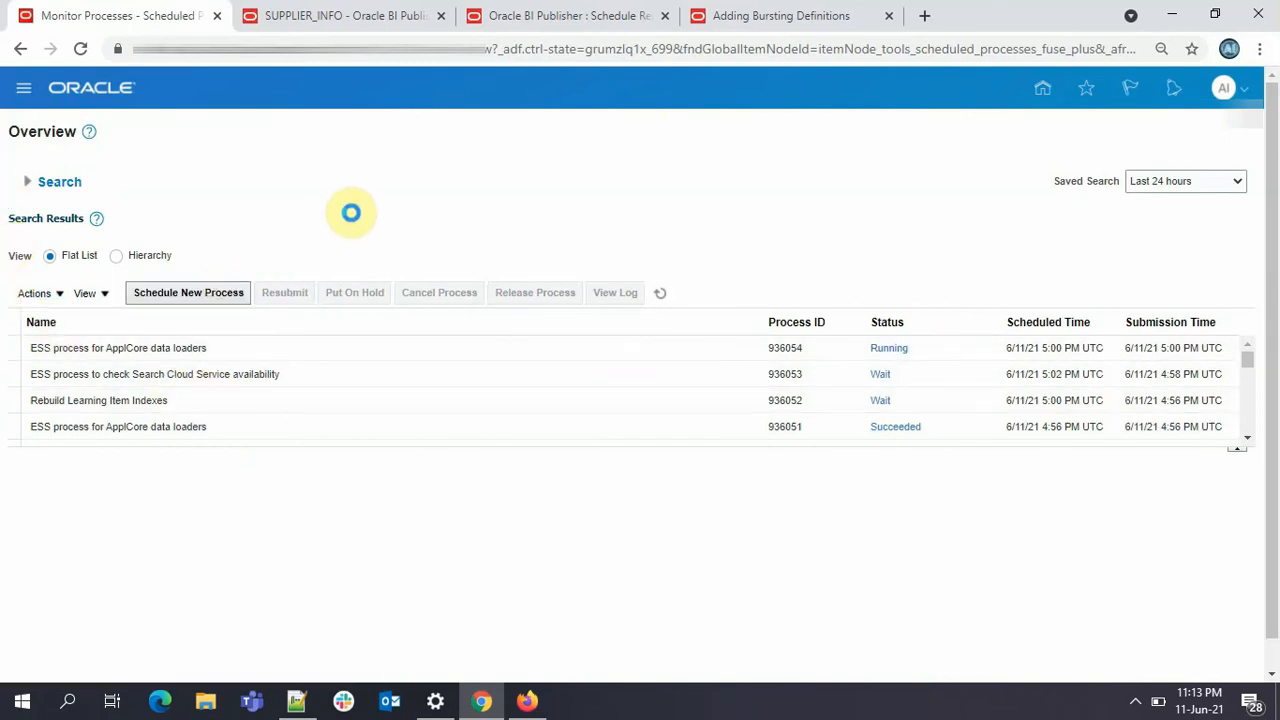
{"action": "left_click", "coordinate": [188, 292]}
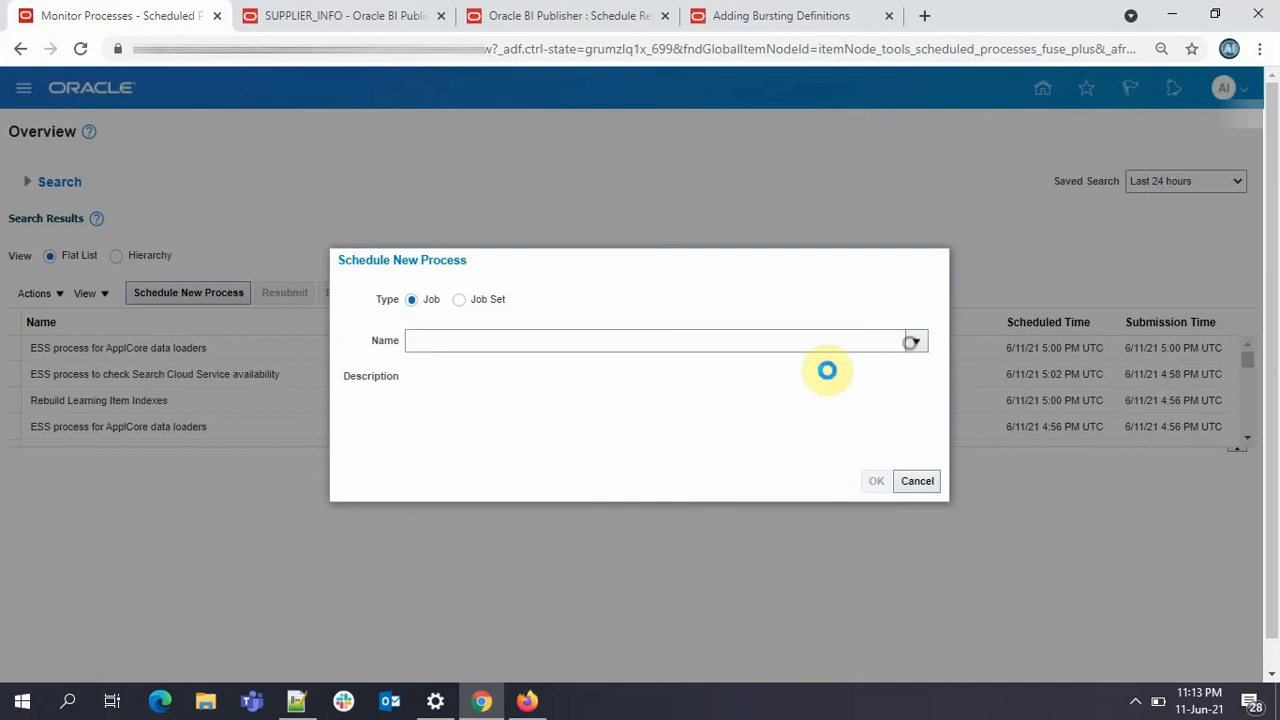
- Search the job list and select SUPPLIER INFO 2250 as the process to run
{"action": "left_click", "coordinate": [912, 340]}
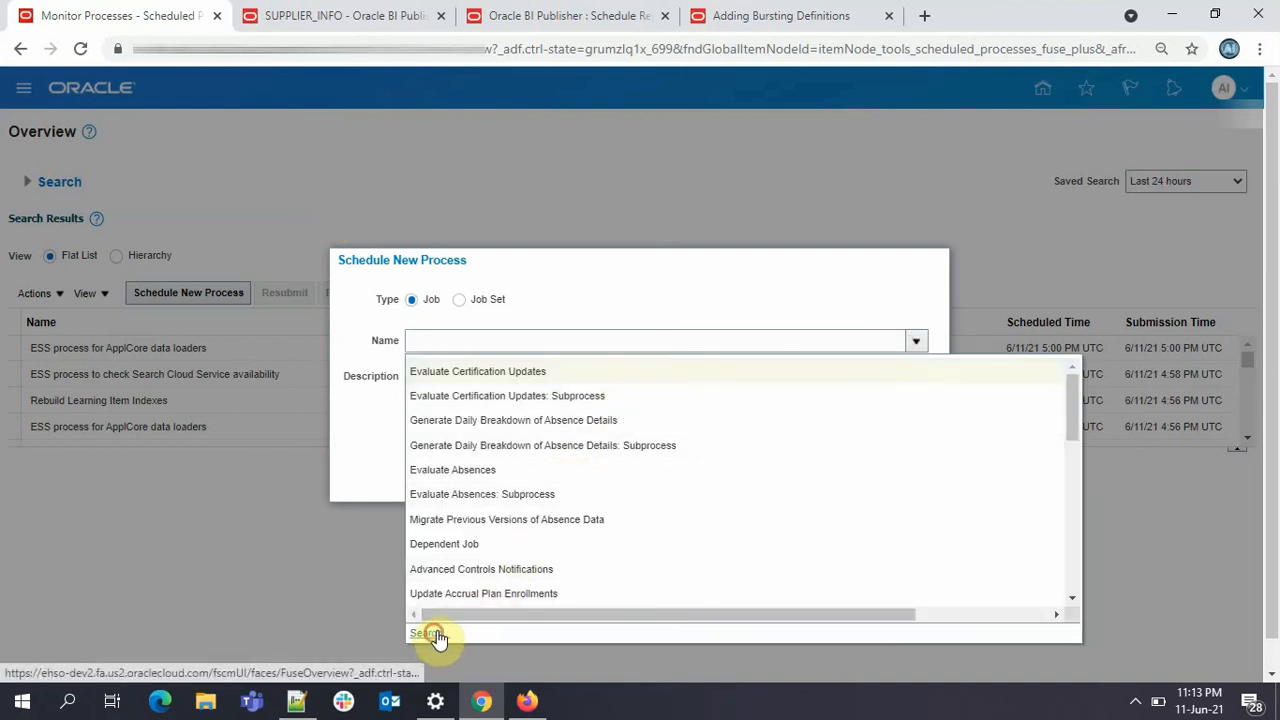
{"action": "left_click", "coordinate": [428, 632]}
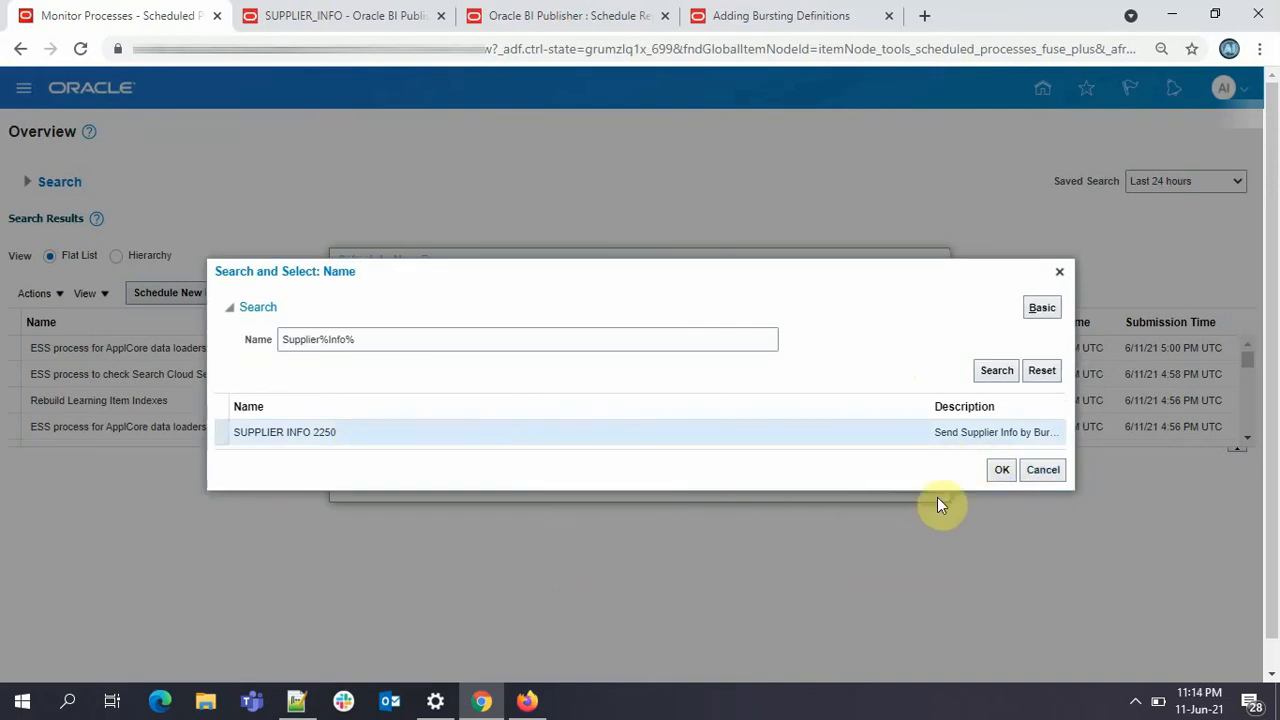
{"action": "left_click", "coordinate": [1000, 468]}
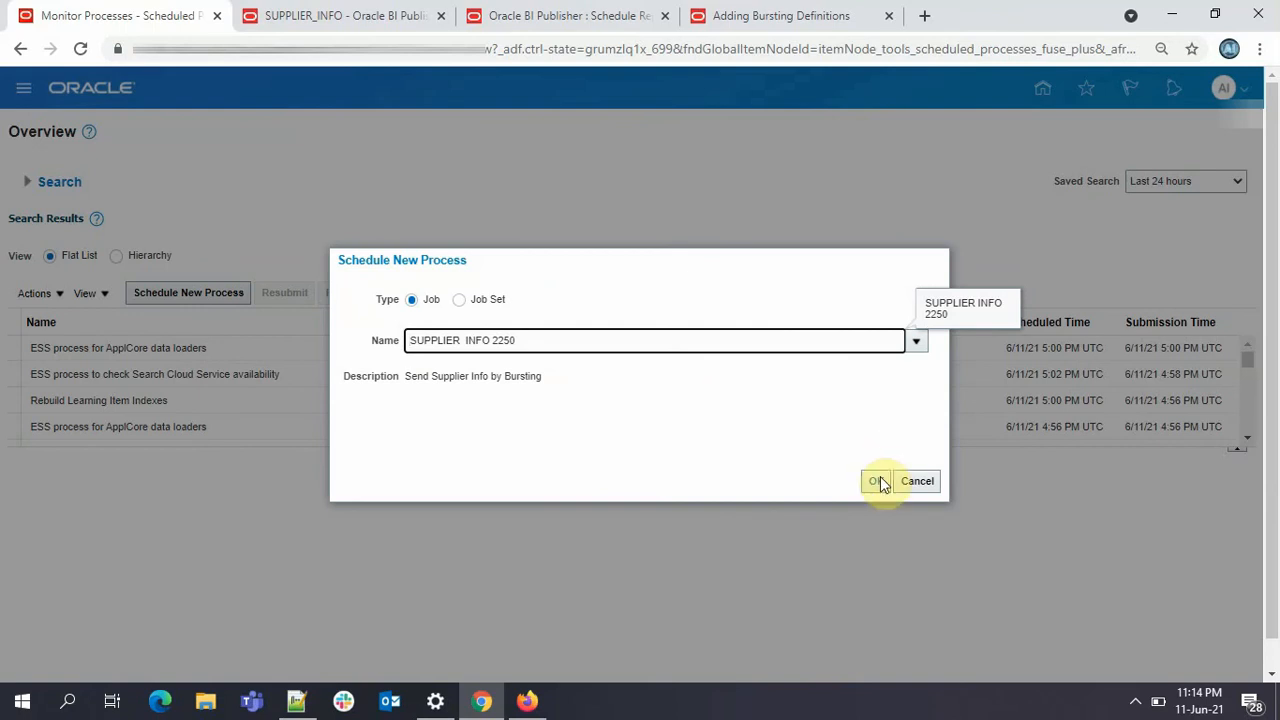
{"action": "left_click", "coordinate": [876, 480]}
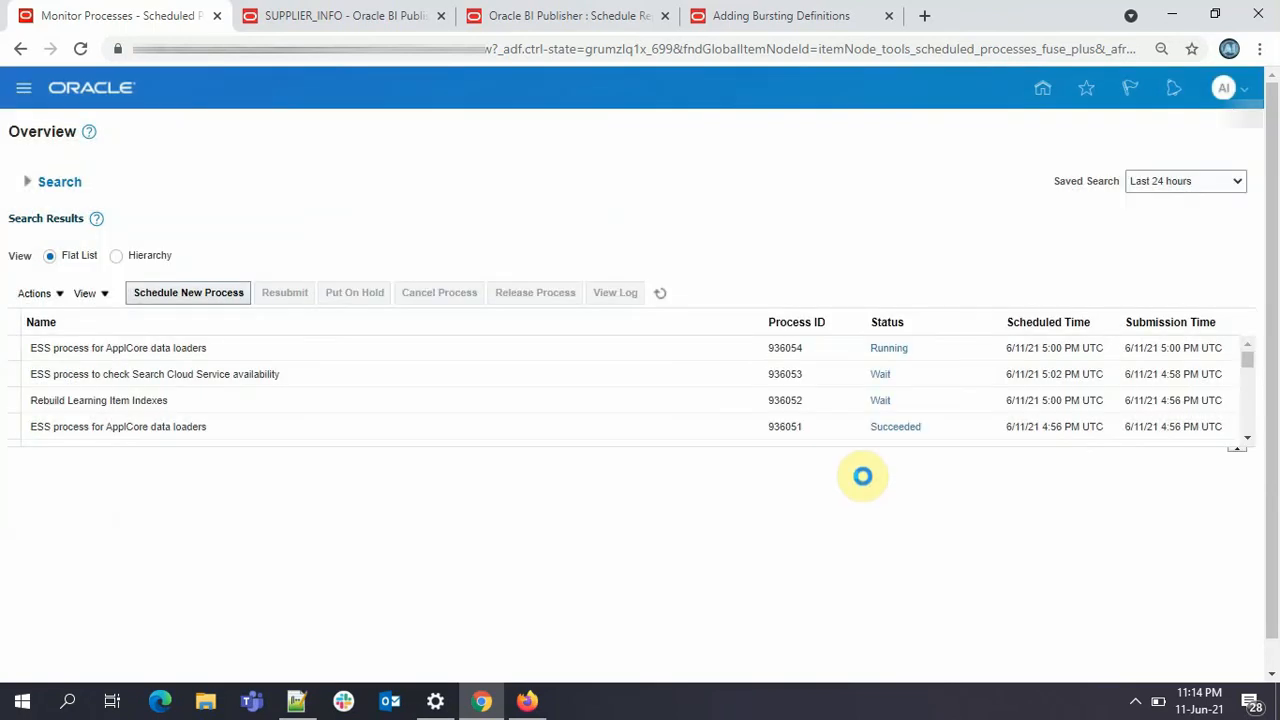
{"action": "left_click", "coordinate": [188, 292]}
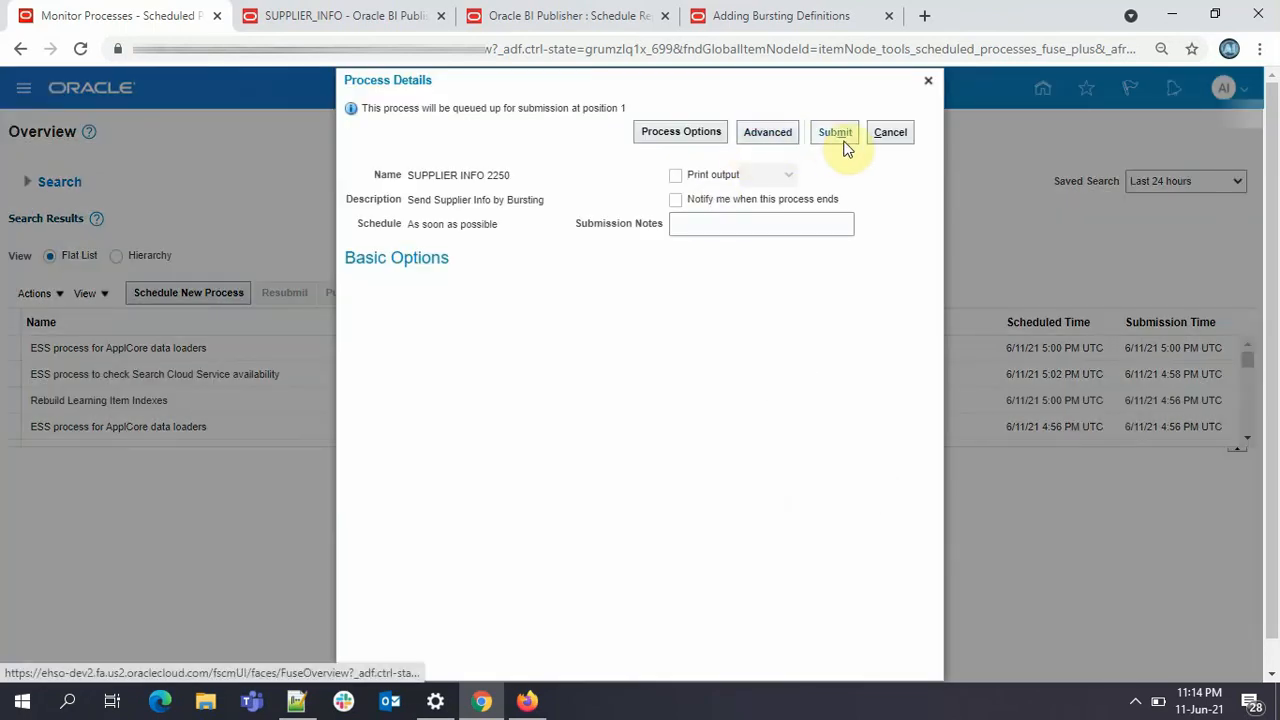
- Submit SUPPLIER INFO 2250 and acknowledge it as process 936126
{"action": "left_click", "coordinate": [834, 132]}
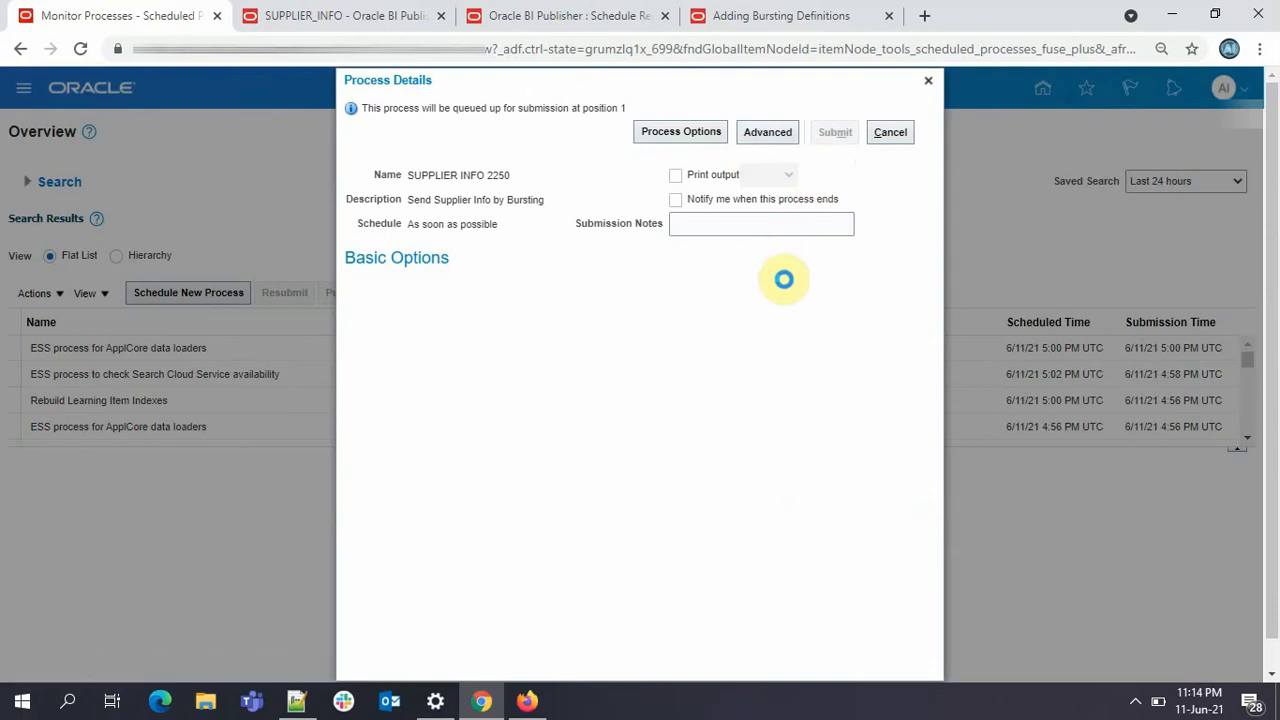
{"action": "left_click", "coordinate": [834, 132]}
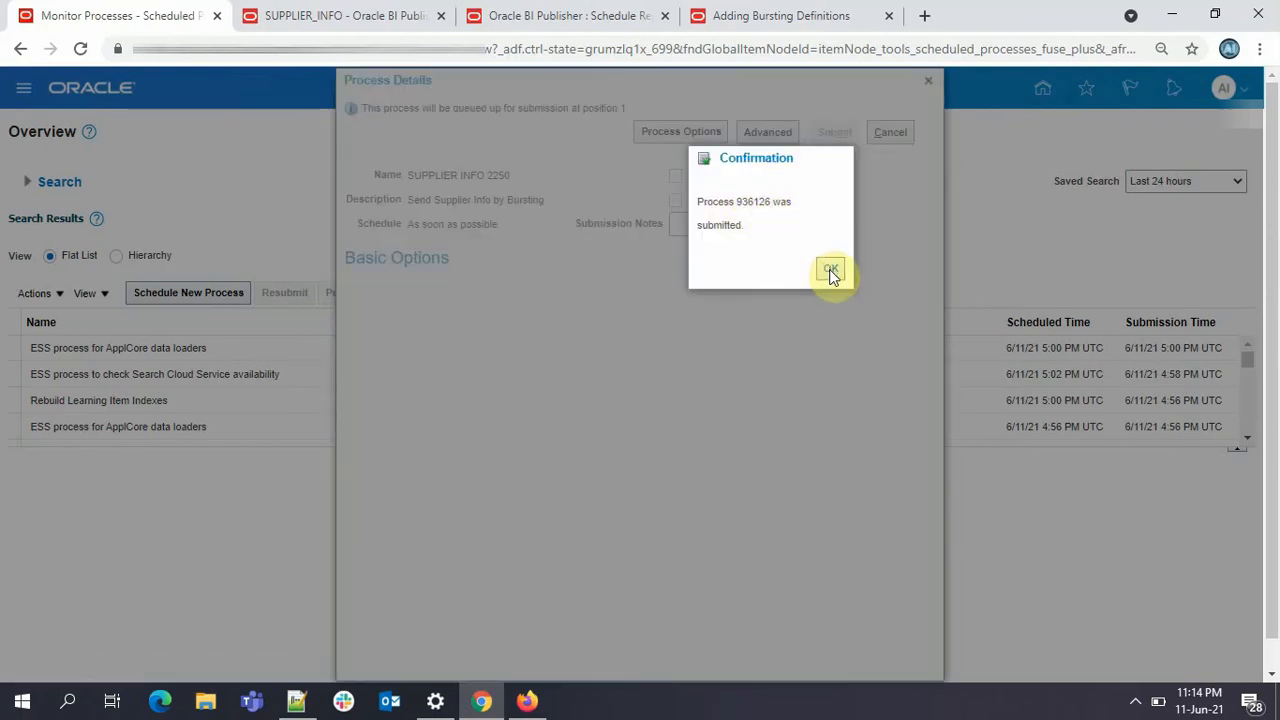
{"action": "left_click", "coordinate": [832, 270]}
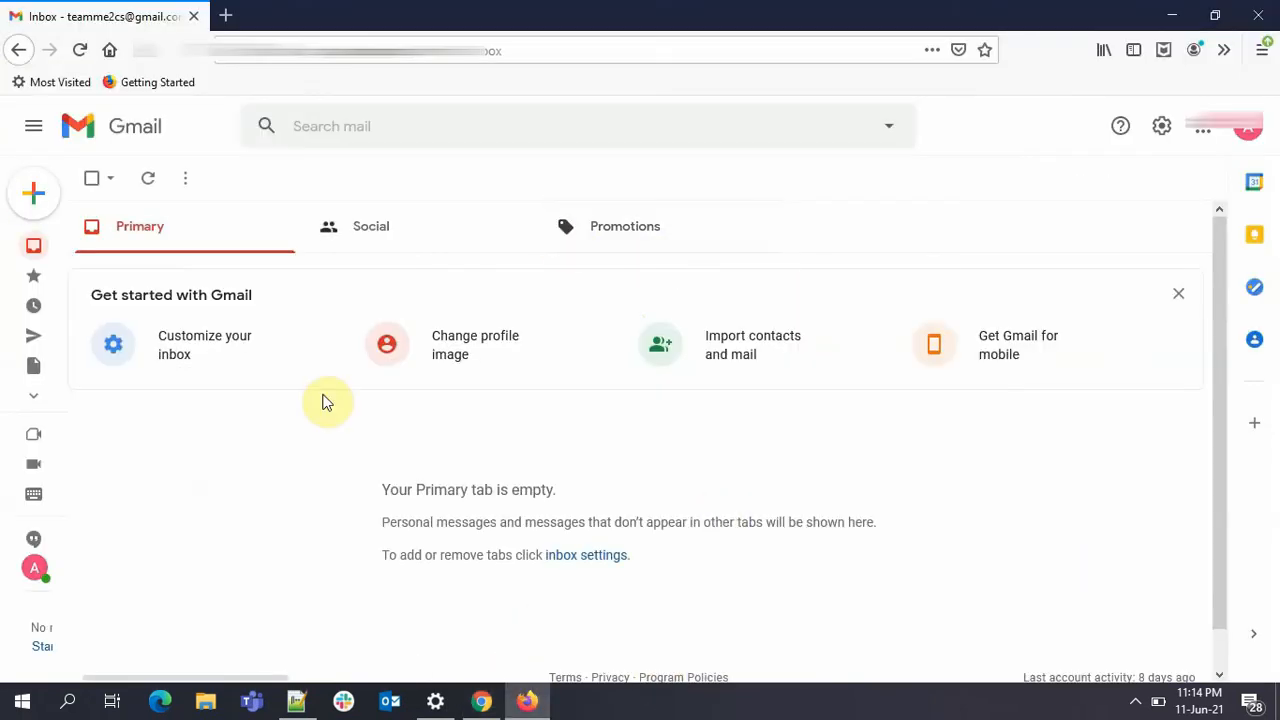
{"action": "mouse_move", "coordinate": [420, 438]}
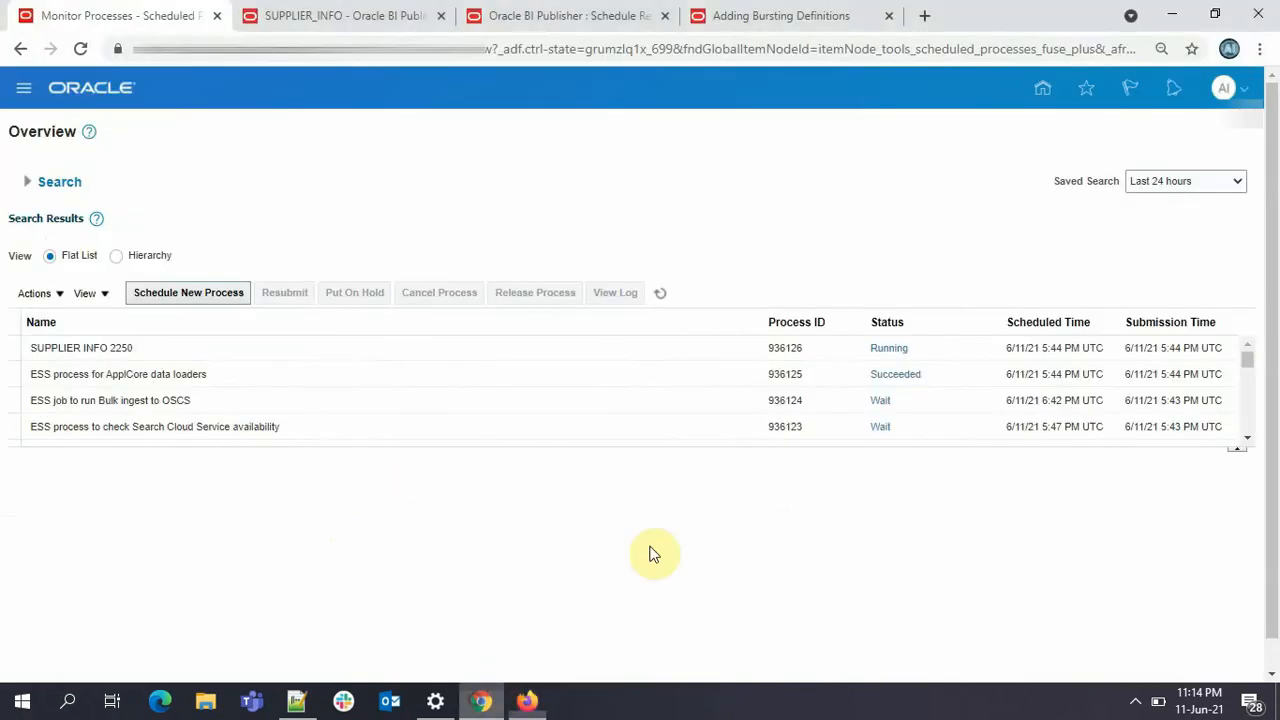
- View process 936126 details and read the output delivery error about the malformed no-reply sender address
{"action": "left_click", "coordinate": [80, 348]}
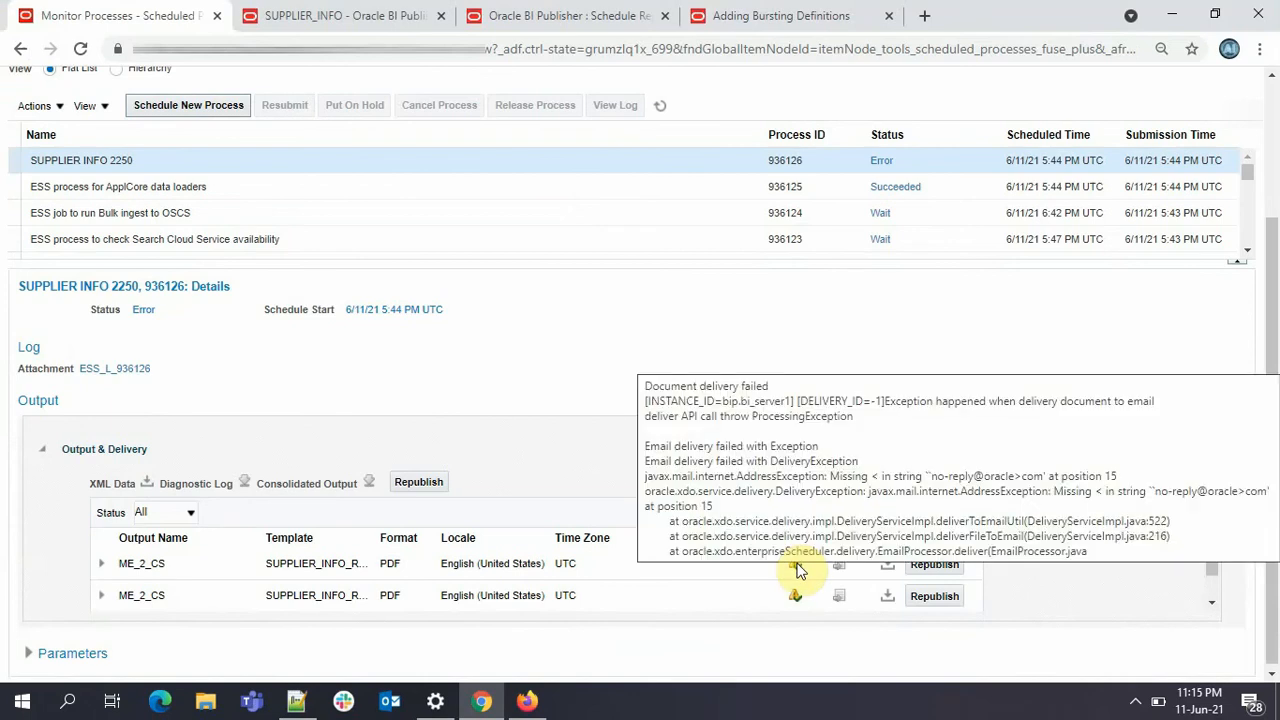
{"action": "left_click", "coordinate": [796, 564]}
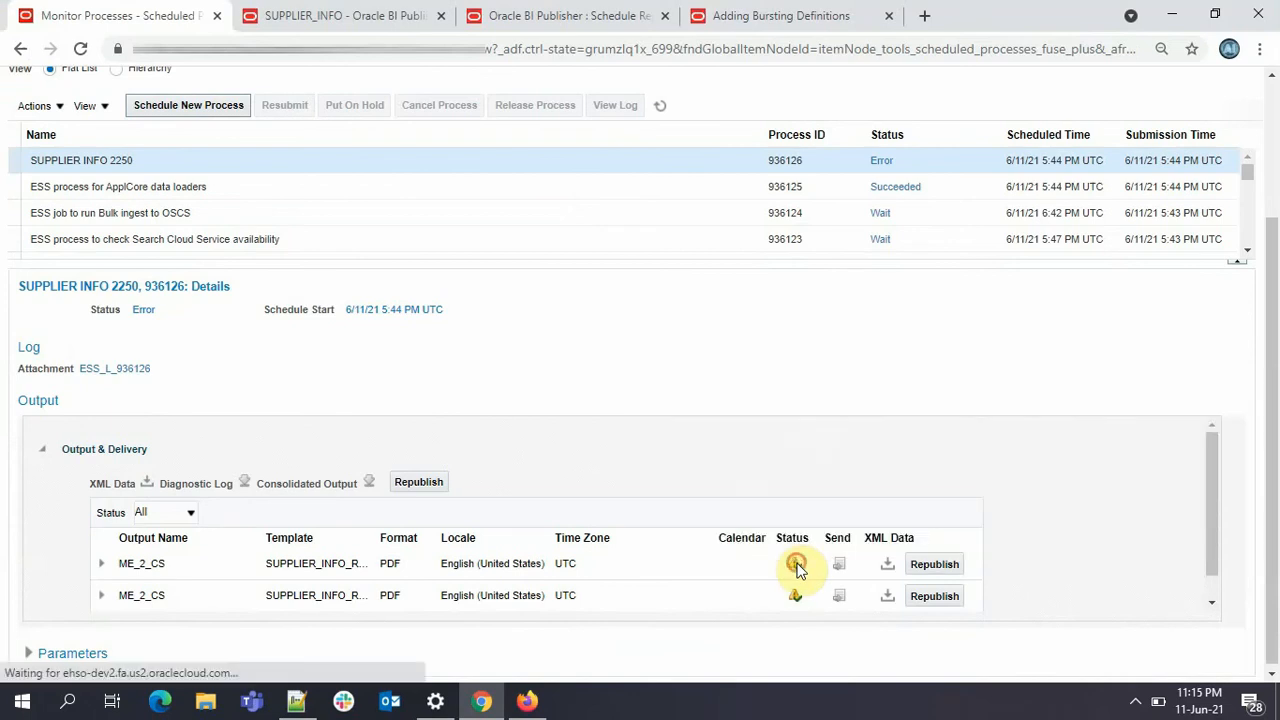
{"action": "left_click", "coordinate": [796, 564]}
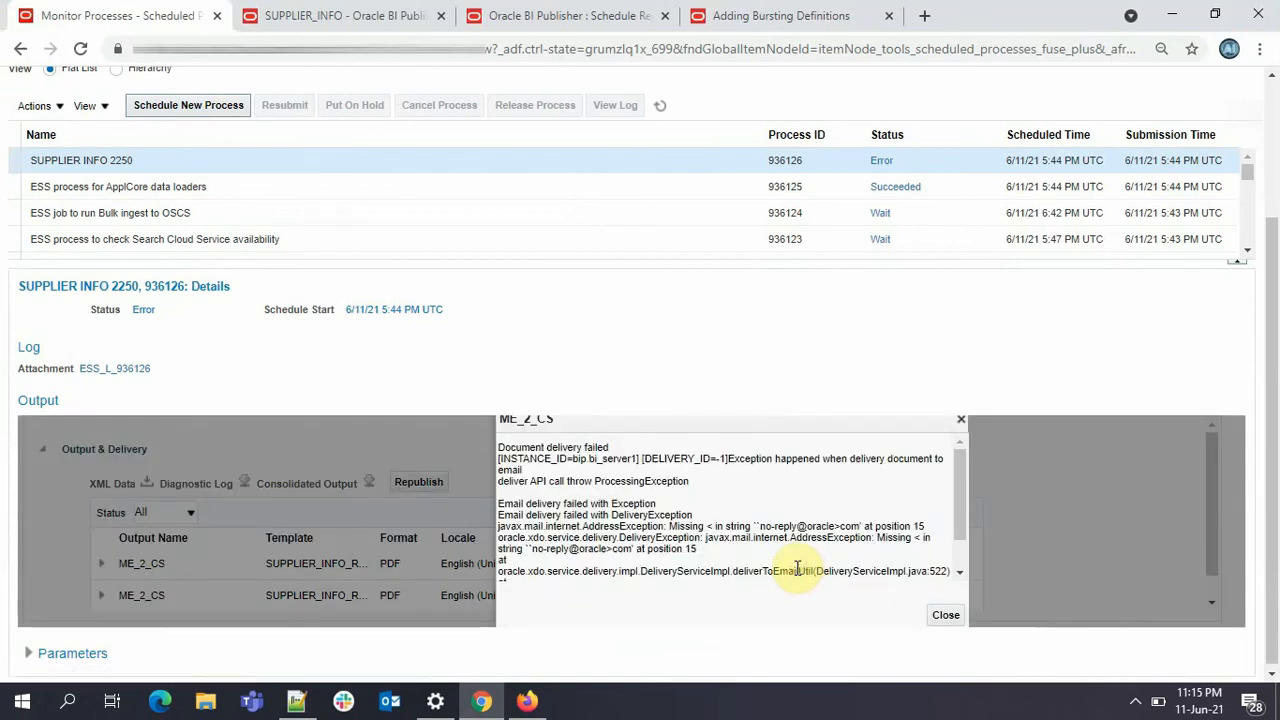
{"action": "scroll", "scroll_direction": "down", "scroll_amount": 3}
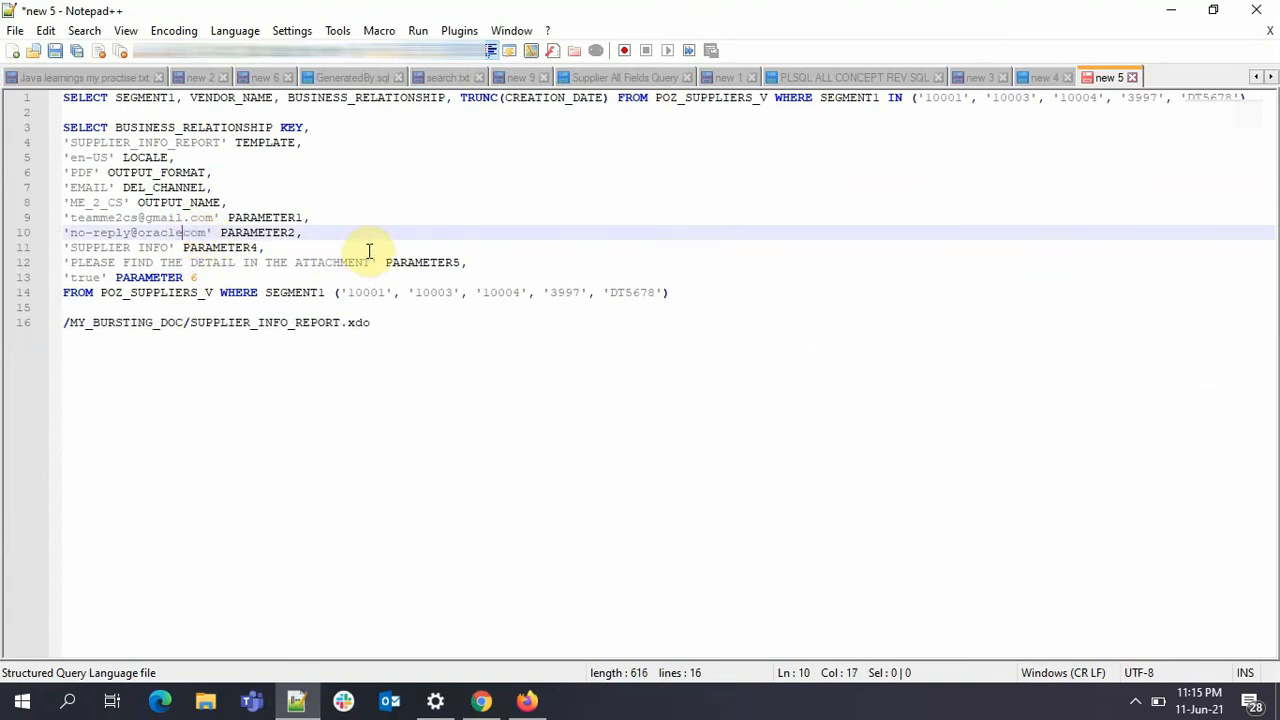
{"action": "type", "text": "."}
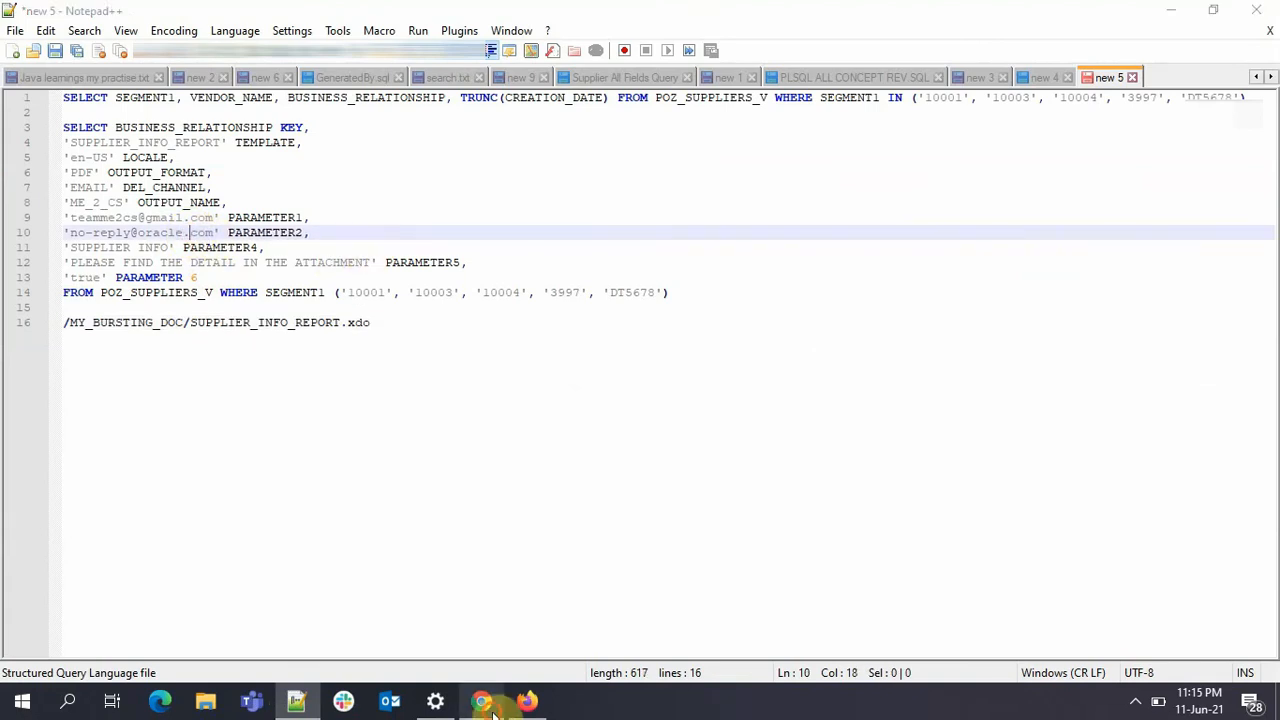
{"action": "left_click", "coordinate": [480, 700]}
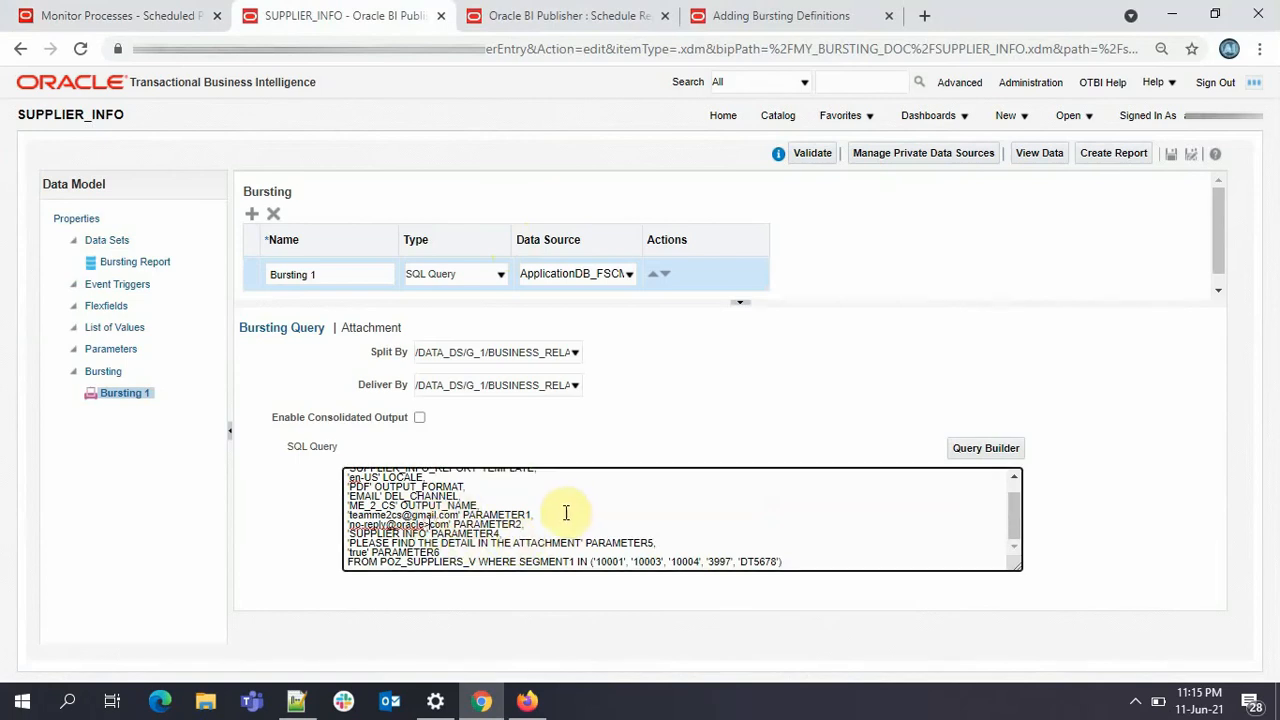
{"action": "mouse_move", "coordinate": [924, 368]}
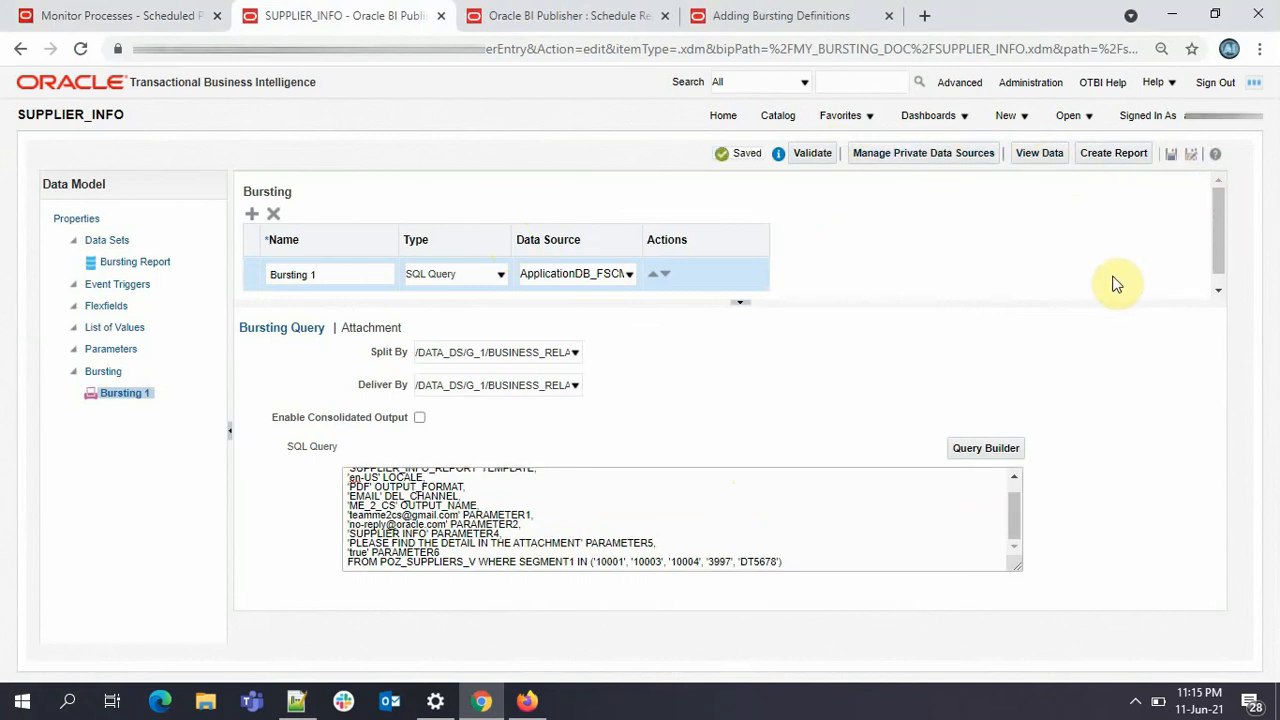
{"action": "mouse_move", "coordinate": [56, 10]}
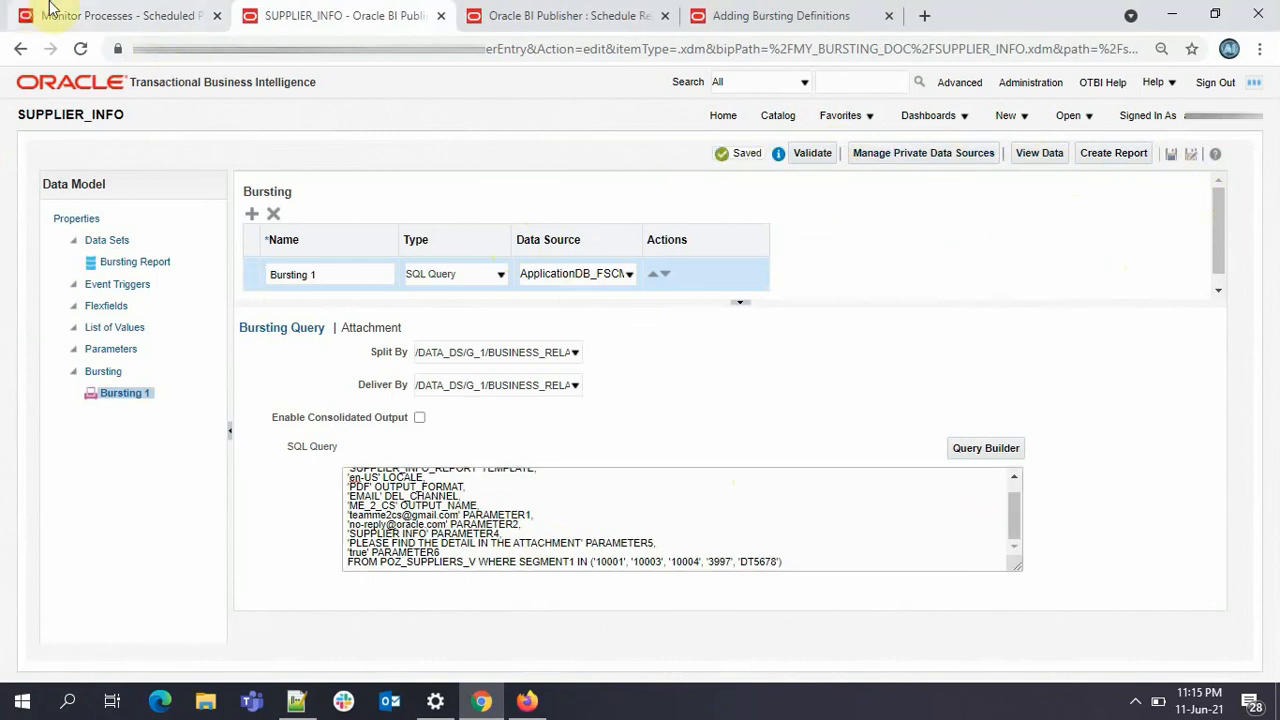
- Resubmit SUPPLIER INFO 2250 from Scheduled Processes as process 936130
{"action": "left_click", "coordinate": [116, 16]}
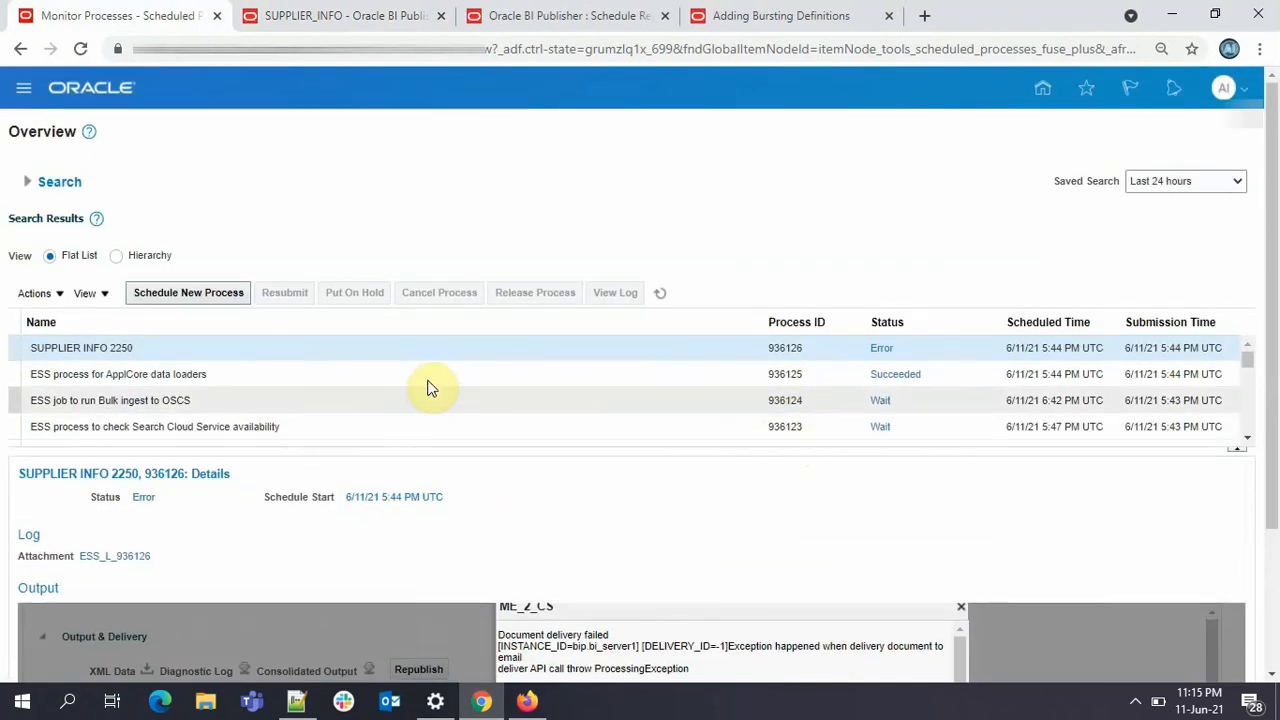
{"action": "left_click", "coordinate": [188, 292]}
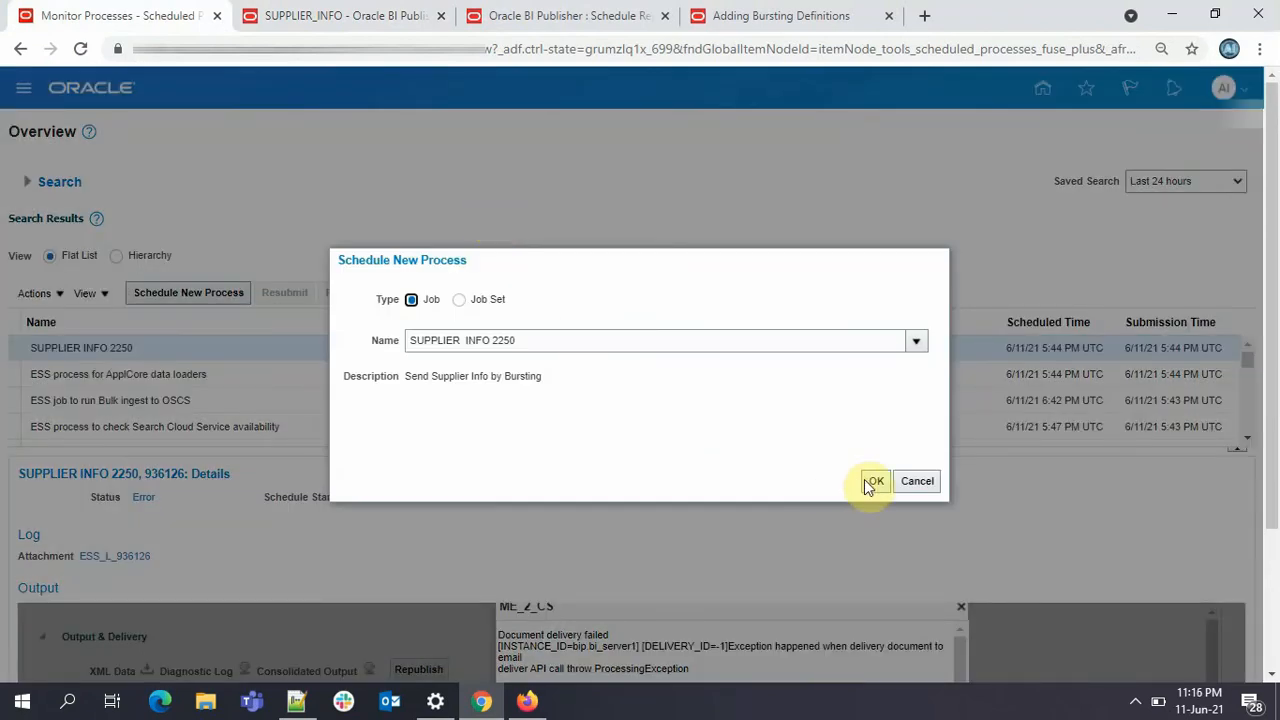
{"action": "left_click", "coordinate": [874, 480]}
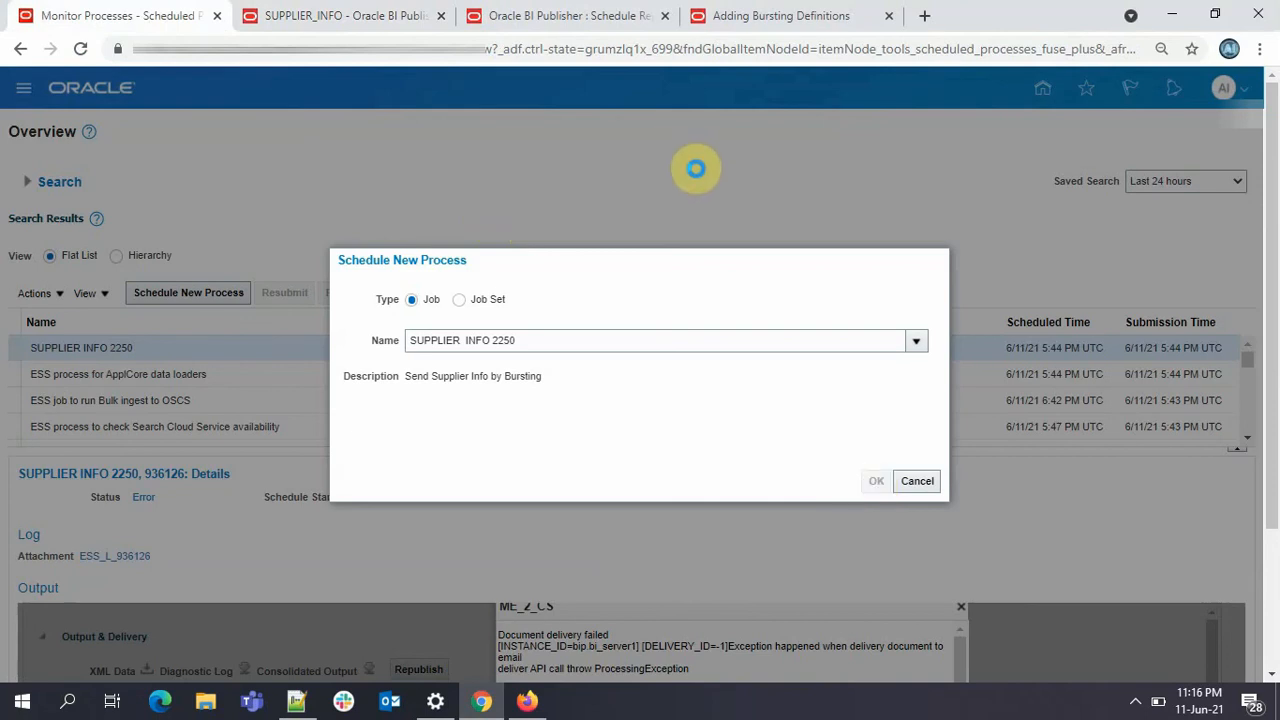
{"action": "left_click", "coordinate": [876, 480]}
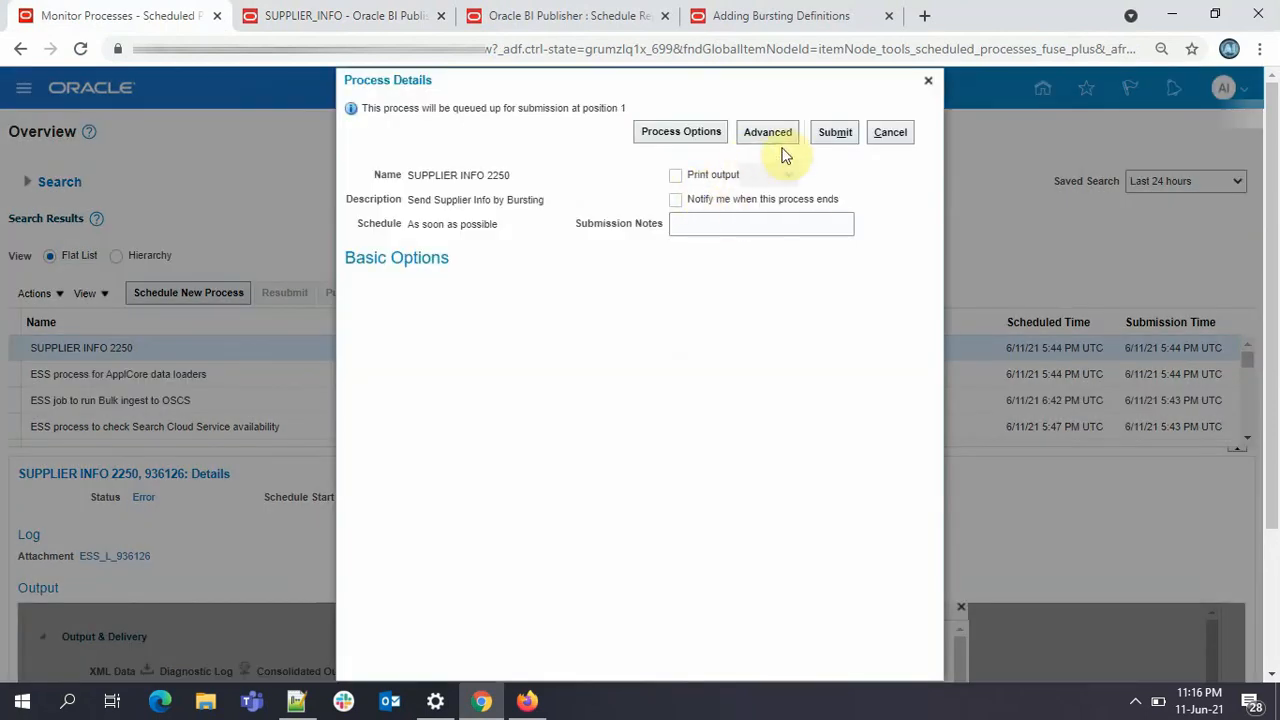
{"action": "left_click", "coordinate": [834, 132]}
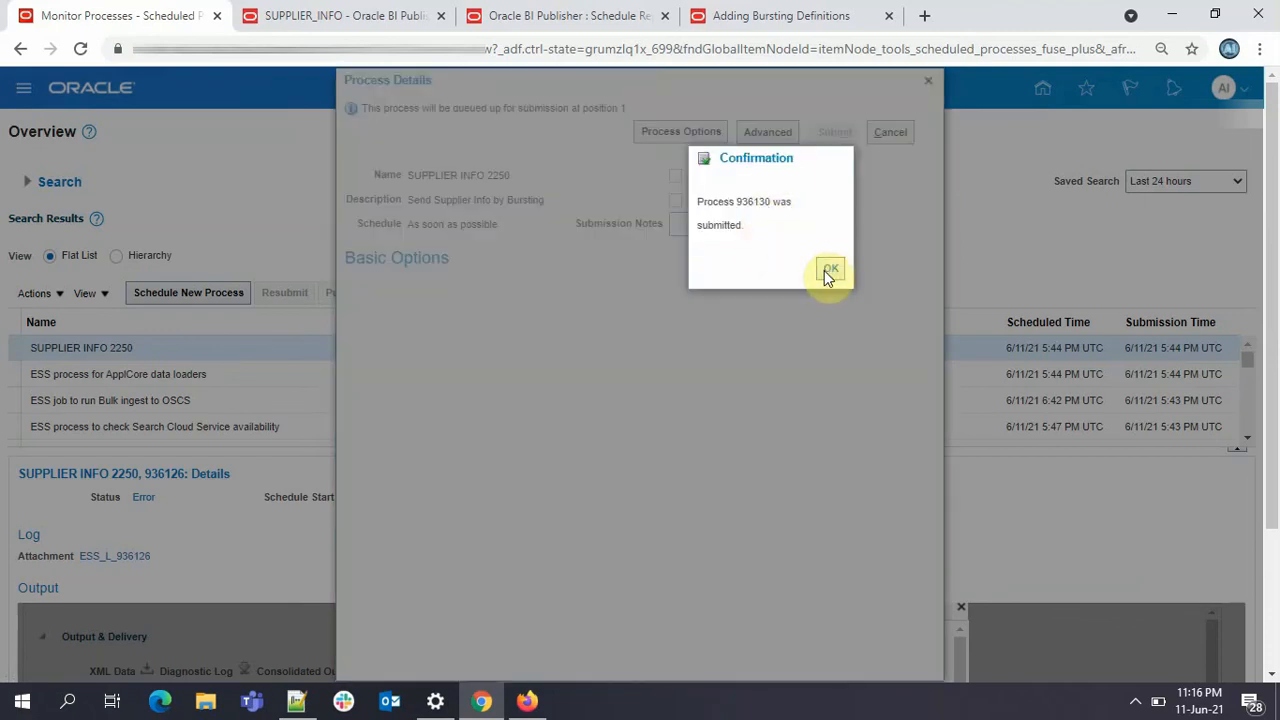
{"action": "mouse_move", "coordinate": [830, 268]}
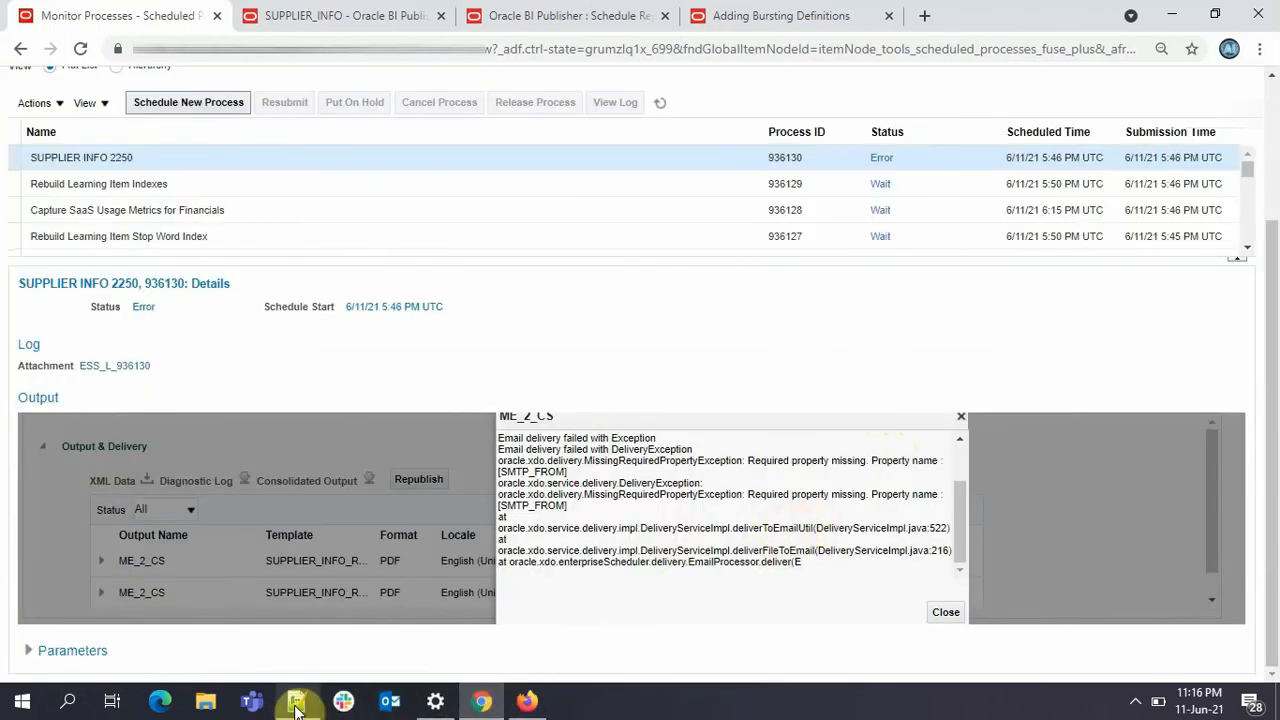
- Review the documented email delivery parameters (address, cc, from, subject, body) against the bursting query
{"action": "left_click", "coordinate": [296, 700]}
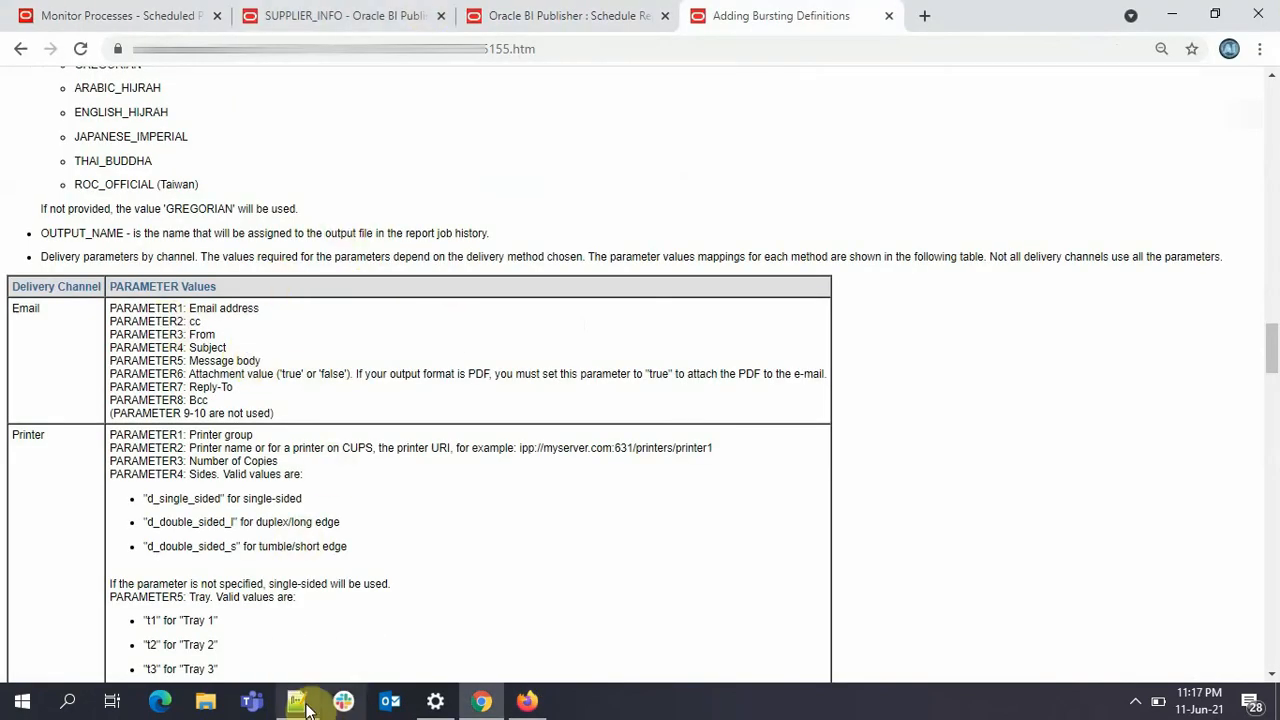
{"action": "left_click", "coordinate": [296, 700]}
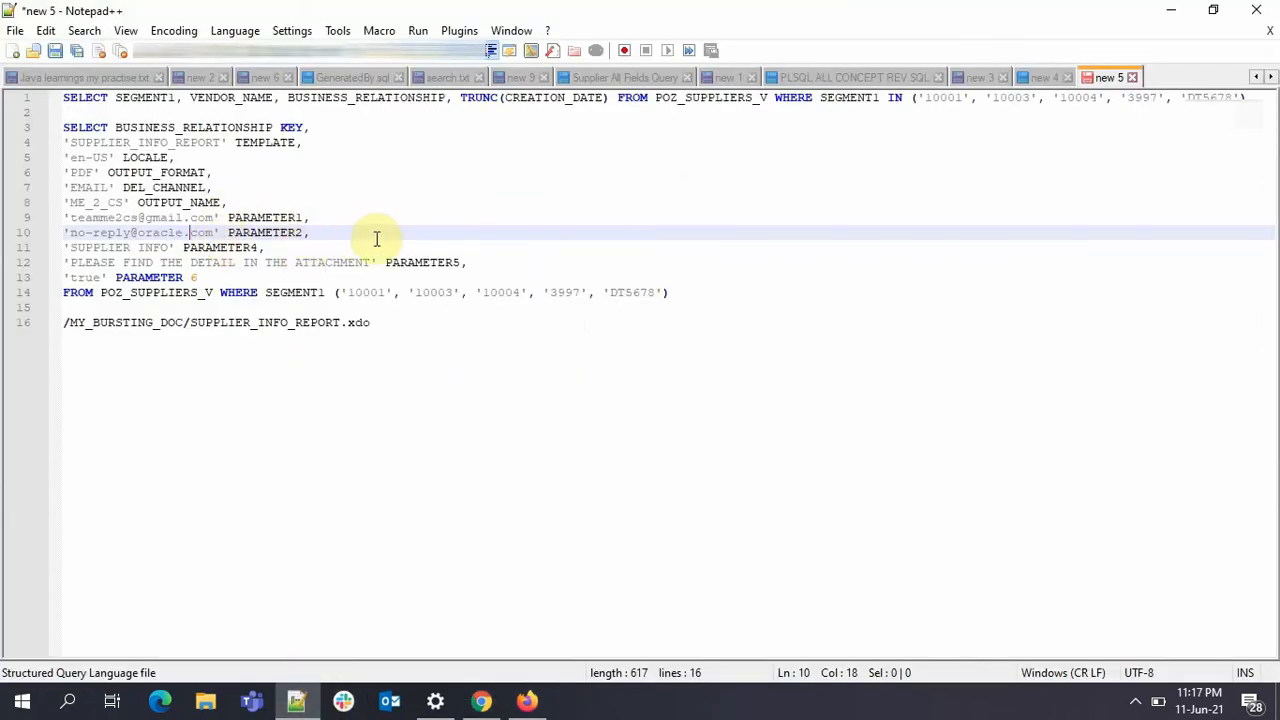
{"action": "mouse_move", "coordinate": [310, 232]}
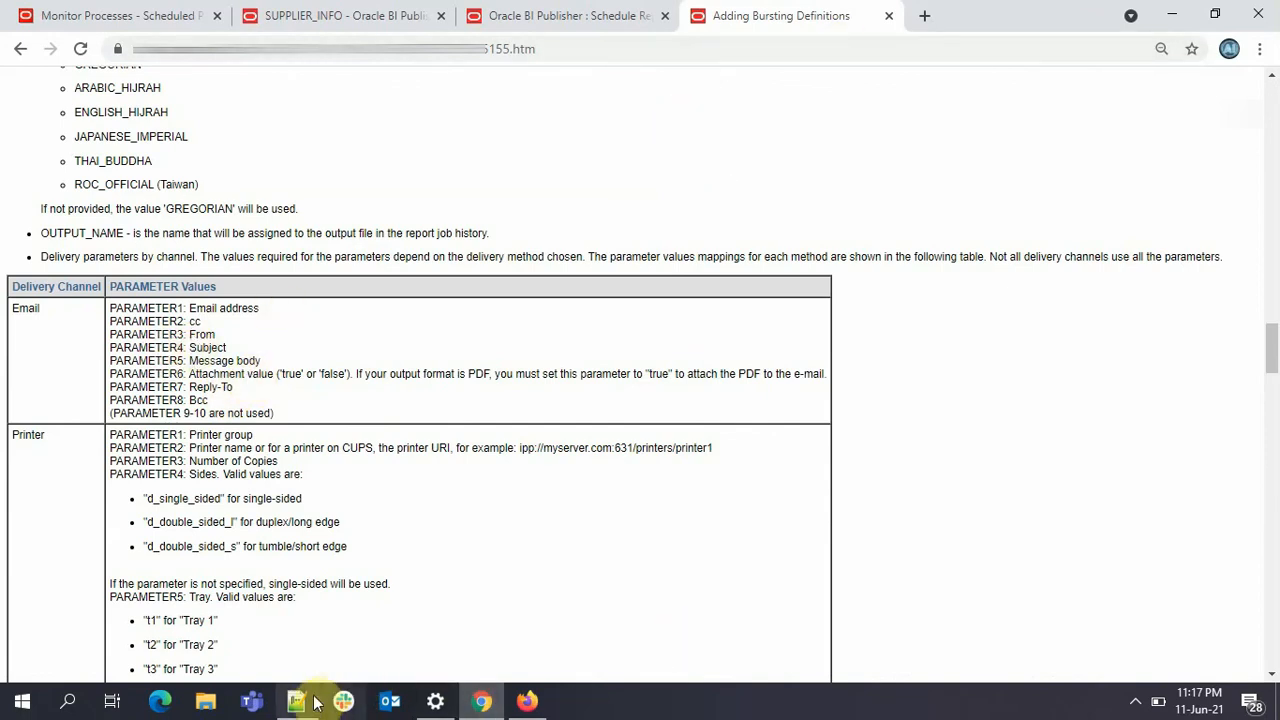
{"action": "left_click", "coordinate": [296, 700]}
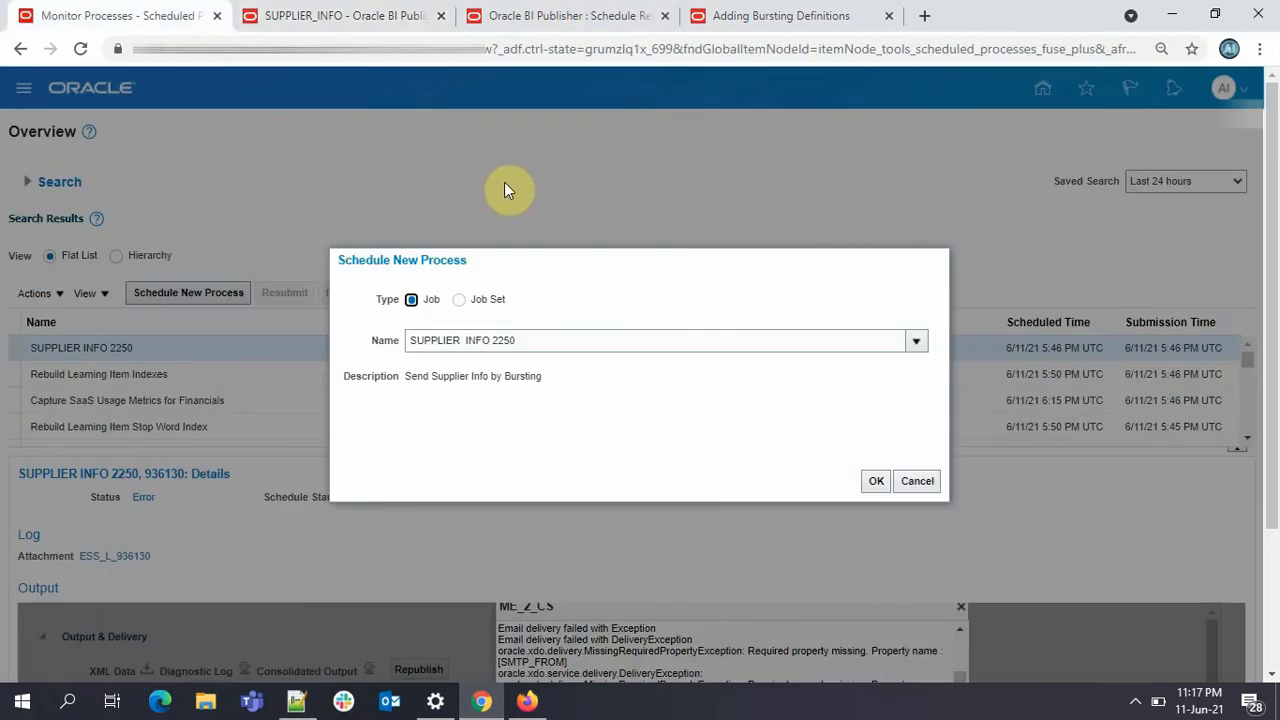
- Submit SUPPLIER INFO 2250 again and acknowledge it as process 936131
{"action": "left_click", "coordinate": [876, 480]}
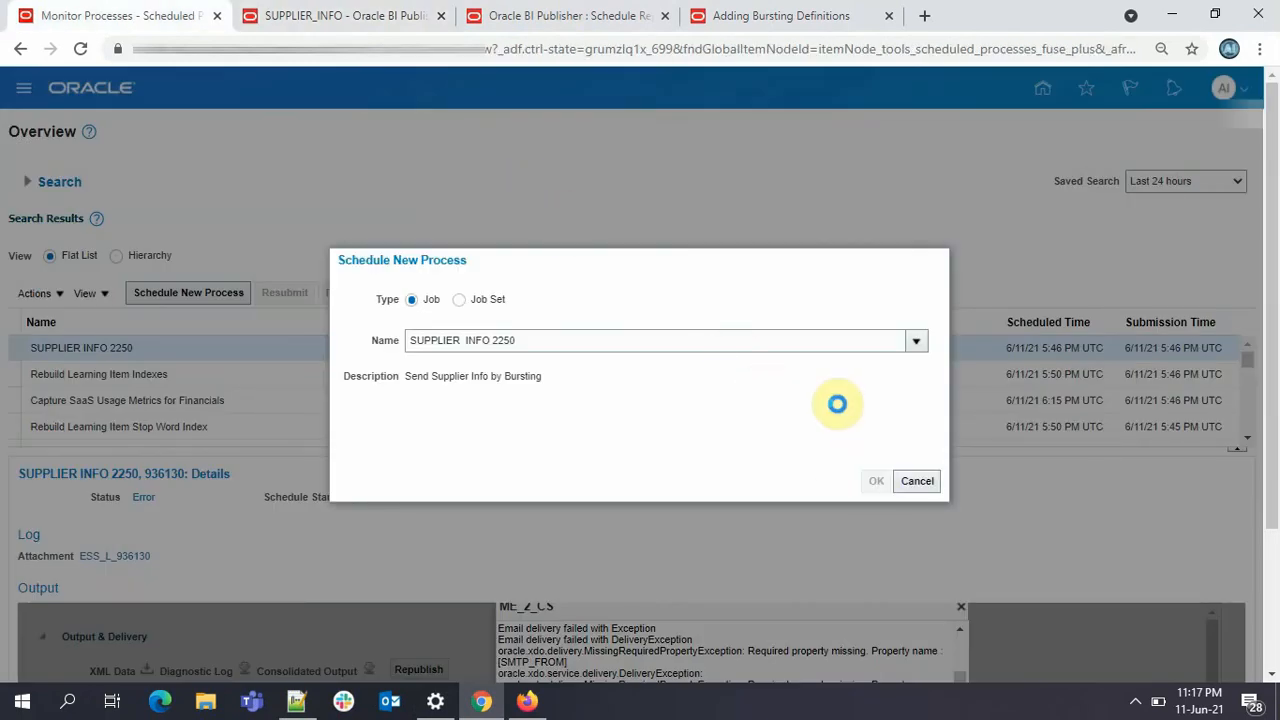
{"action": "left_click", "coordinate": [916, 480]}
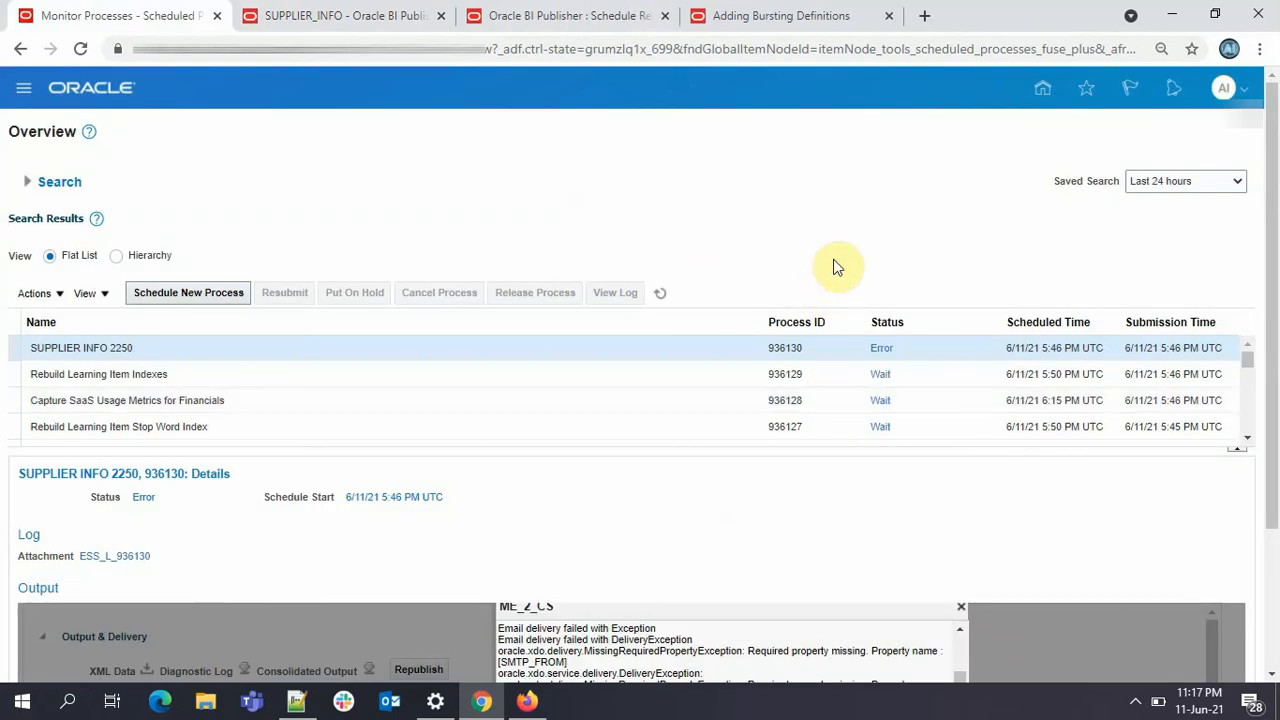
{"action": "left_click", "coordinate": [284, 292]}
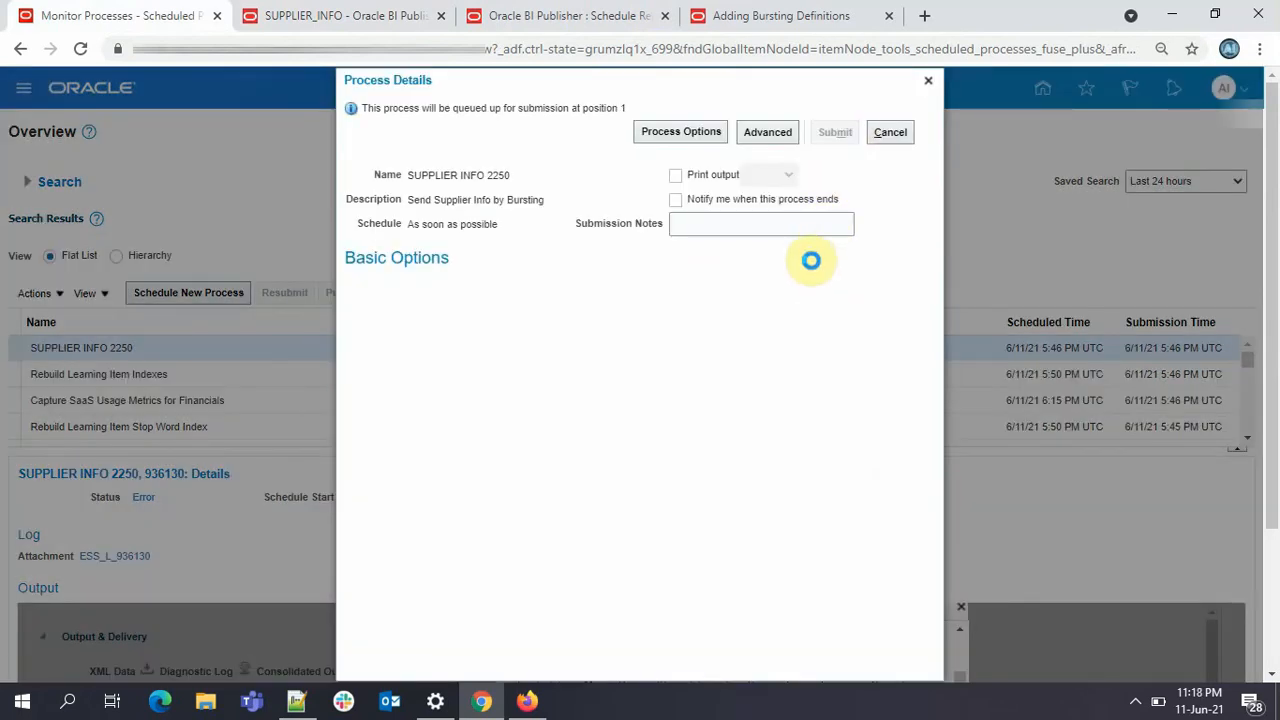
{"action": "left_click", "coordinate": [834, 132]}
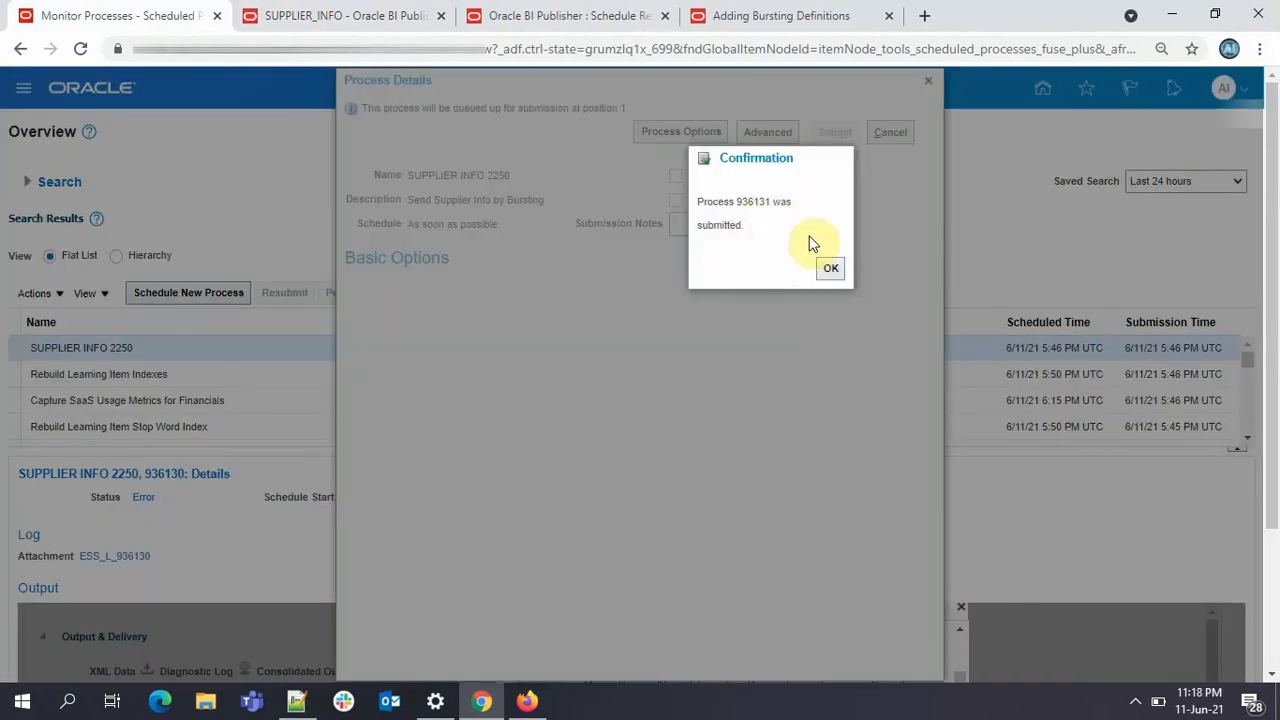
{"action": "left_click", "coordinate": [830, 268]}
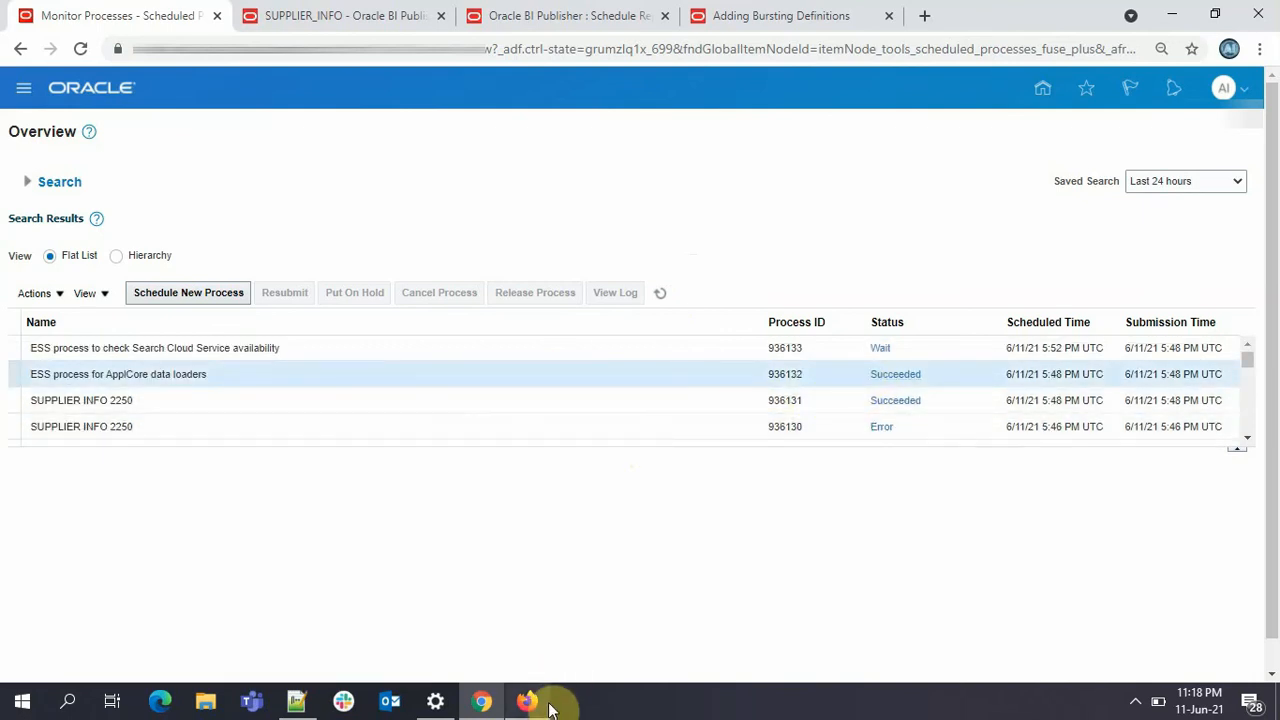
- Check the Gmail inbox for the no-reply SUPPLIER INFO email with ME_2_CS.pdf attachments
{"action": "left_click", "coordinate": [528, 700]}
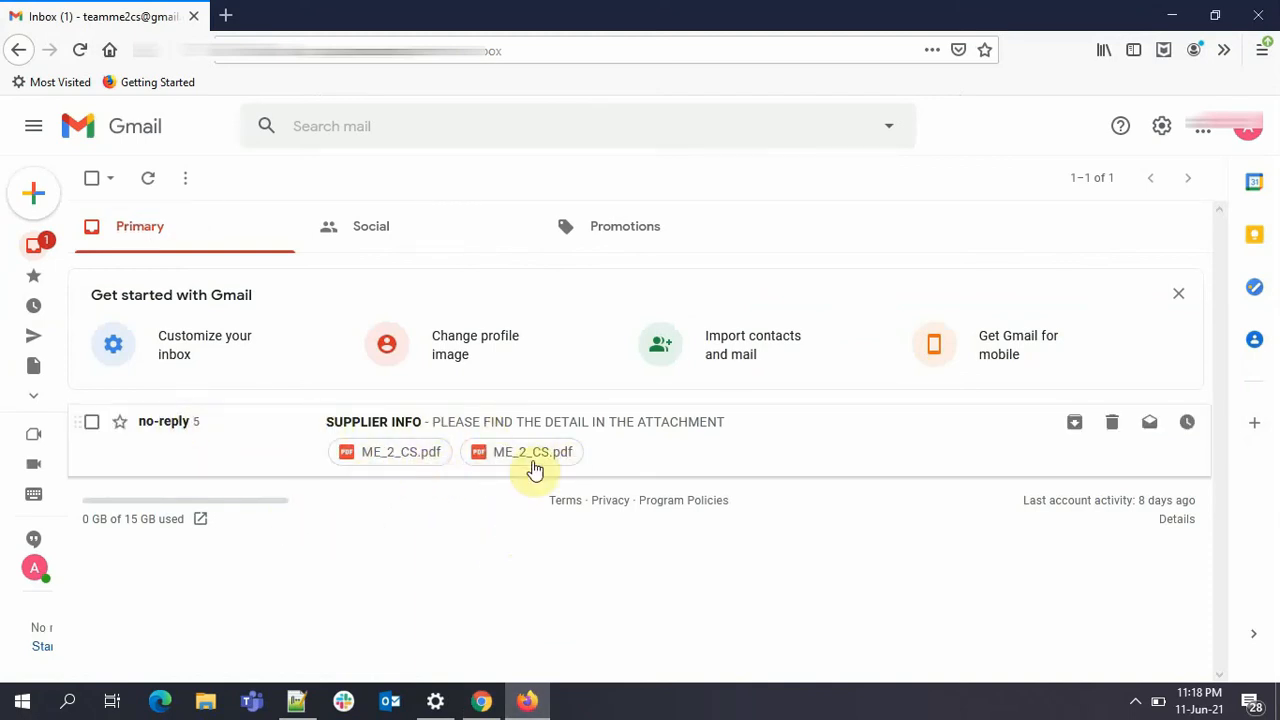
{"action": "mouse_move", "coordinate": [692, 452]}
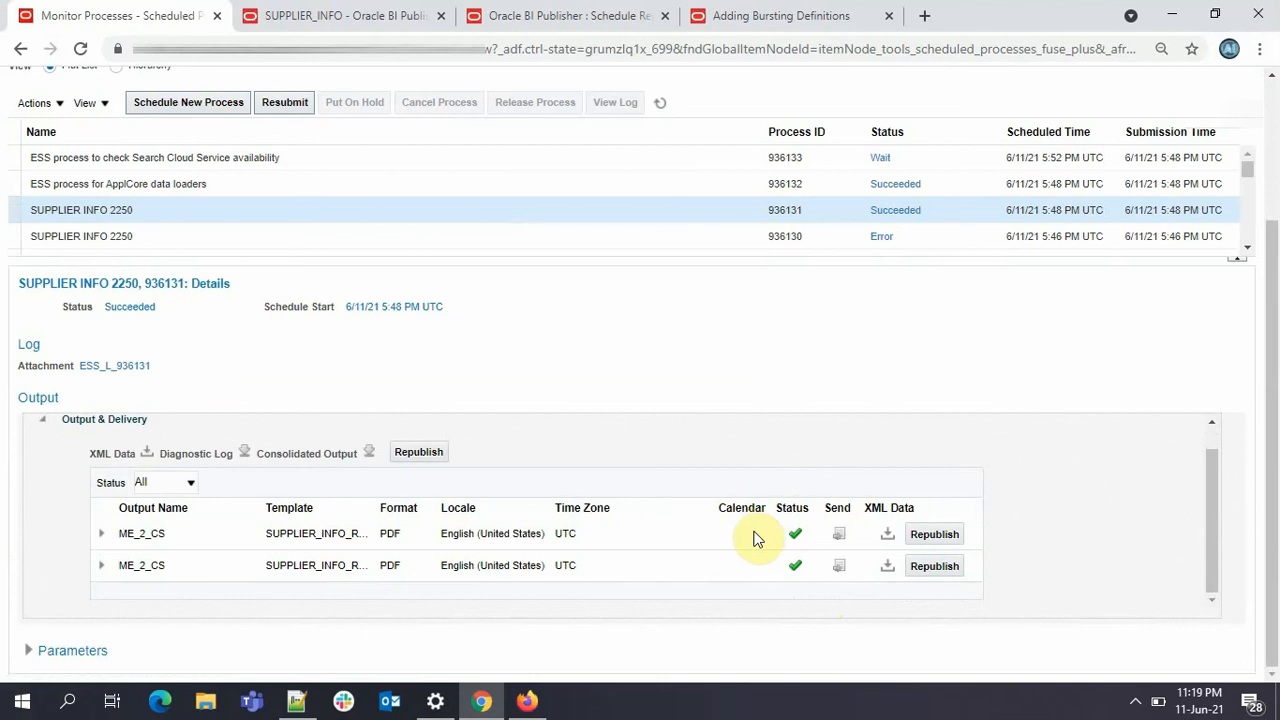
{"action": "mouse_move", "coordinate": [764, 540]}
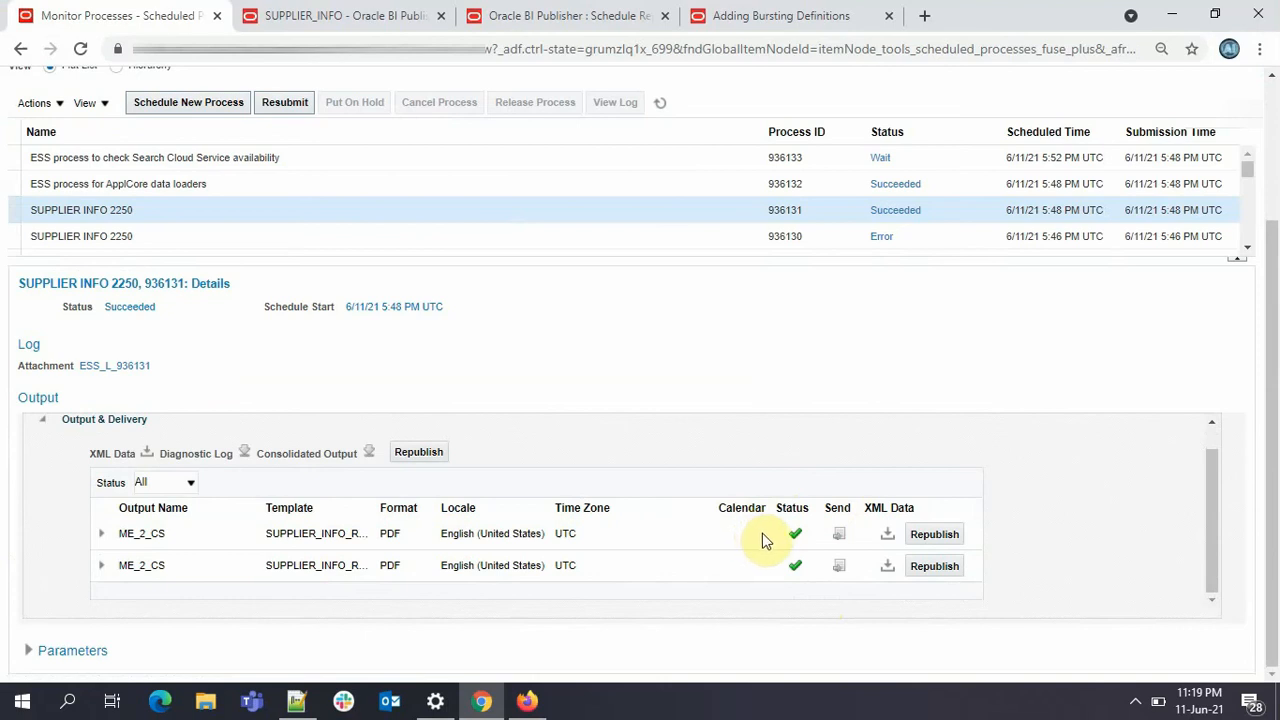